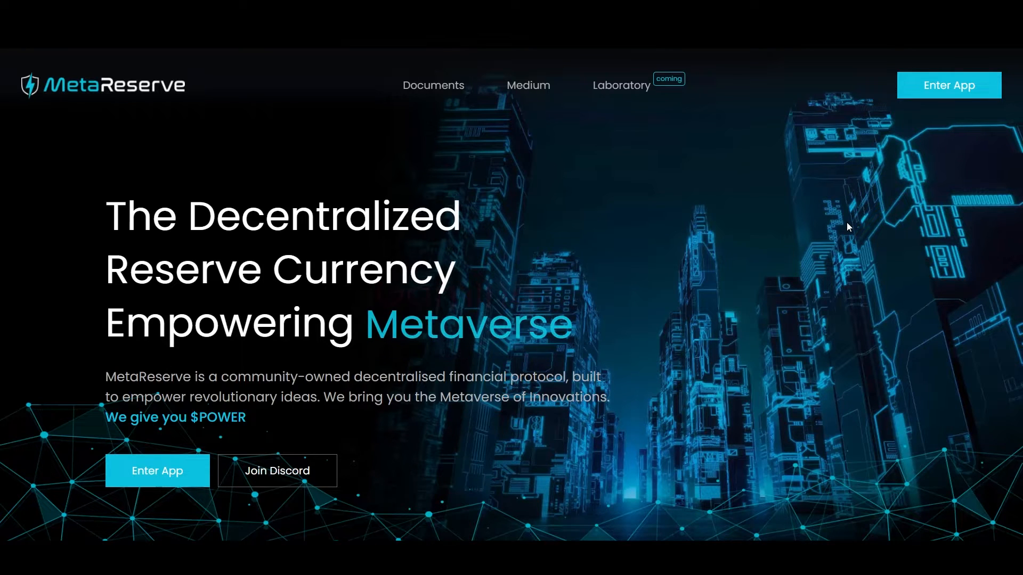
{"action": "mouse_move", "coordinate": [639, 278]}
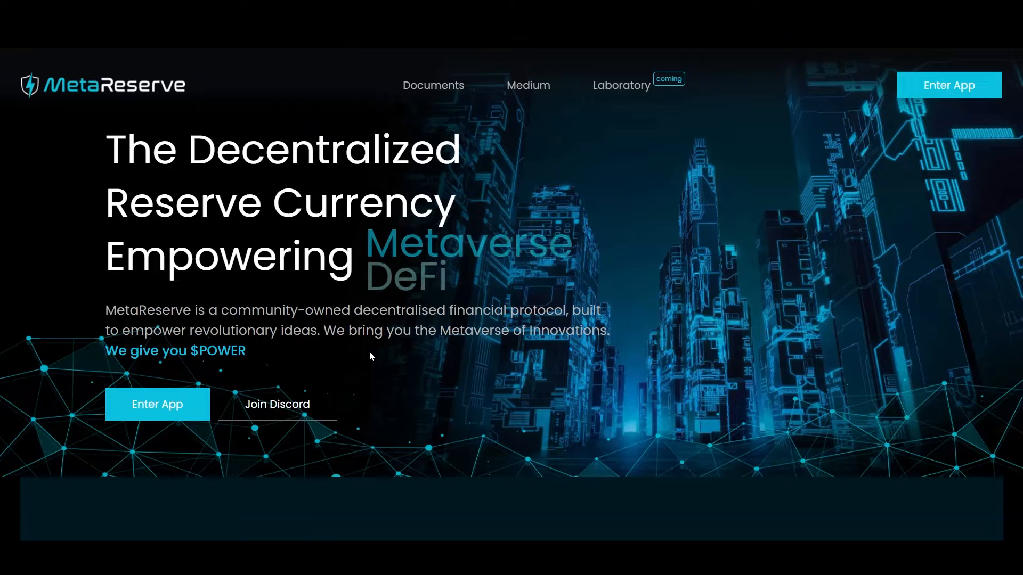
Scroll past the hero banner to the Lion Group Holding and Raiona Digital Assets backing section
{"action": "scroll", "scroll_direction": "down", "scroll_amount": 3}
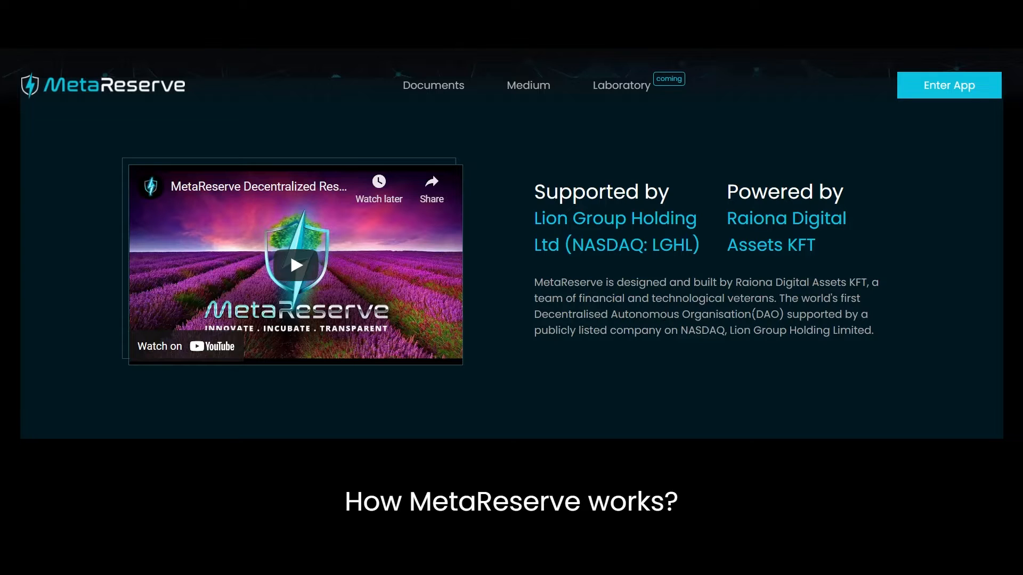
{"action": "mouse_move", "coordinate": [593, 346]}
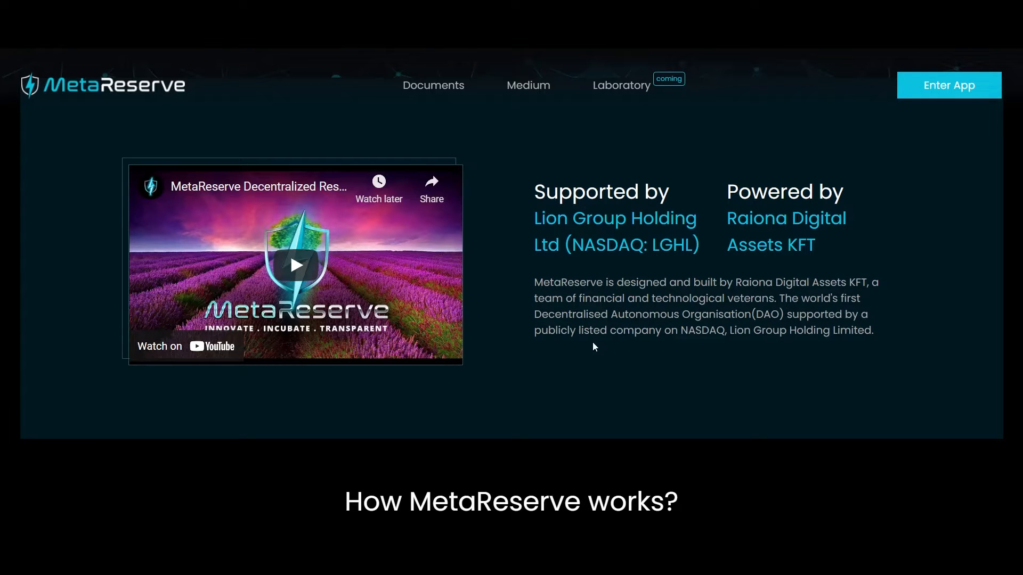
{"action": "mouse_move", "coordinate": [755, 358]}
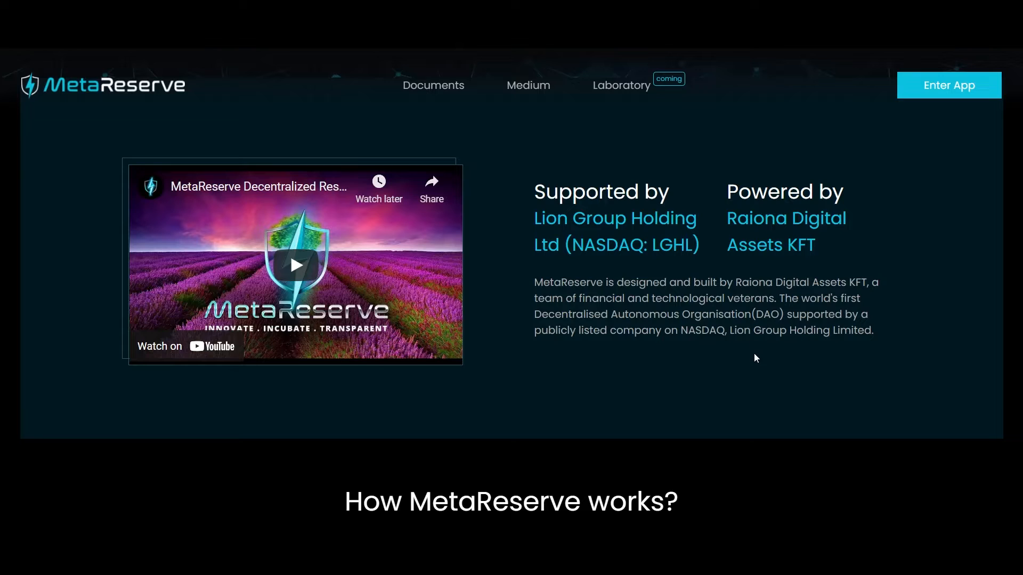
{"action": "mouse_move", "coordinate": [830, 347]}
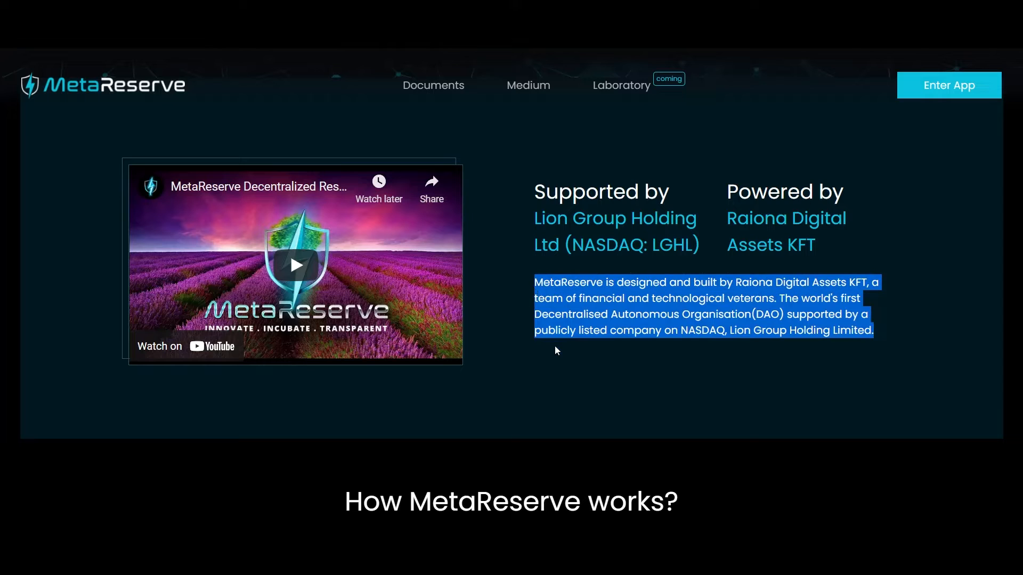
{"action": "left_click", "coordinate": [556, 350]}
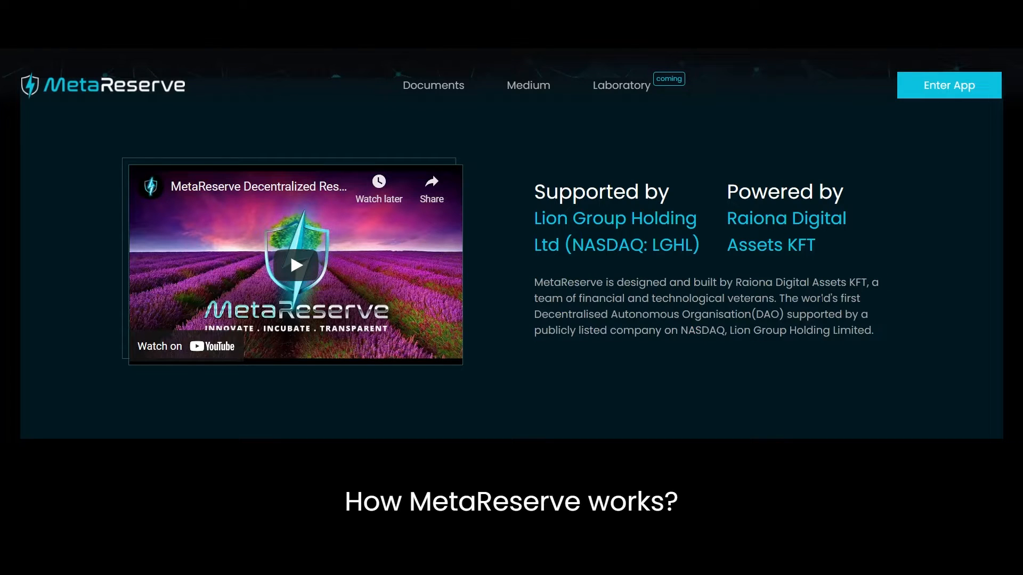
{"action": "mouse_move", "coordinate": [720, 354]}
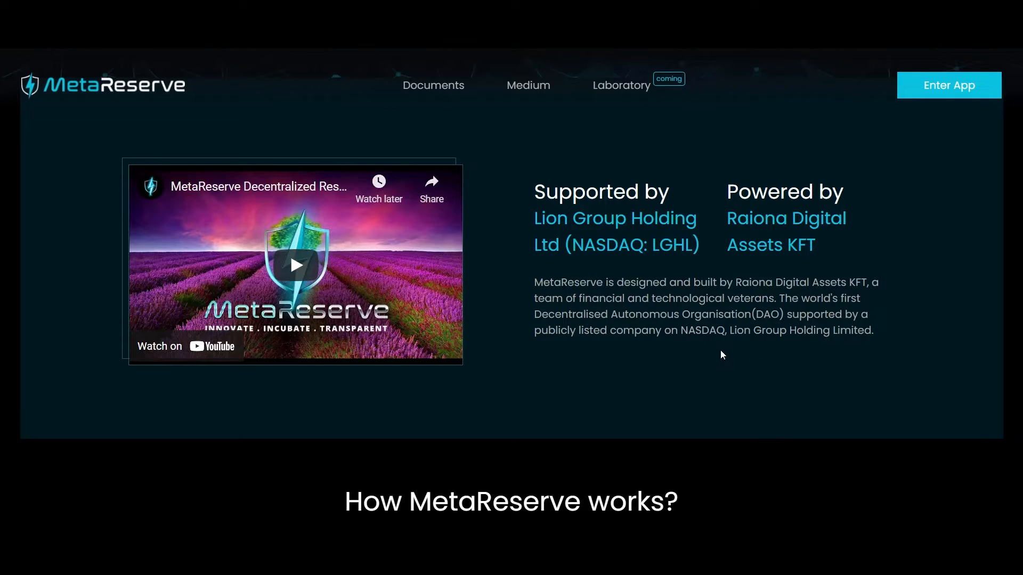
{"action": "mouse_move", "coordinate": [355, 305]}
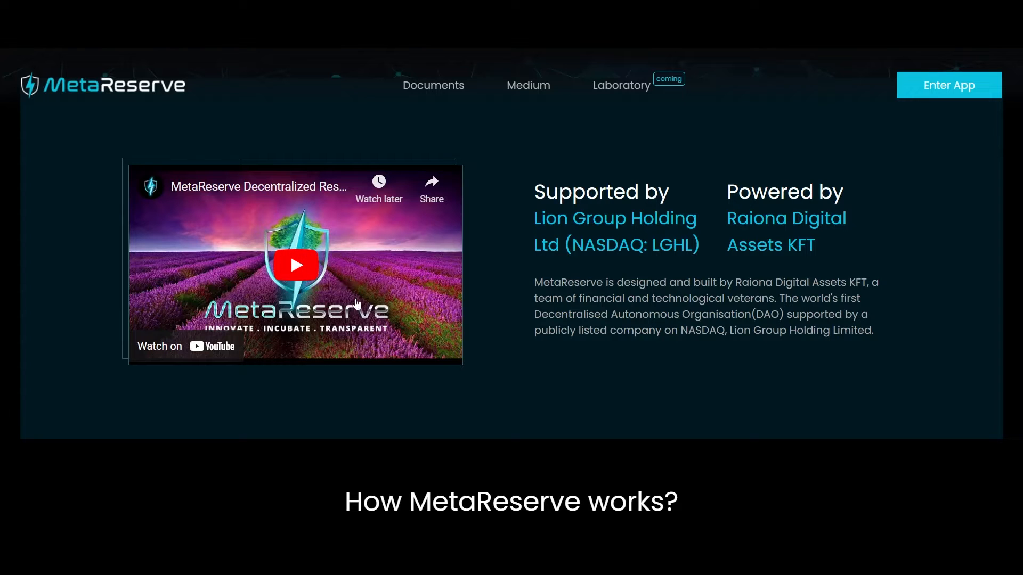
{"action": "mouse_move", "coordinate": [499, 295]}
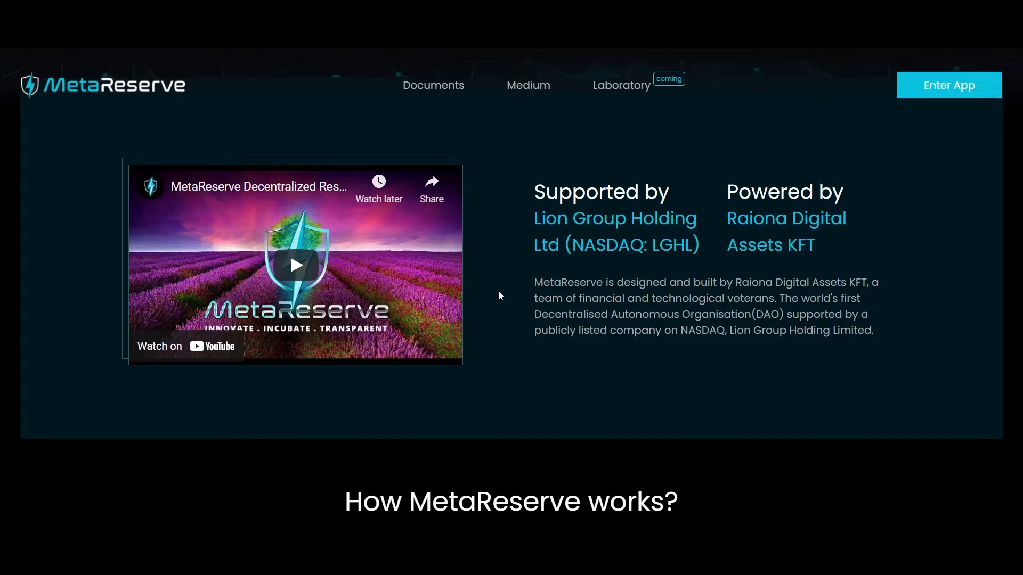
Scroll down to the Treasury Revenue and Treasury Growth cards of 'How MetaReserve works?'
{"action": "scroll", "scroll_direction": "down", "scroll_amount": 3}
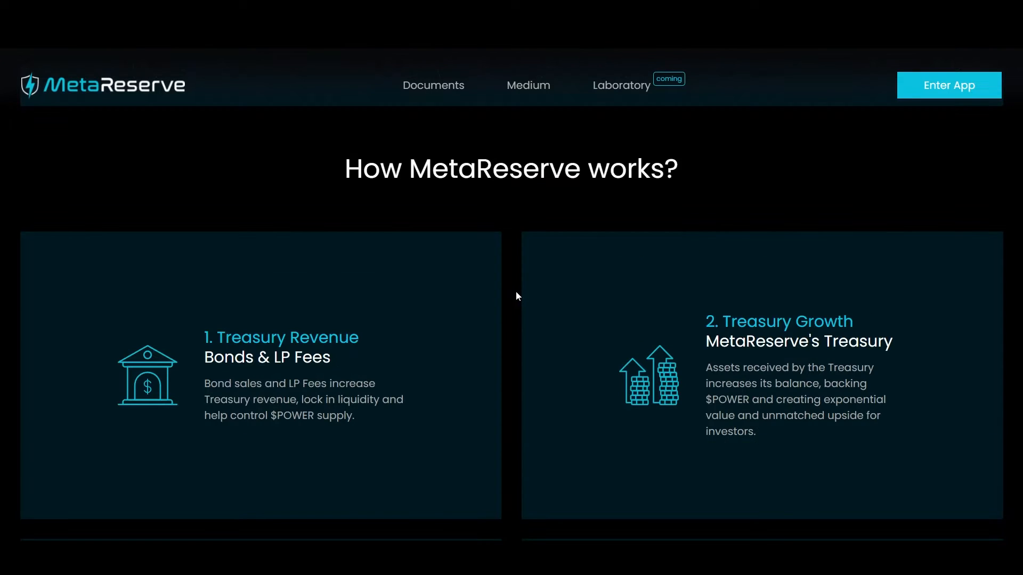
{"action": "mouse_move", "coordinate": [487, 285]}
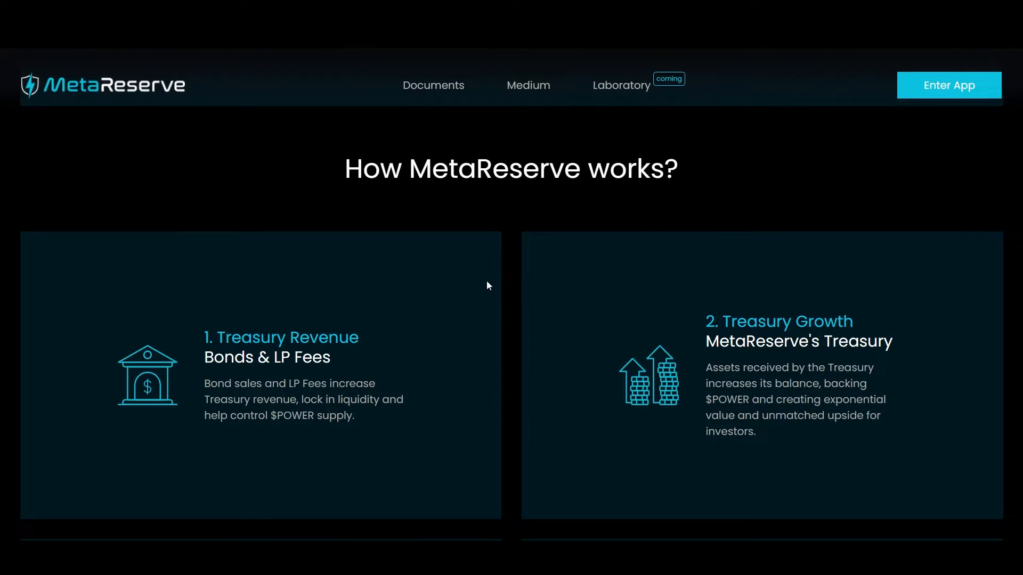
{"action": "mouse_move", "coordinate": [381, 339]}
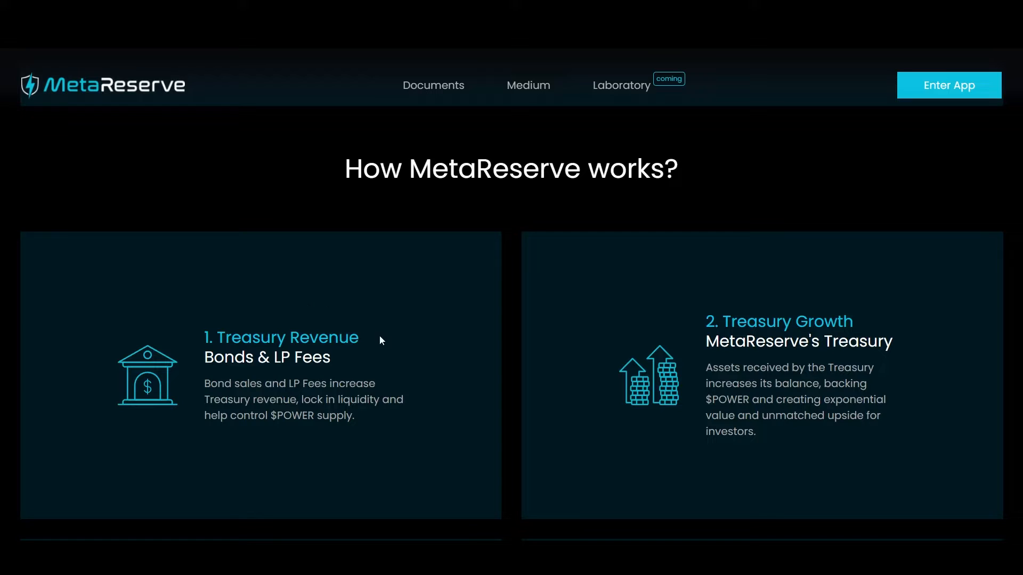
{"action": "mouse_move", "coordinate": [409, 363]}
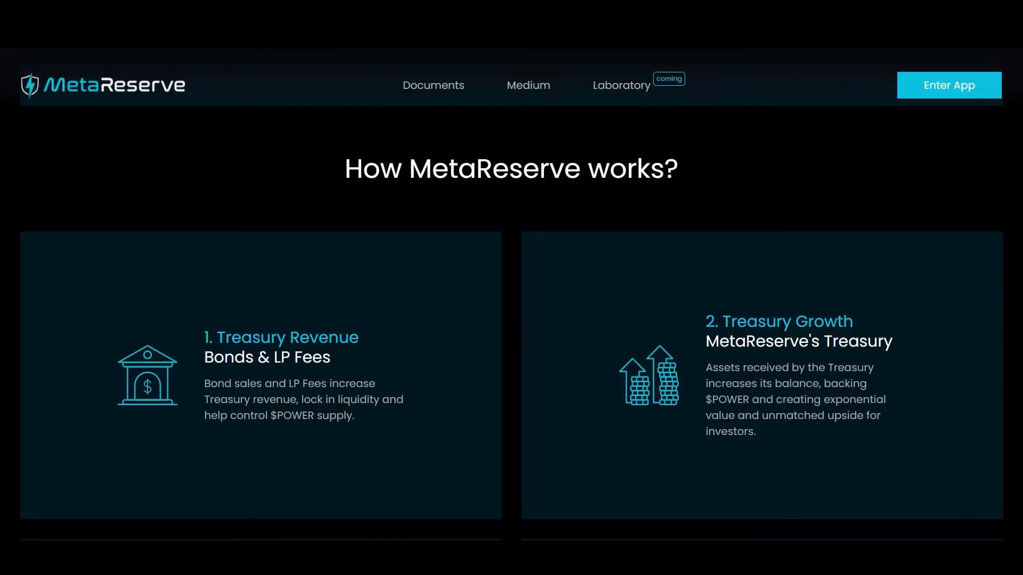
{"action": "mouse_move", "coordinate": [374, 437]}
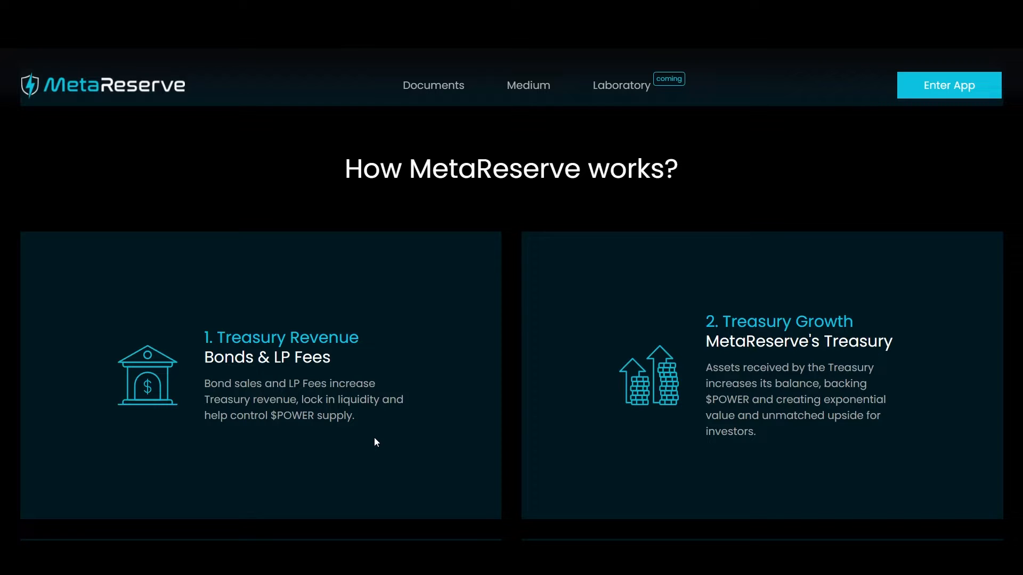
{"action": "mouse_move", "coordinate": [674, 327]}
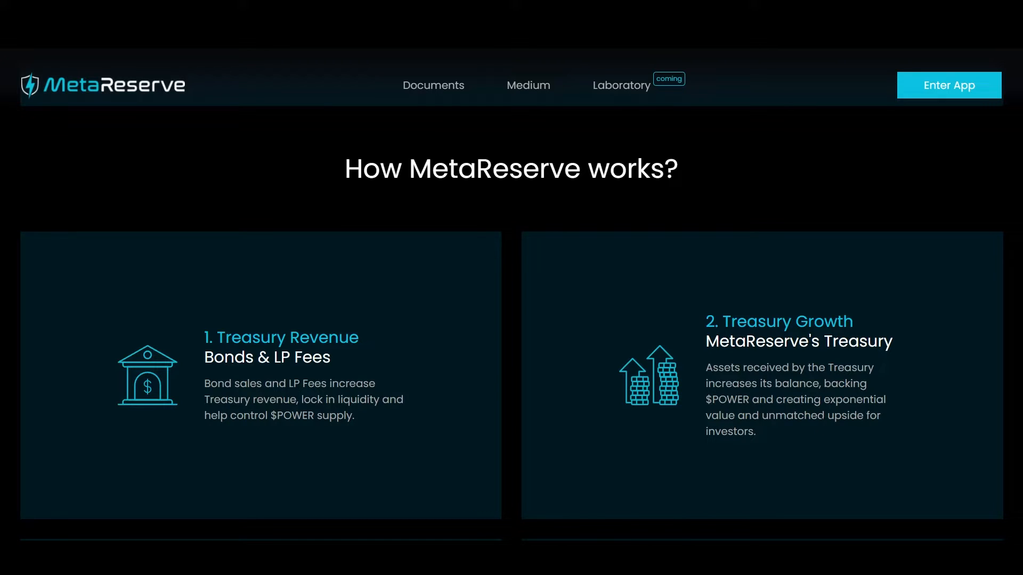
Scroll through the Protocol Contributions and Staking Rewards cards toward $POWER Staking APY
{"action": "scroll", "scroll_direction": "down", "scroll_amount": 3}
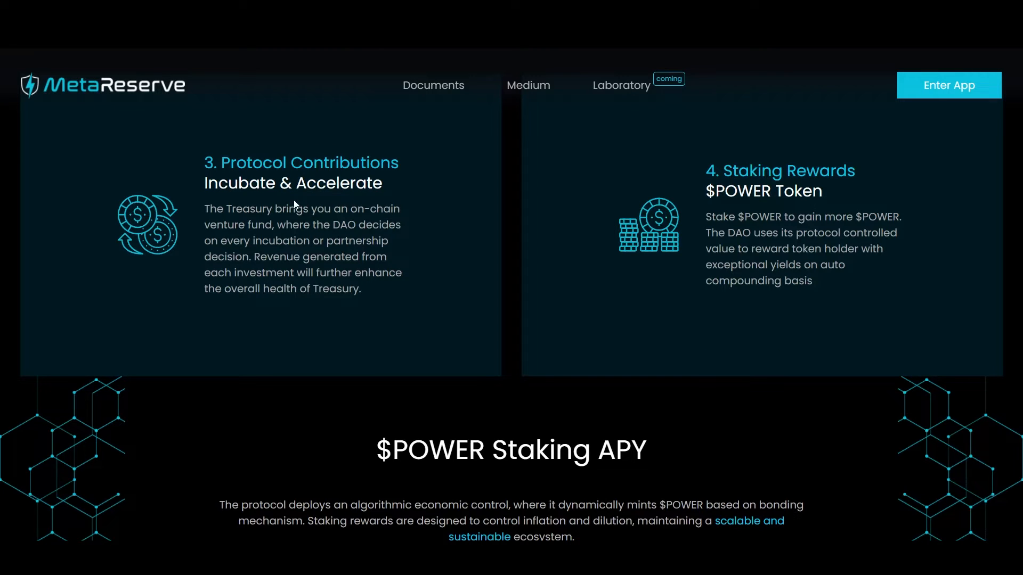
{"action": "mouse_move", "coordinate": [295, 204]}
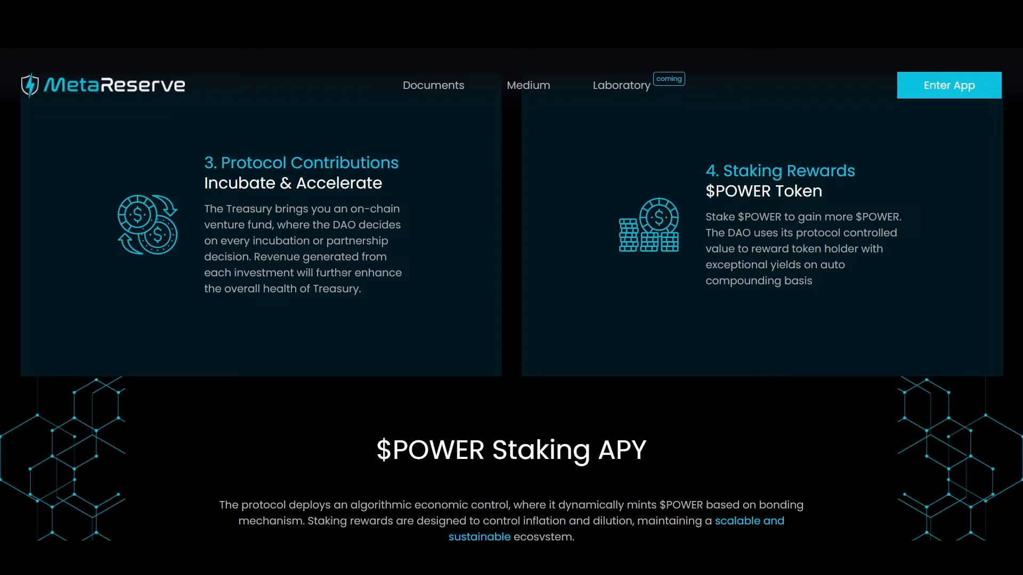
{"action": "mouse_move", "coordinate": [302, 310]}
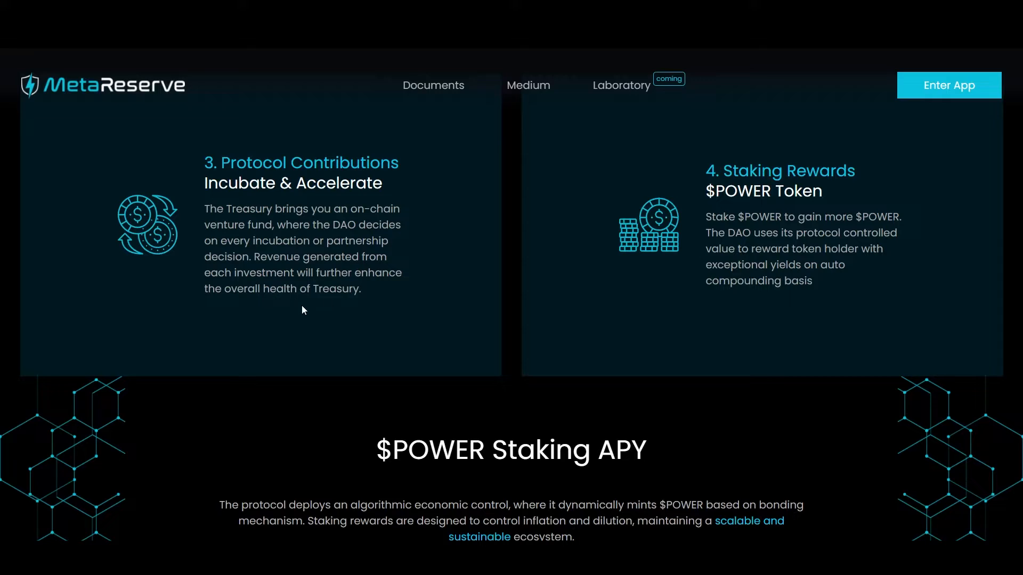
{"action": "mouse_move", "coordinate": [622, 177]}
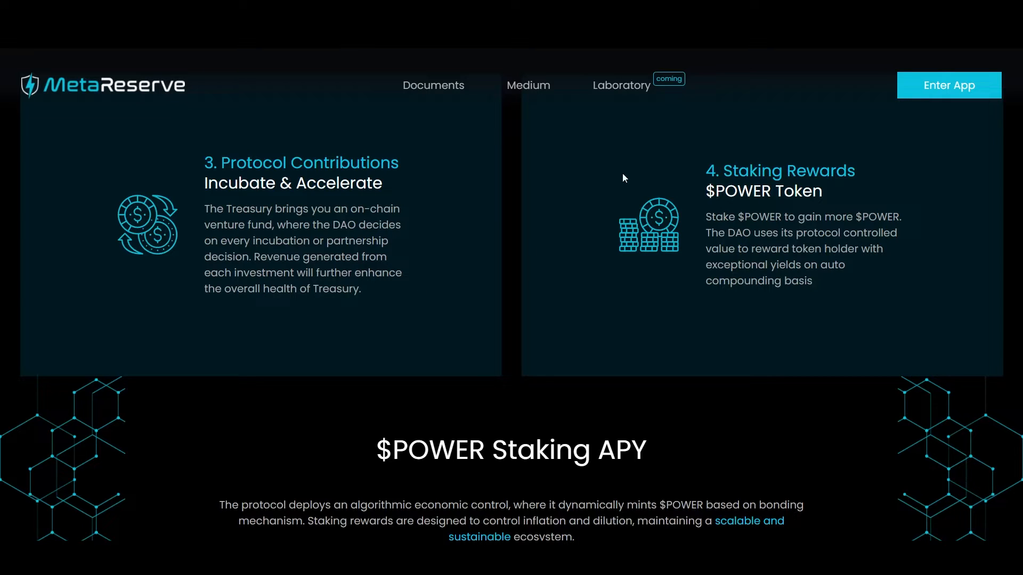
{"action": "mouse_move", "coordinate": [808, 152]}
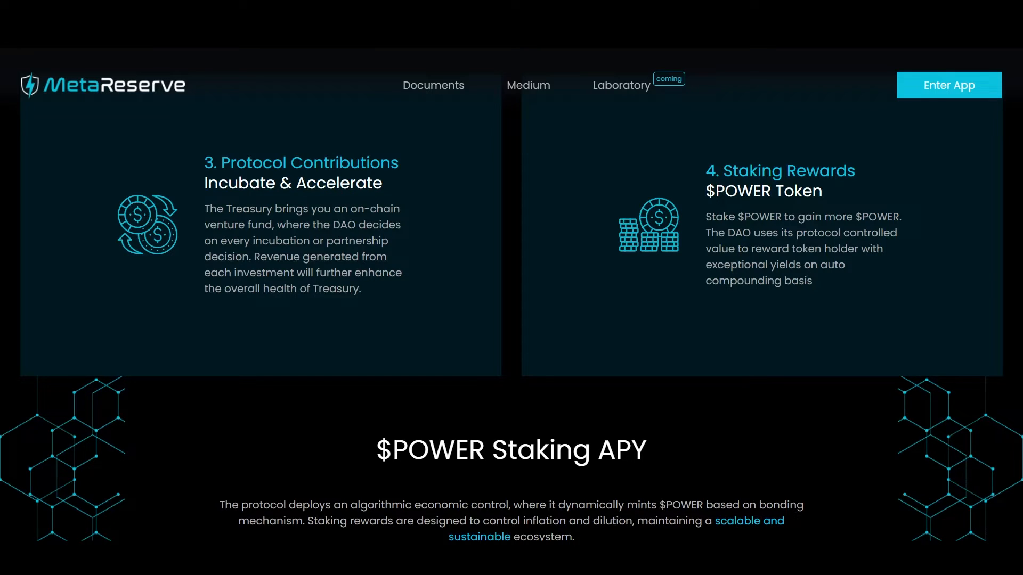
{"action": "mouse_move", "coordinate": [574, 284]}
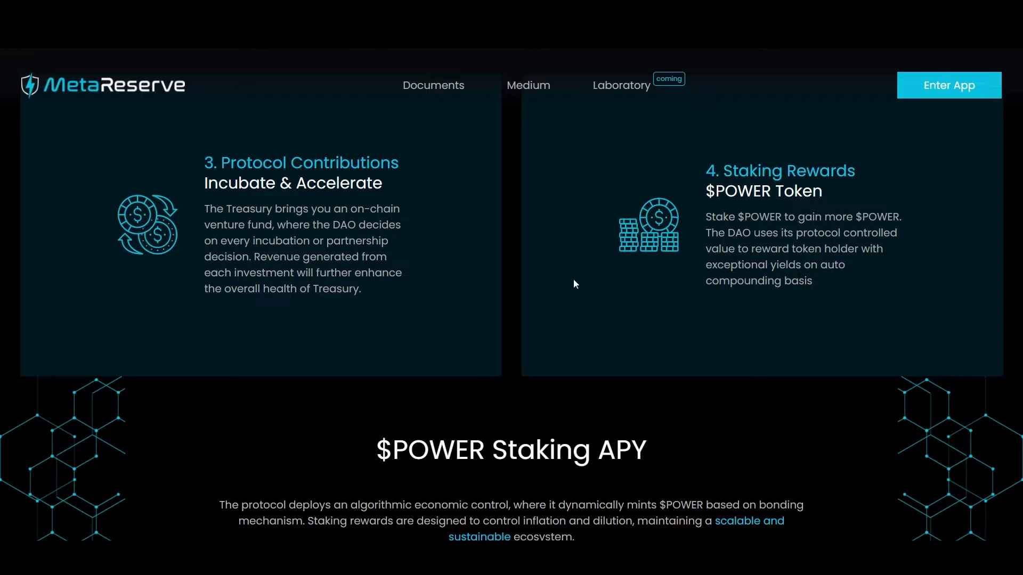
{"action": "mouse_move", "coordinate": [428, 288]}
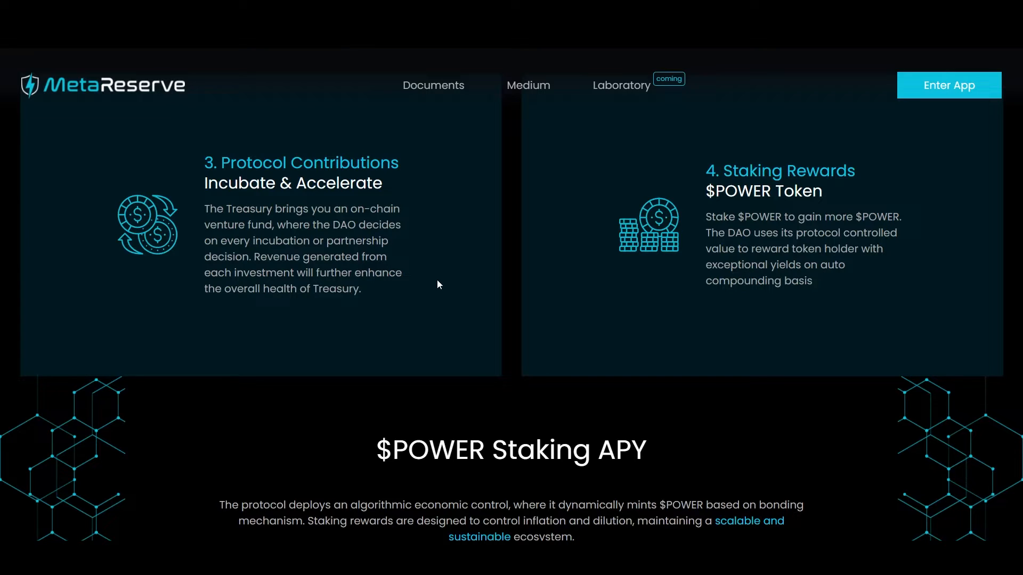
{"action": "mouse_move", "coordinate": [495, 270]}
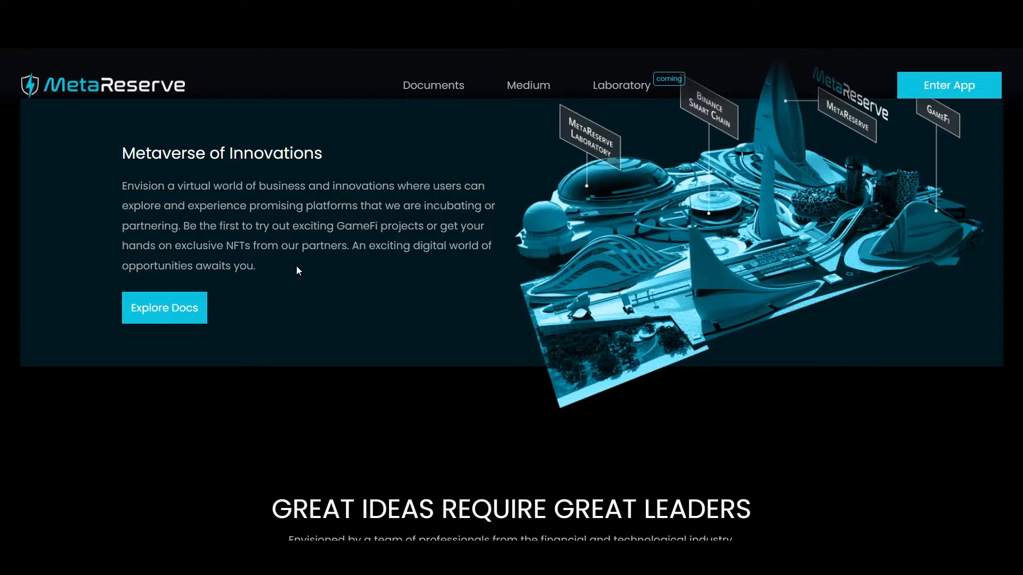
Scroll to 'Great Ideas Require Great Leaders', introducing the CEO, COO and CMO
{"action": "scroll", "scroll_direction": "down", "scroll_amount": 3}
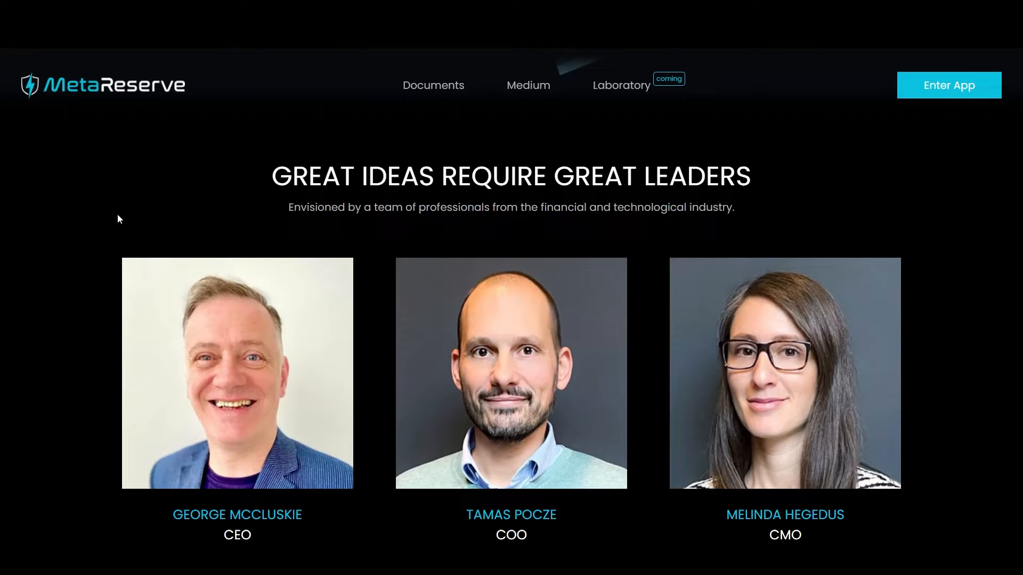
{"action": "left_click", "coordinate": [433, 84]}
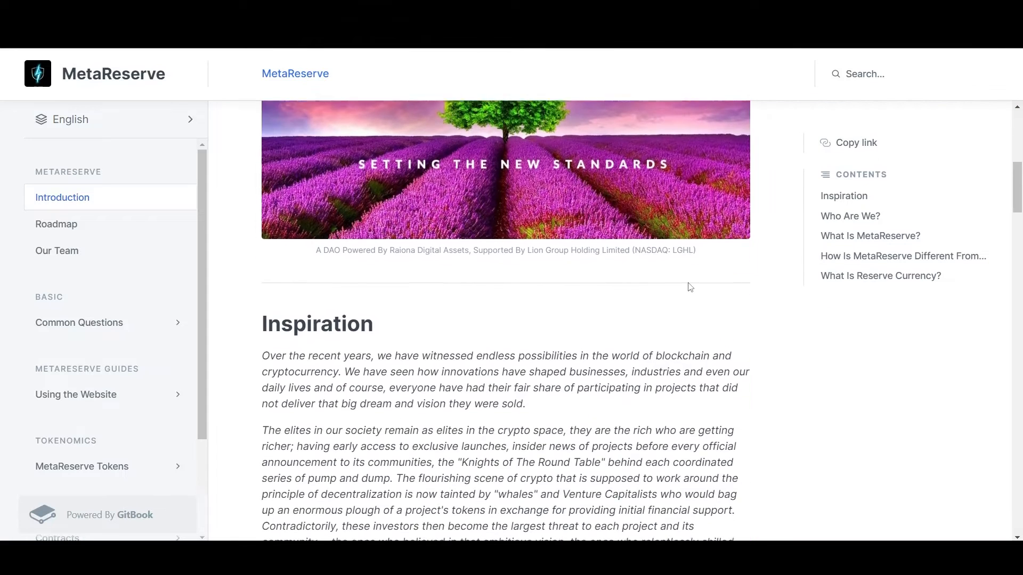
{"action": "scroll", "scroll_direction": "down", "scroll_amount": 3}
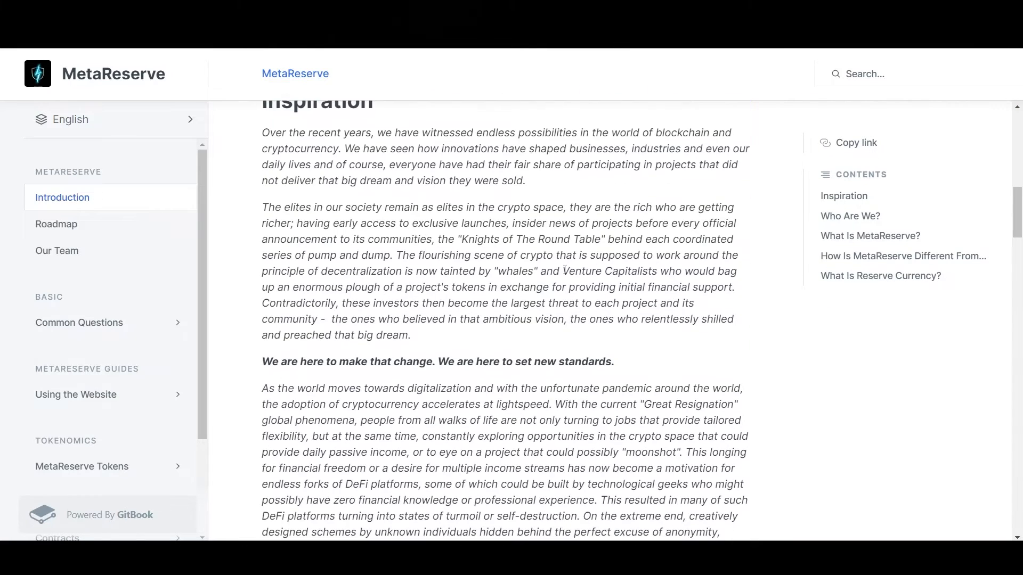
{"action": "scroll", "scroll_direction": "down", "scroll_amount": 3}
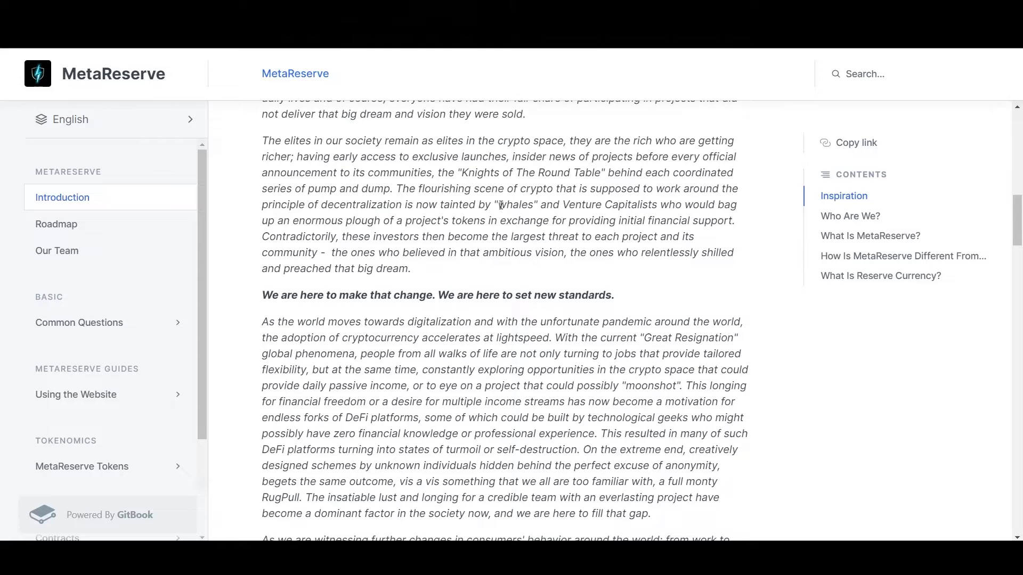
{"action": "scroll", "scroll_direction": "down", "scroll_amount": 3}
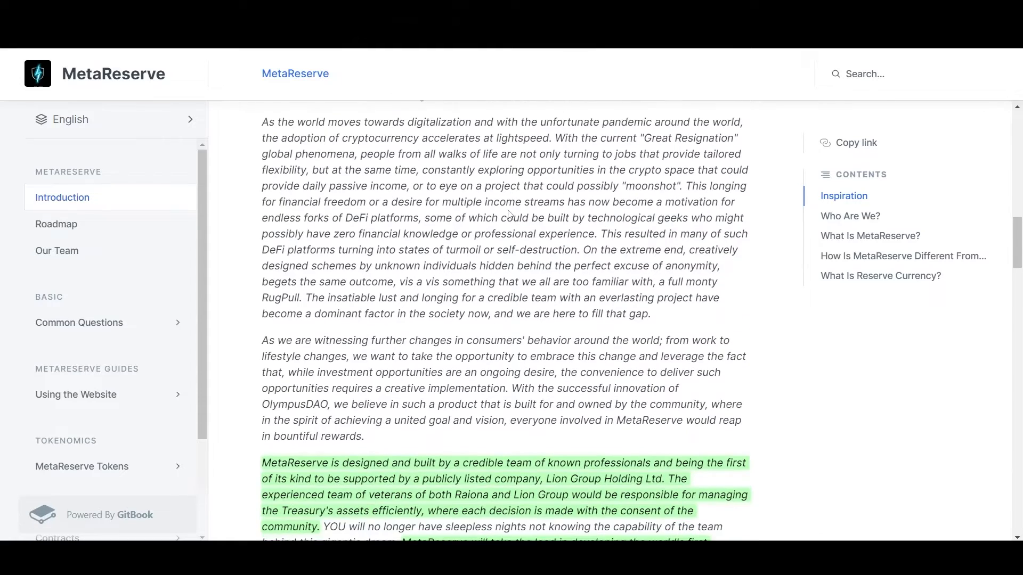
{"action": "scroll", "scroll_direction": "down", "scroll_amount": 3}
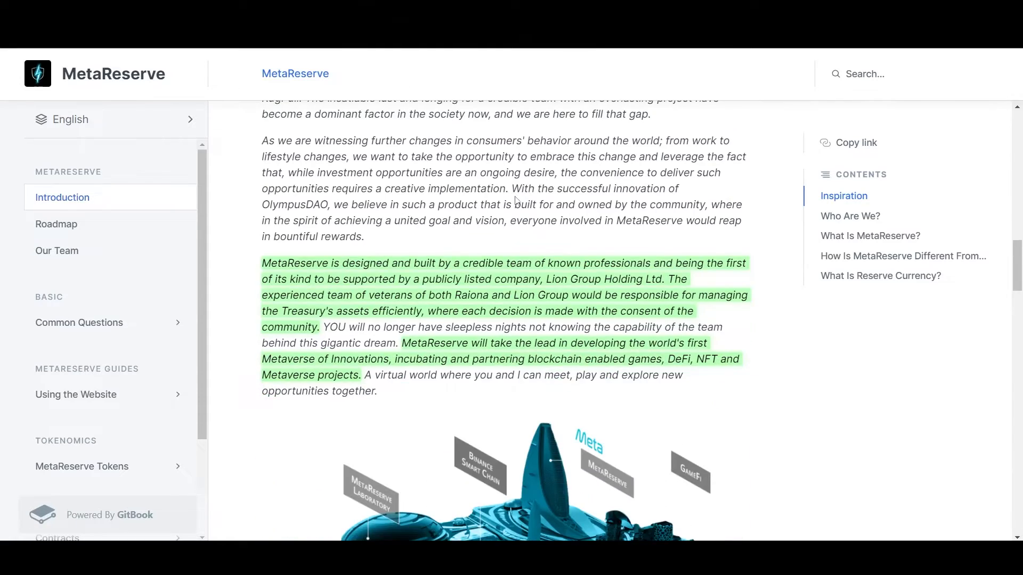
{"action": "scroll", "scroll_direction": "down", "scroll_amount": 3}
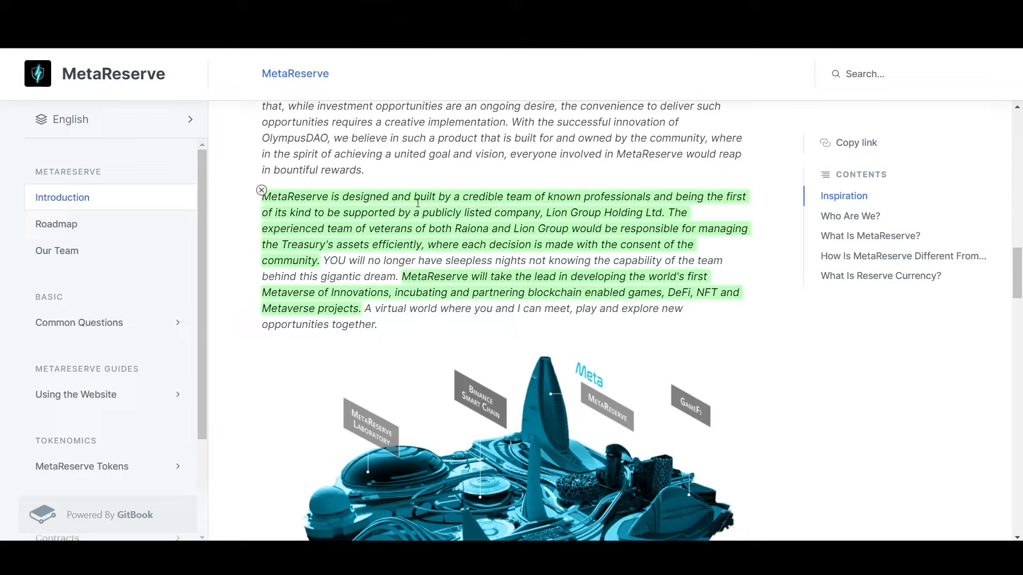
{"action": "mouse_move", "coordinate": [550, 200]}
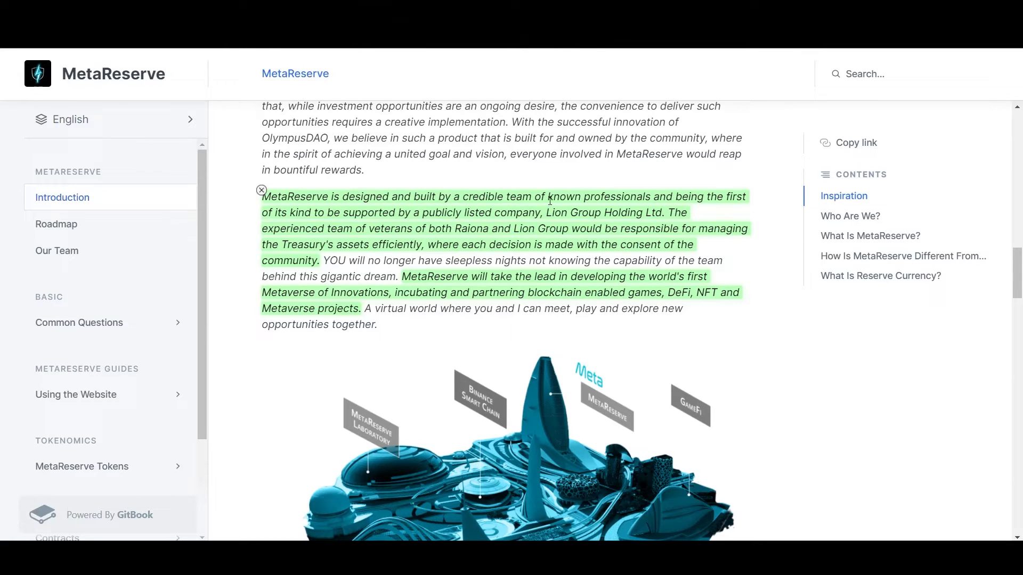
{"action": "mouse_move", "coordinate": [310, 215]}
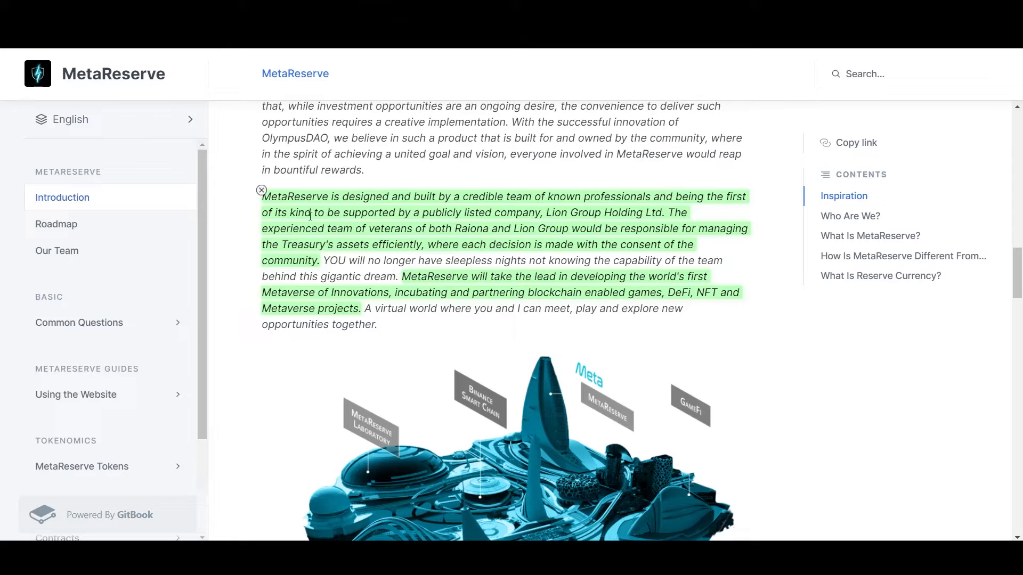
{"action": "mouse_move", "coordinate": [456, 212]}
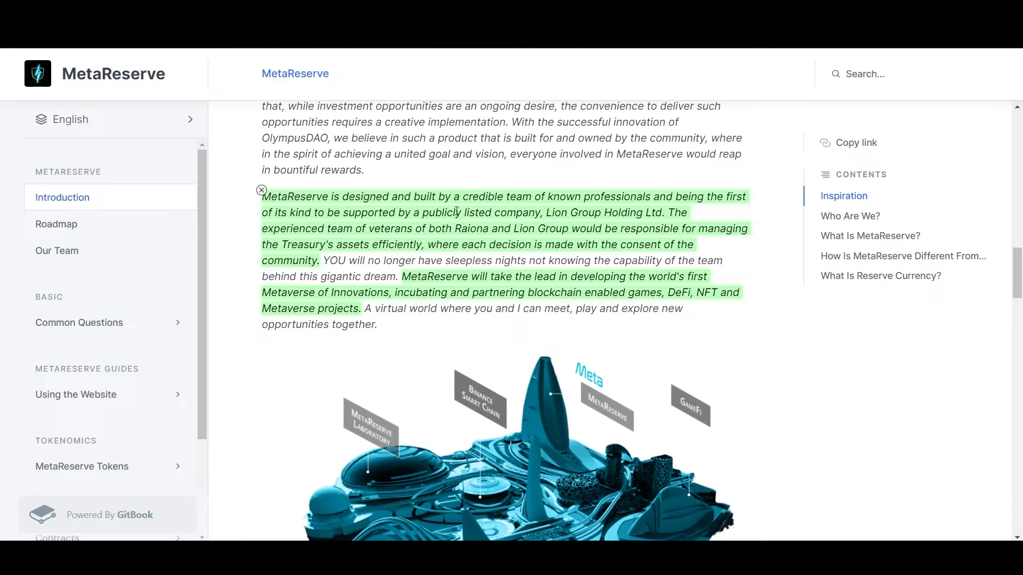
{"action": "mouse_move", "coordinate": [579, 225]}
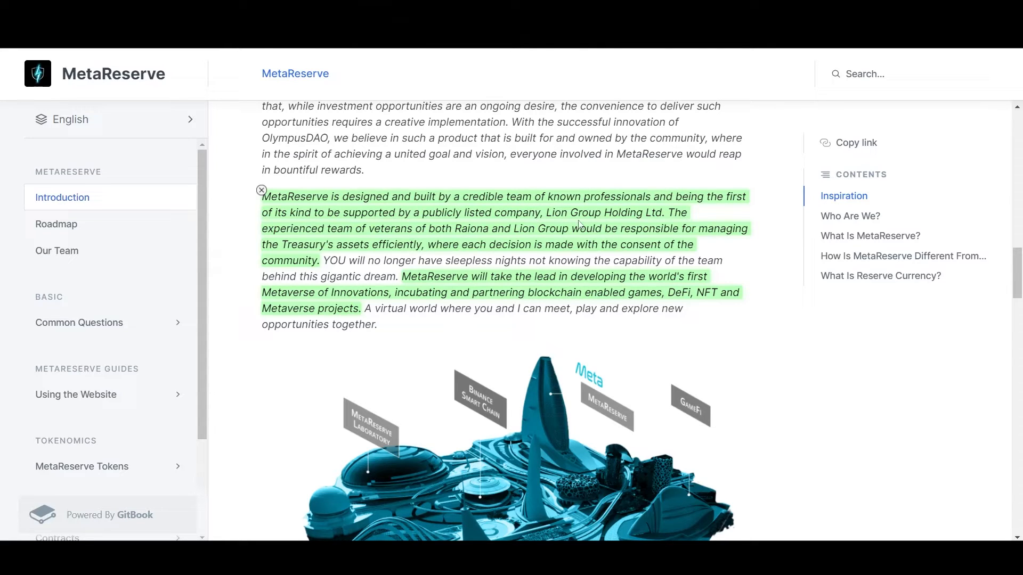
{"action": "mouse_move", "coordinate": [357, 230]}
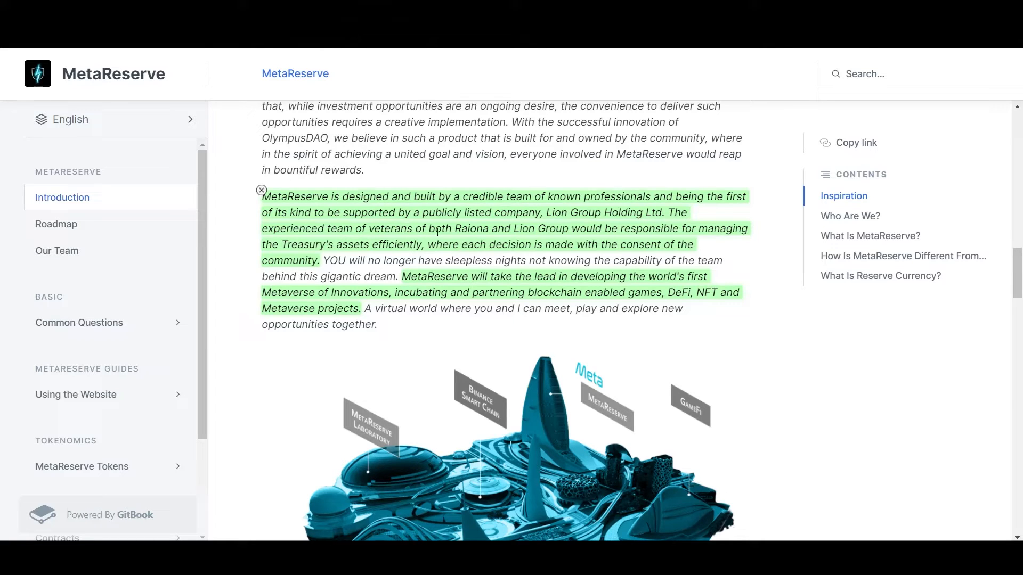
{"action": "mouse_move", "coordinate": [584, 229]}
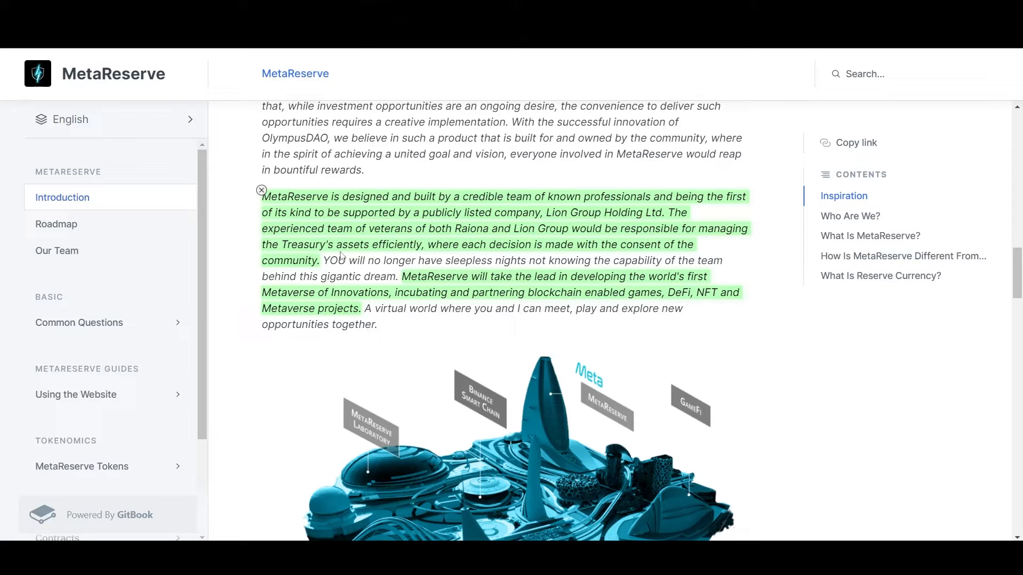
{"action": "mouse_move", "coordinate": [406, 252]}
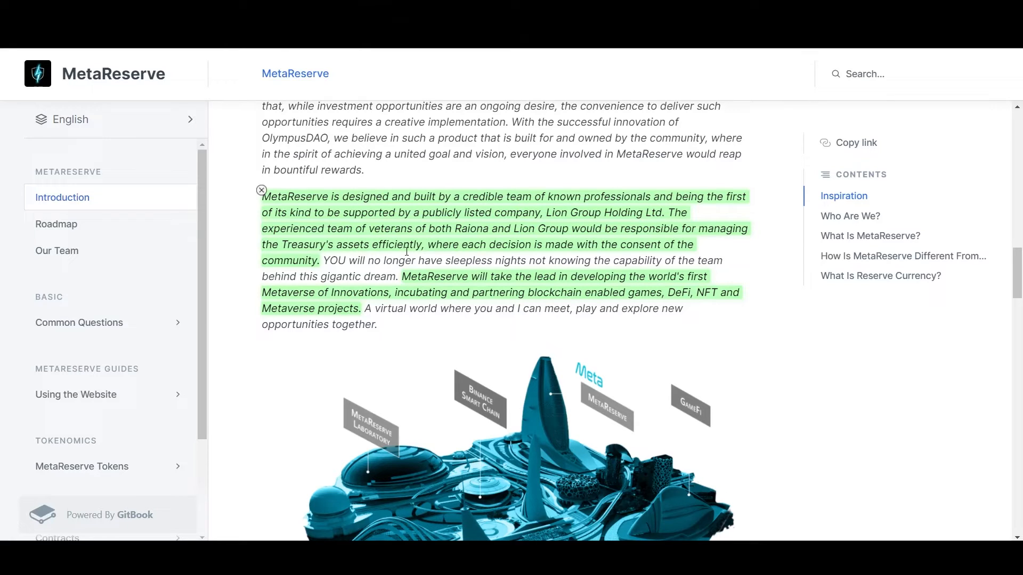
{"action": "mouse_move", "coordinate": [617, 245]}
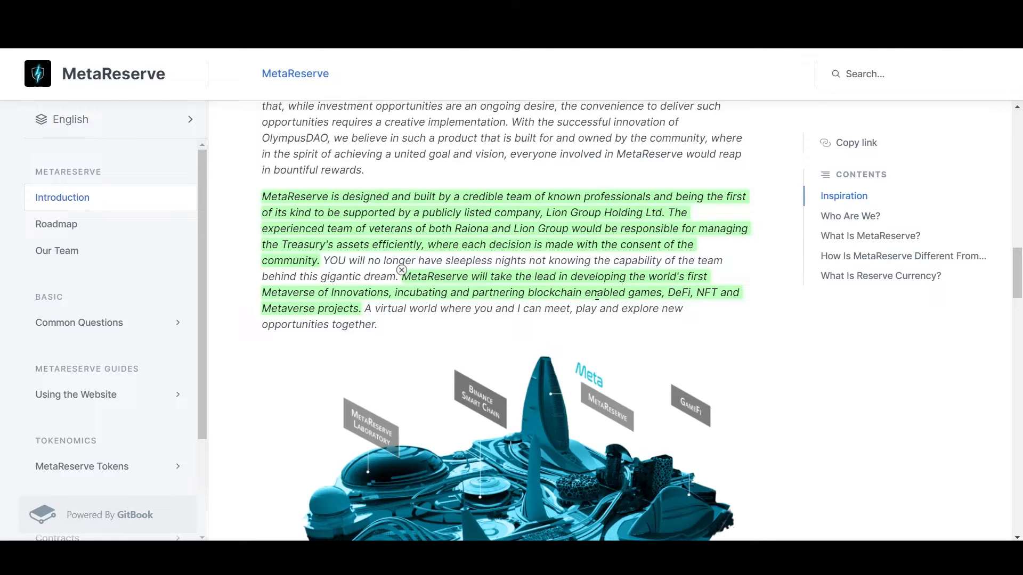
{"action": "mouse_move", "coordinate": [685, 293]}
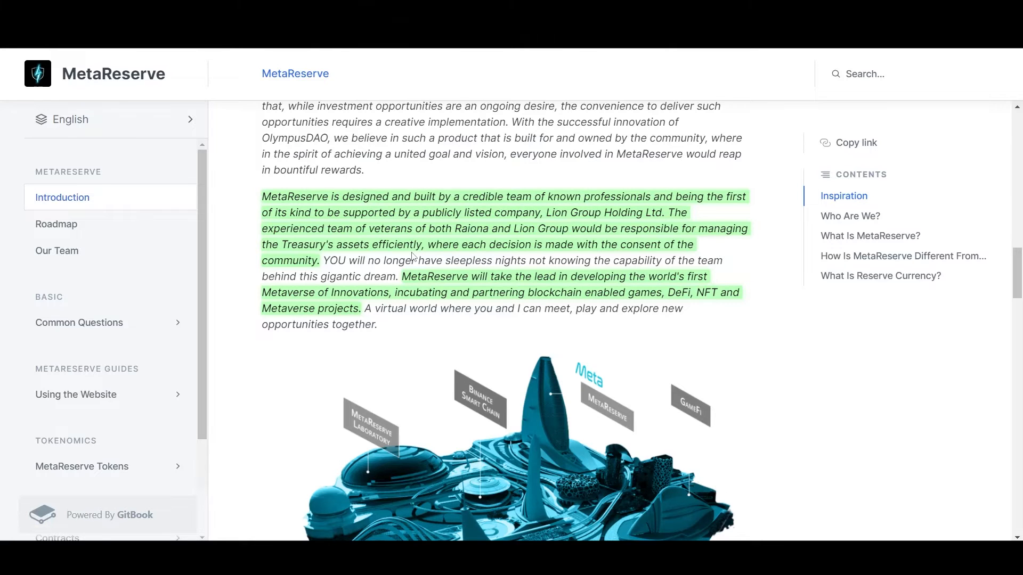
Scroll the Introduction page past Who Are We? to the reserve-currency differences heading
{"action": "scroll", "scroll_direction": "down", "scroll_amount": 3}
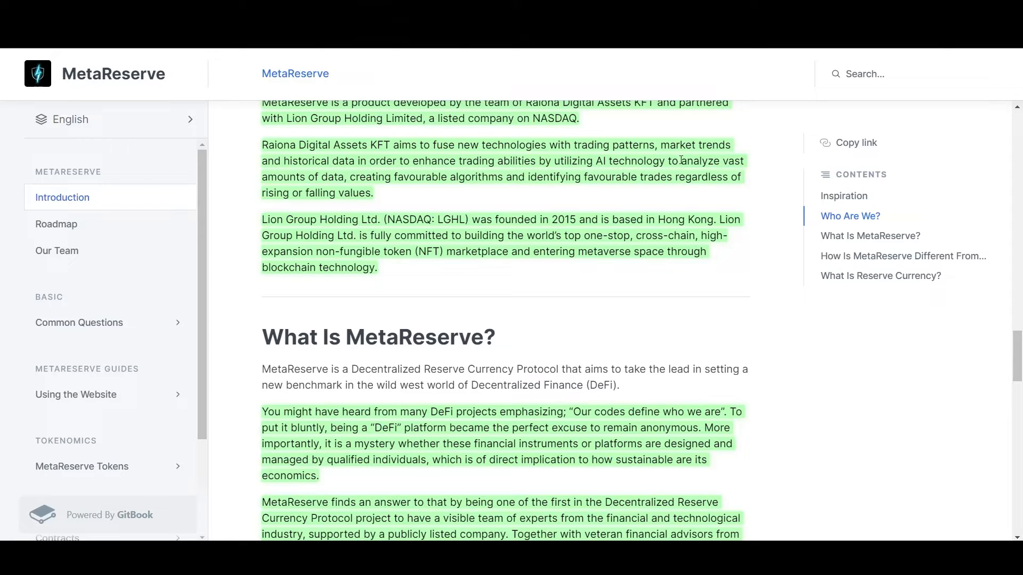
{"action": "mouse_move", "coordinate": [367, 183]}
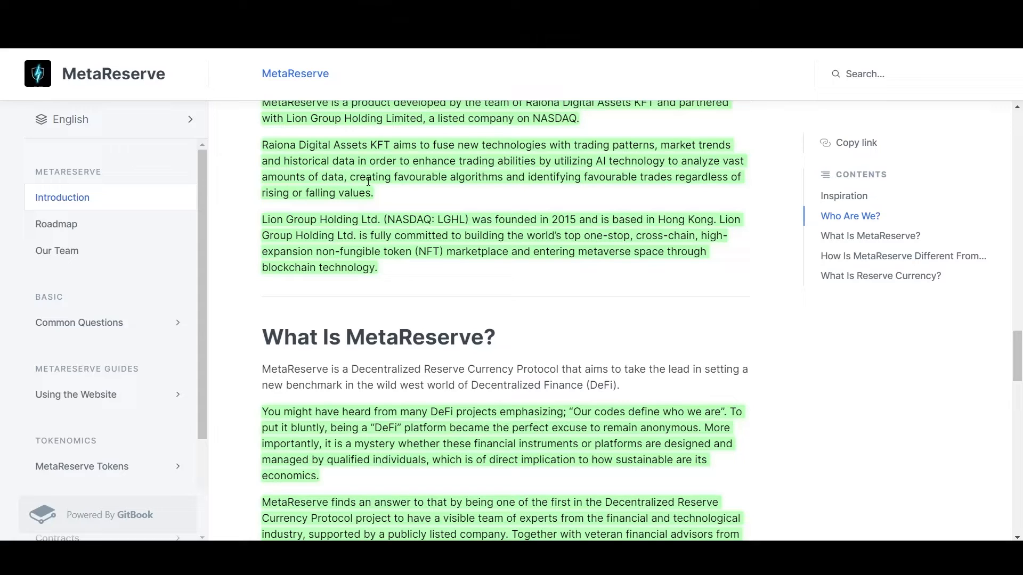
{"action": "mouse_move", "coordinate": [512, 179]}
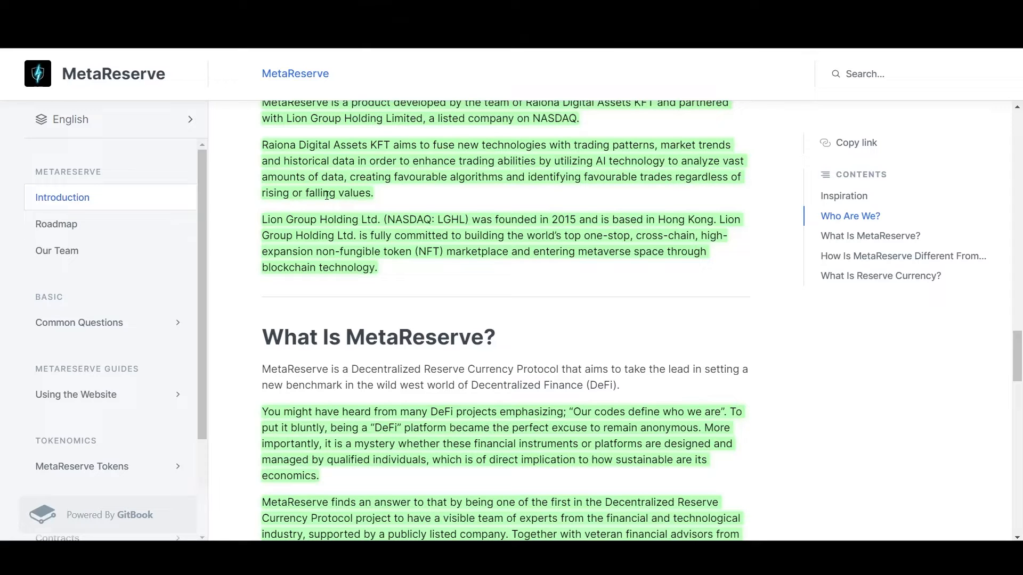
{"action": "scroll", "scroll_direction": "down", "scroll_amount": 3}
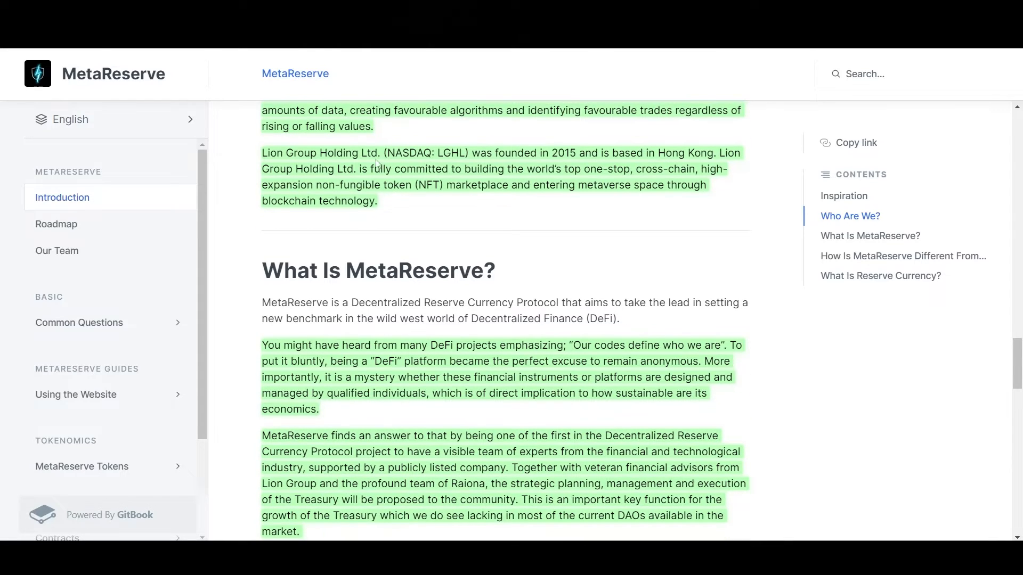
{"action": "mouse_move", "coordinate": [456, 159]}
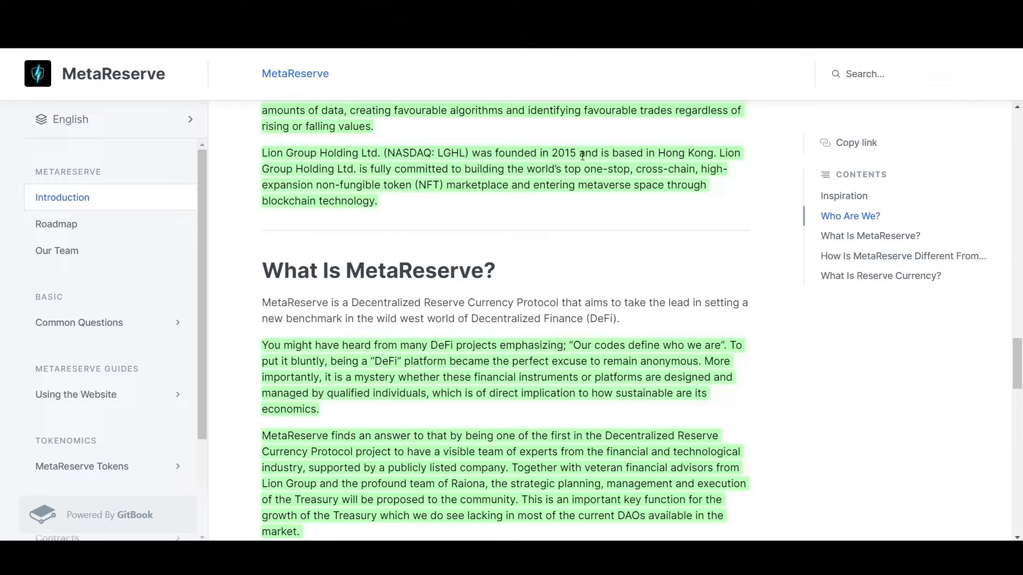
{"action": "mouse_move", "coordinate": [488, 167]}
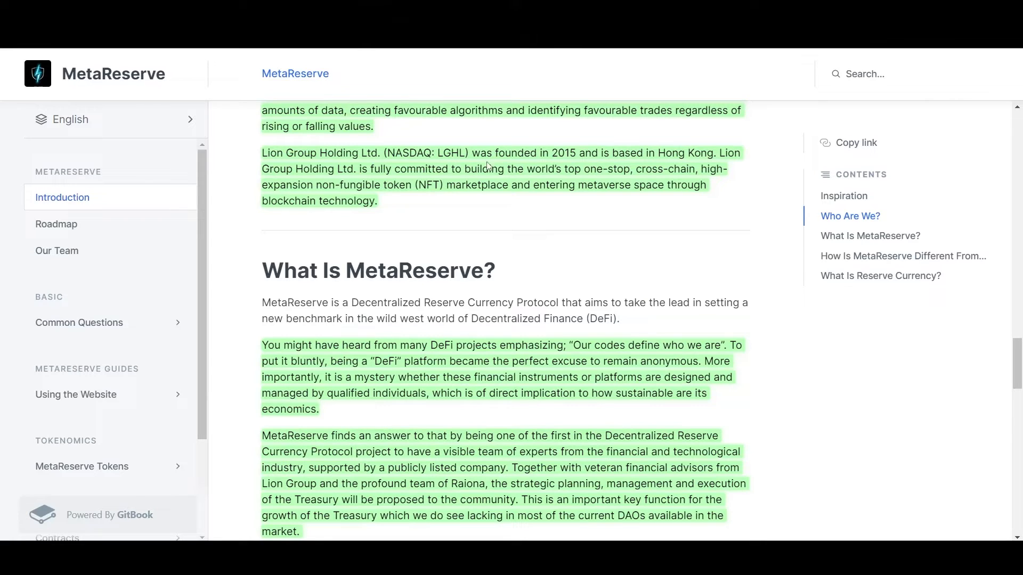
{"action": "mouse_move", "coordinate": [447, 171]}
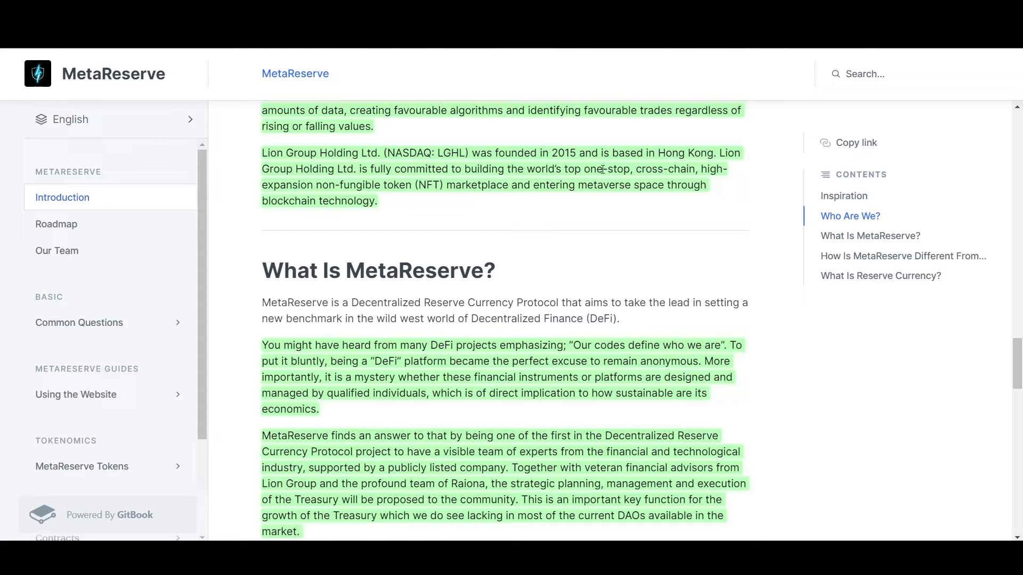
{"action": "mouse_move", "coordinate": [295, 187]}
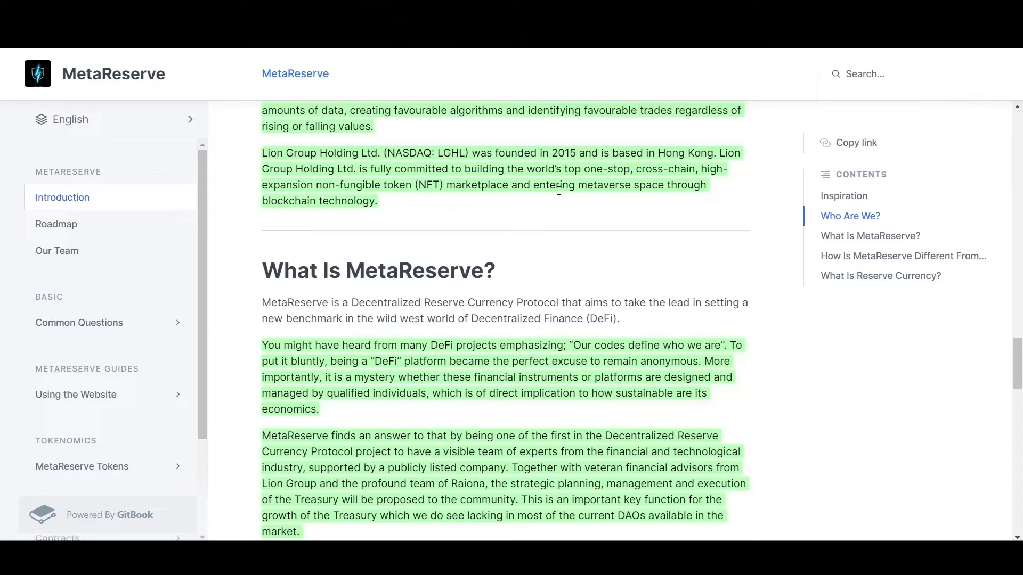
{"action": "mouse_move", "coordinate": [335, 201]}
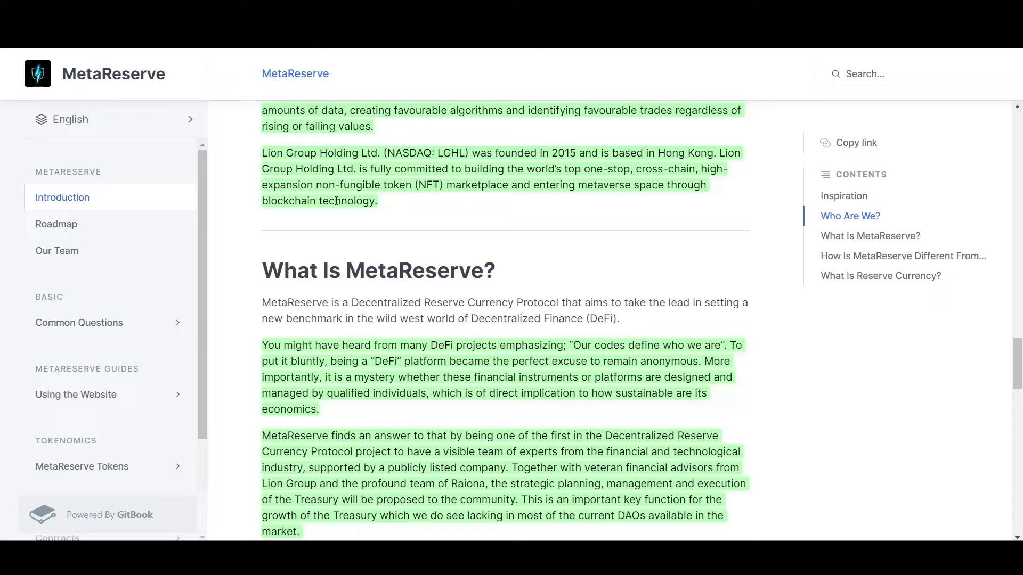
{"action": "mouse_move", "coordinate": [423, 212]}
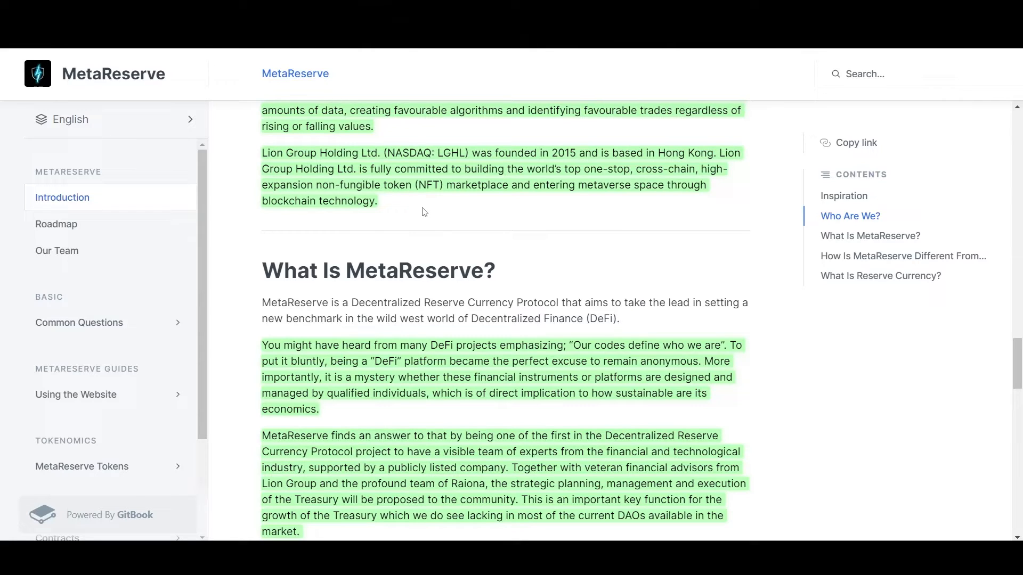
{"action": "scroll", "scroll_direction": "down", "scroll_amount": 3}
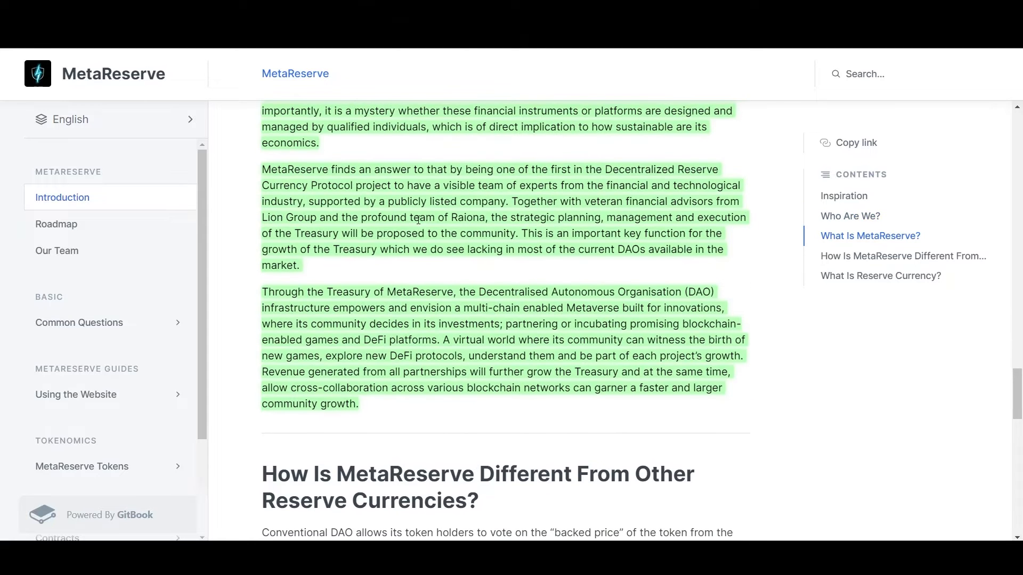
{"action": "mouse_move", "coordinate": [445, 314]}
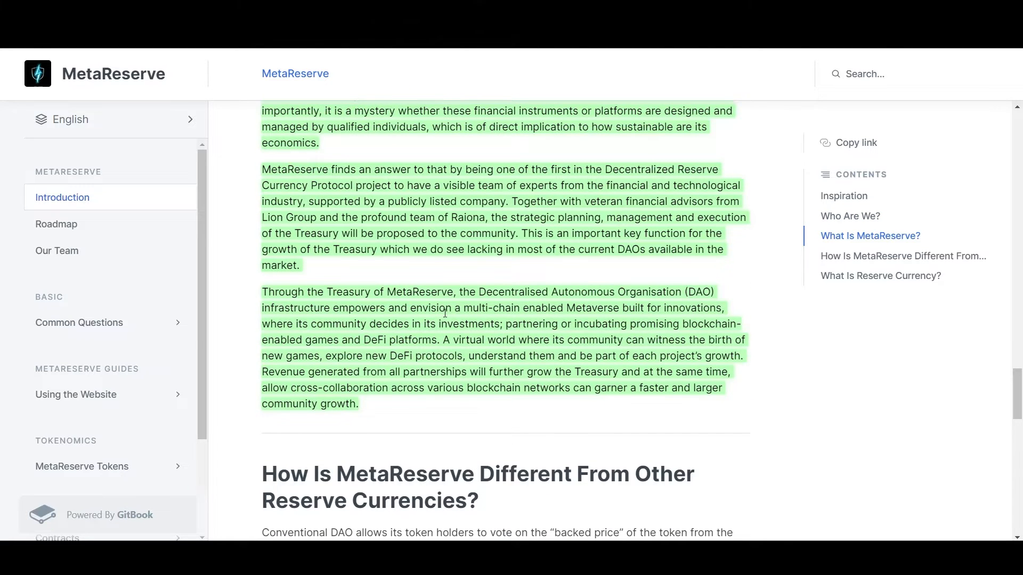
{"action": "scroll", "scroll_direction": "down", "scroll_amount": 3}
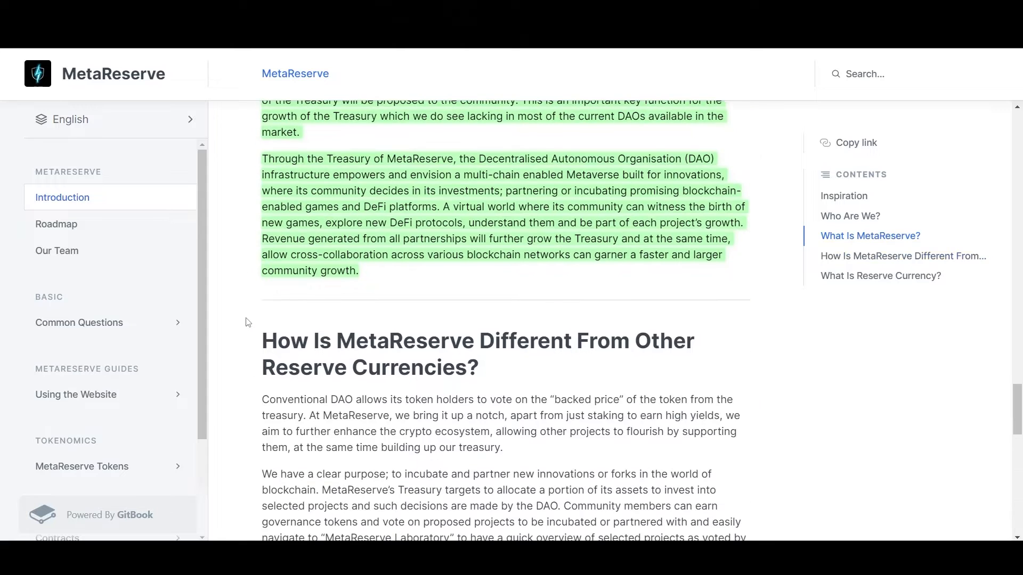
{"action": "scroll", "scroll_direction": "down", "scroll_amount": 3}
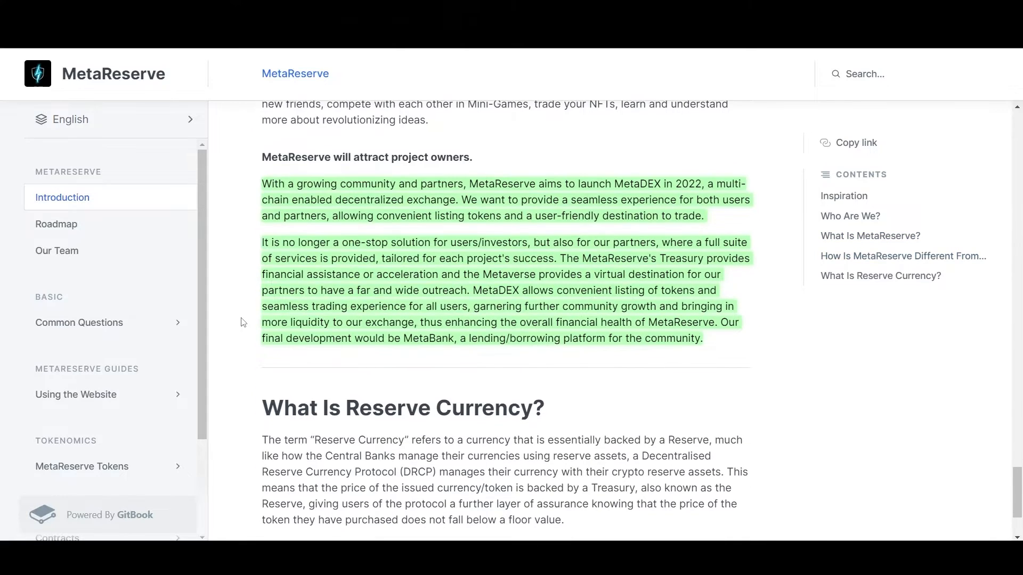
{"action": "mouse_move", "coordinate": [326, 222]}
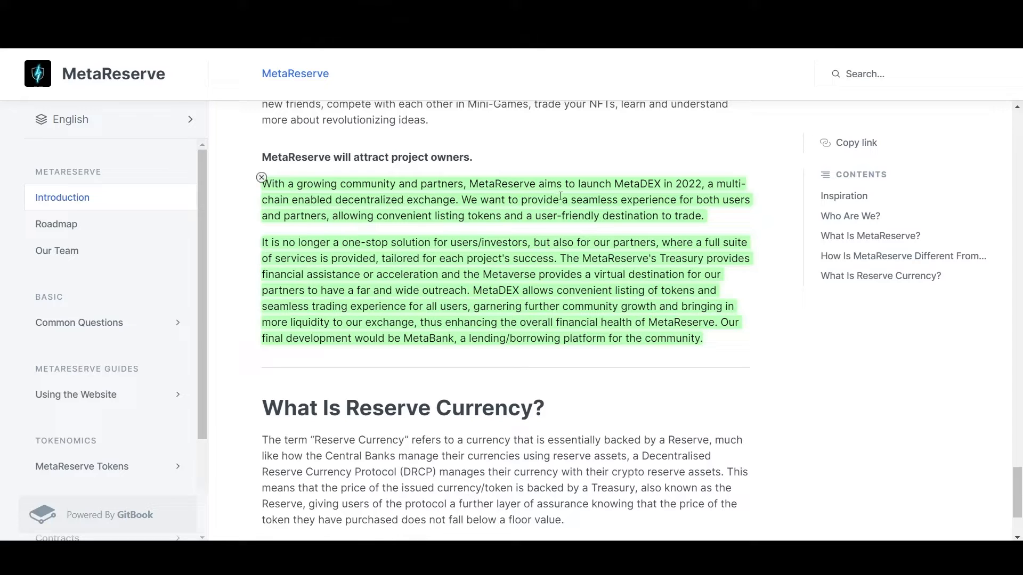
{"action": "mouse_move", "coordinate": [666, 187]}
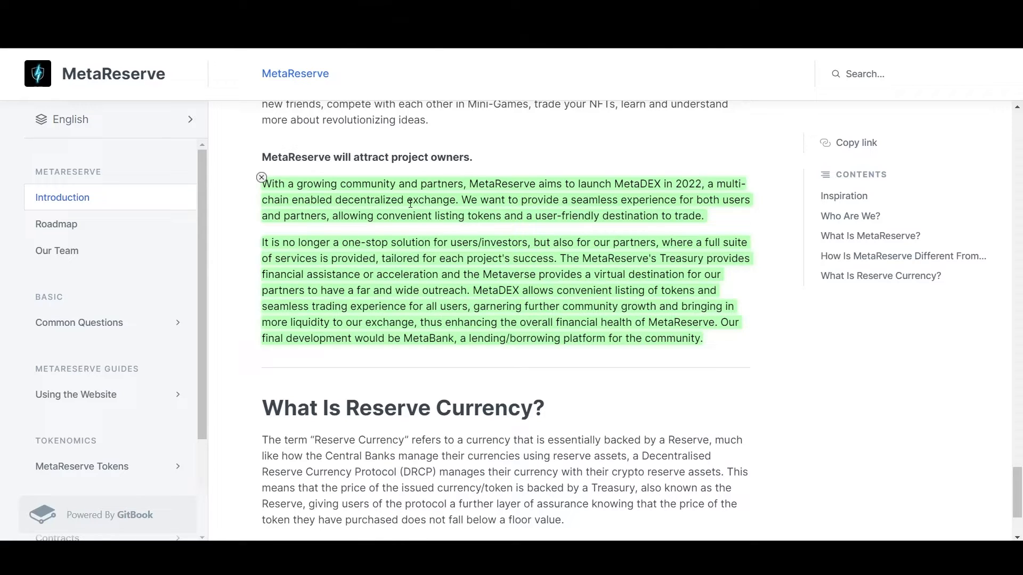
{"action": "mouse_move", "coordinate": [438, 199]}
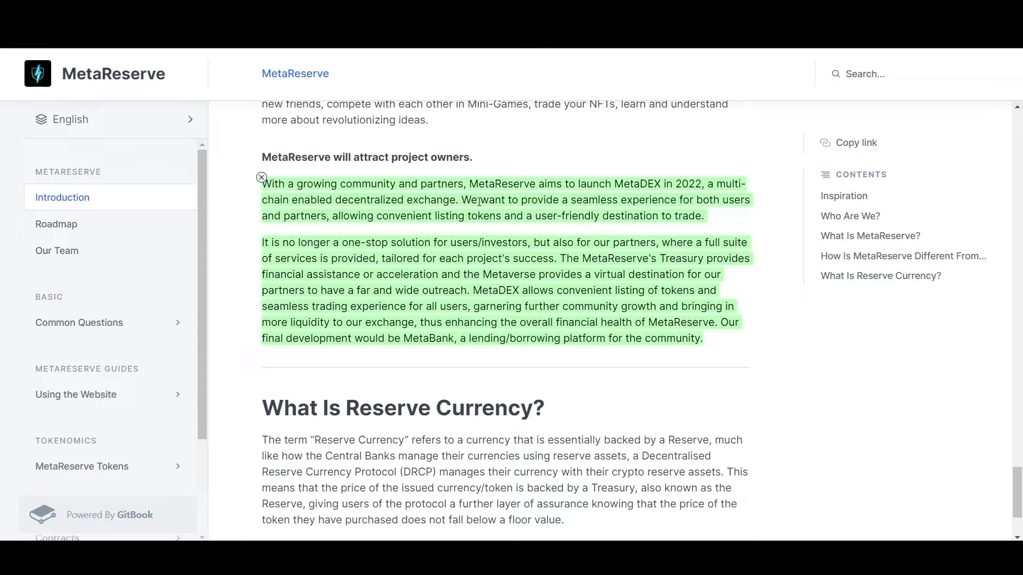
{"action": "mouse_move", "coordinate": [627, 201]}
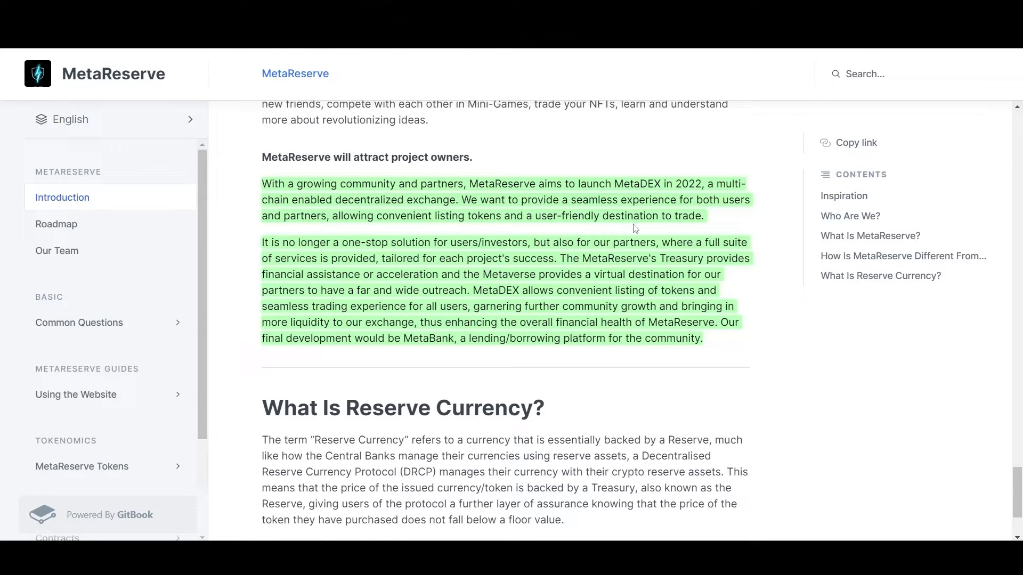
{"action": "scroll", "scroll_direction": "down", "scroll_amount": 3}
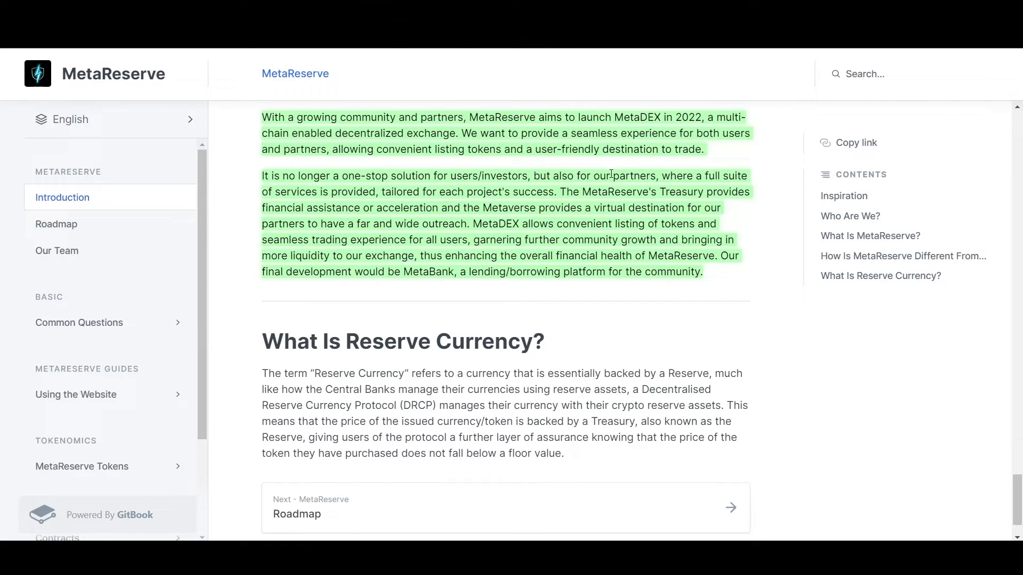
{"action": "mouse_move", "coordinate": [306, 204]}
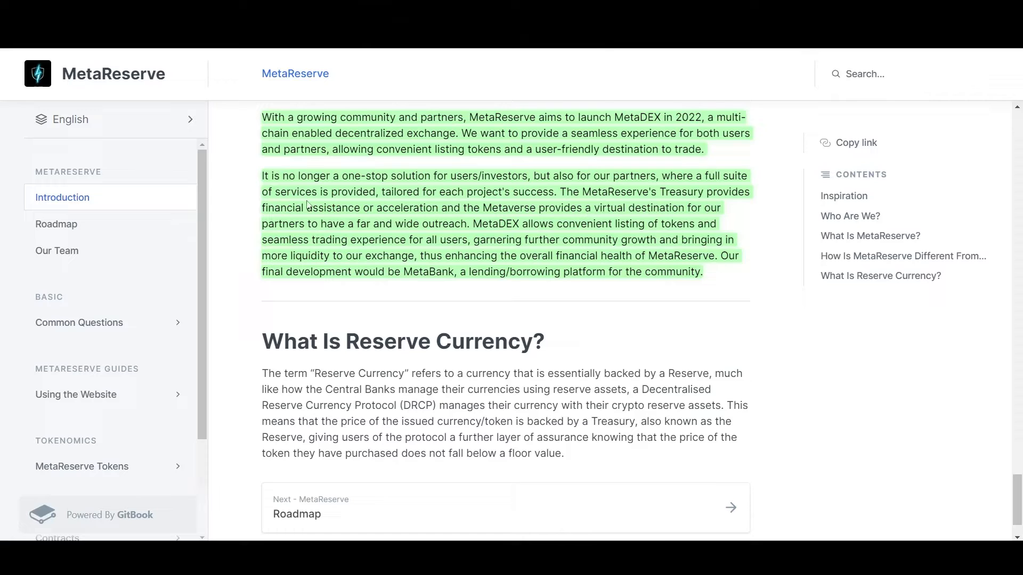
{"action": "mouse_move", "coordinate": [419, 192]}
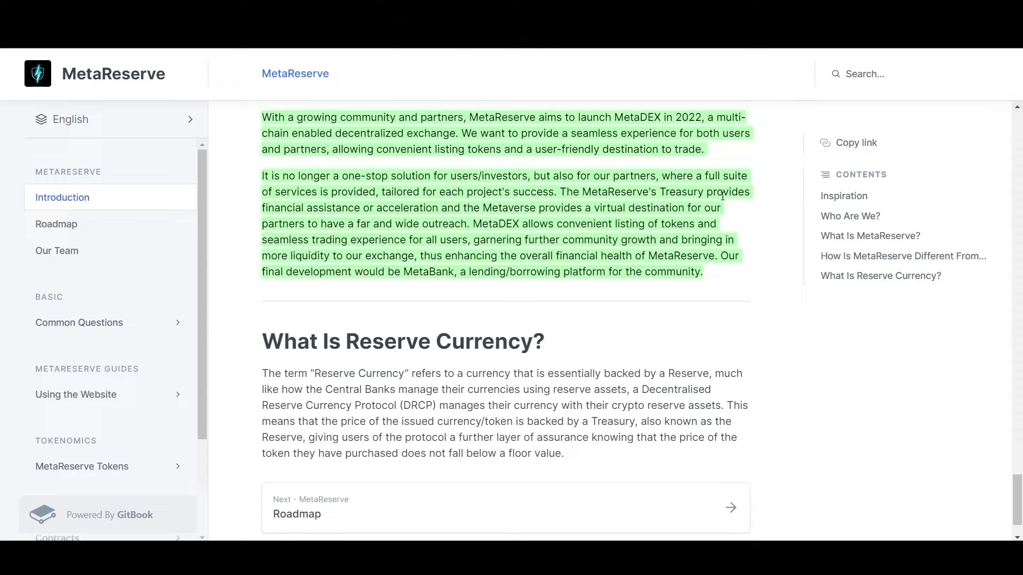
{"action": "mouse_move", "coordinate": [374, 212]}
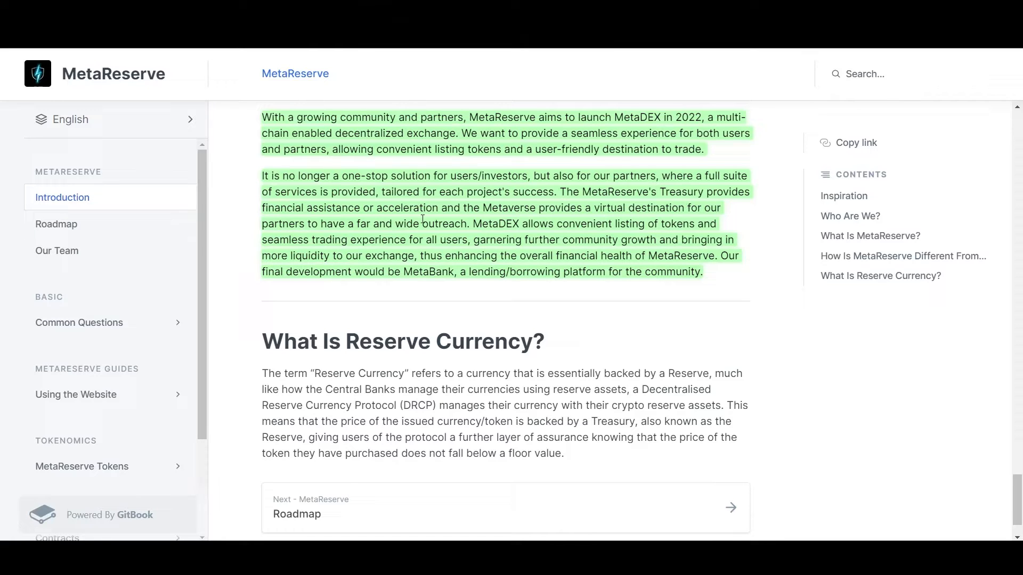
{"action": "mouse_move", "coordinate": [380, 224]}
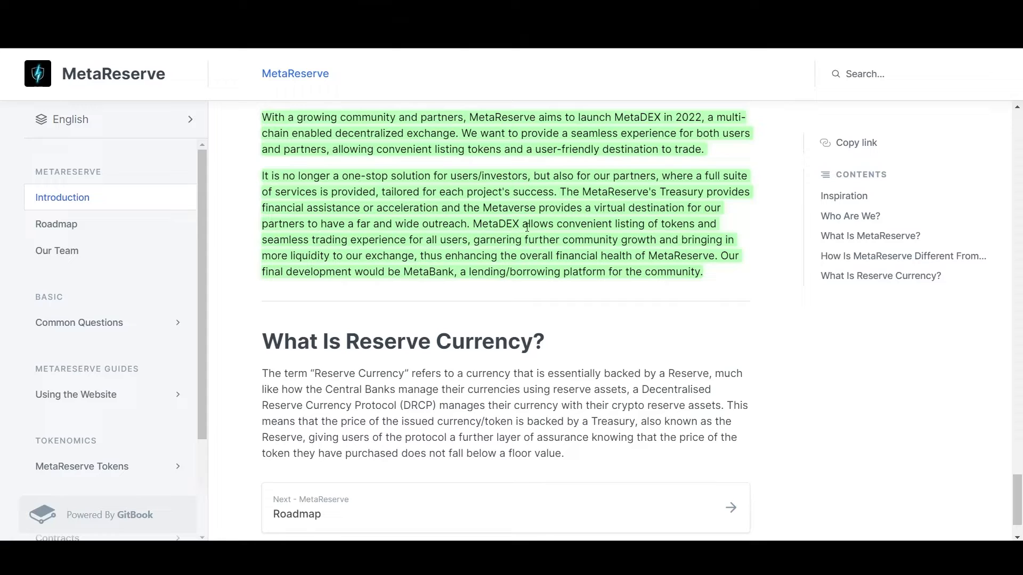
{"action": "mouse_move", "coordinate": [645, 224]}
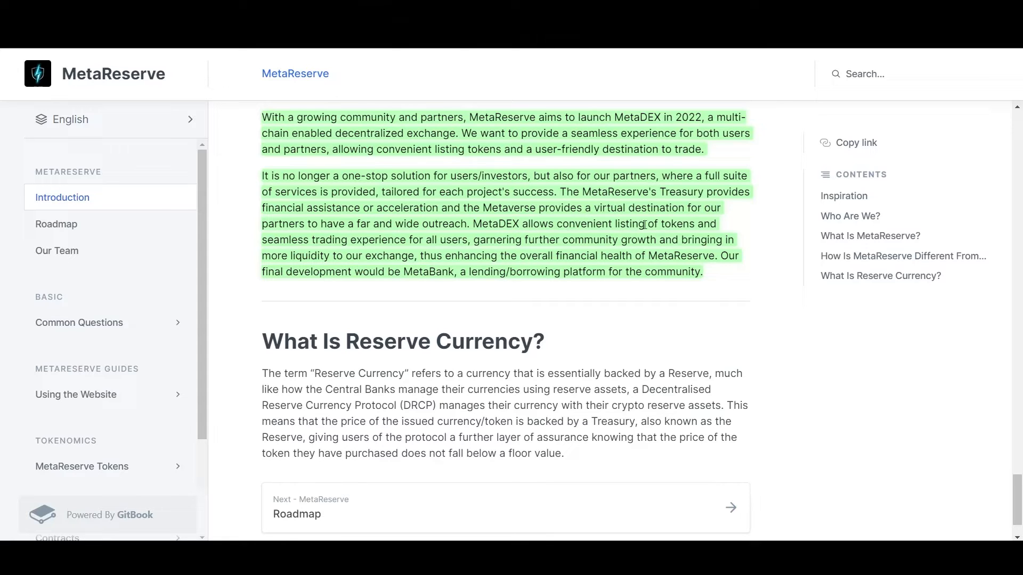
{"action": "mouse_move", "coordinate": [364, 238]}
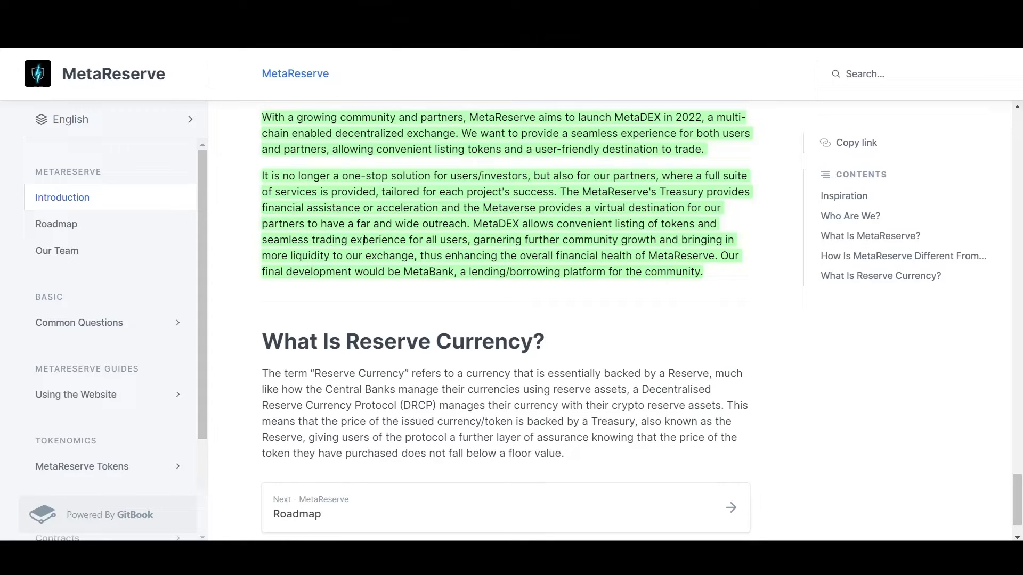
{"action": "mouse_move", "coordinate": [509, 241]}
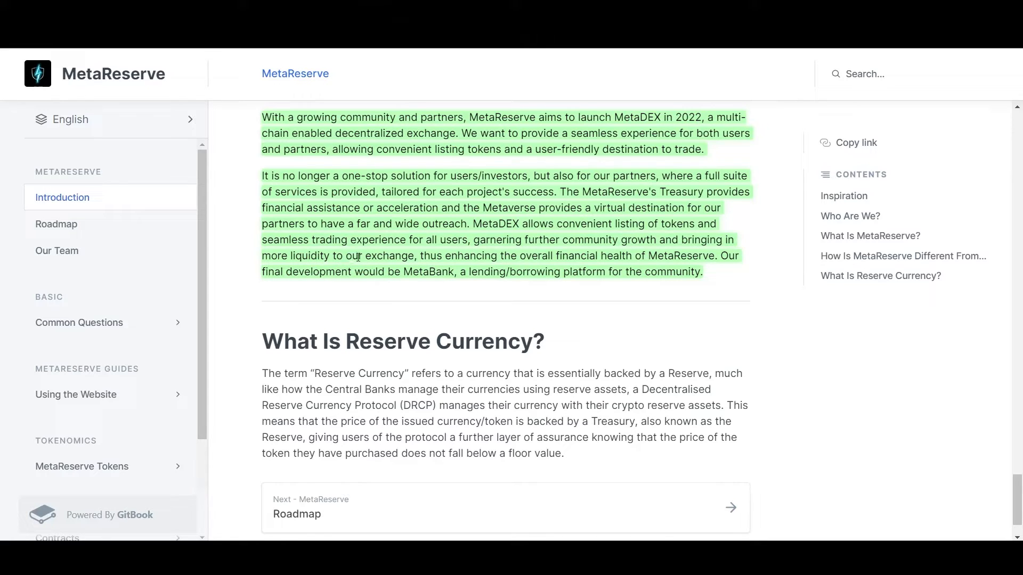
{"action": "mouse_move", "coordinate": [485, 259]}
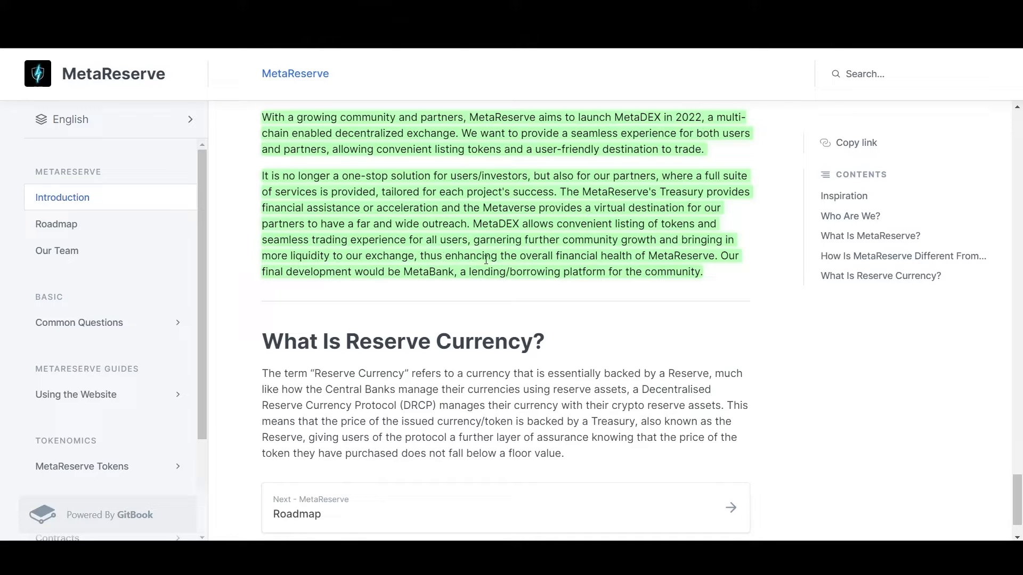
{"action": "mouse_move", "coordinate": [659, 255]}
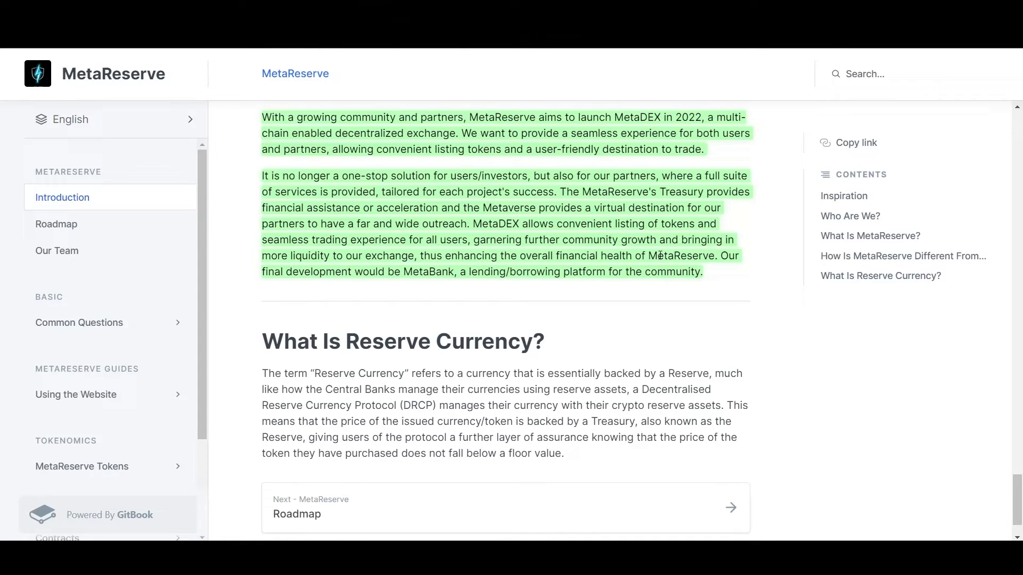
{"action": "mouse_move", "coordinate": [297, 275]}
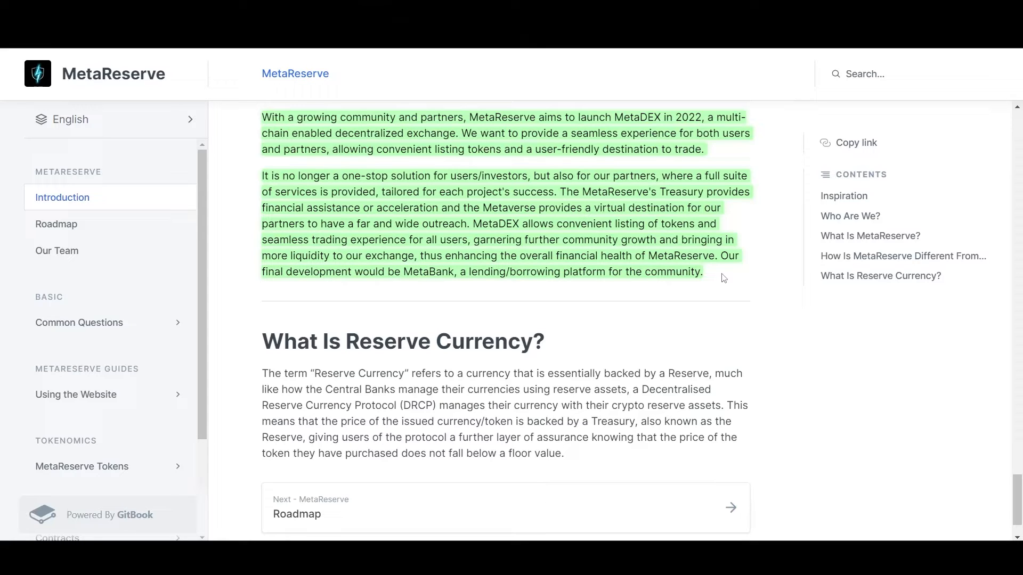
Scroll the Roadmap table, marking CoinMarketCap Listing and the MetaReserve Bank estimated date
{"action": "left_click", "coordinate": [56, 224]}
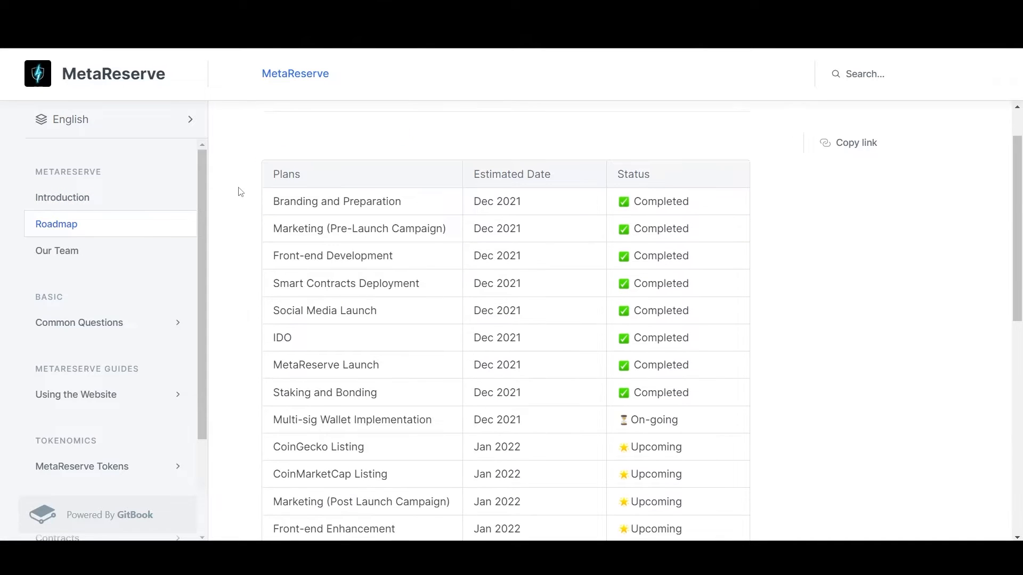
{"action": "scroll", "scroll_direction": "down", "scroll_amount": 3}
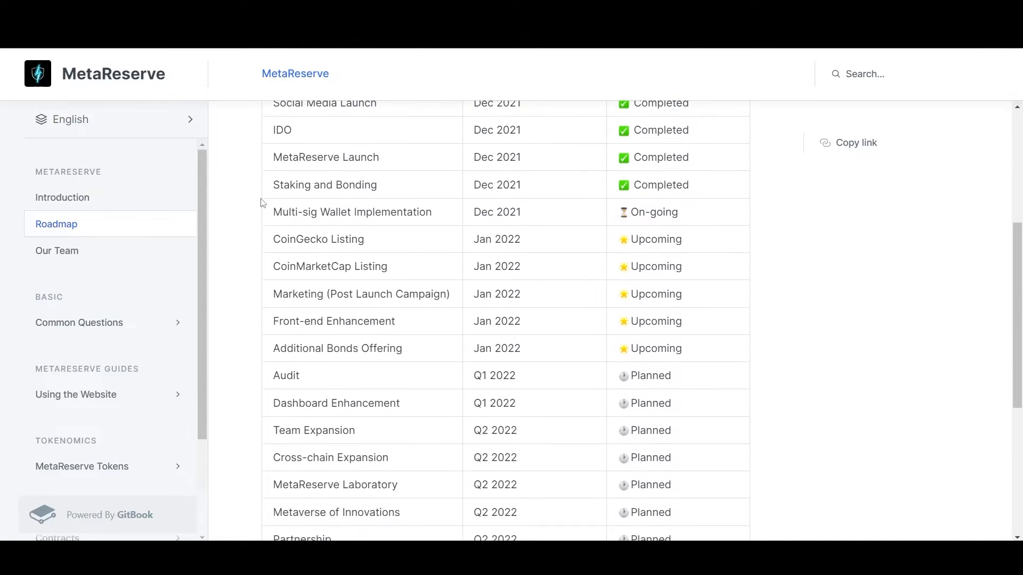
{"action": "scroll", "scroll_direction": "down", "scroll_amount": 3}
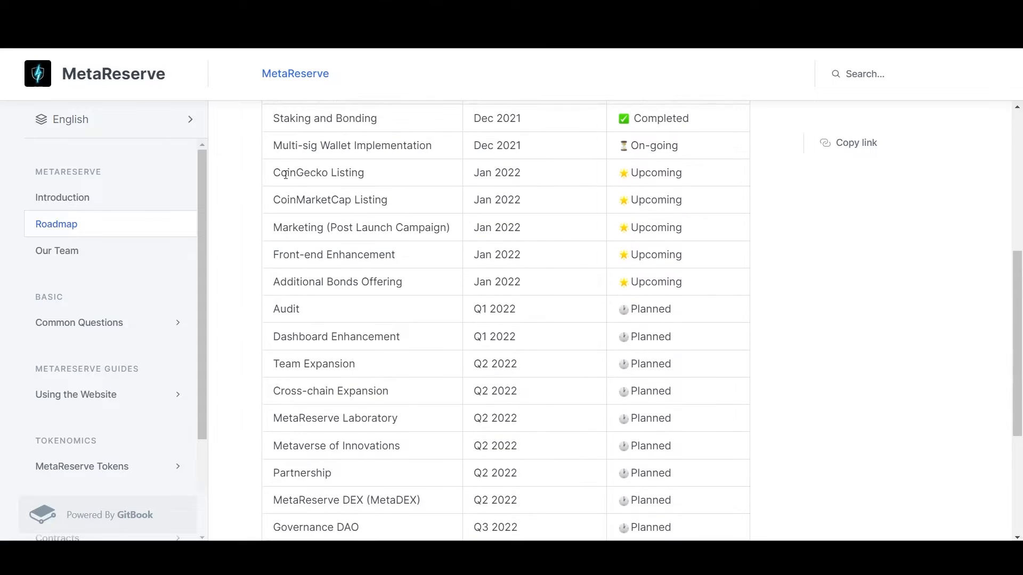
{"action": "double_click", "coordinate": [329, 200]}
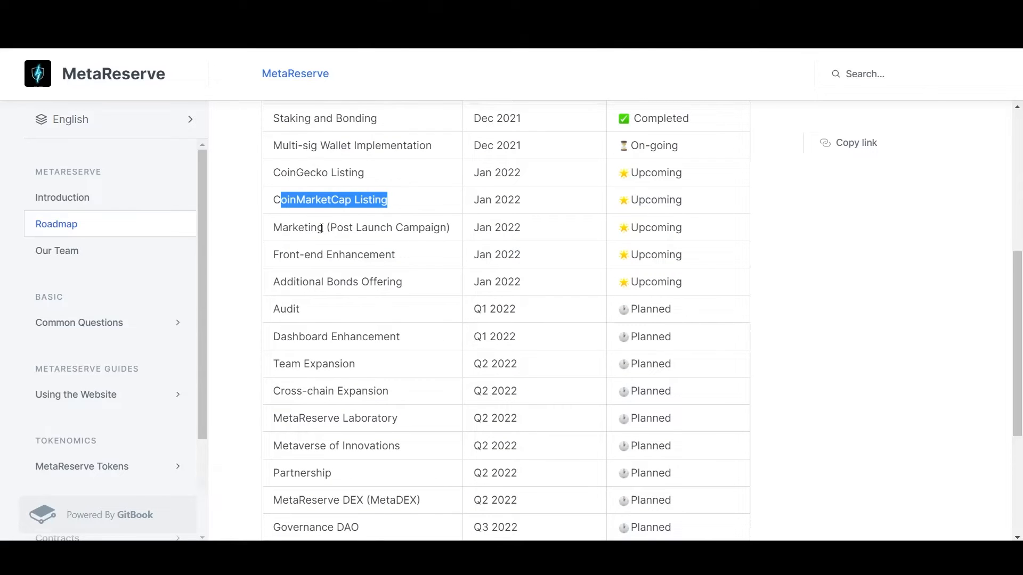
{"action": "scroll", "scroll_direction": "down", "scroll_amount": 3}
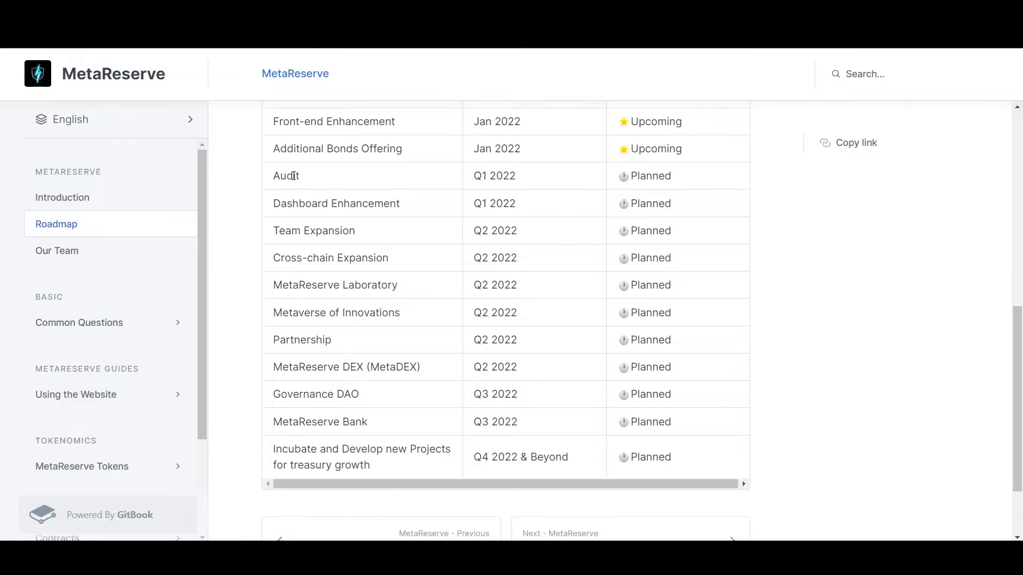
{"action": "mouse_move", "coordinate": [447, 183]}
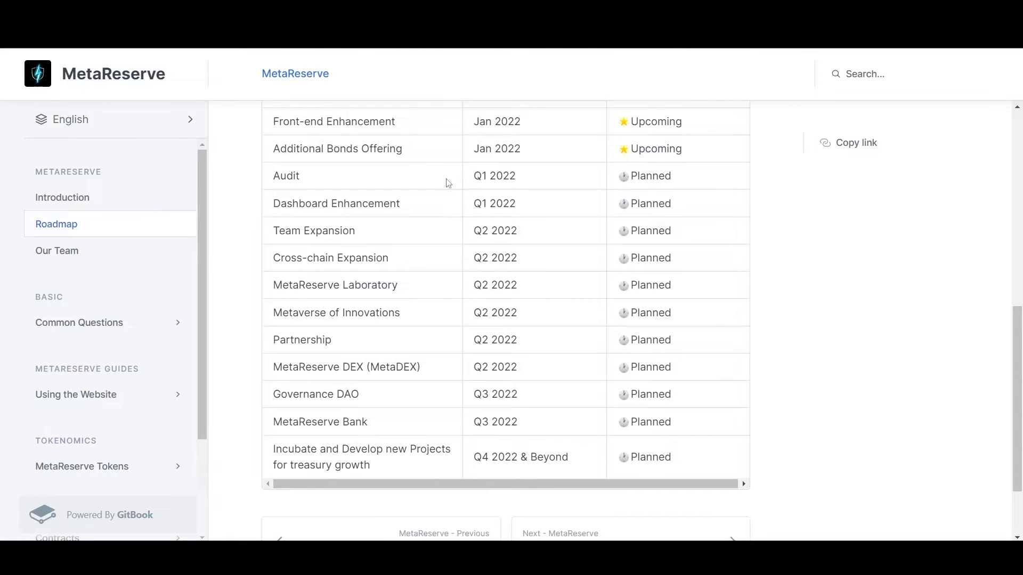
{"action": "mouse_move", "coordinate": [344, 209]}
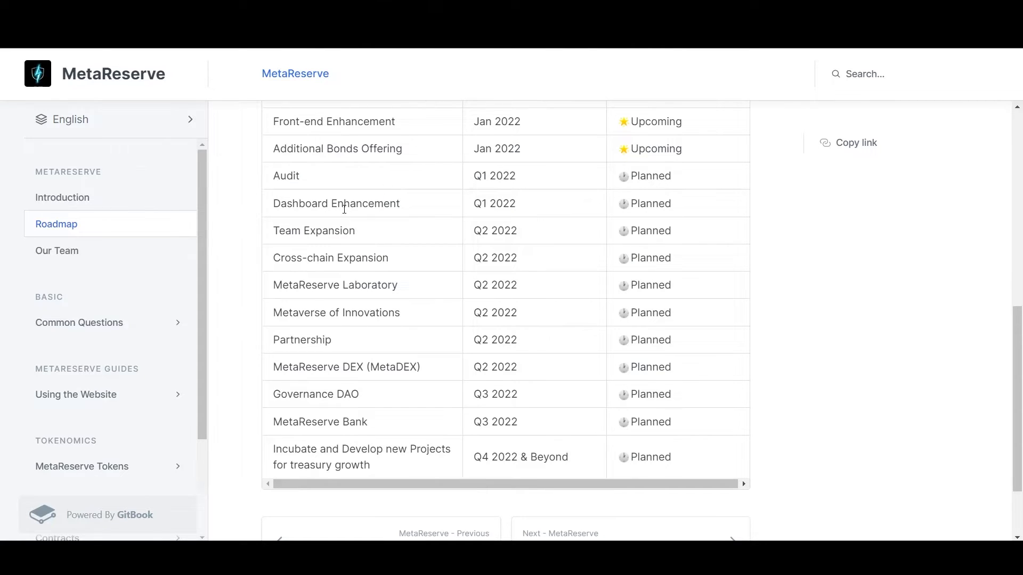
{"action": "scroll", "scroll_direction": "down", "scroll_amount": 3}
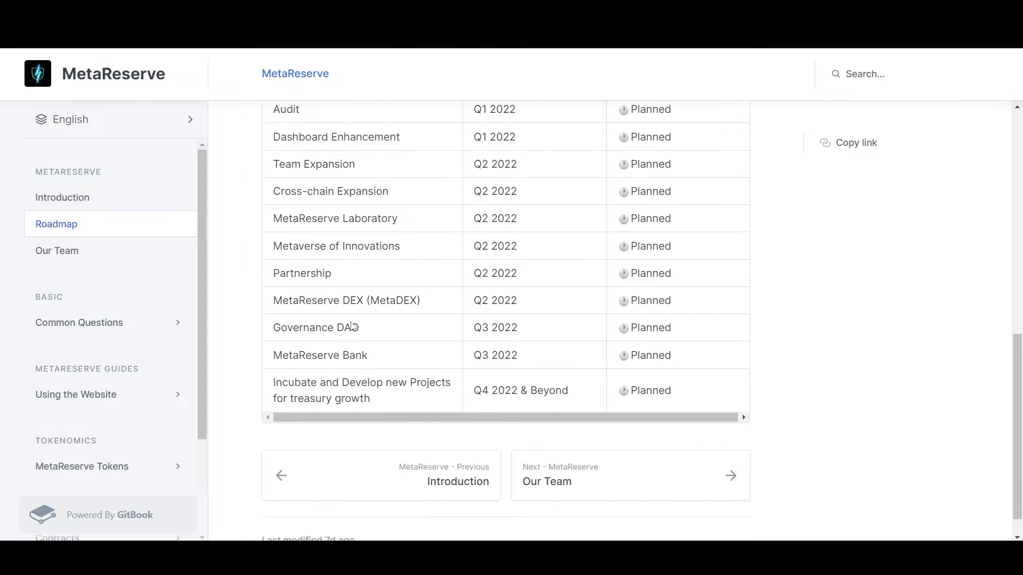
{"action": "double_click", "coordinate": [410, 300]}
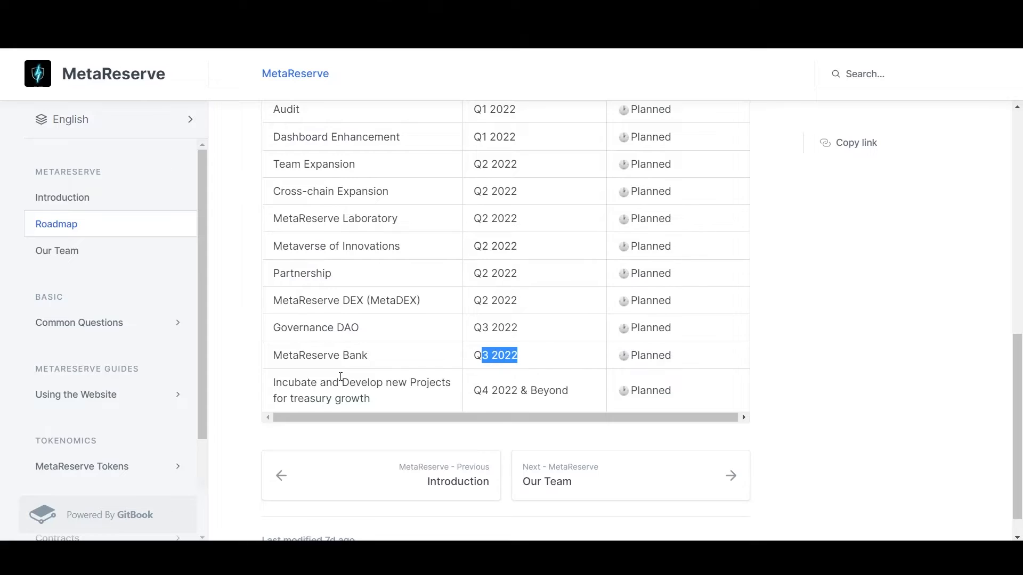
{"action": "scroll", "scroll_direction": "down", "scroll_amount": 3}
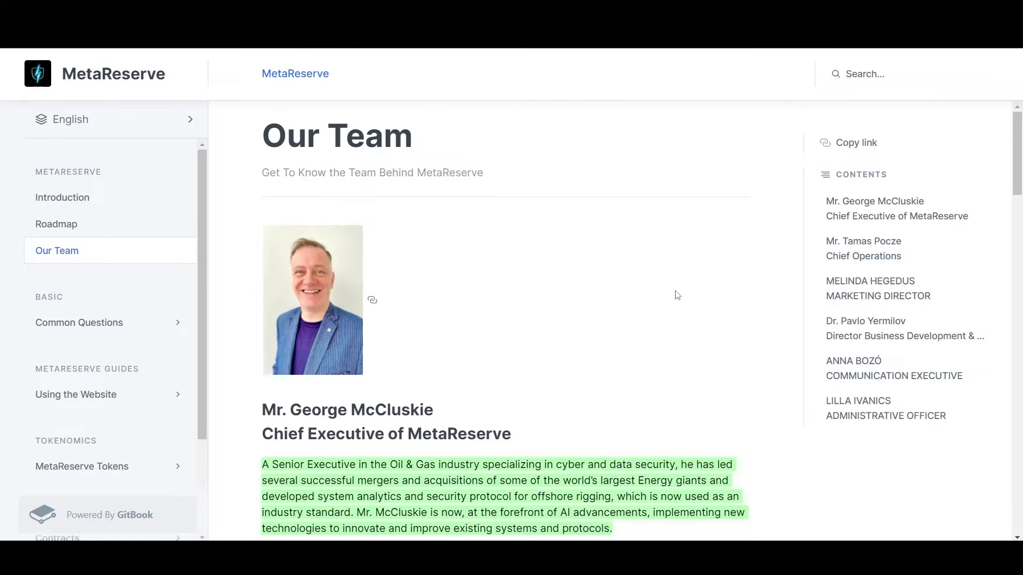
{"action": "scroll", "scroll_direction": "down", "scroll_amount": 3}
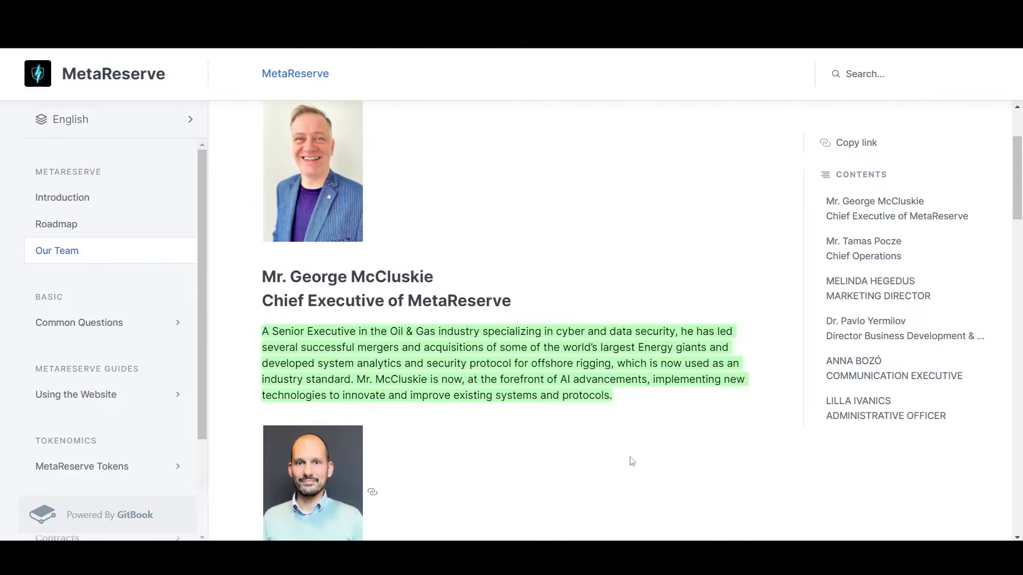
{"action": "mouse_move", "coordinate": [468, 448]}
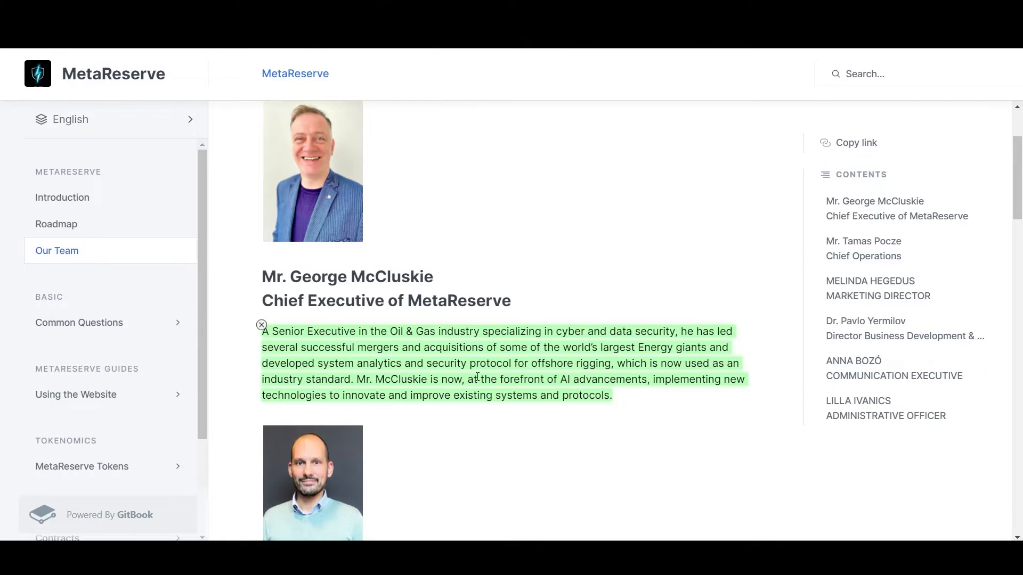
{"action": "mouse_move", "coordinate": [596, 377]}
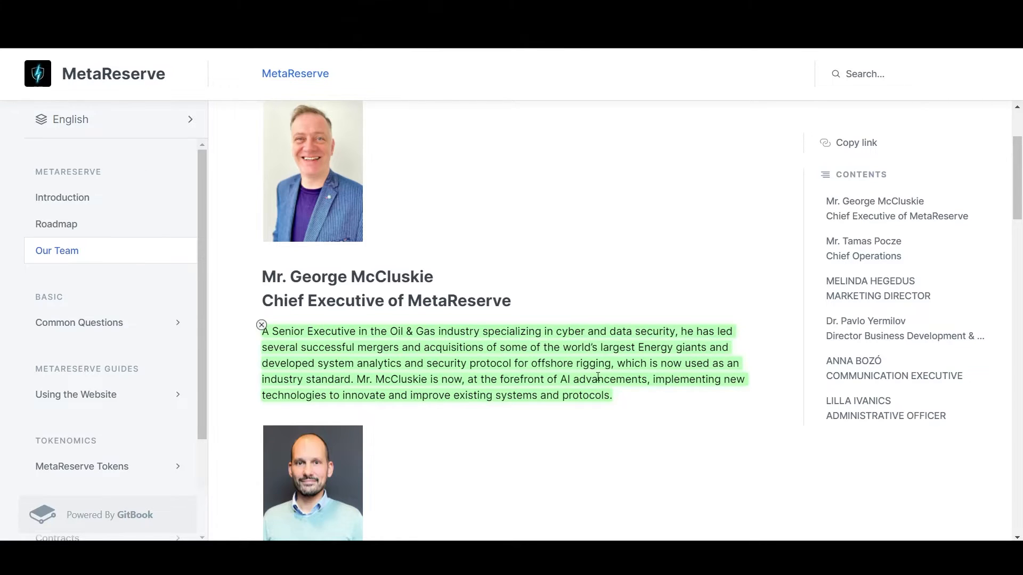
{"action": "mouse_move", "coordinate": [356, 398]}
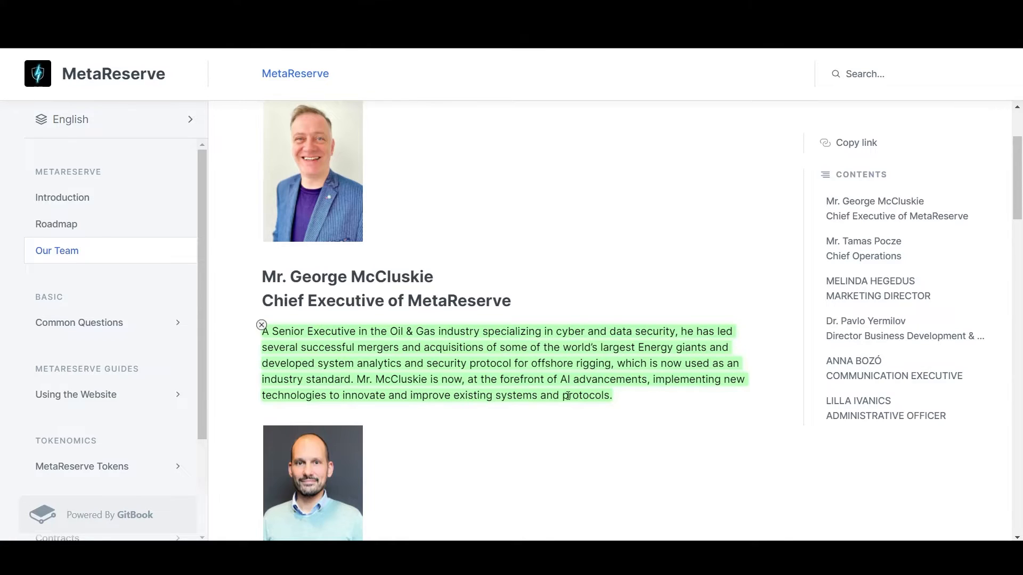
{"action": "mouse_move", "coordinate": [567, 396]}
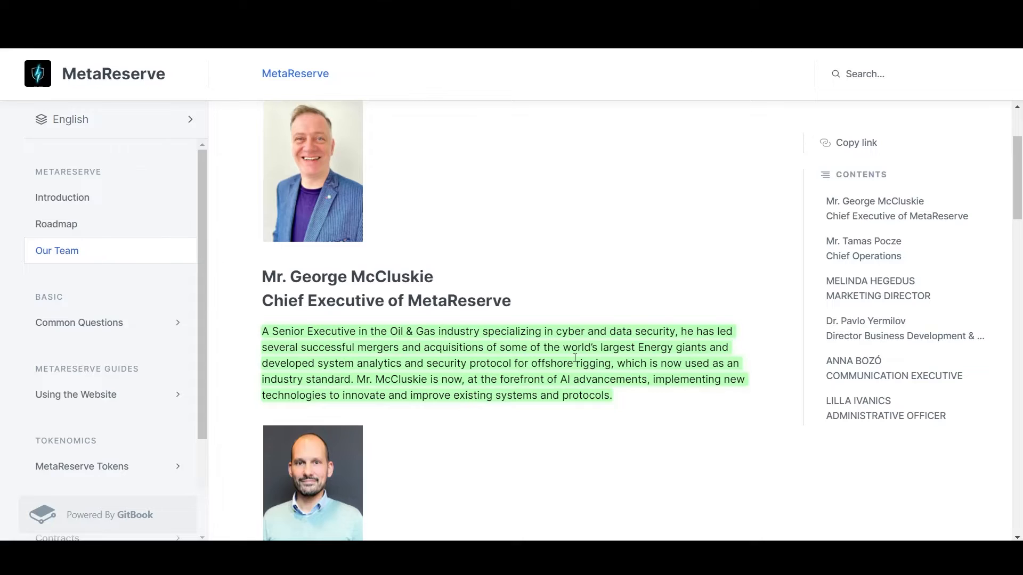
{"action": "scroll", "scroll_direction": "down", "scroll_amount": 3}
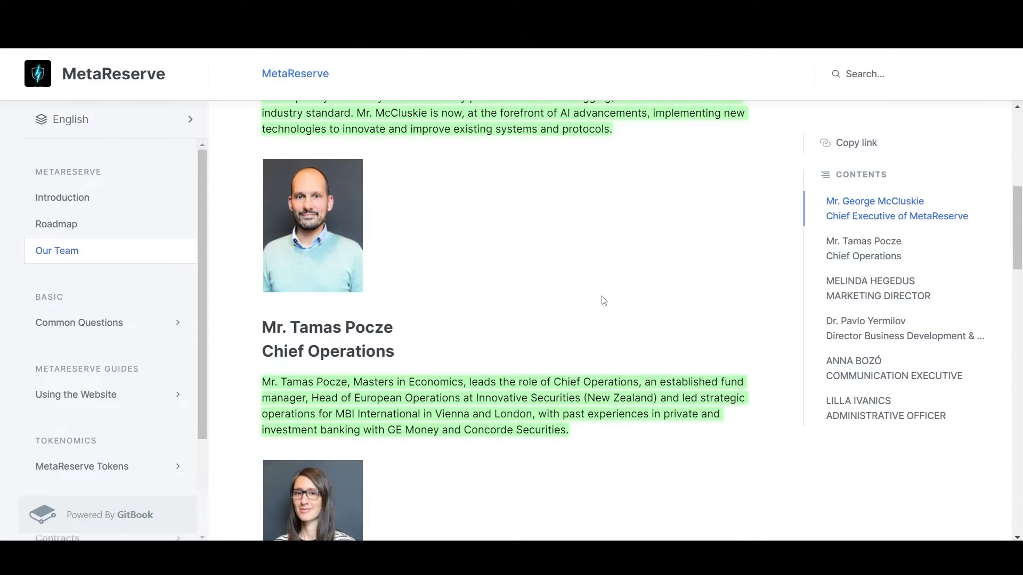
{"action": "mouse_move", "coordinate": [581, 300]}
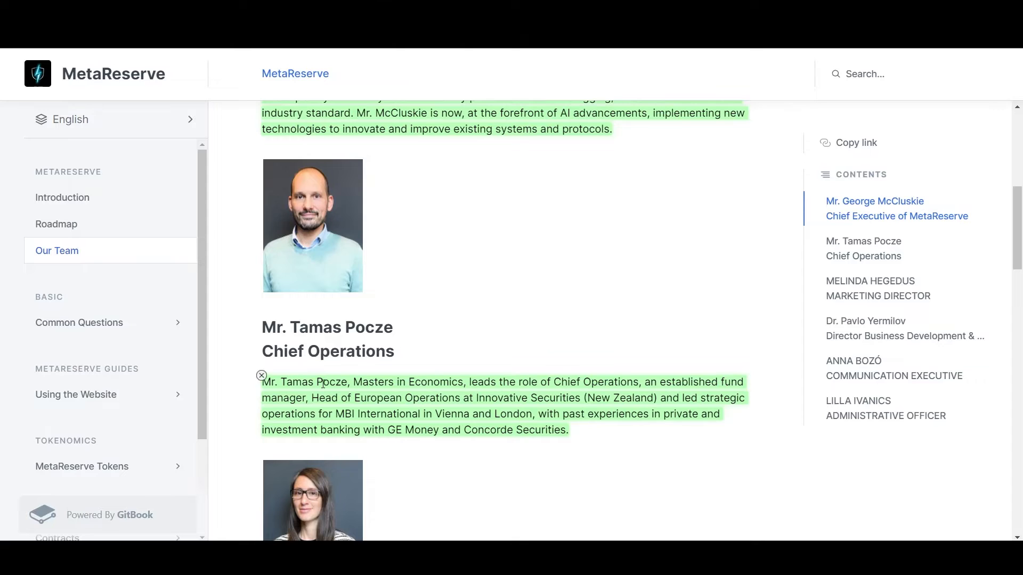
{"action": "mouse_move", "coordinate": [443, 387]}
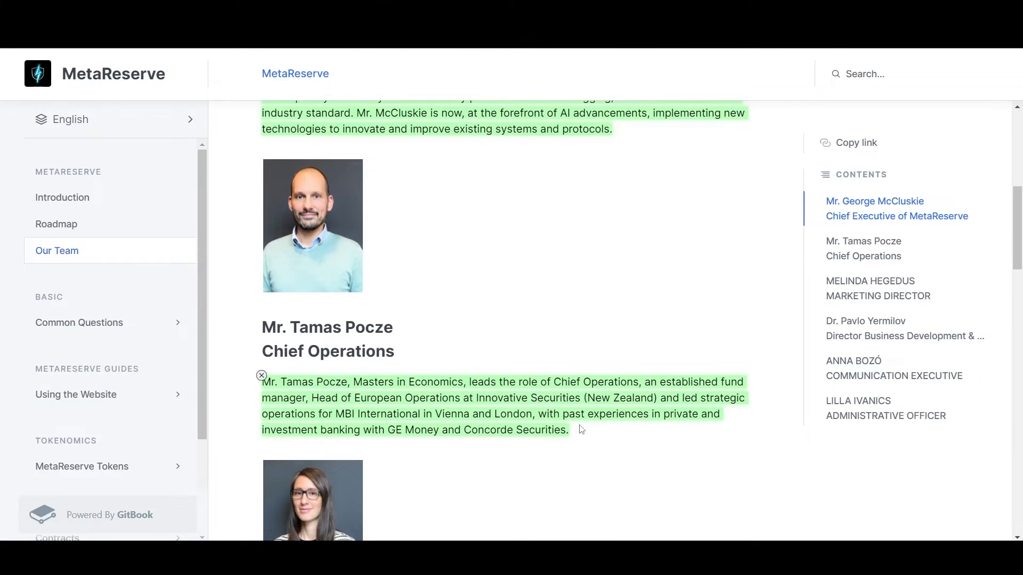
{"action": "scroll", "scroll_direction": "down", "scroll_amount": 3}
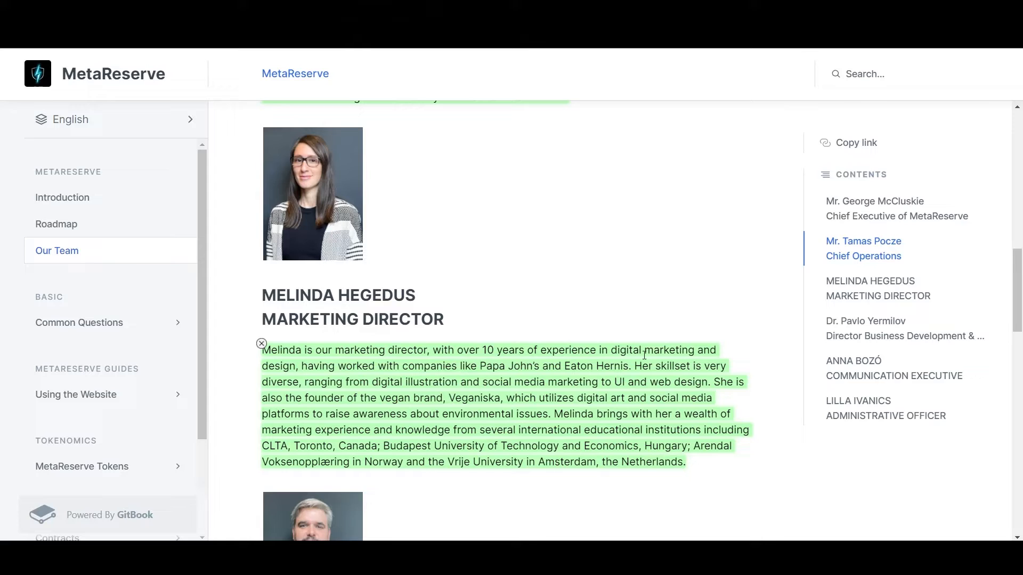
{"action": "mouse_move", "coordinate": [323, 370]}
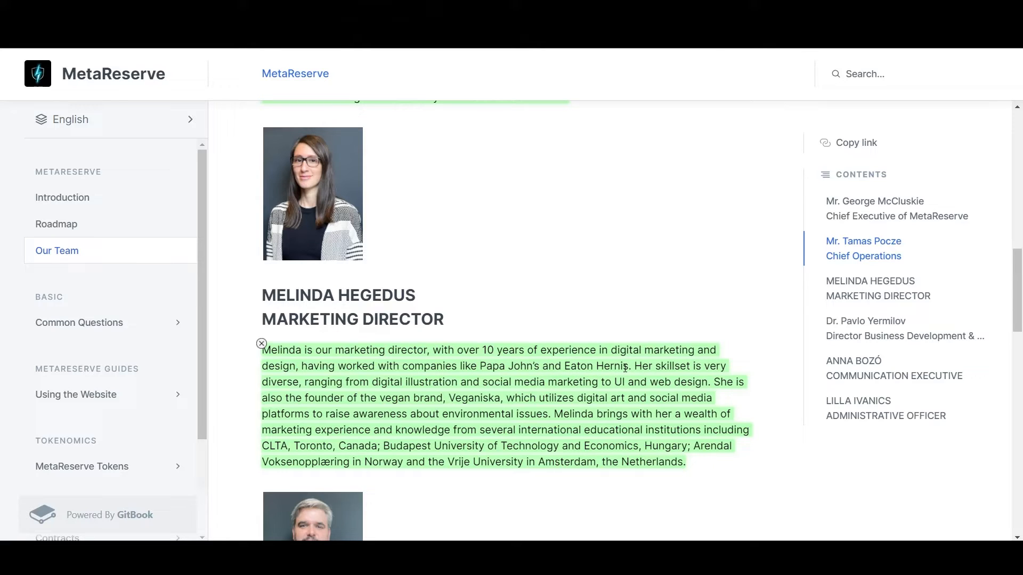
{"action": "mouse_move", "coordinate": [347, 380]}
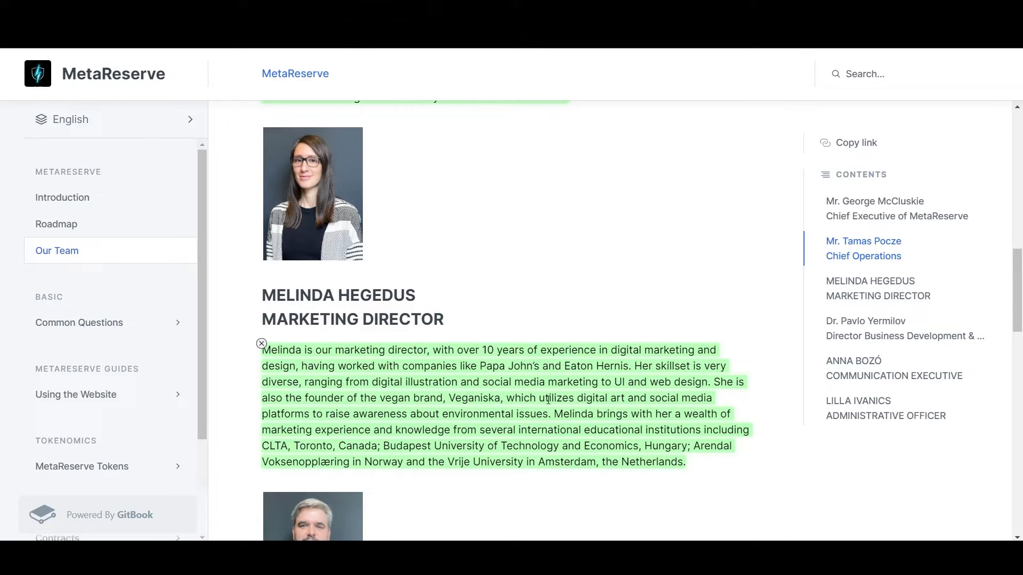
{"action": "mouse_move", "coordinate": [637, 399]}
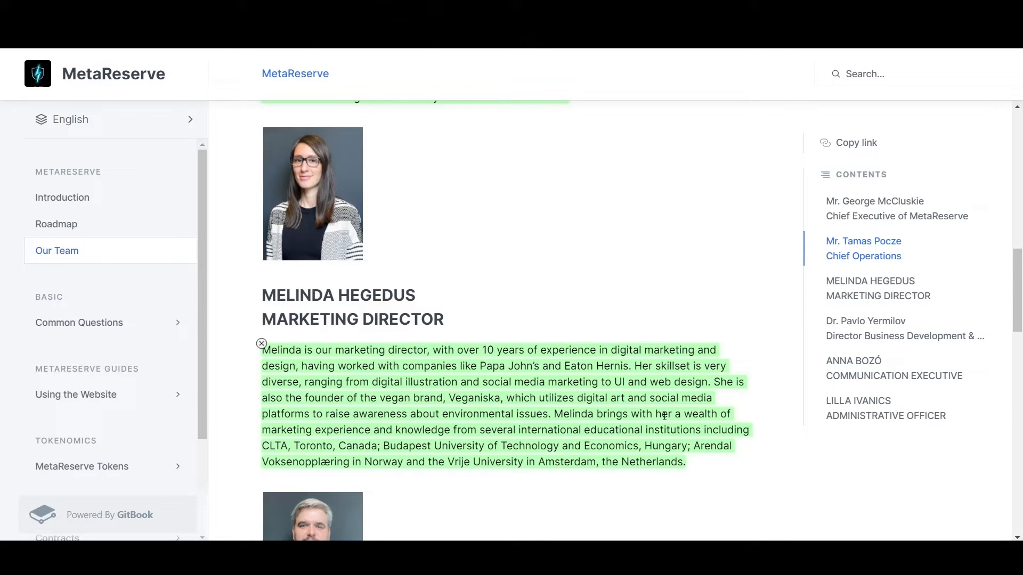
{"action": "mouse_move", "coordinate": [378, 434]}
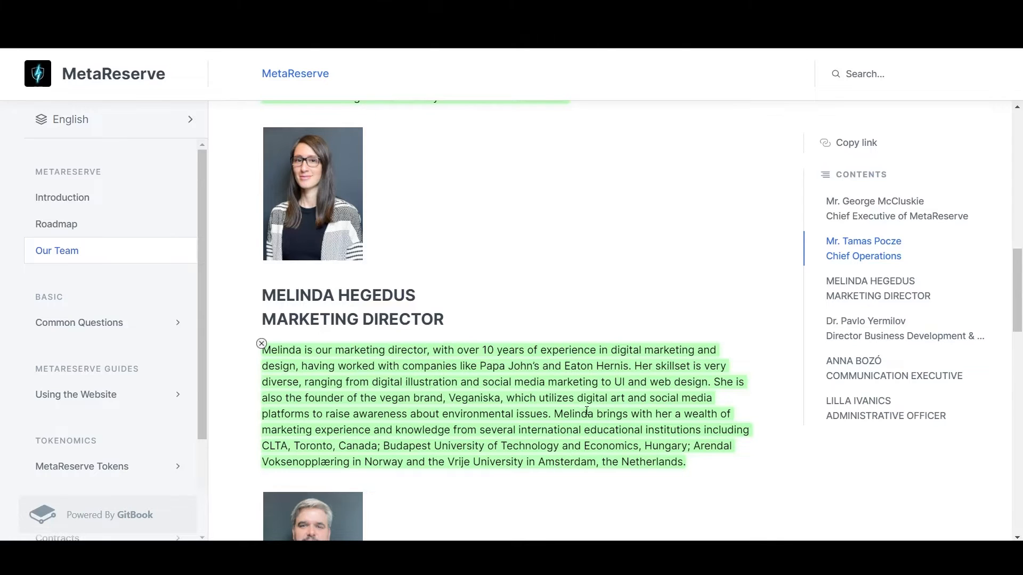
{"action": "scroll", "scroll_direction": "down", "scroll_amount": 3}
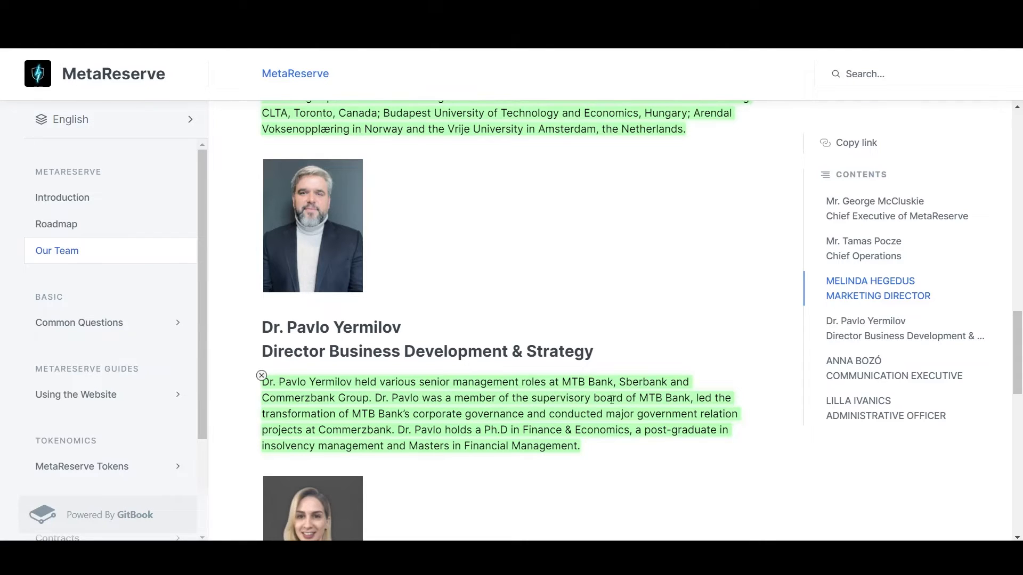
{"action": "mouse_move", "coordinate": [334, 424]}
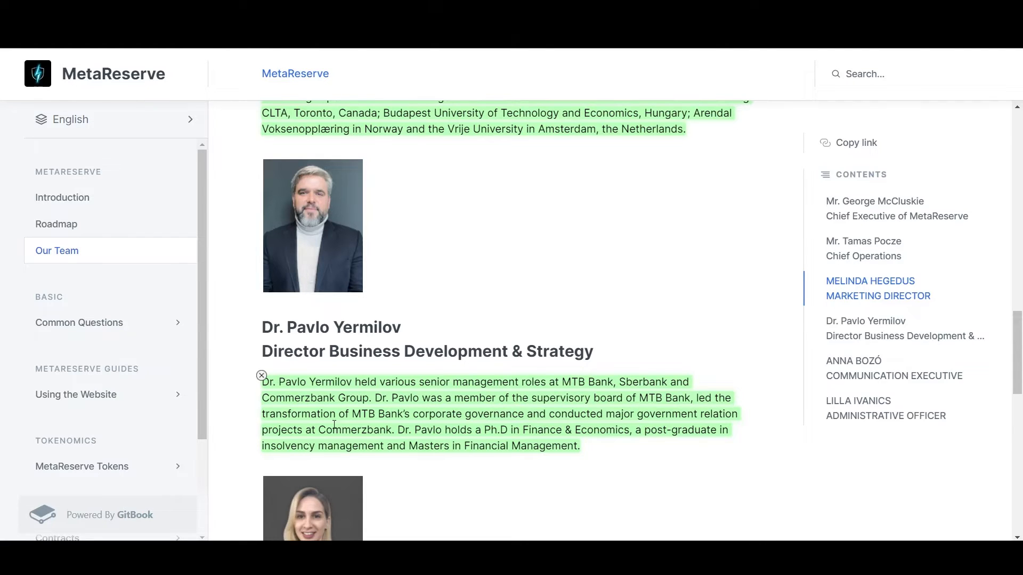
{"action": "mouse_move", "coordinate": [462, 416]}
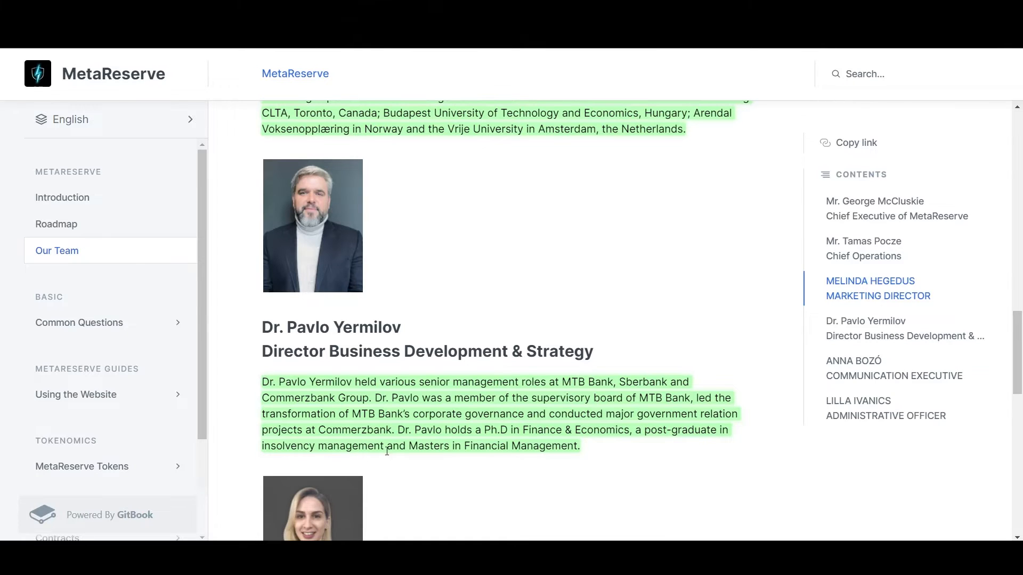
{"action": "mouse_move", "coordinate": [520, 458]}
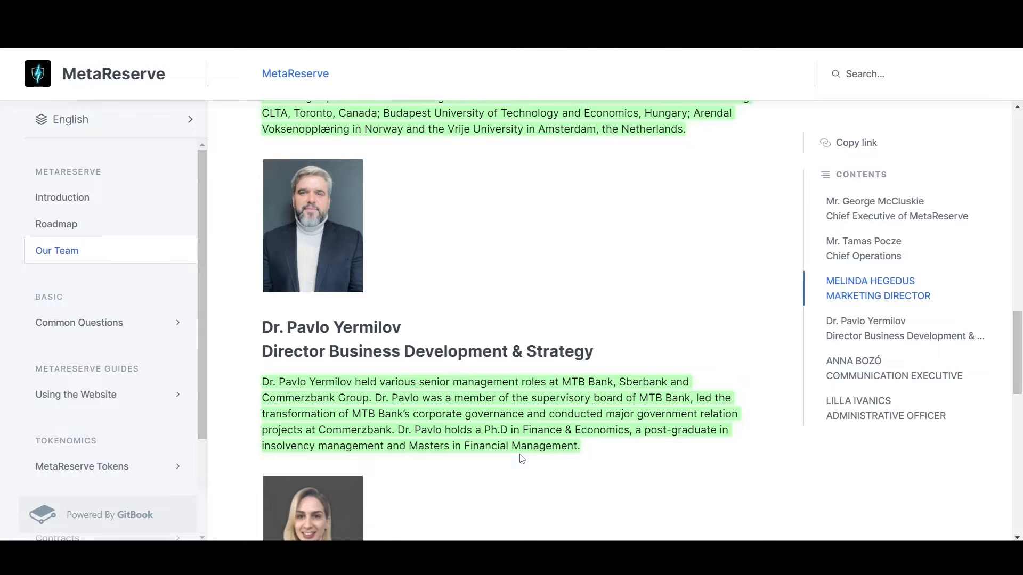
{"action": "scroll", "scroll_direction": "down", "scroll_amount": 3}
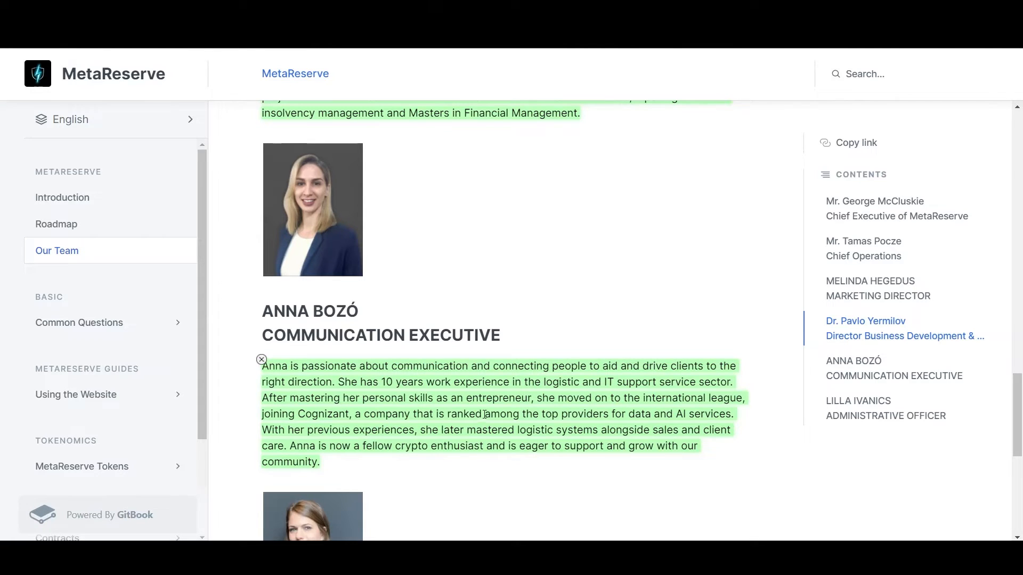
{"action": "mouse_move", "coordinate": [630, 413]}
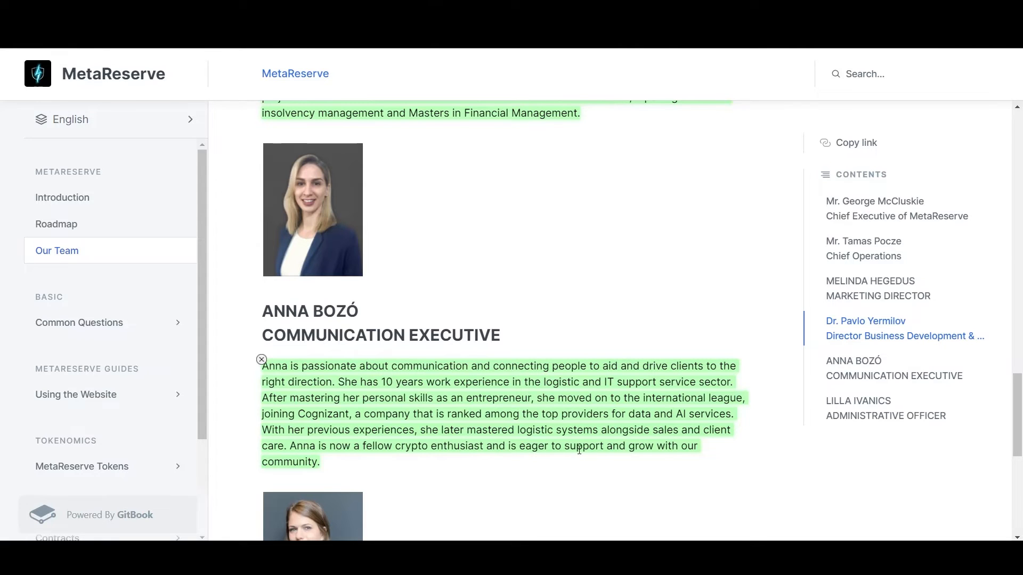
{"action": "mouse_move", "coordinate": [591, 457]}
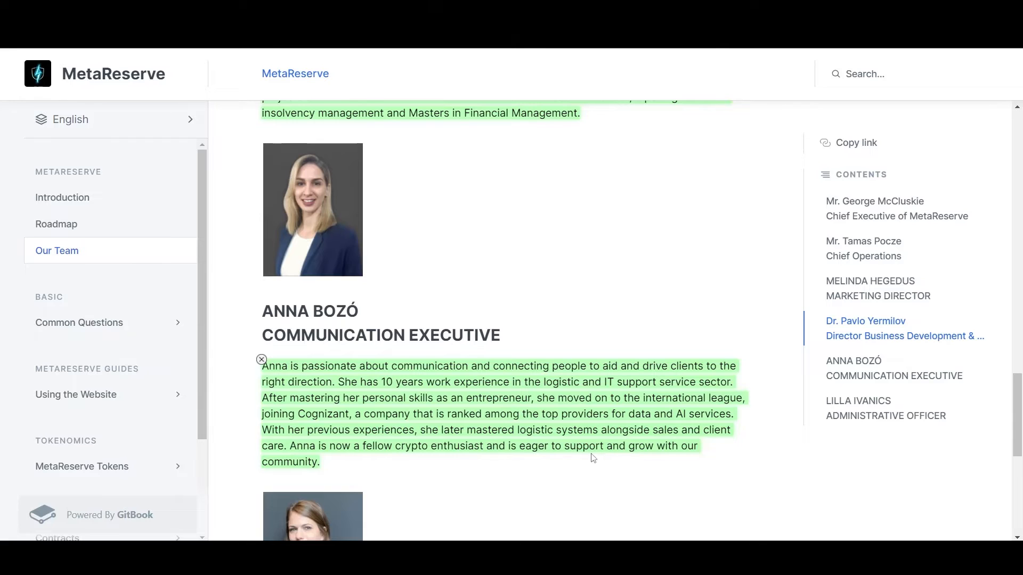
{"action": "scroll", "scroll_direction": "down", "scroll_amount": 3}
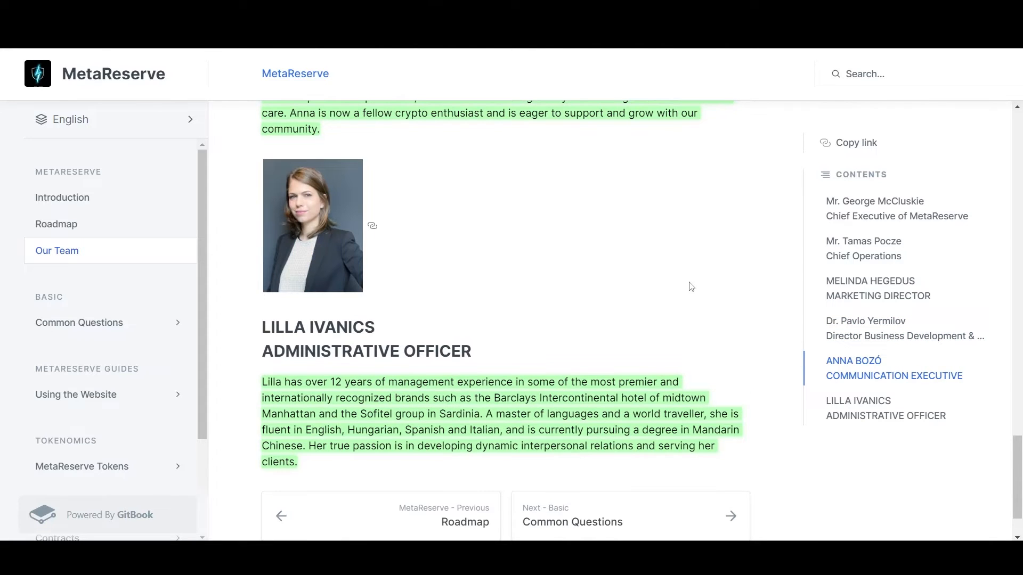
{"action": "mouse_move", "coordinate": [499, 287]}
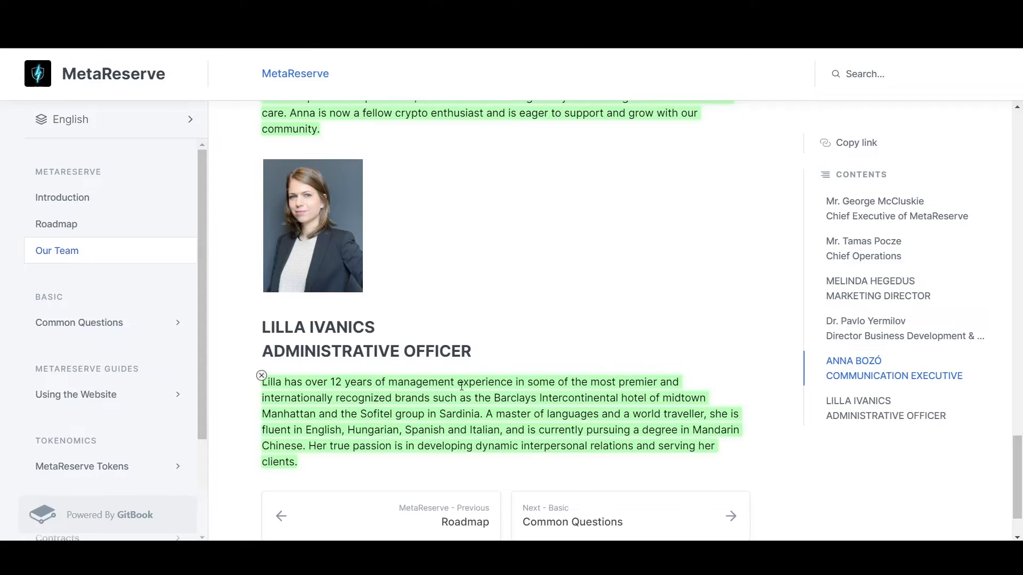
{"action": "mouse_move", "coordinate": [415, 401]}
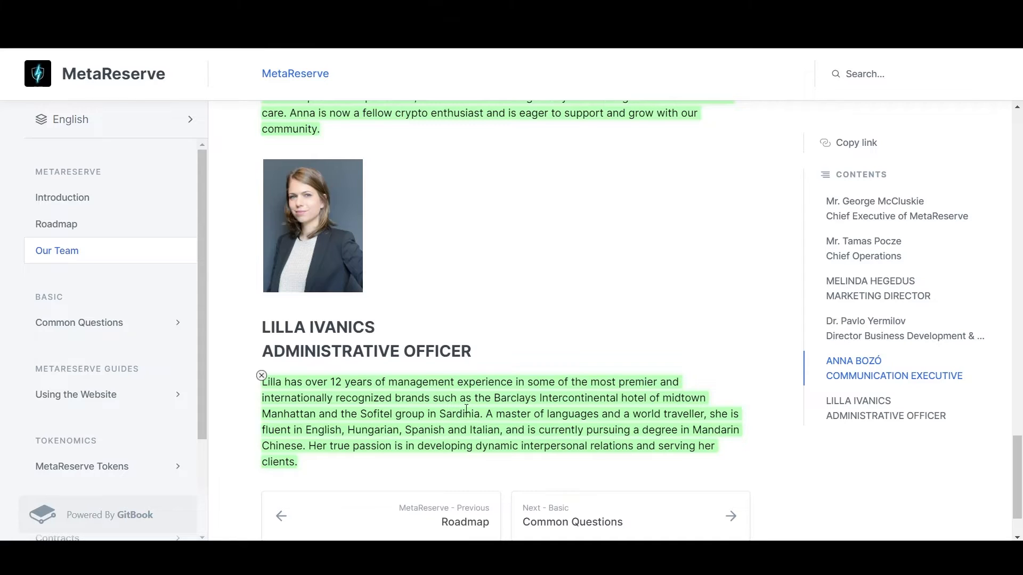
{"action": "mouse_move", "coordinate": [396, 417]}
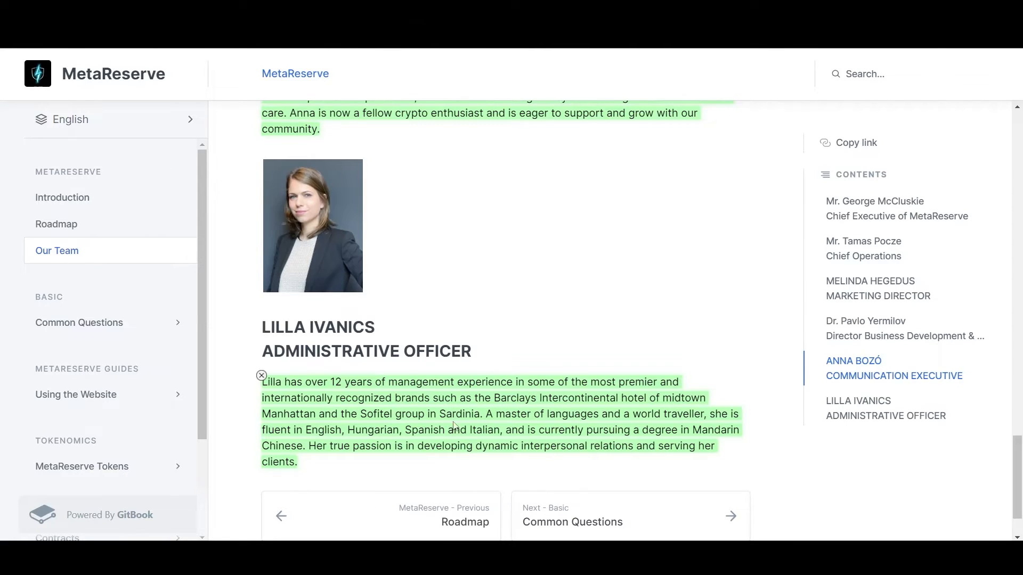
{"action": "mouse_move", "coordinate": [403, 427]}
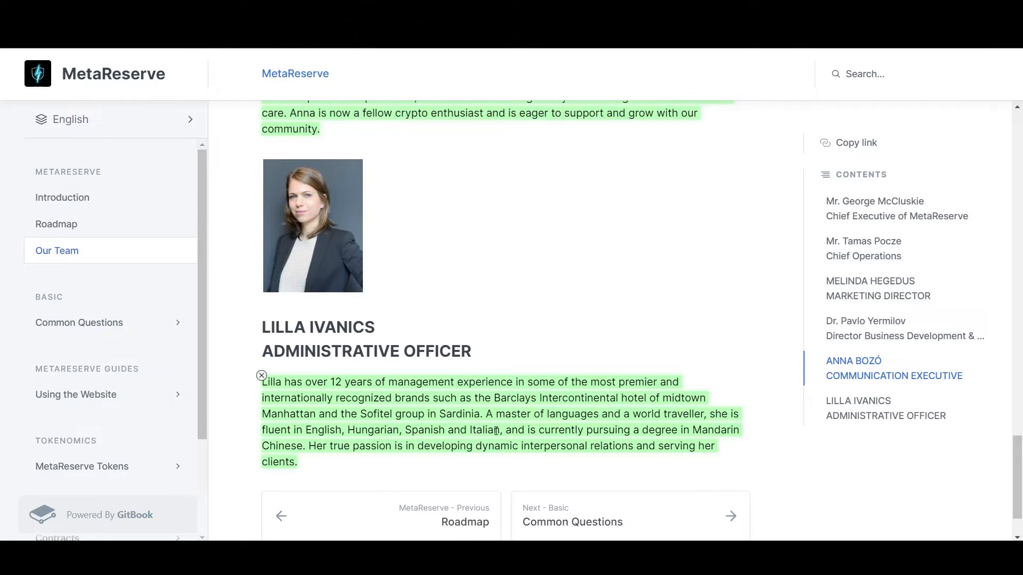
{"action": "mouse_move", "coordinate": [670, 432]}
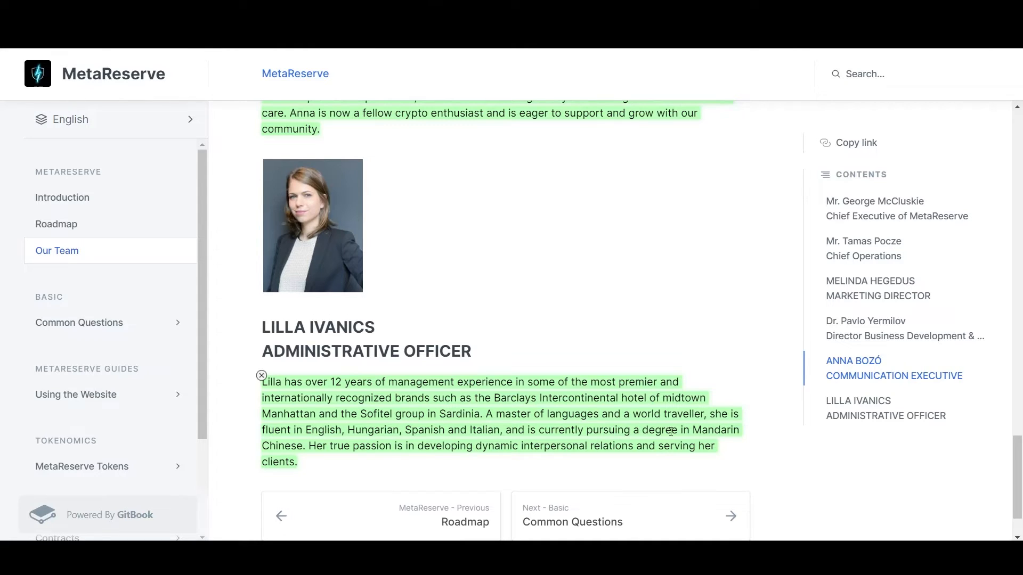
{"action": "mouse_move", "coordinate": [313, 459]}
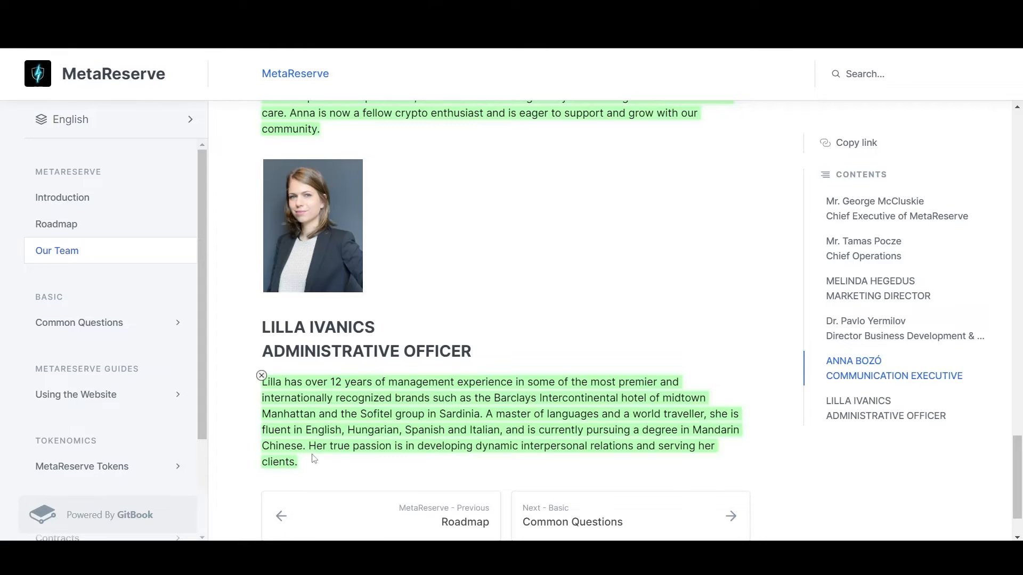
{"action": "mouse_move", "coordinate": [517, 450]}
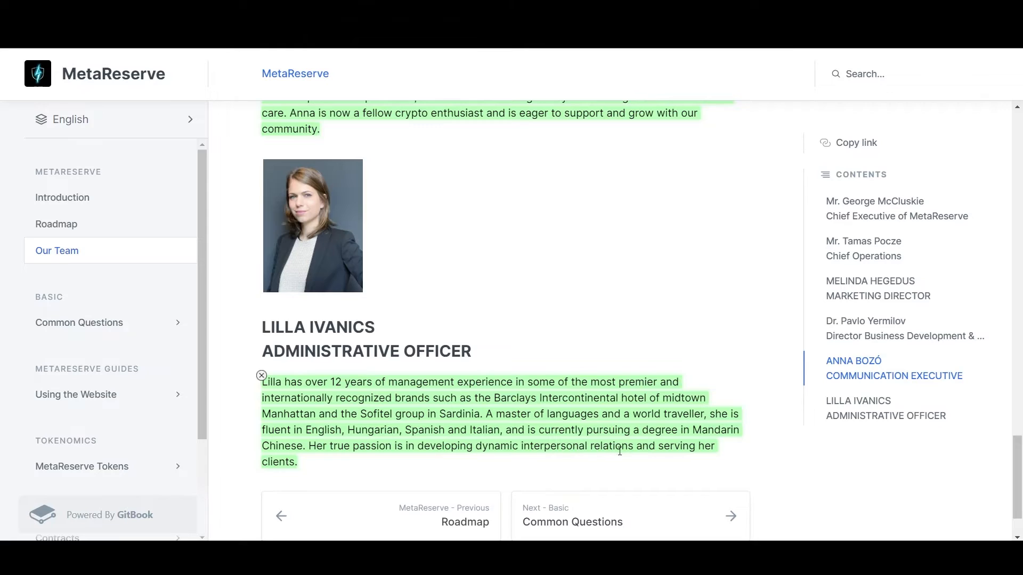
{"action": "mouse_move", "coordinate": [344, 467]}
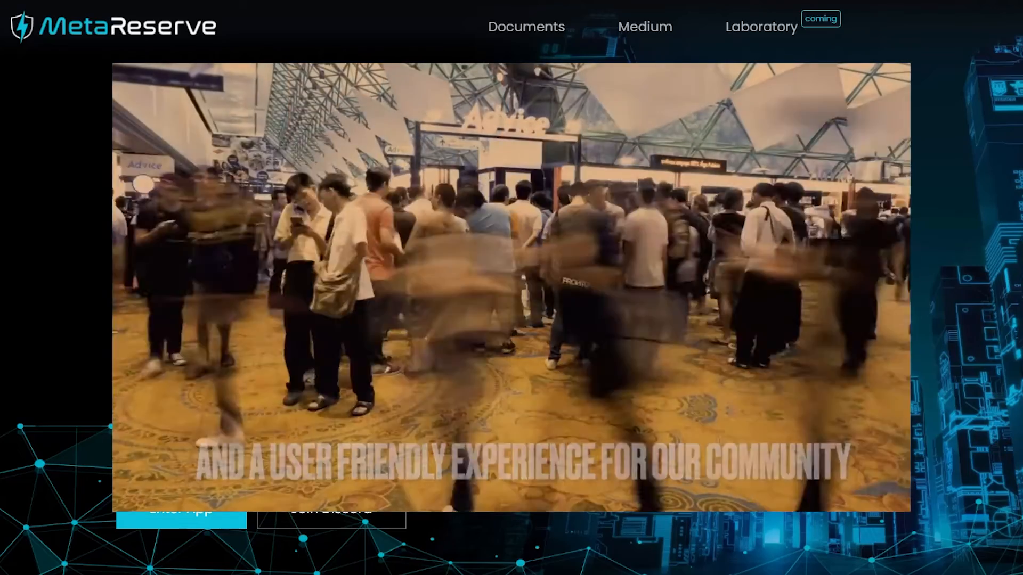
Switch from the website back to the GitBook documentation tab
{"action": "left_click", "coordinate": [526, 26]}
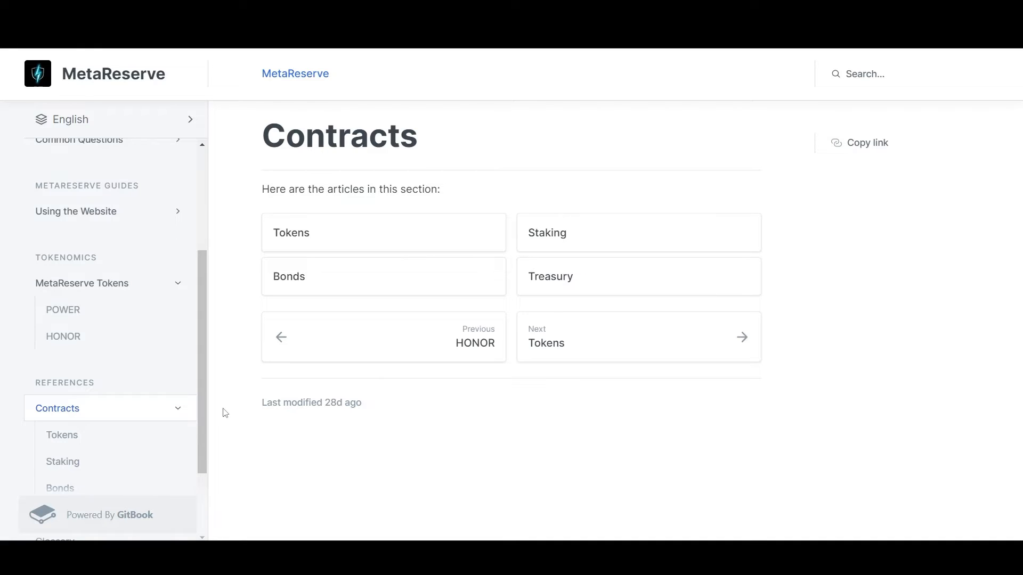
{"action": "mouse_move", "coordinate": [221, 276]}
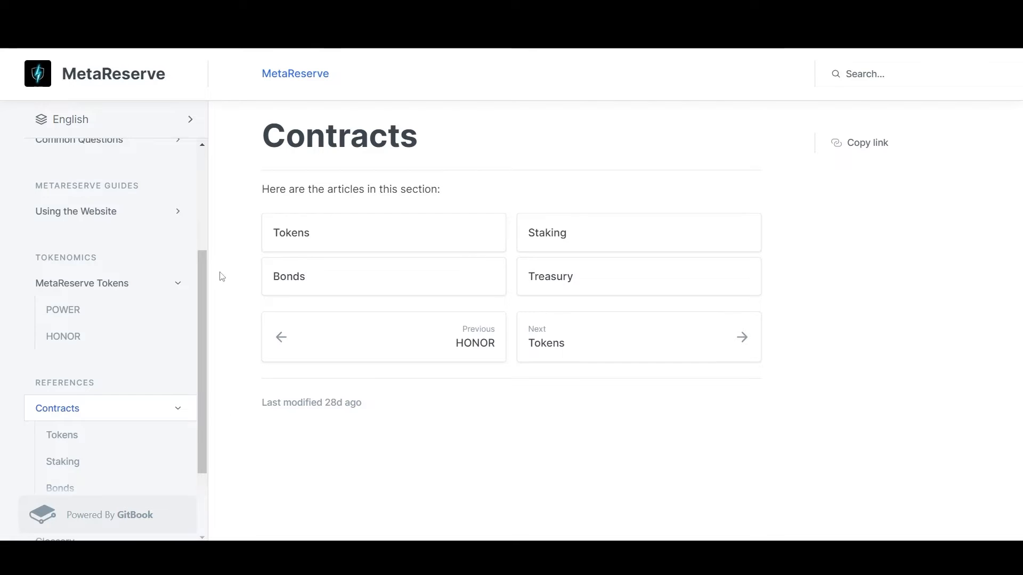
{"action": "mouse_move", "coordinate": [259, 268]}
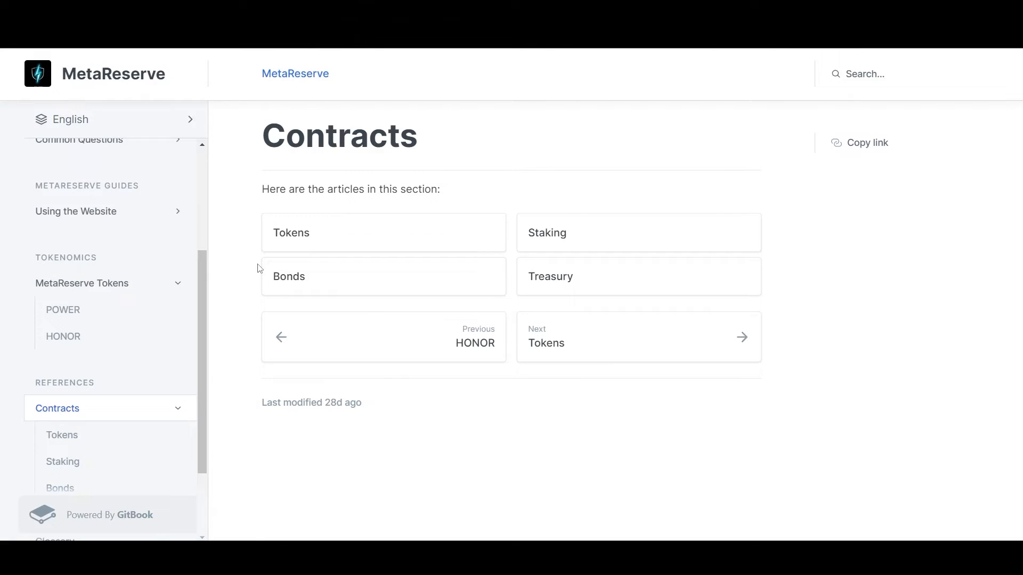
{"action": "mouse_move", "coordinate": [393, 241]}
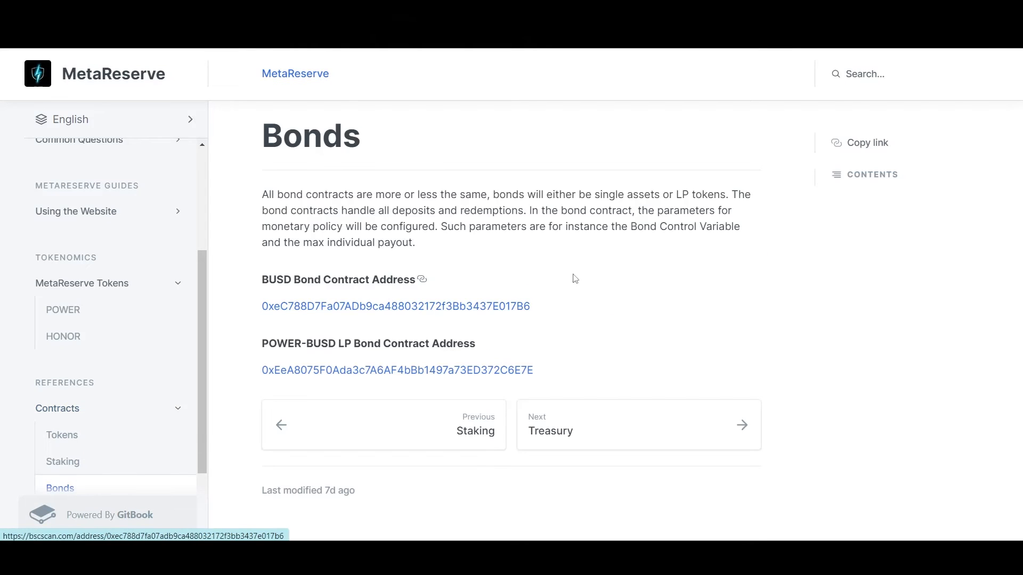
{"action": "mouse_move", "coordinate": [598, 286]}
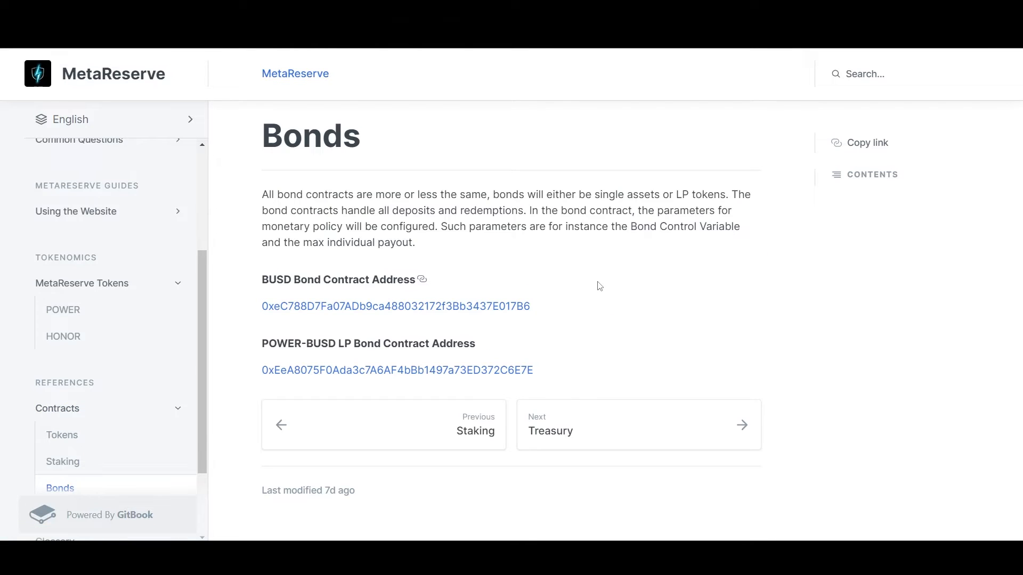
{"action": "mouse_move", "coordinate": [617, 302]}
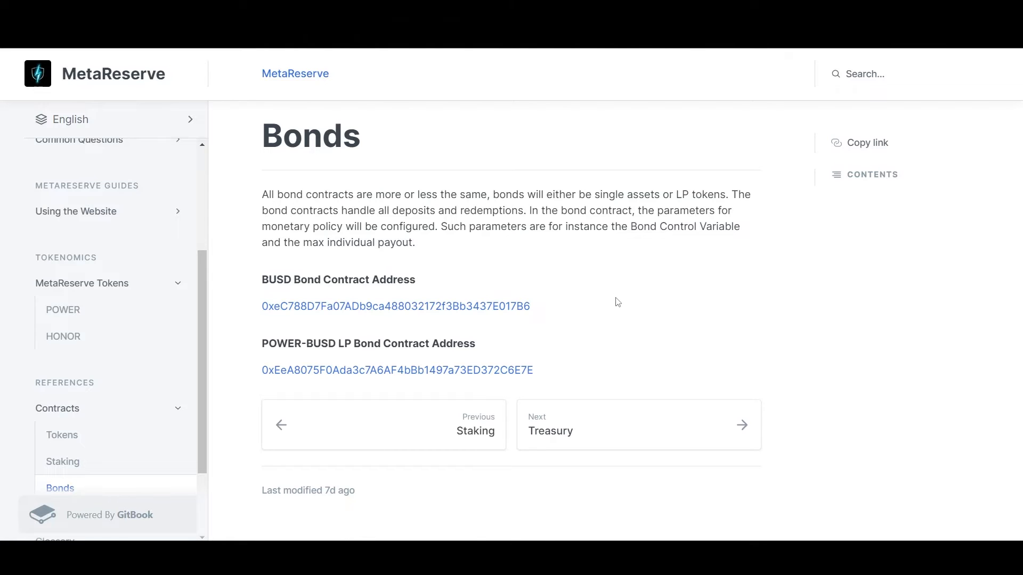
Return from the Bonds contract addresses to the Contracts overview page
{"action": "left_click", "coordinate": [57, 408]}
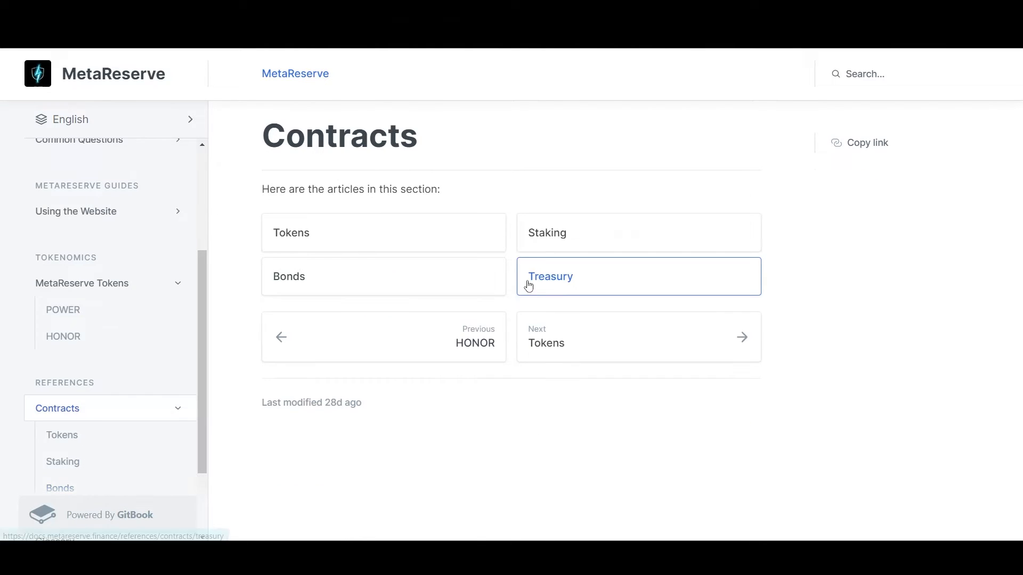
Read the Staking contract addresses, then continue to the Bonds article
{"action": "left_click", "coordinate": [62, 461]}
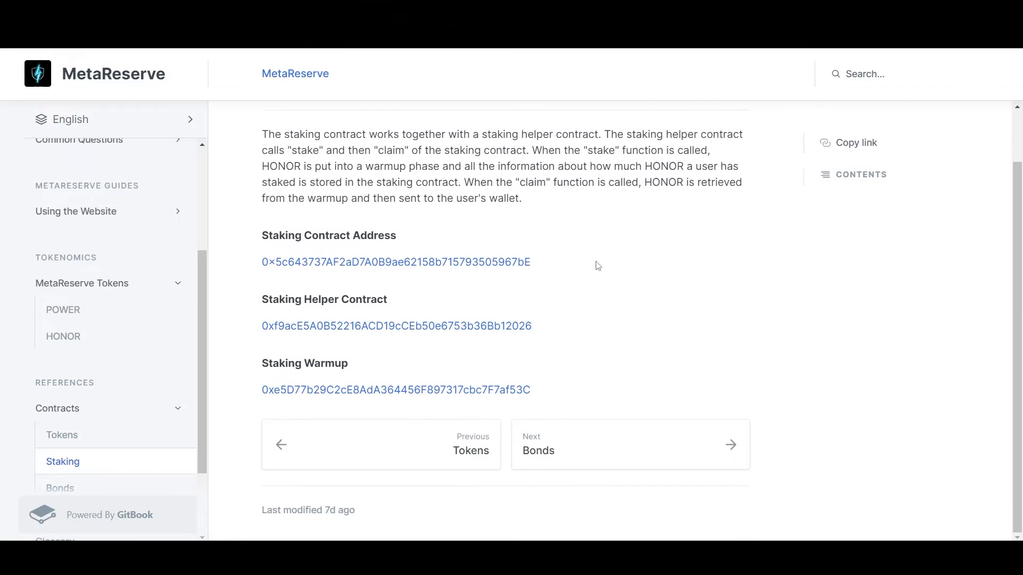
{"action": "mouse_move", "coordinate": [529, 177]}
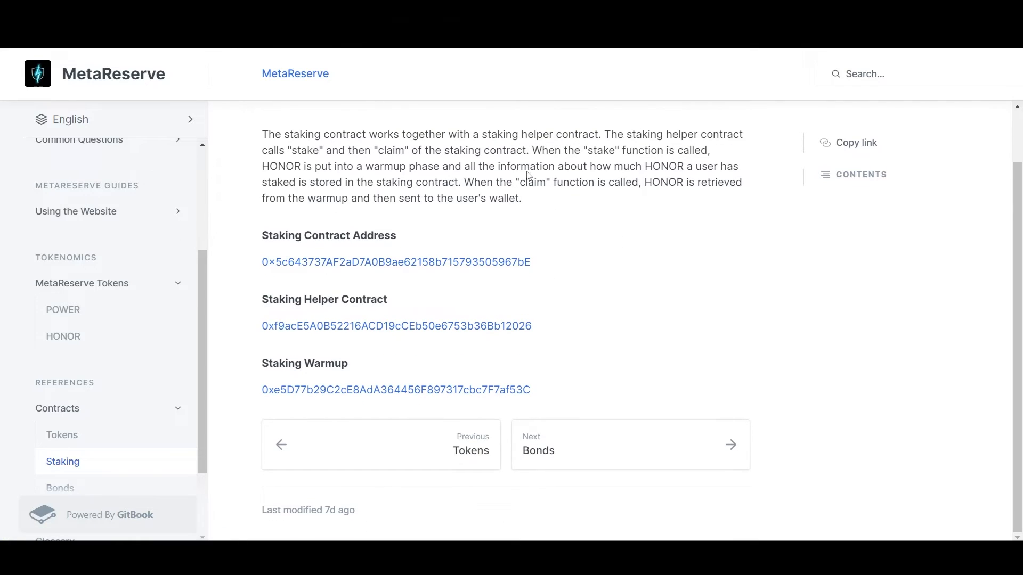
{"action": "mouse_move", "coordinate": [615, 270]}
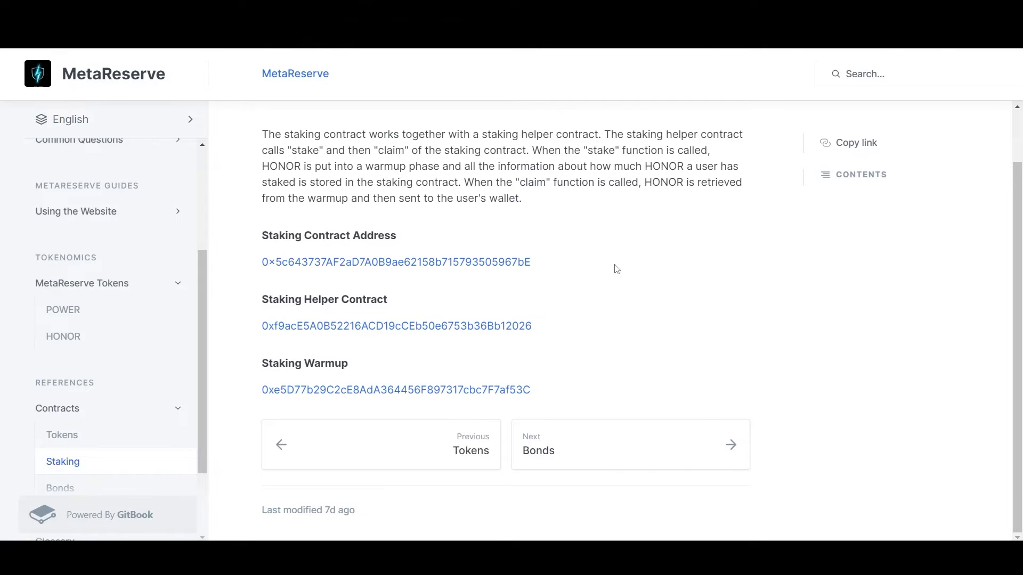
{"action": "mouse_move", "coordinate": [601, 269]}
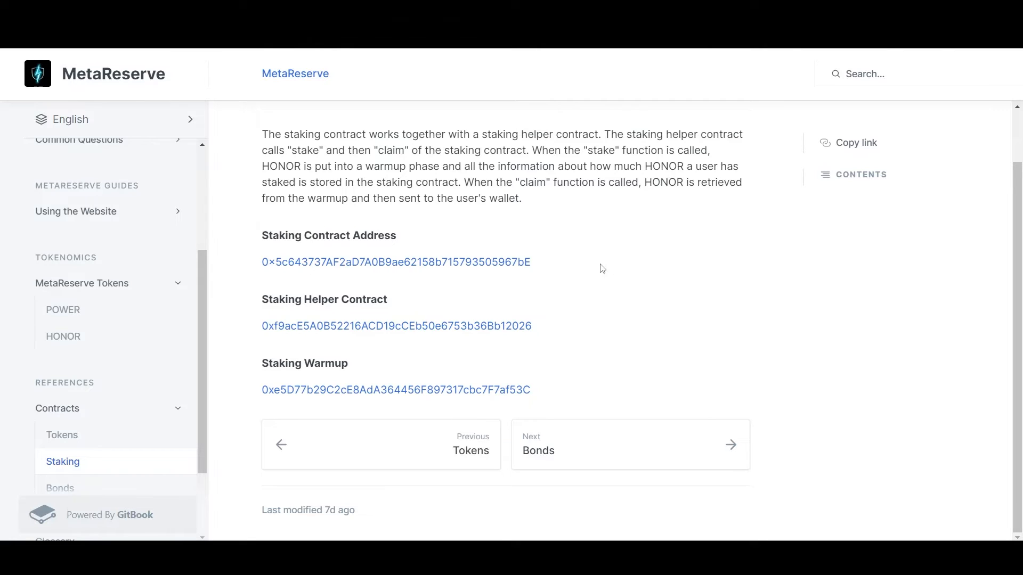
{"action": "mouse_move", "coordinate": [641, 288]}
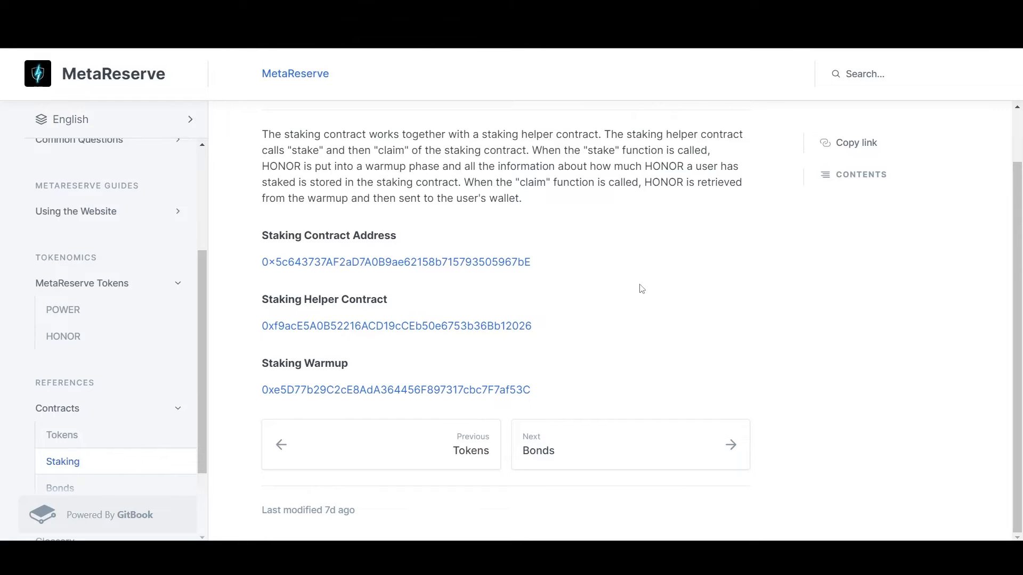
{"action": "mouse_move", "coordinate": [613, 457]}
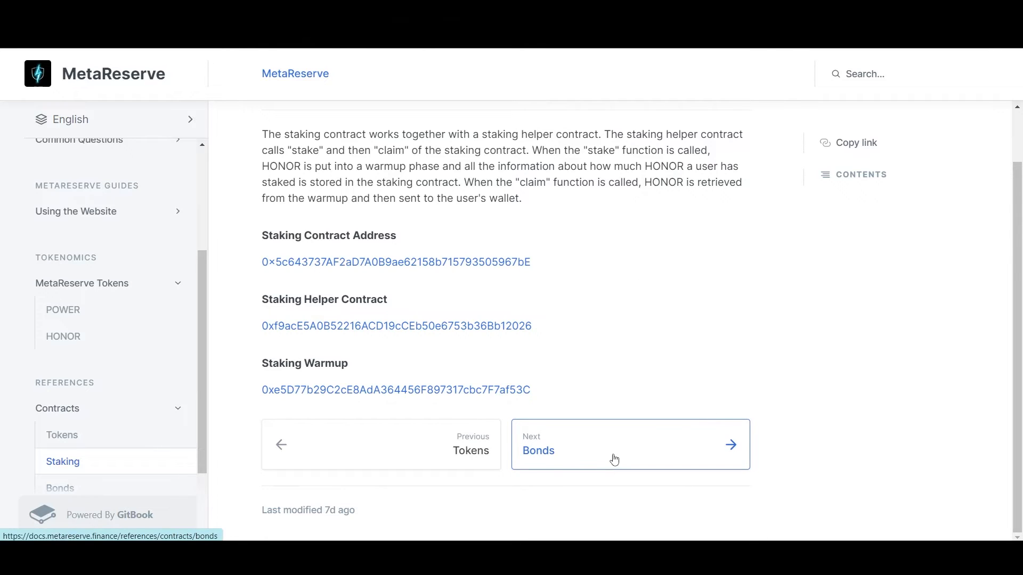
{"action": "left_click", "coordinate": [630, 444]}
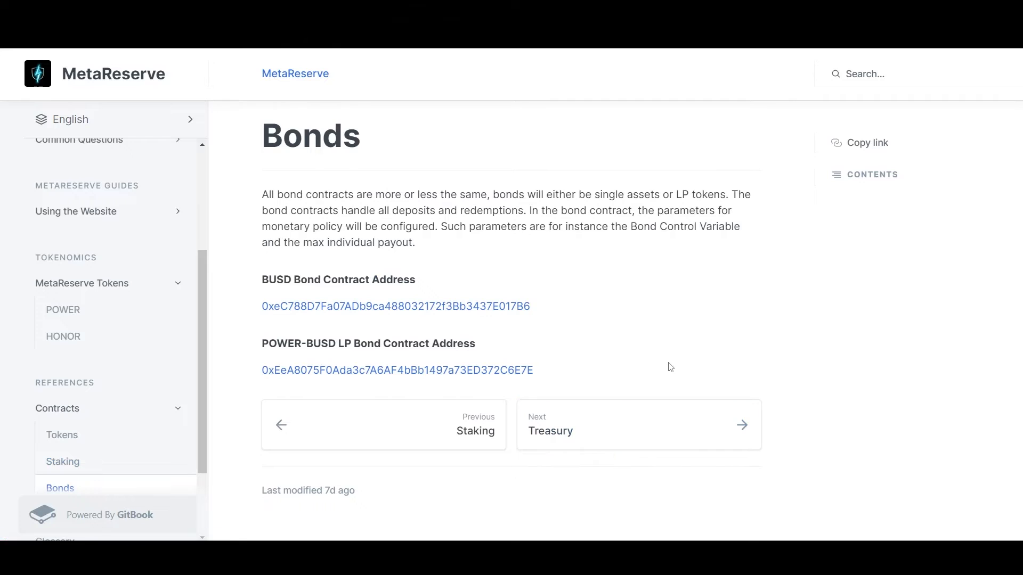
{"action": "mouse_move", "coordinate": [655, 319]}
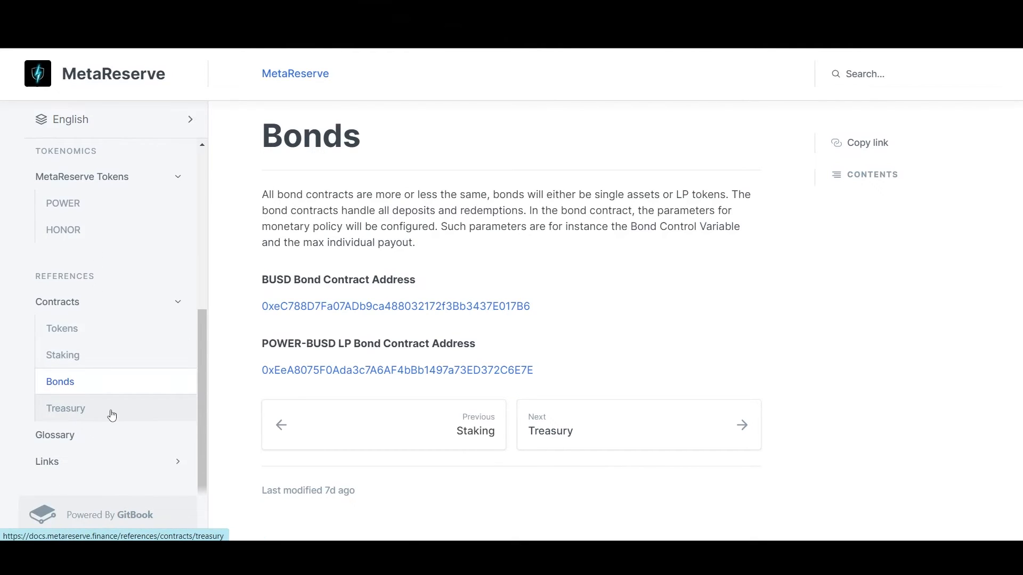
{"action": "left_click", "coordinate": [65, 407]}
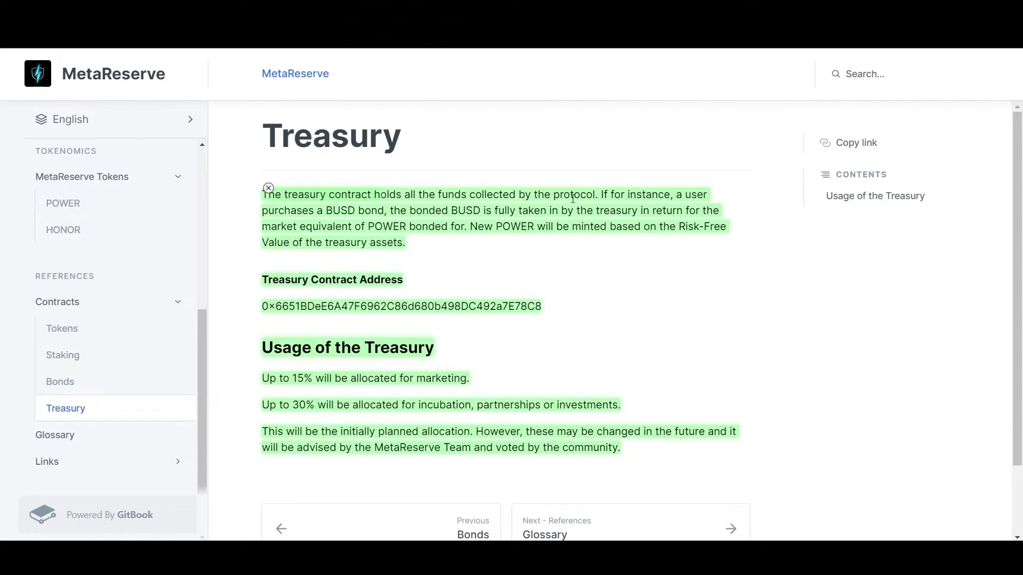
{"action": "mouse_move", "coordinate": [321, 213]}
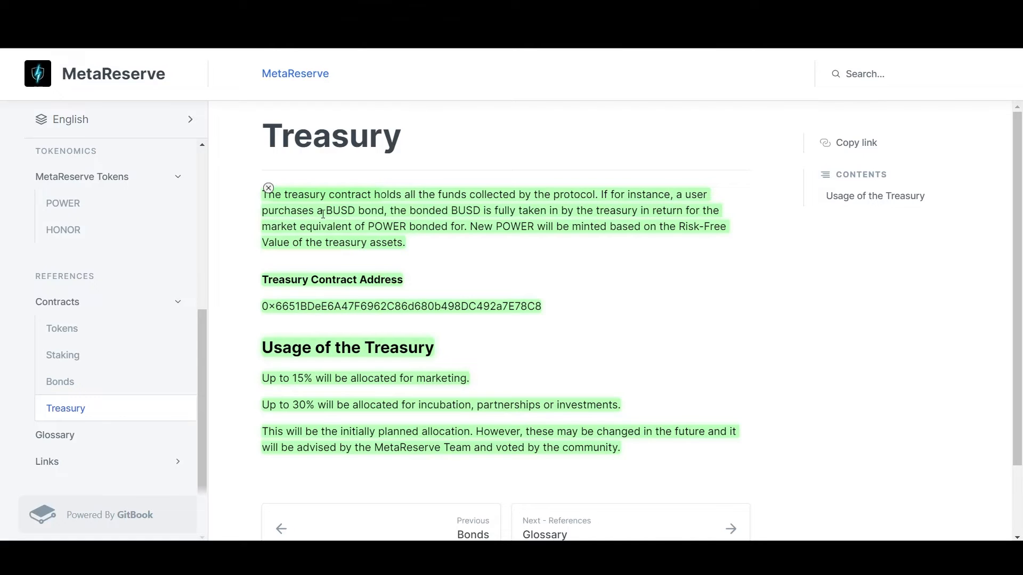
{"action": "mouse_move", "coordinate": [486, 209]}
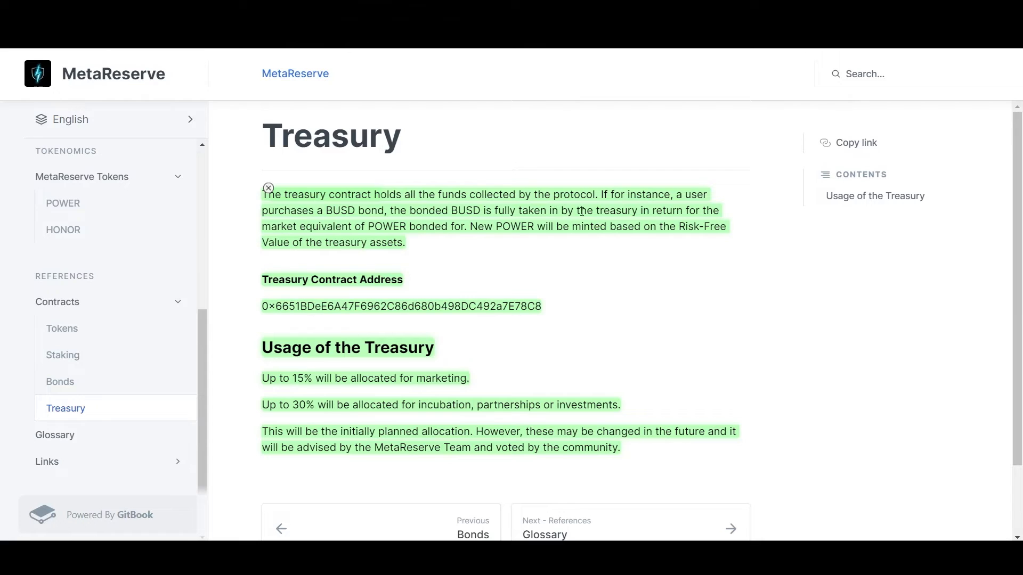
{"action": "mouse_move", "coordinate": [350, 231]}
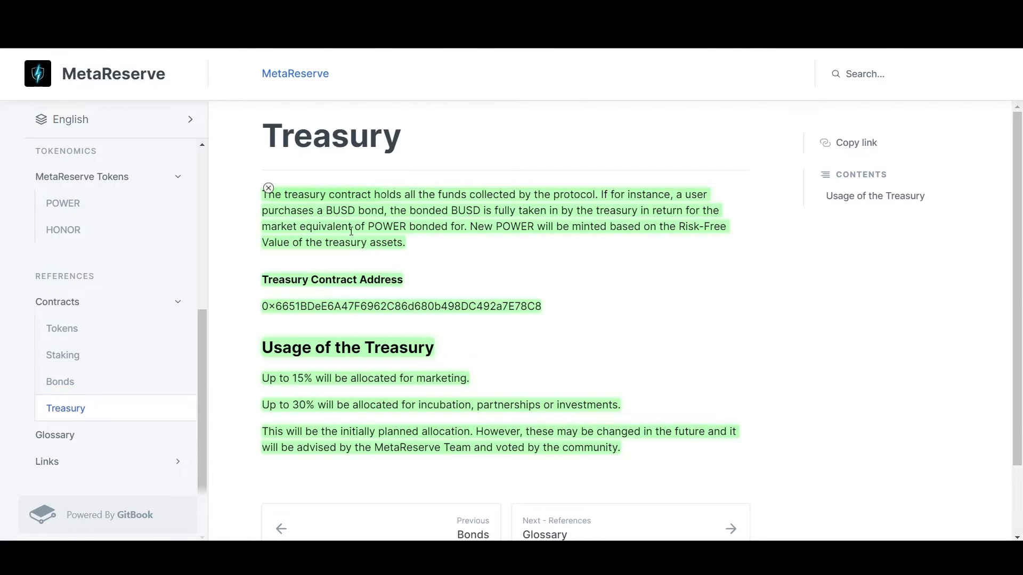
{"action": "mouse_move", "coordinate": [443, 231]}
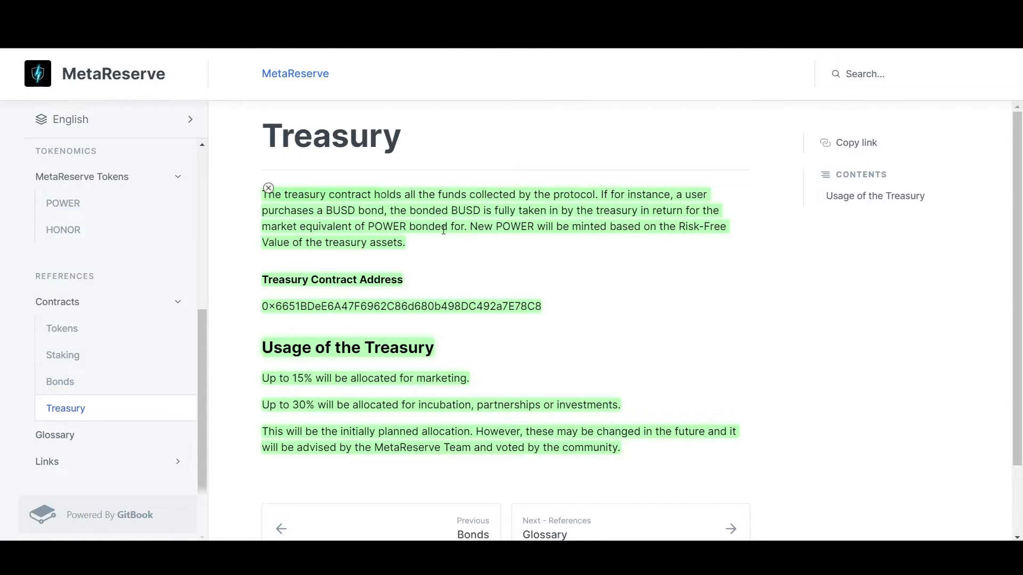
{"action": "mouse_move", "coordinate": [632, 239]}
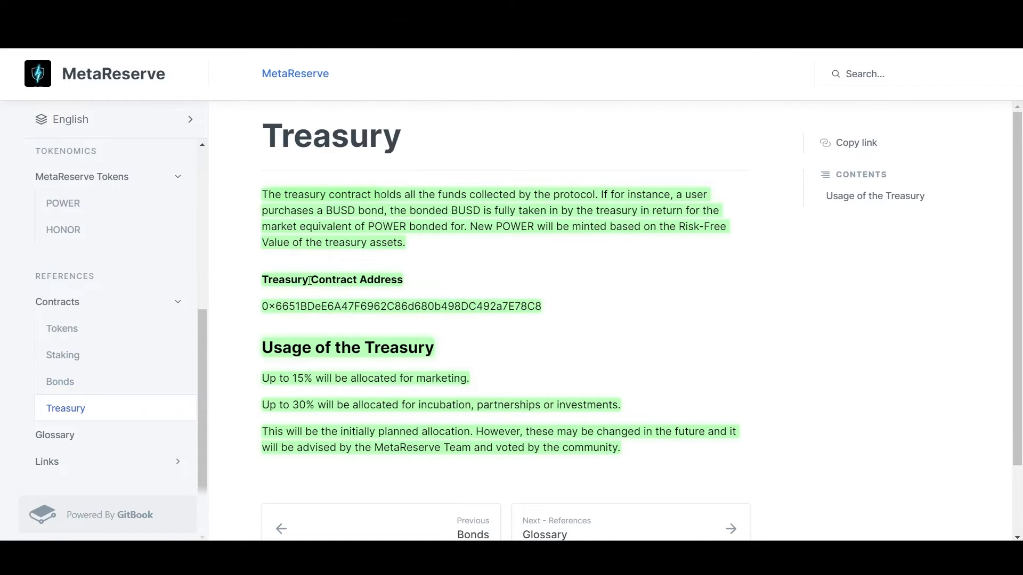
{"action": "scroll", "scroll_direction": "down", "scroll_amount": 3}
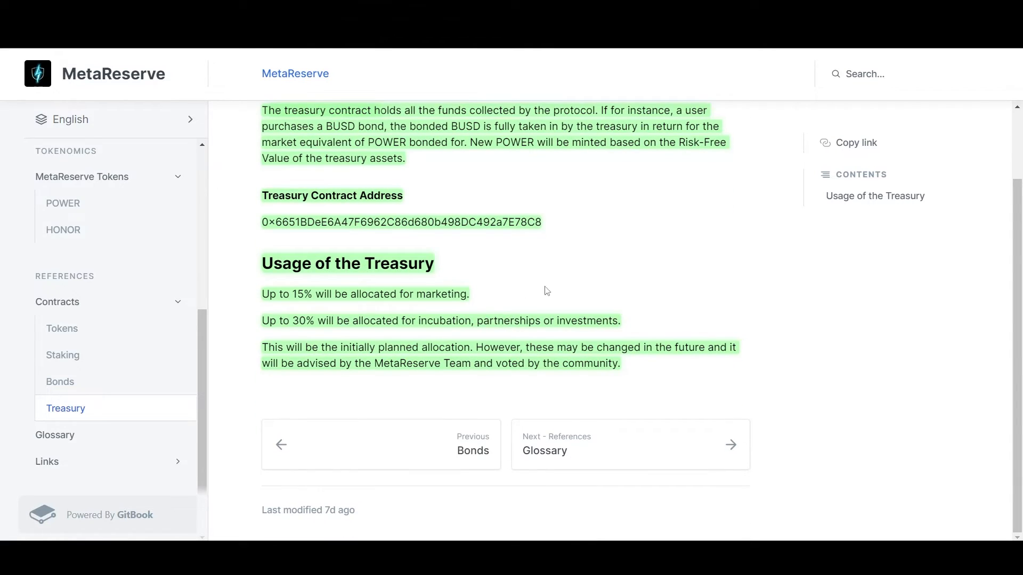
{"action": "mouse_move", "coordinate": [258, 295]}
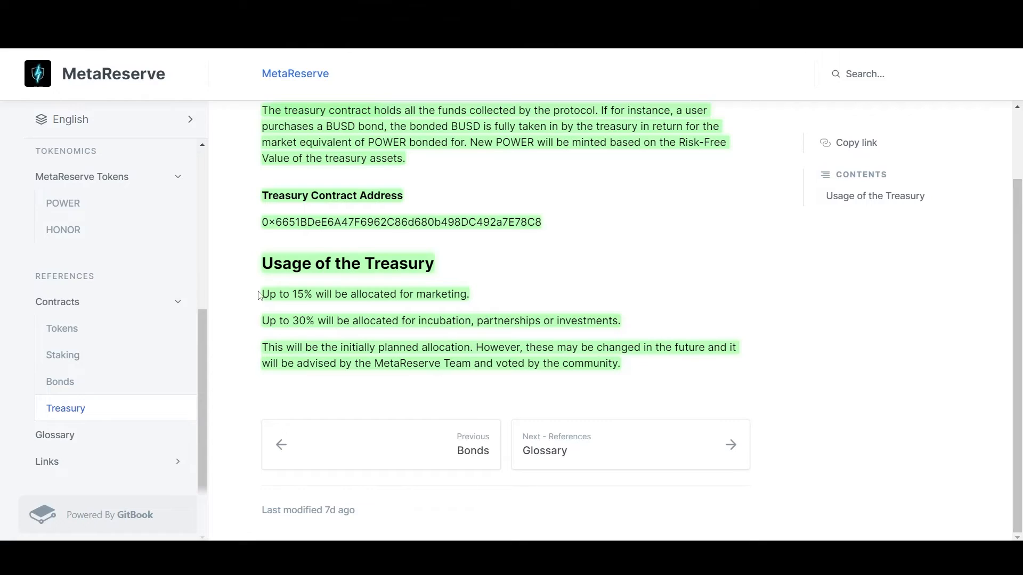
{"action": "mouse_move", "coordinate": [347, 305]}
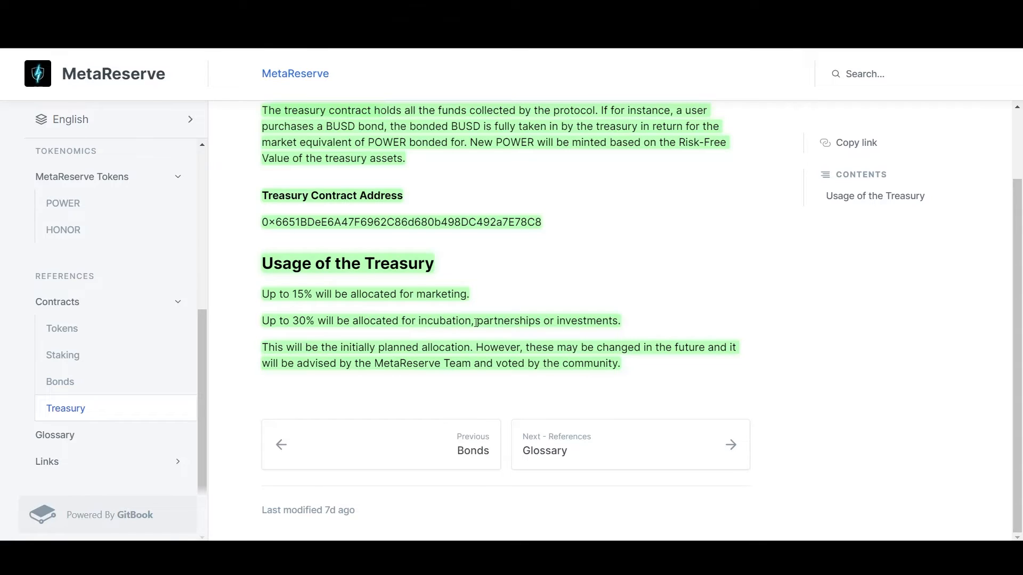
{"action": "mouse_move", "coordinate": [590, 320]}
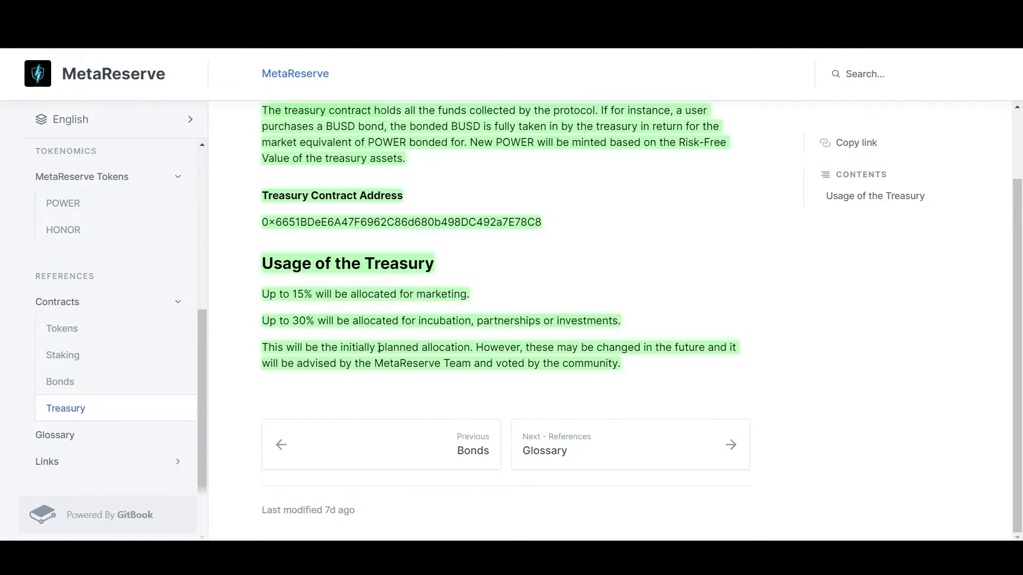
{"action": "mouse_move", "coordinate": [531, 346]}
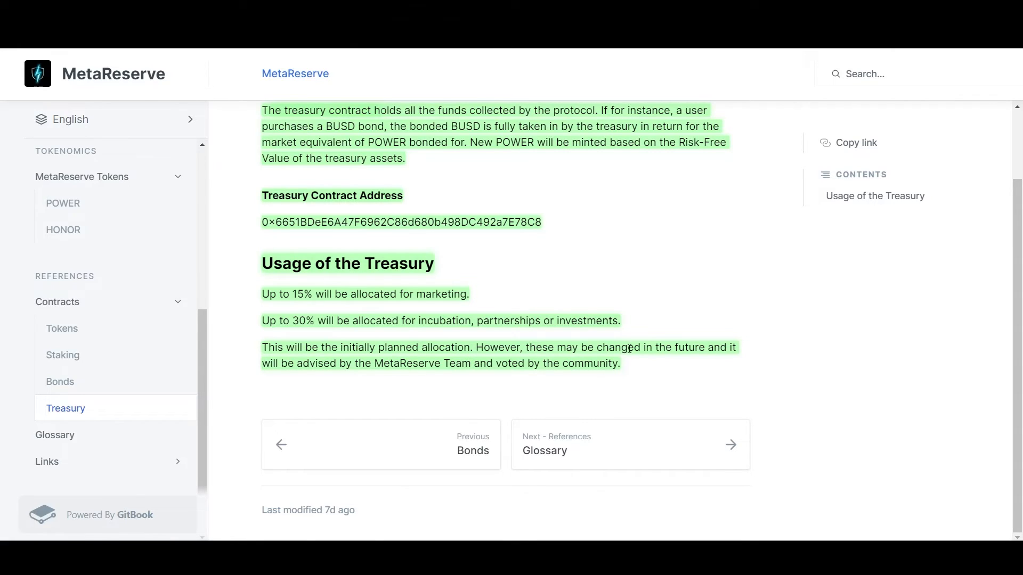
{"action": "mouse_move", "coordinate": [355, 369]}
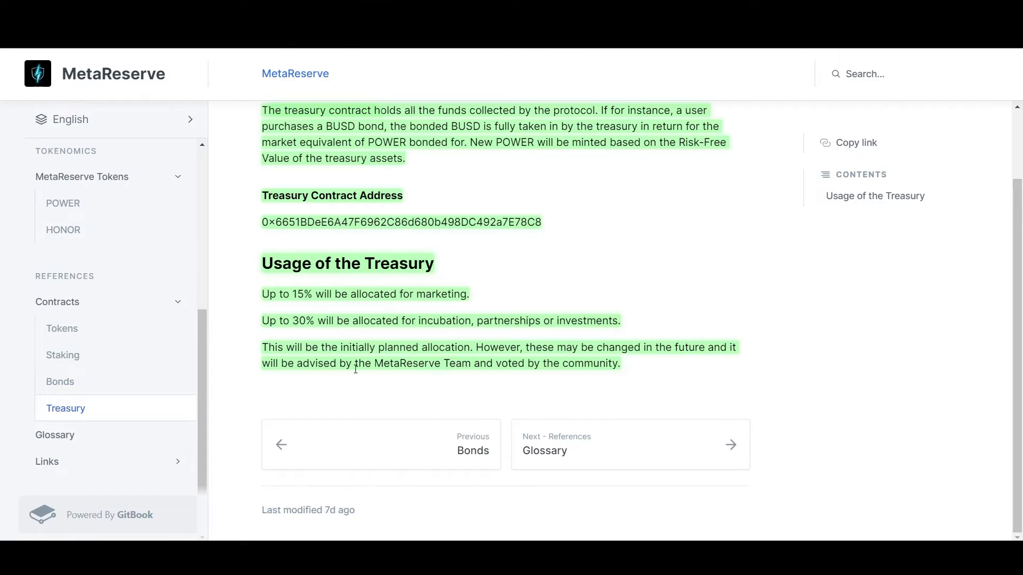
{"action": "mouse_move", "coordinate": [515, 378]}
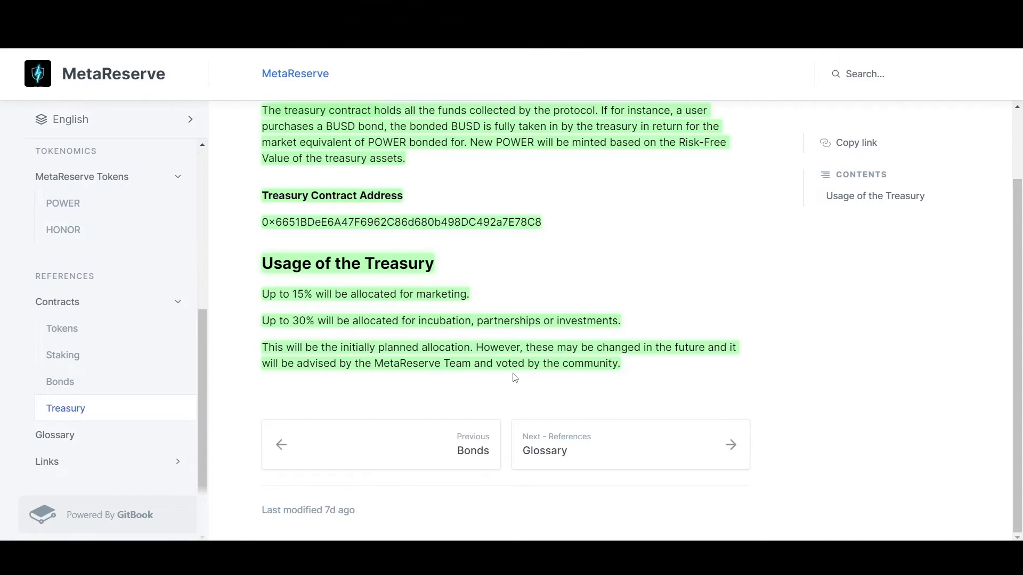
{"action": "scroll", "scroll_direction": "up", "scroll_amount": 3}
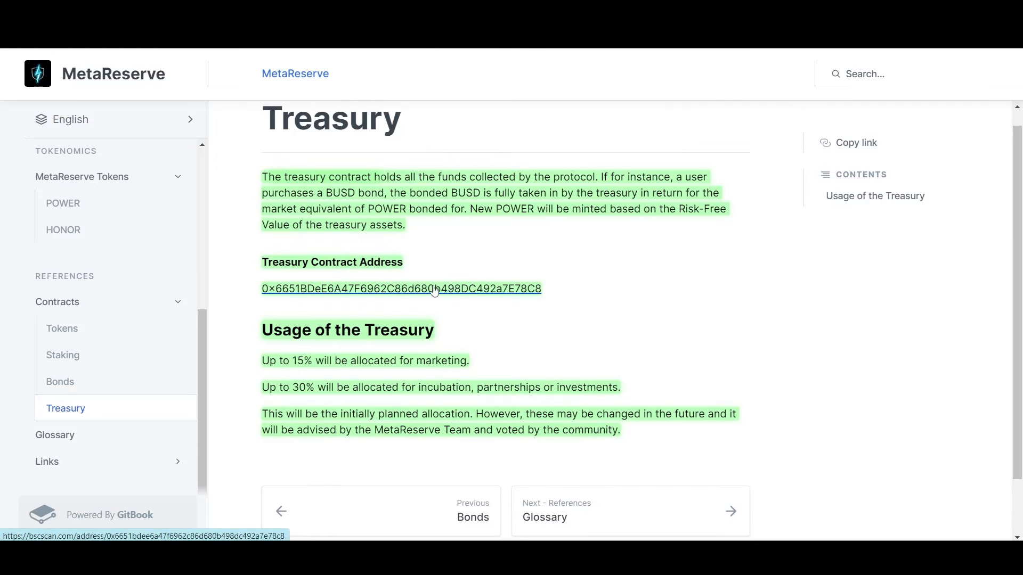
{"action": "mouse_move", "coordinate": [464, 294]}
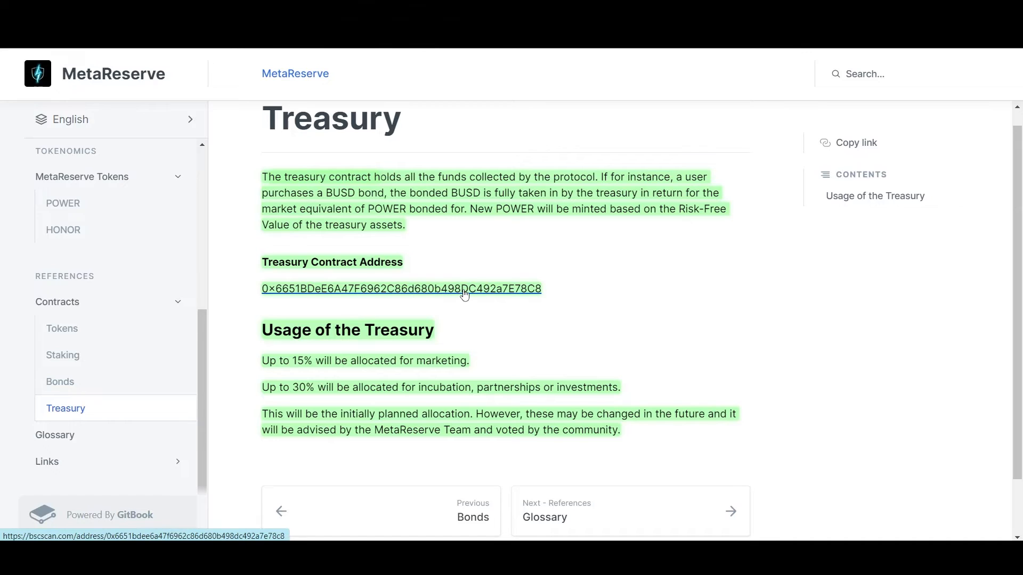
{"action": "mouse_move", "coordinate": [526, 311]}
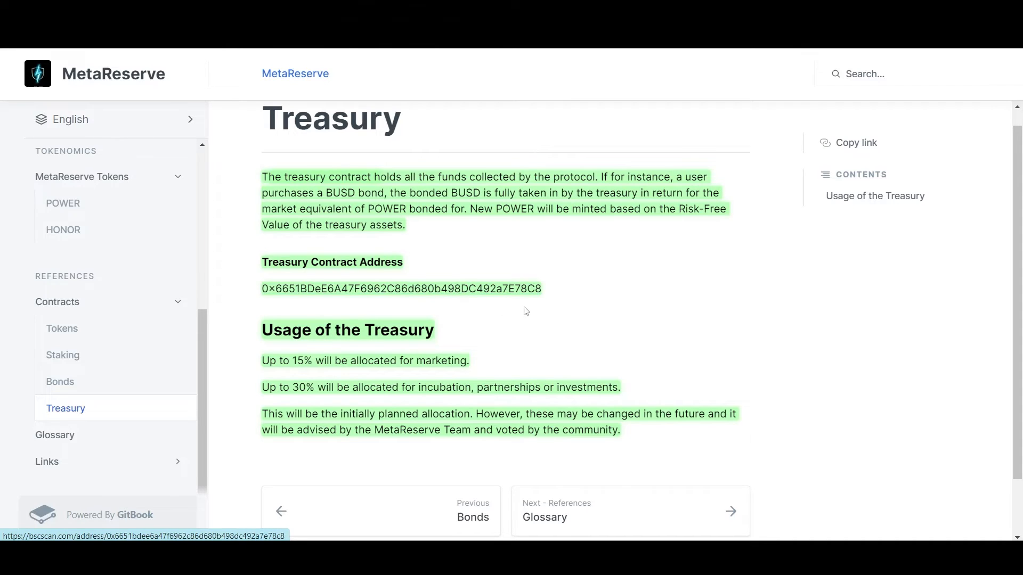
Scroll through the Links page's website, forum, GitHub and social channel list
{"action": "scroll", "scroll_direction": "down", "scroll_amount": 3}
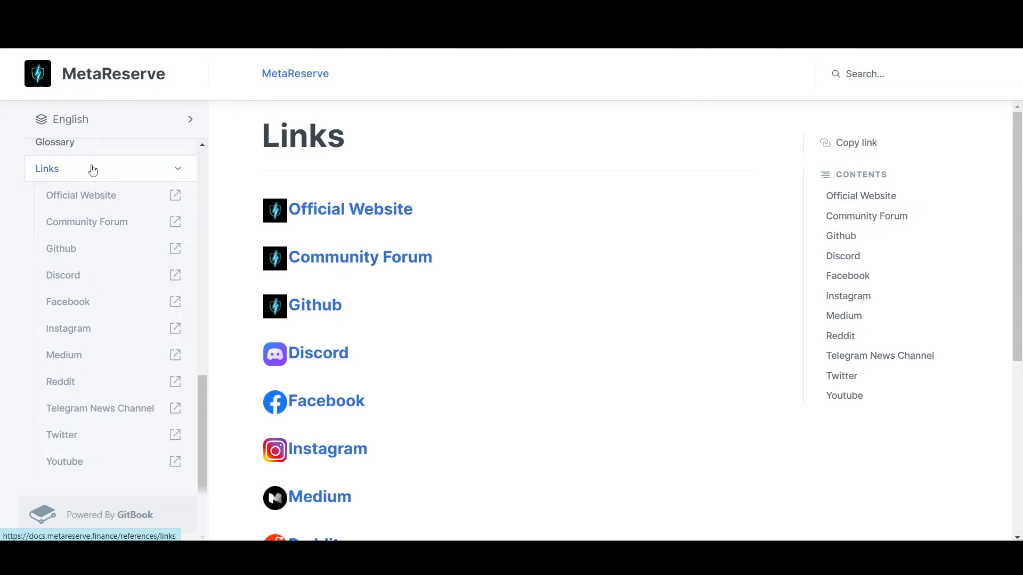
{"action": "mouse_move", "coordinate": [535, 235]}
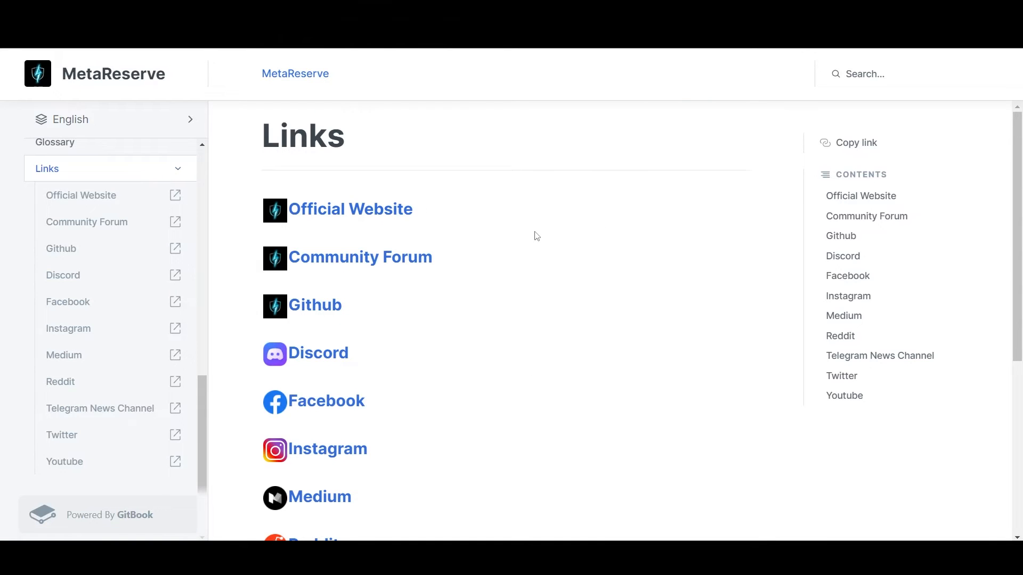
{"action": "scroll", "scroll_direction": "down", "scroll_amount": 3}
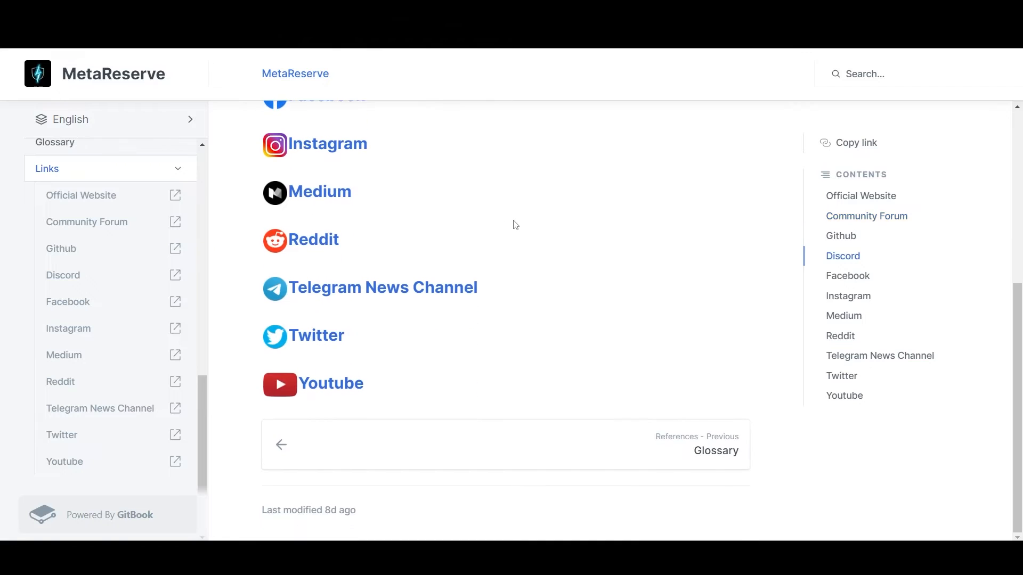
{"action": "scroll", "scroll_direction": "up", "scroll_amount": 3}
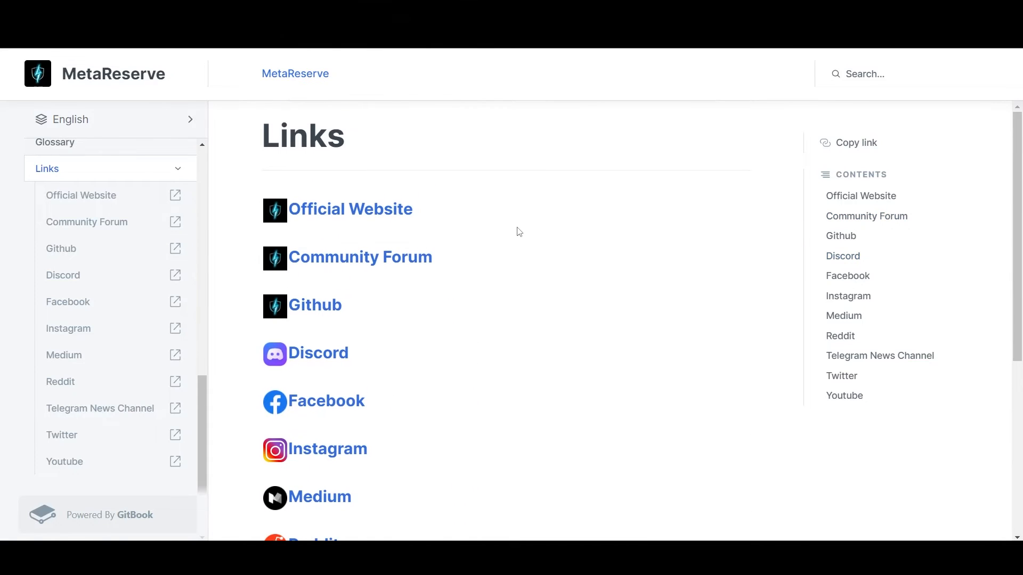
{"action": "mouse_move", "coordinate": [518, 232]}
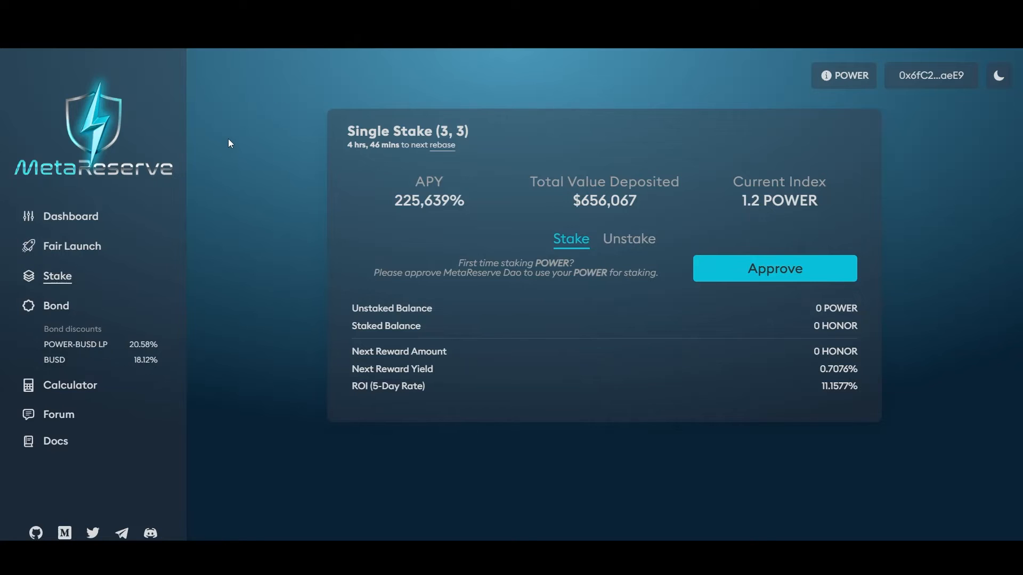
{"action": "mouse_move", "coordinate": [70, 215]}
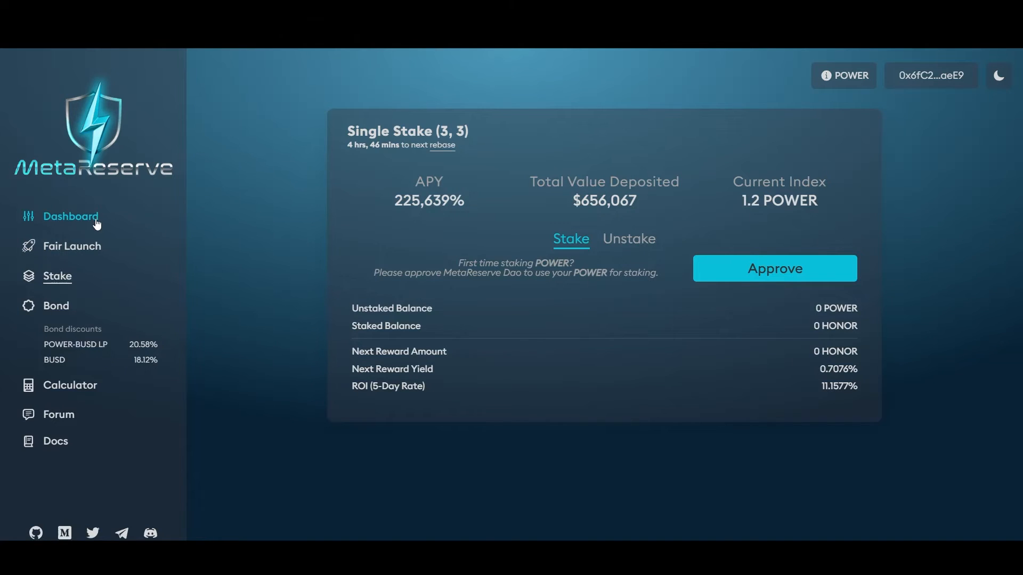
Open the Dashboard and inspect the APY, POWER price, market cap and supply cards
{"action": "left_click", "coordinate": [71, 216]}
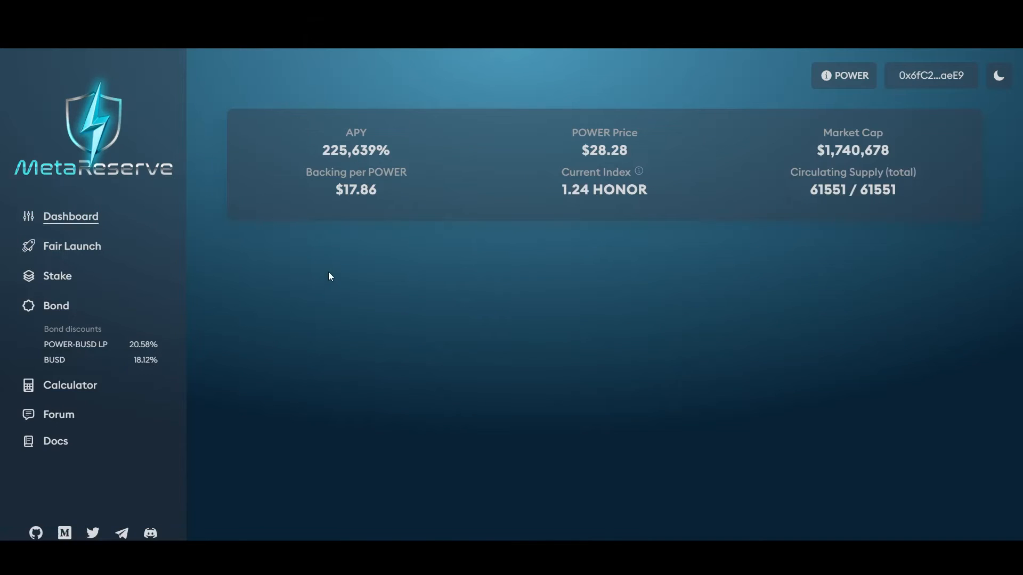
{"action": "double_click", "coordinate": [355, 150]}
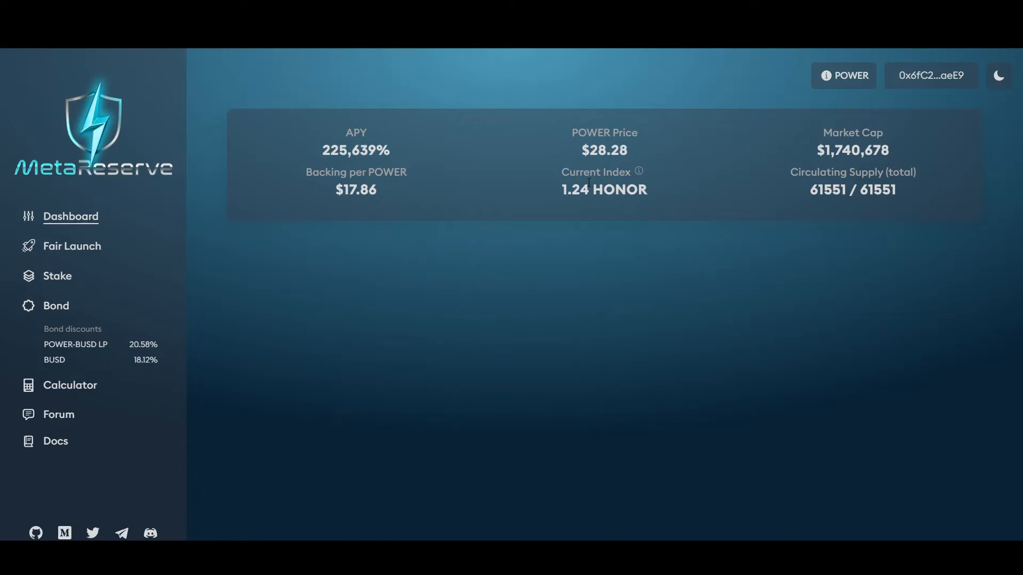
{"action": "mouse_move", "coordinate": [578, 203]}
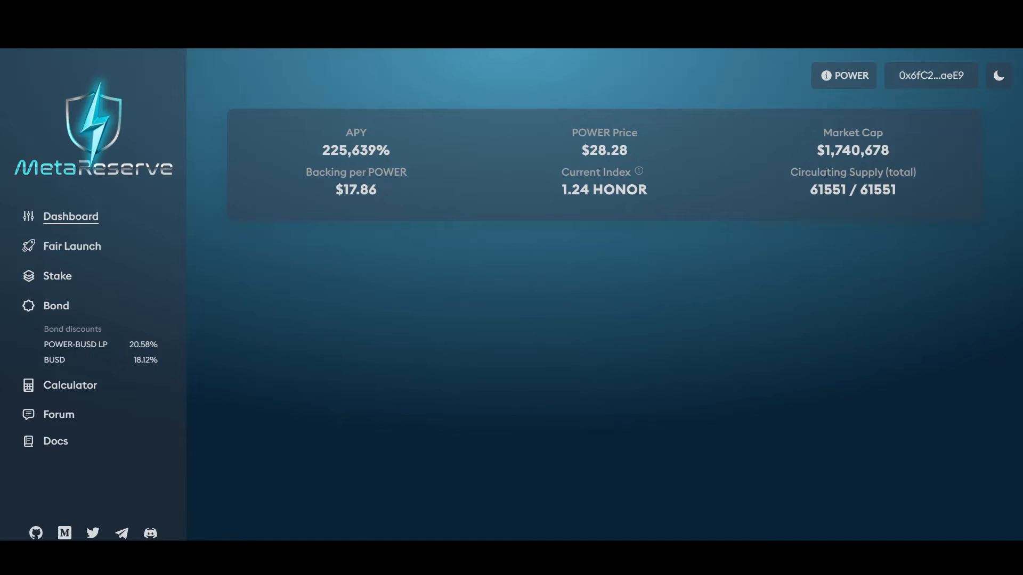
{"action": "double_click", "coordinate": [851, 189]}
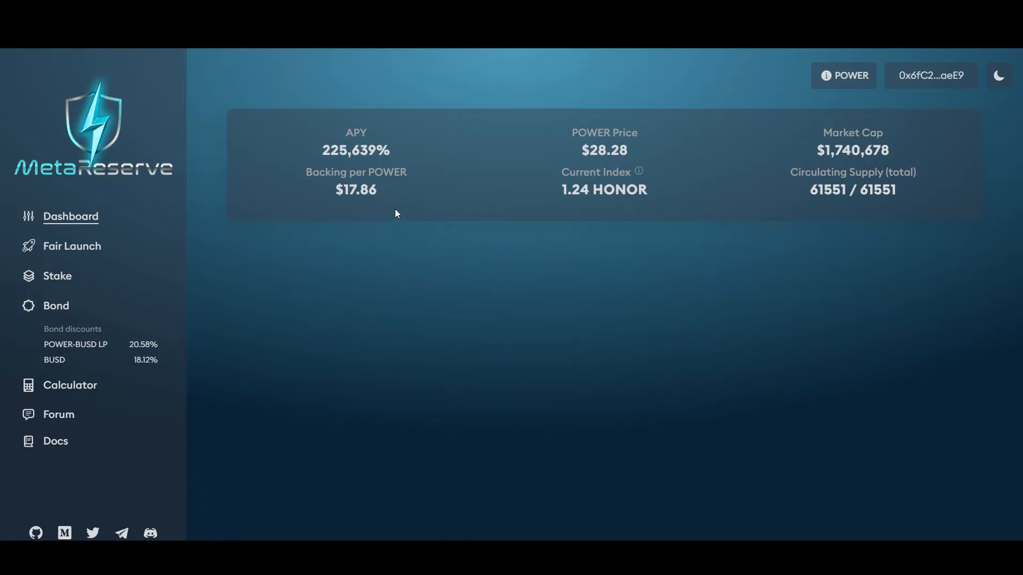
{"action": "mouse_move", "coordinate": [410, 212]}
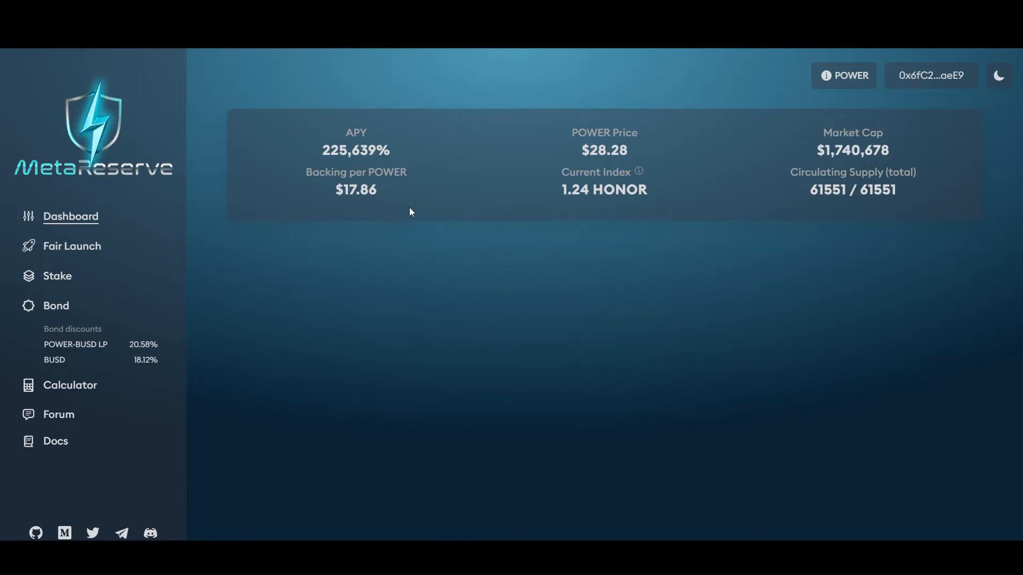
Go to Stake to view the Approve prompt, APY, deposits and index
{"action": "left_click", "coordinate": [57, 275]}
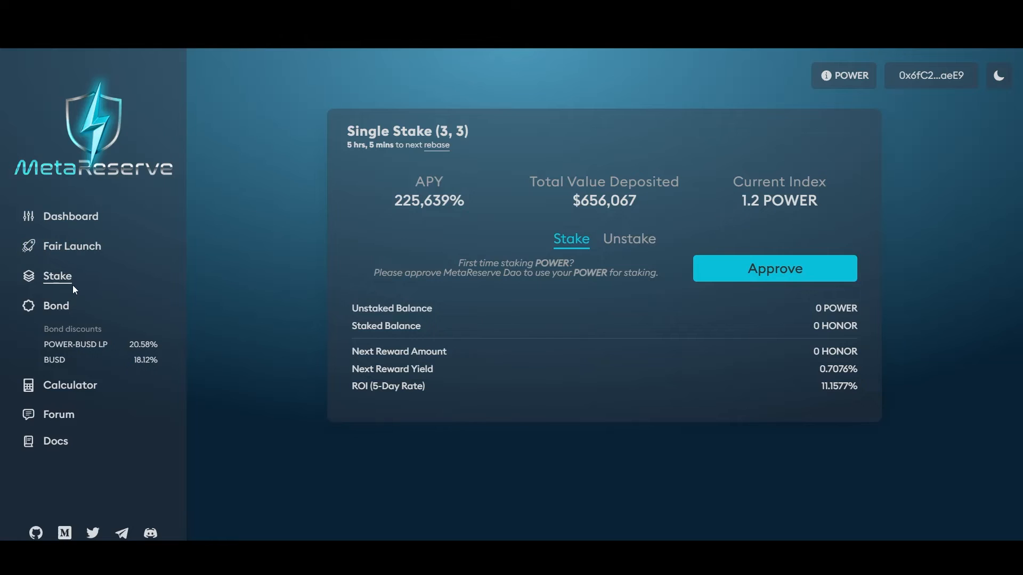
{"action": "mouse_move", "coordinate": [277, 259]}
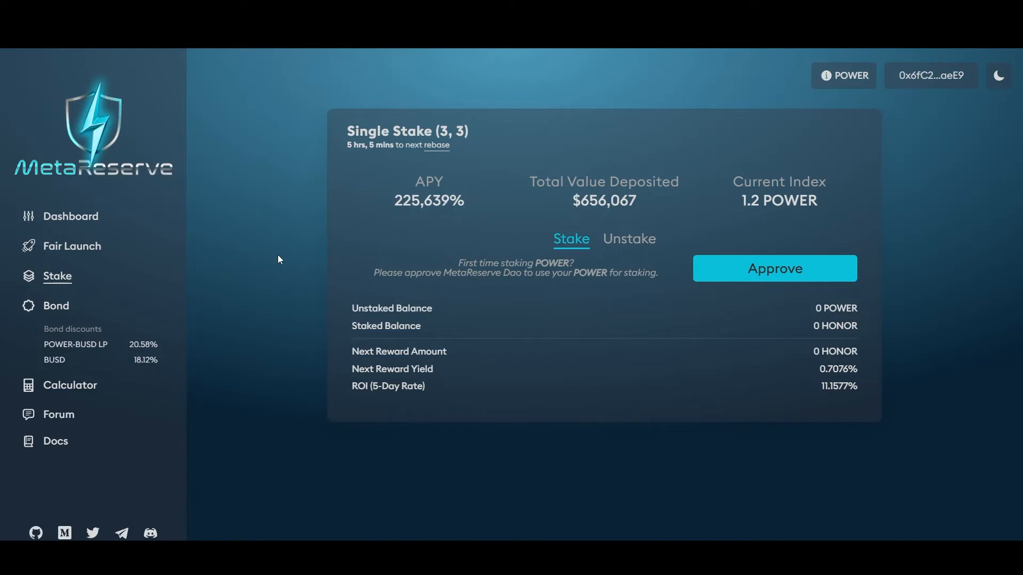
{"action": "mouse_move", "coordinate": [497, 101]}
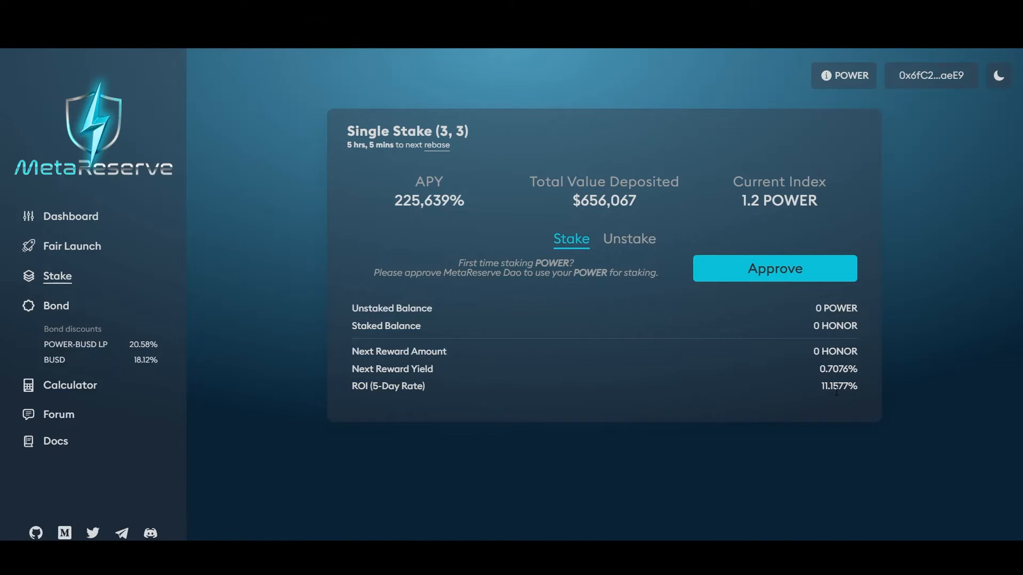
{"action": "mouse_move", "coordinate": [627, 378]}
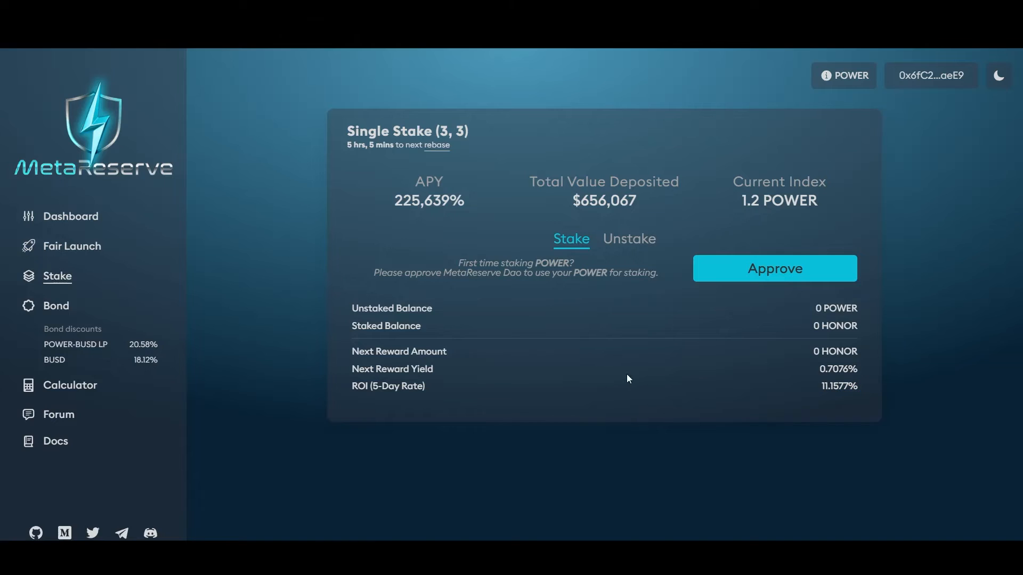
{"action": "mouse_move", "coordinate": [522, 366]}
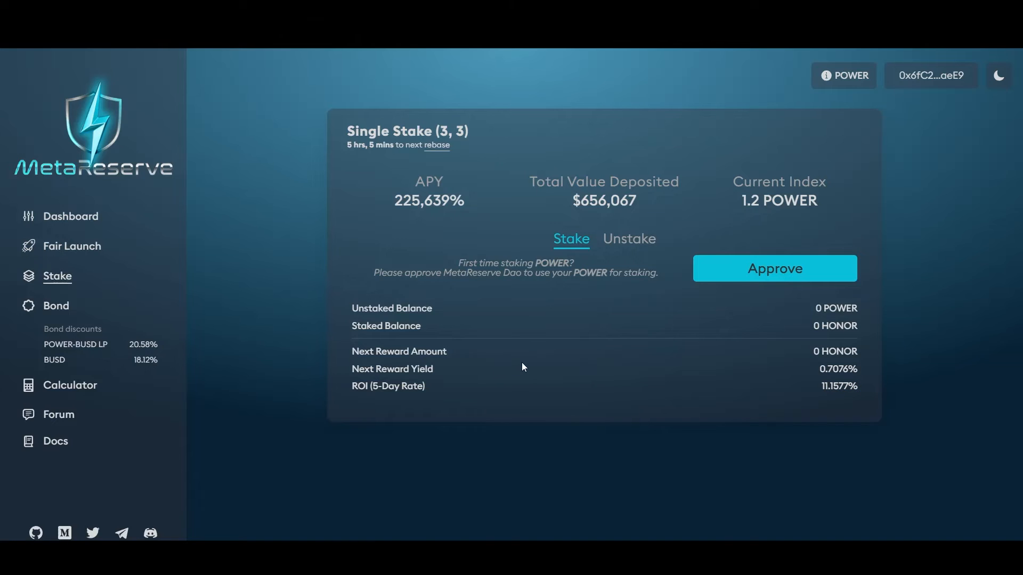
{"action": "mouse_move", "coordinate": [388, 383]}
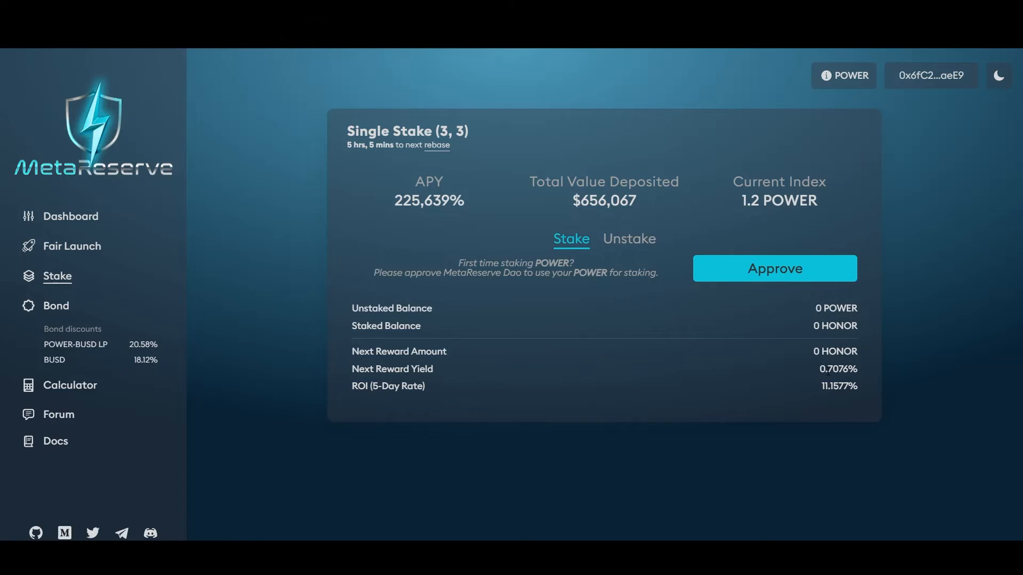
{"action": "mouse_move", "coordinate": [491, 385]}
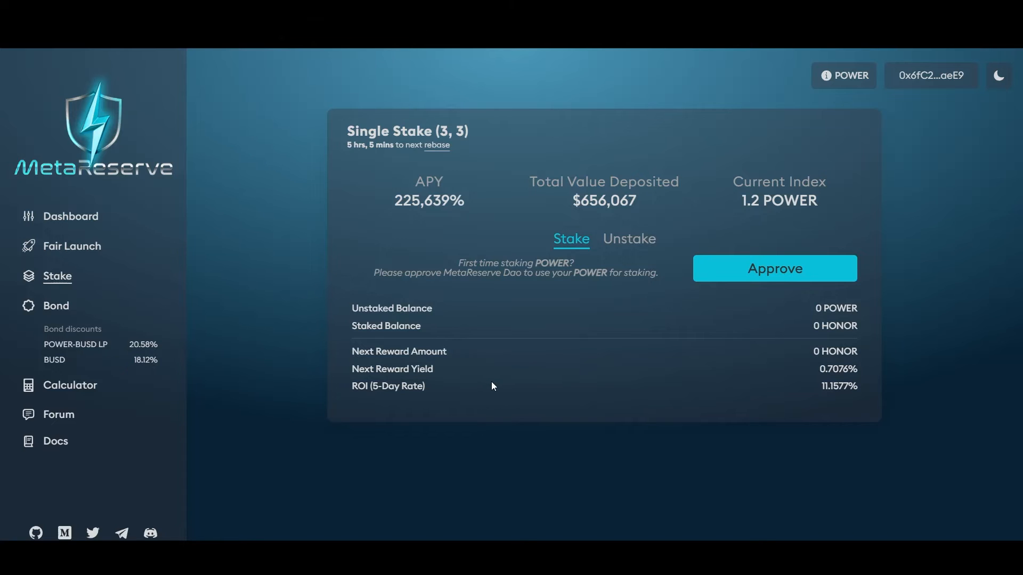
{"action": "left_click", "coordinate": [56, 305]}
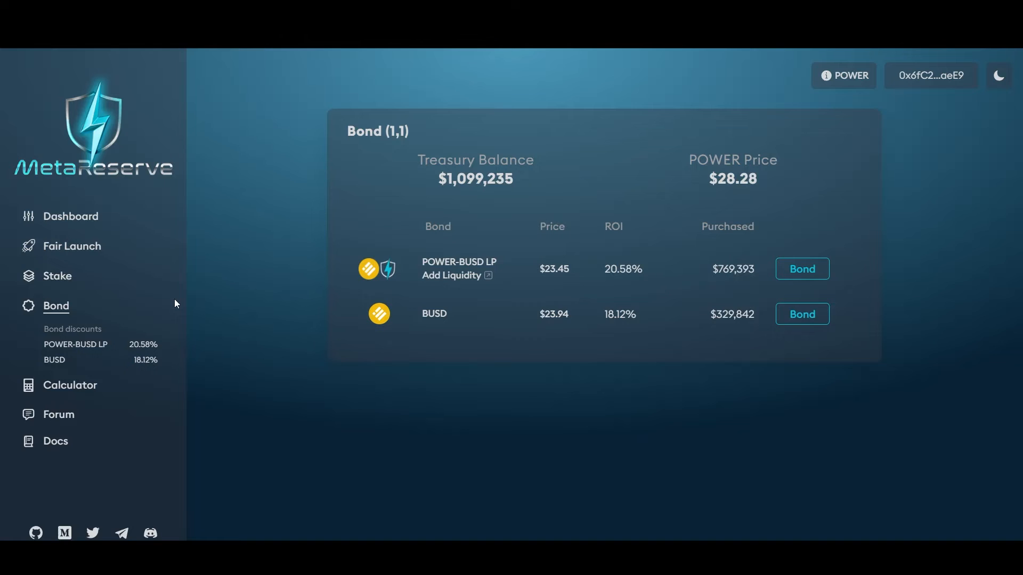
{"action": "mouse_move", "coordinate": [172, 300]}
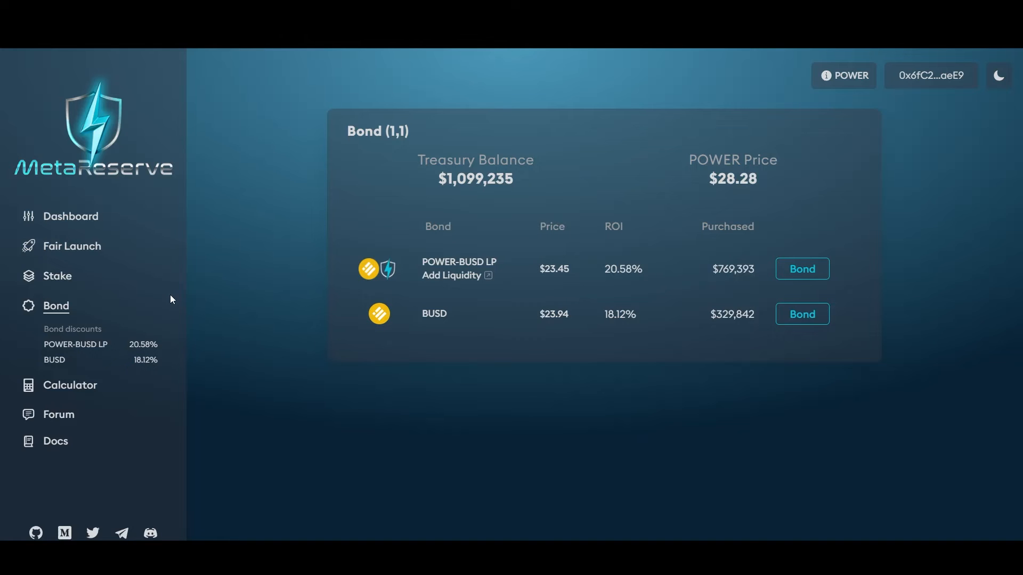
{"action": "mouse_move", "coordinate": [482, 263]}
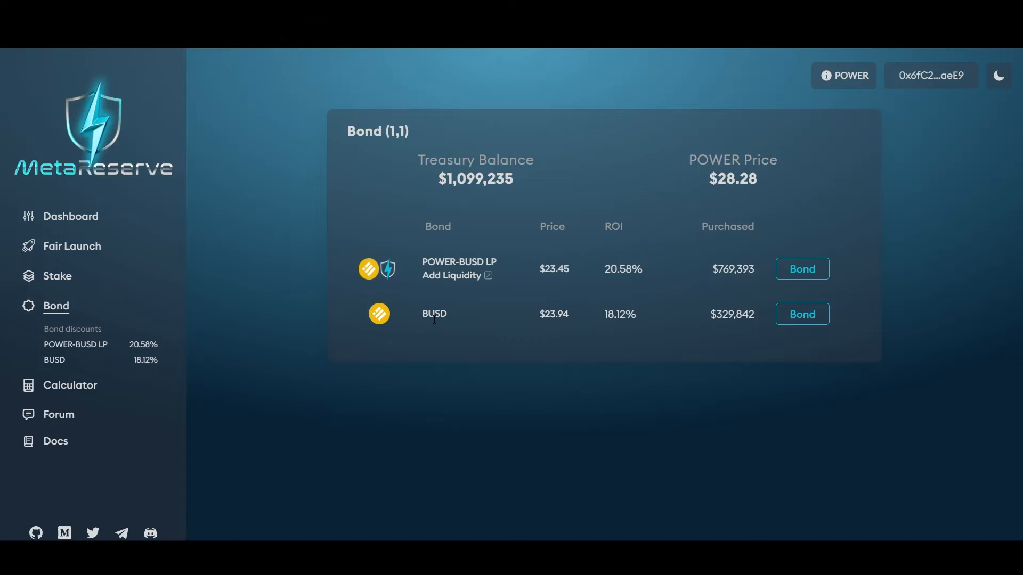
{"action": "mouse_move", "coordinate": [534, 331]}
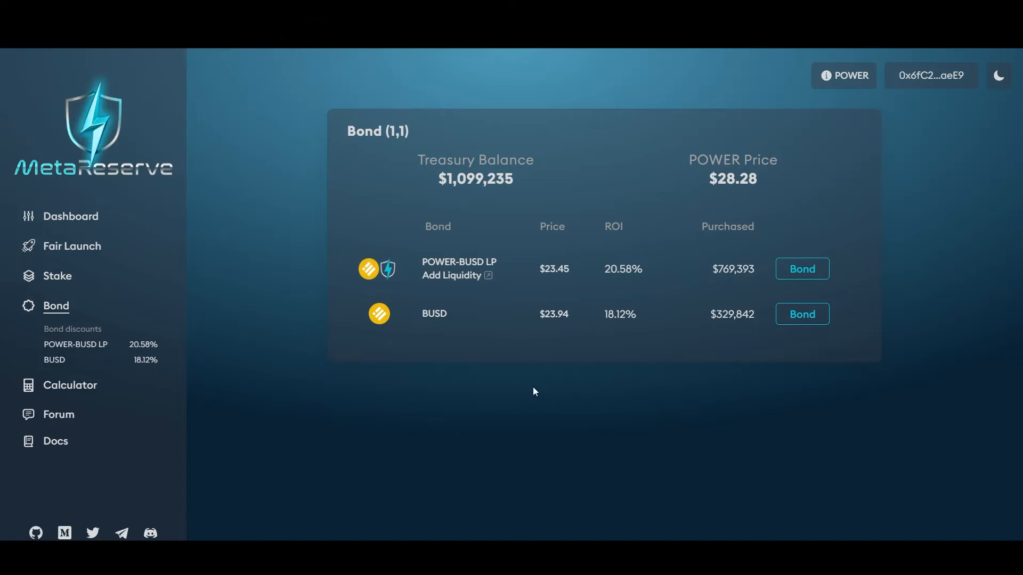
{"action": "mouse_move", "coordinate": [617, 359]}
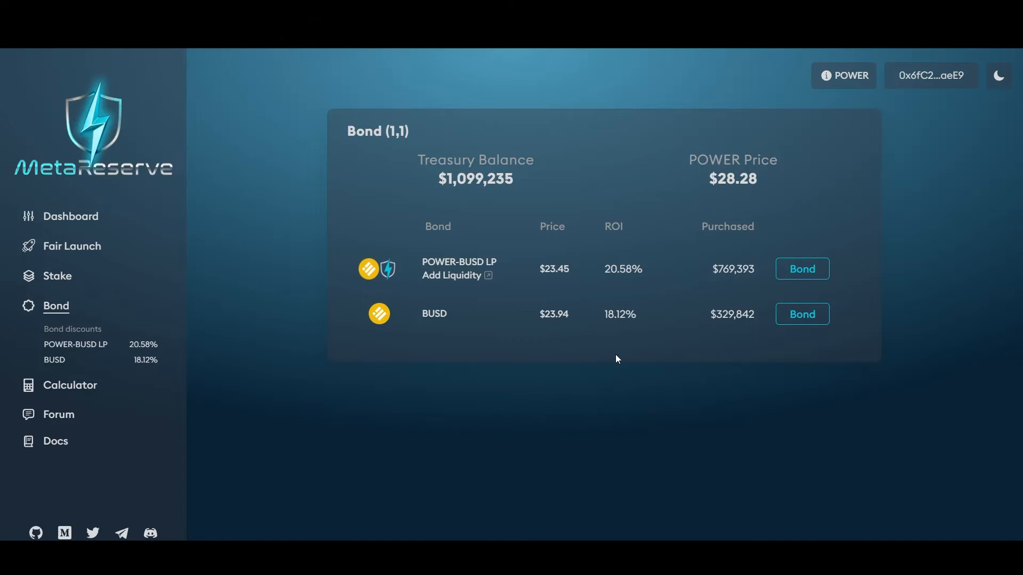
{"action": "mouse_move", "coordinate": [624, 342]}
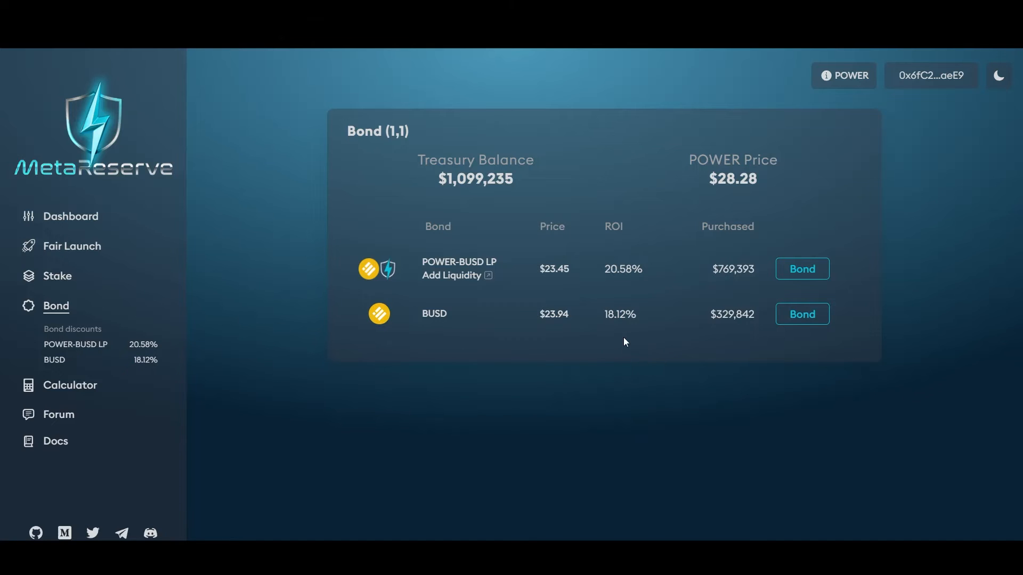
{"action": "mouse_move", "coordinate": [625, 326]}
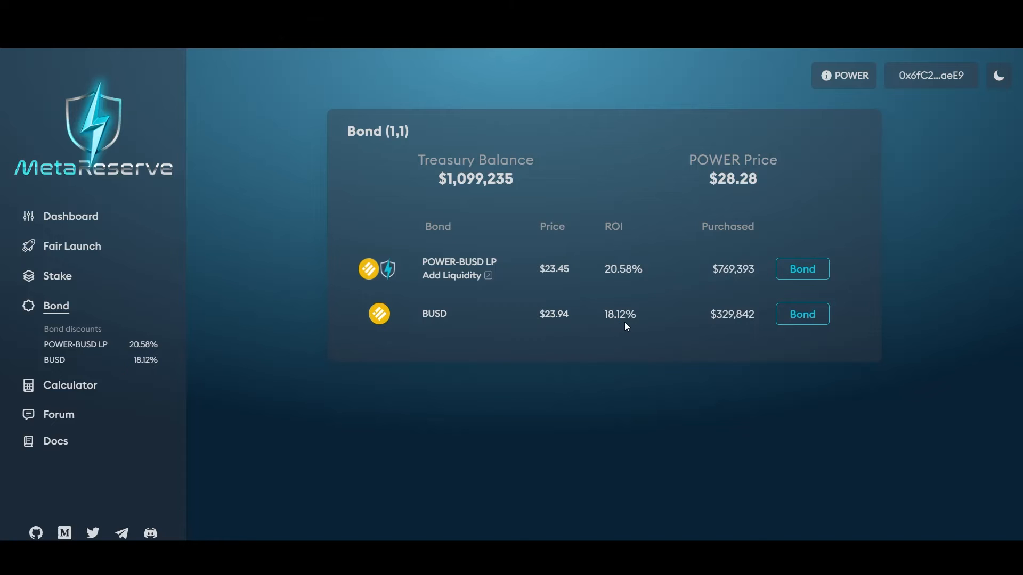
{"action": "mouse_move", "coordinate": [641, 274]}
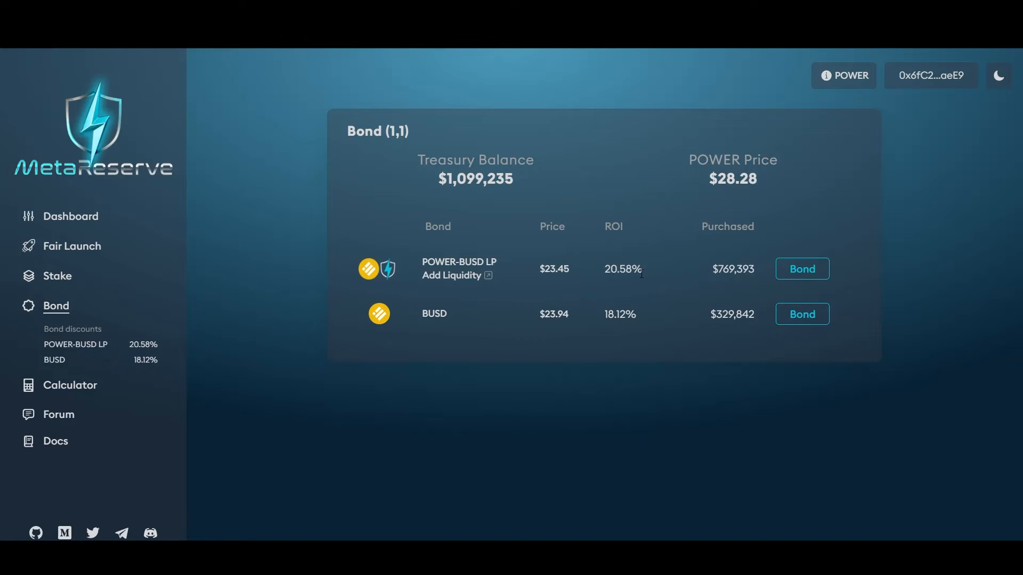
{"action": "mouse_move", "coordinate": [502, 261]}
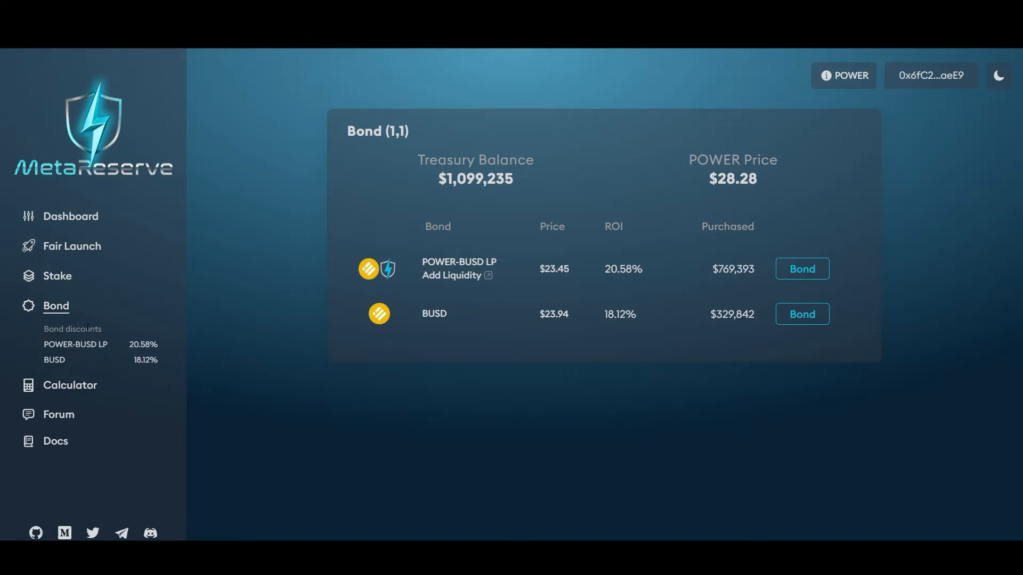
{"action": "mouse_move", "coordinate": [399, 276]}
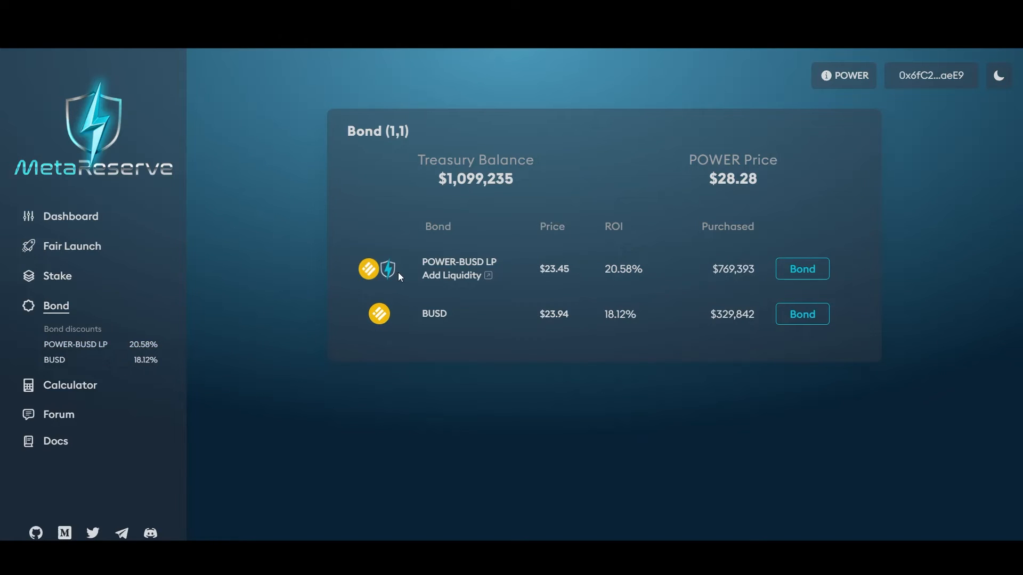
Review the Single Stake panel, then go to the Calculator page
{"action": "left_click", "coordinate": [57, 276]}
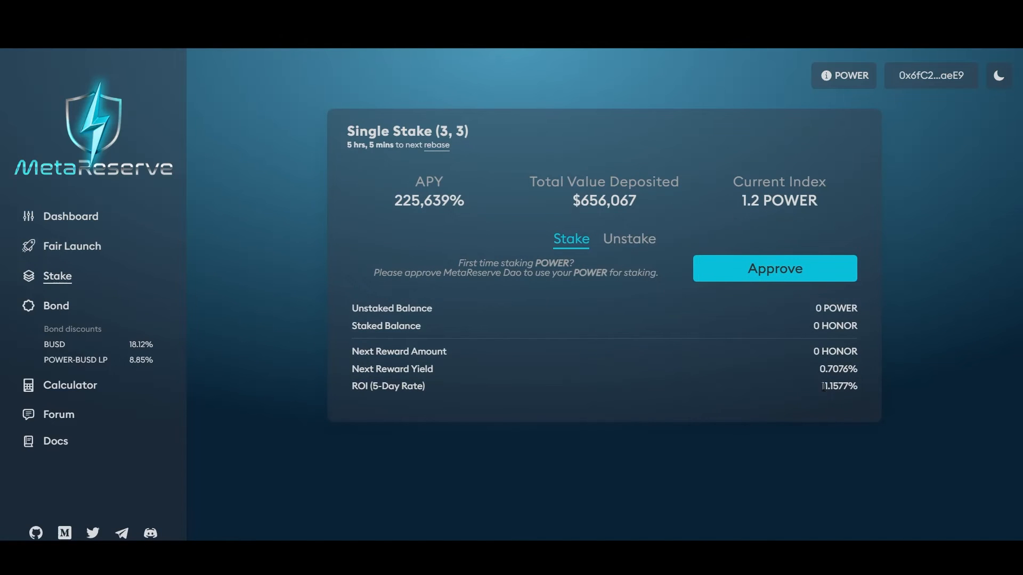
{"action": "mouse_move", "coordinate": [216, 323]}
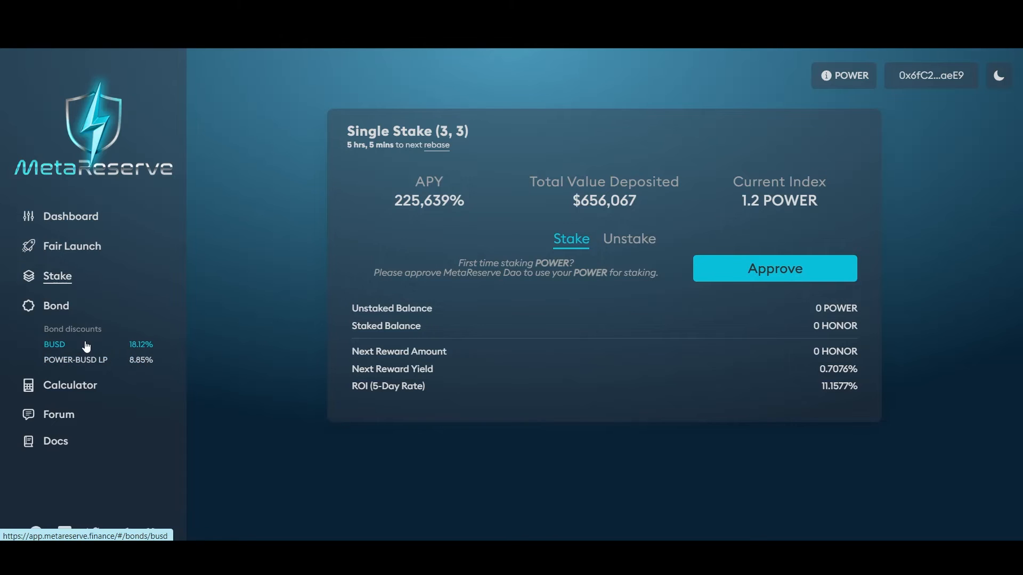
{"action": "mouse_move", "coordinate": [172, 345]}
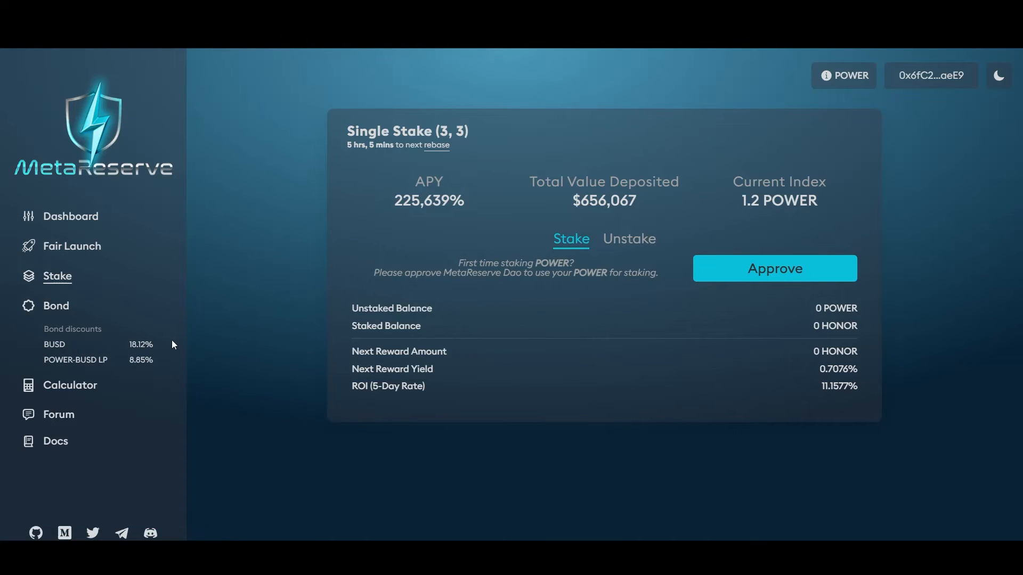
{"action": "left_click", "coordinate": [69, 384]}
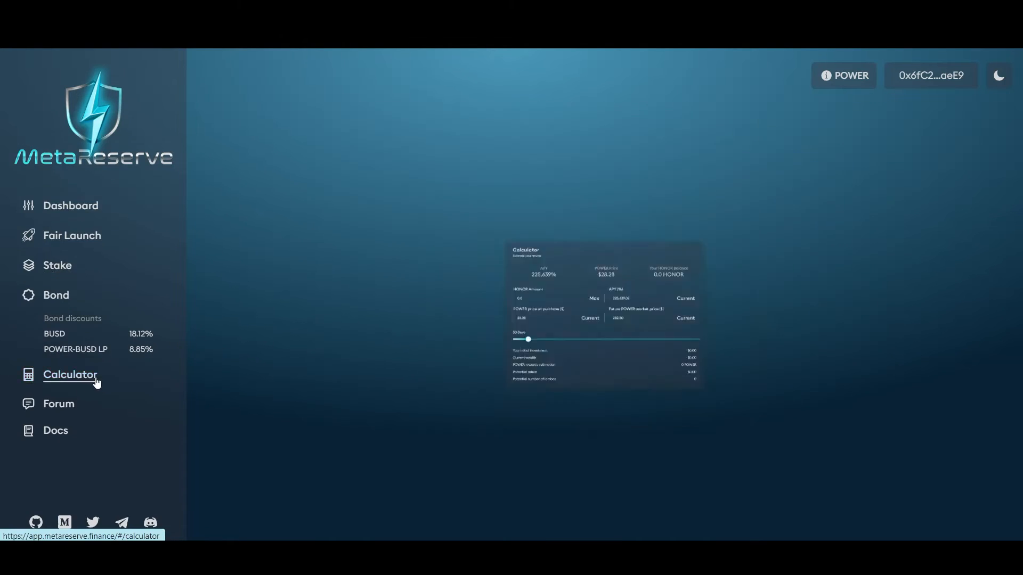
Look over the Calculator estimate fields, then head back to Stake
{"action": "left_click", "coordinate": [70, 375]}
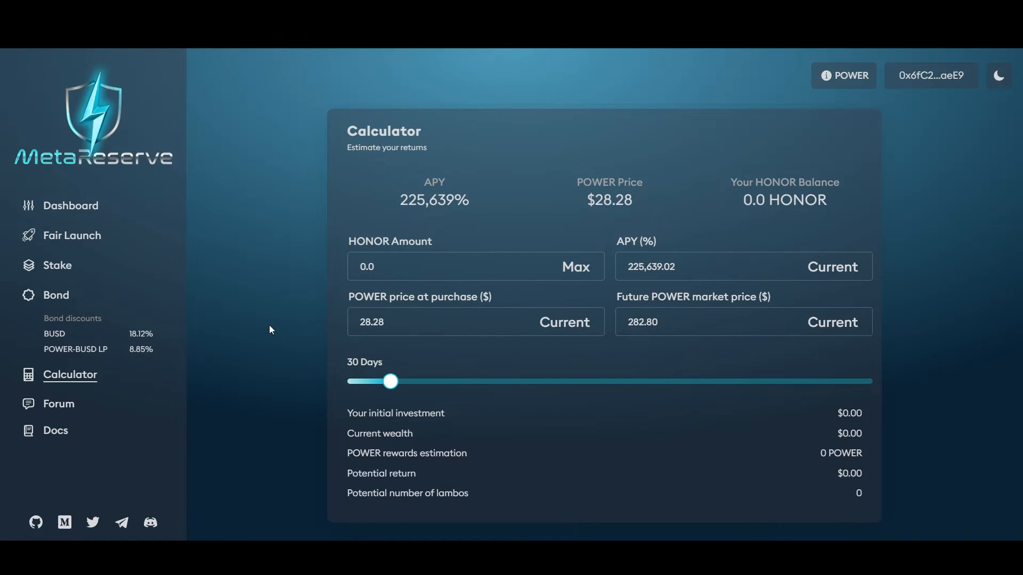
{"action": "mouse_move", "coordinate": [57, 403]}
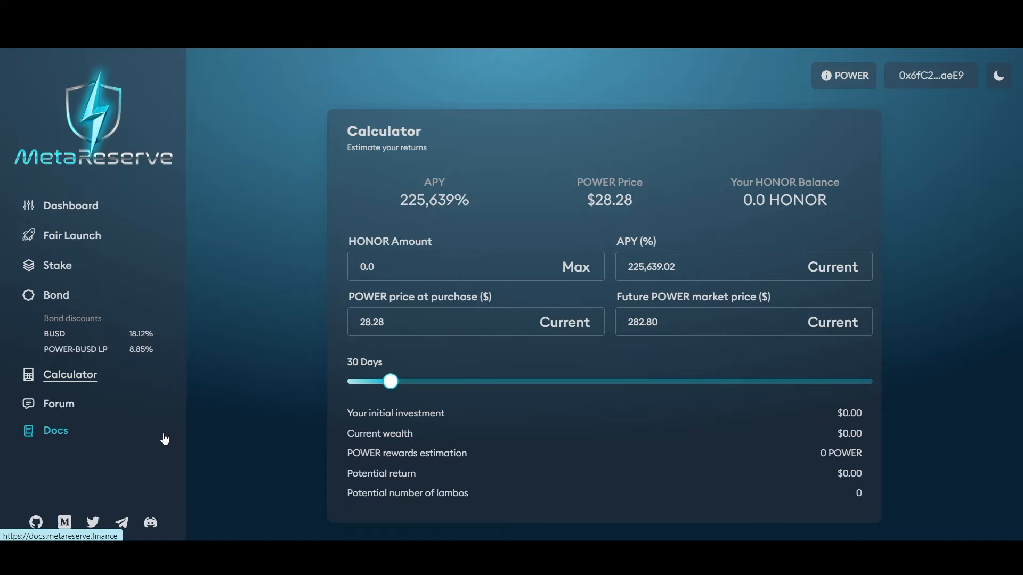
{"action": "mouse_move", "coordinate": [36, 522]}
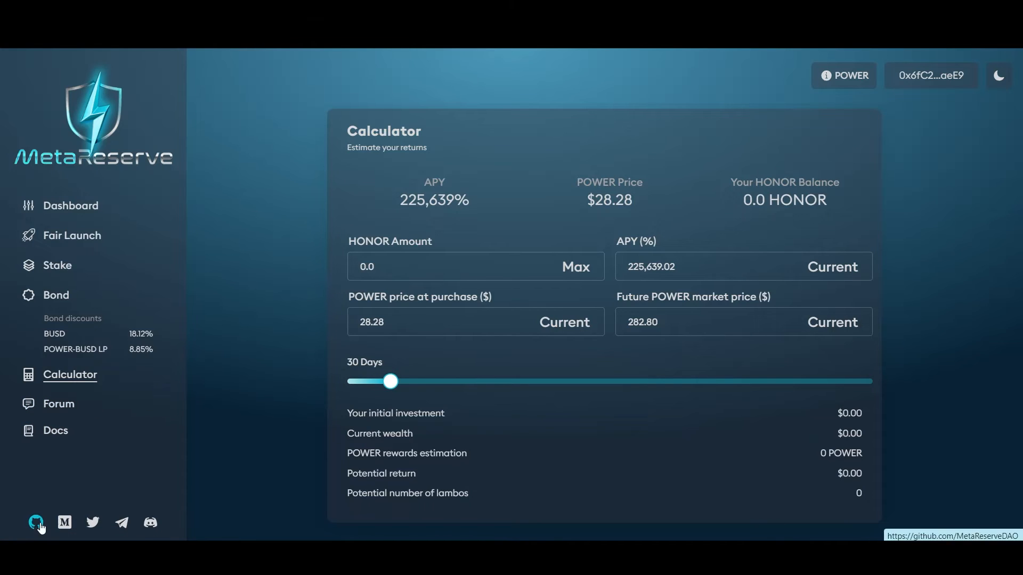
{"action": "mouse_move", "coordinate": [121, 523]}
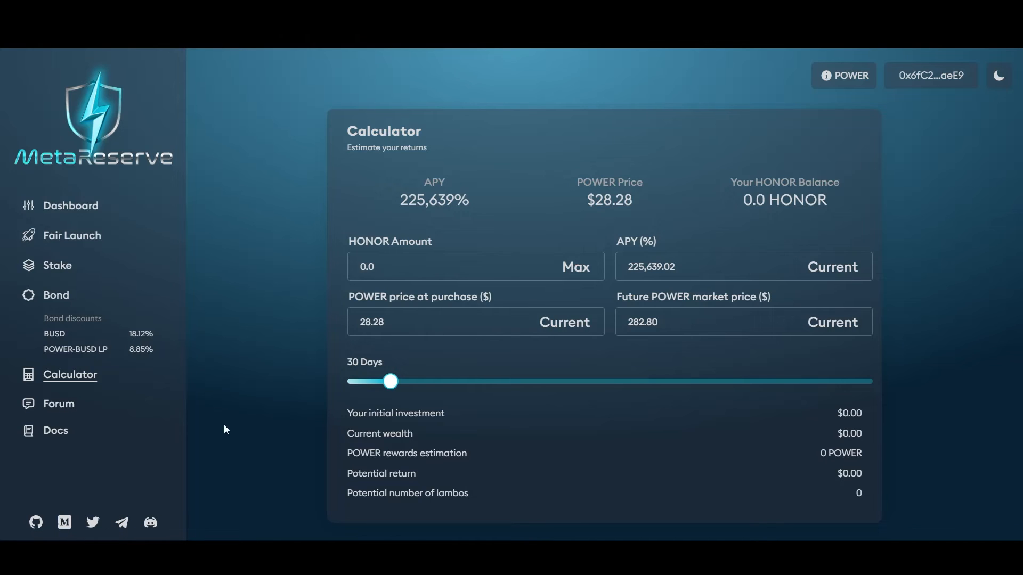
{"action": "mouse_move", "coordinate": [187, 462]}
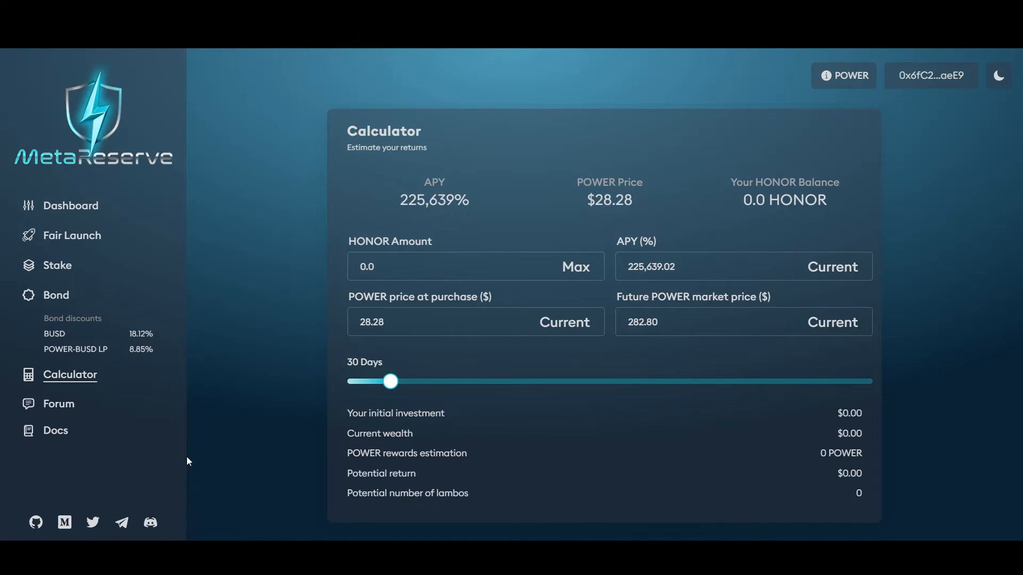
{"action": "mouse_move", "coordinate": [227, 410]}
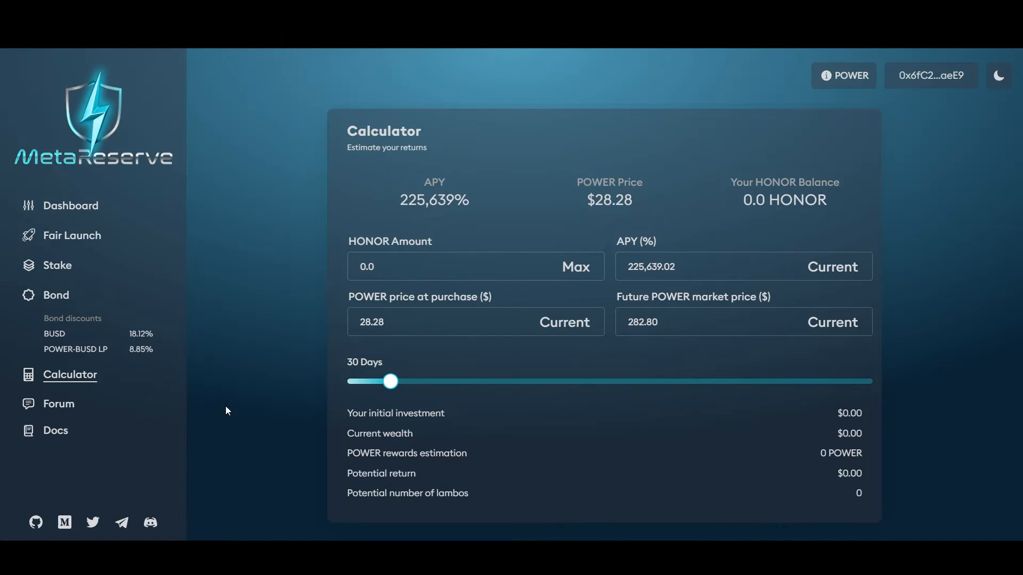
{"action": "left_click", "coordinate": [57, 265]}
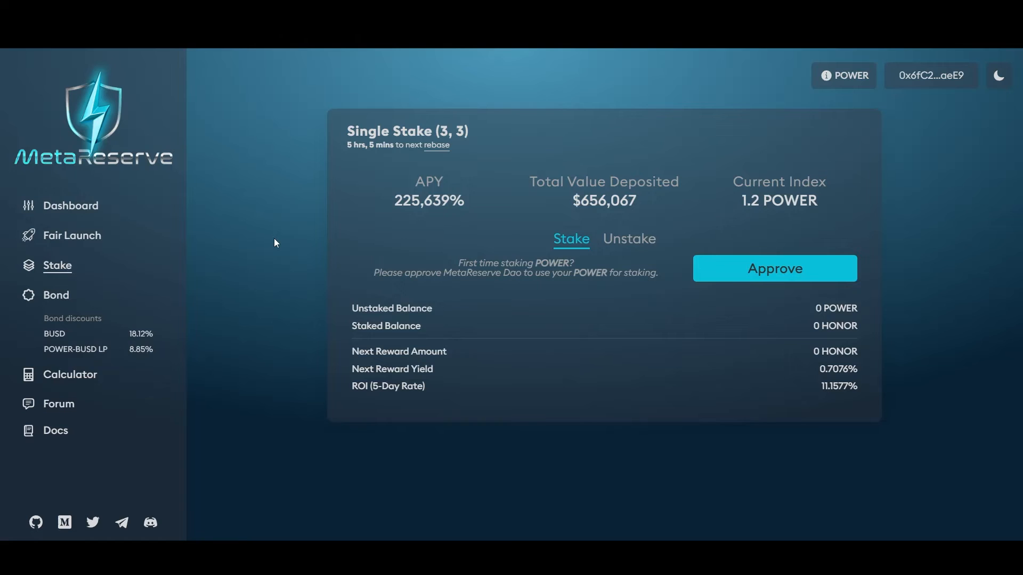
{"action": "mouse_move", "coordinate": [281, 180]}
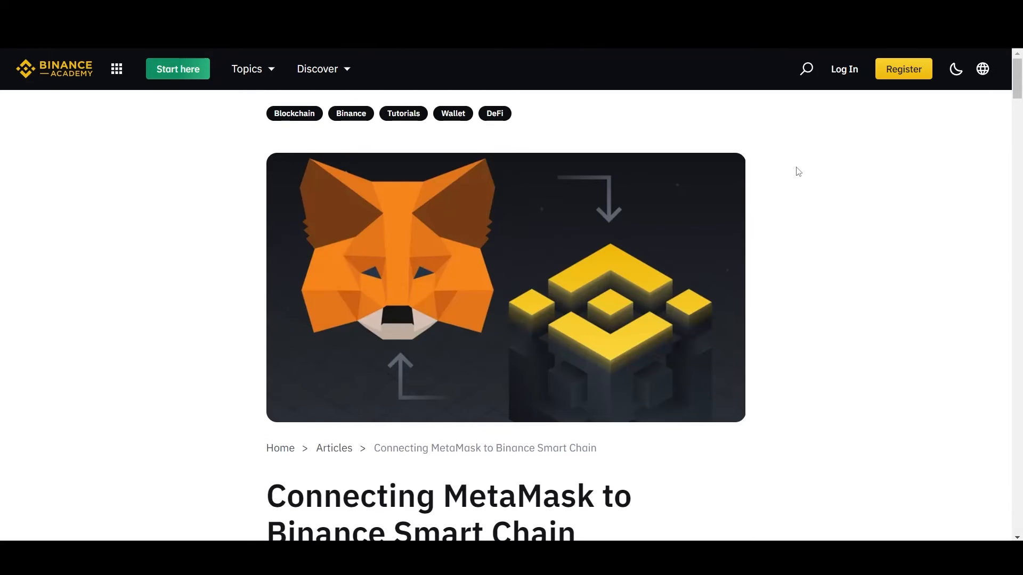
{"action": "mouse_move", "coordinate": [833, 162]}
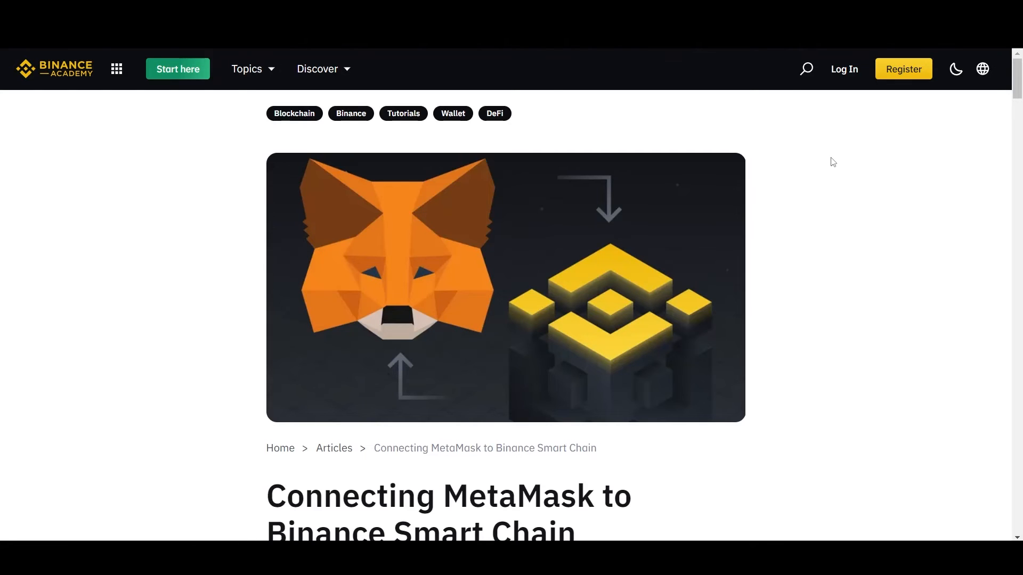
{"action": "mouse_move", "coordinate": [843, 177]}
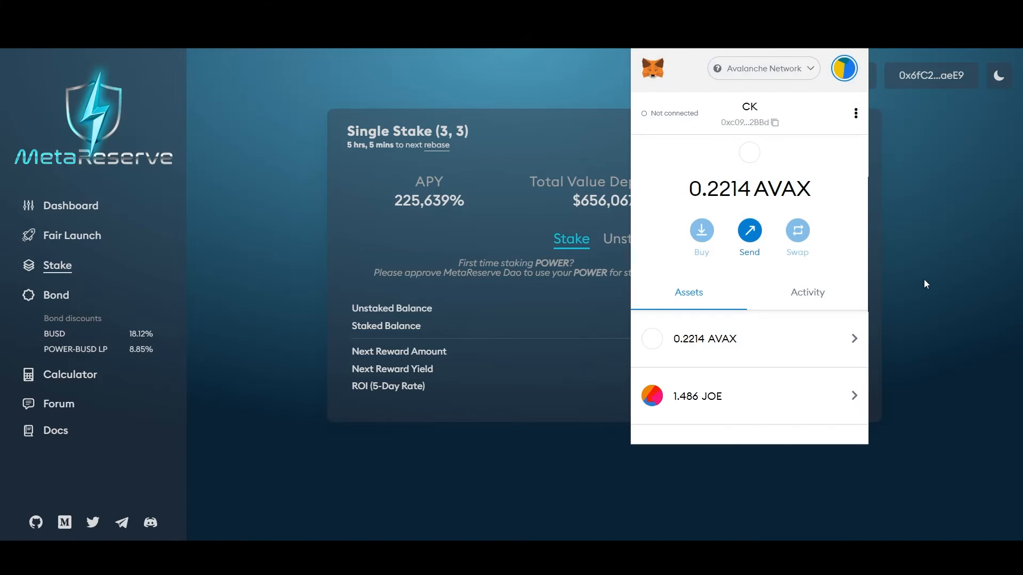
{"action": "mouse_move", "coordinate": [844, 72]}
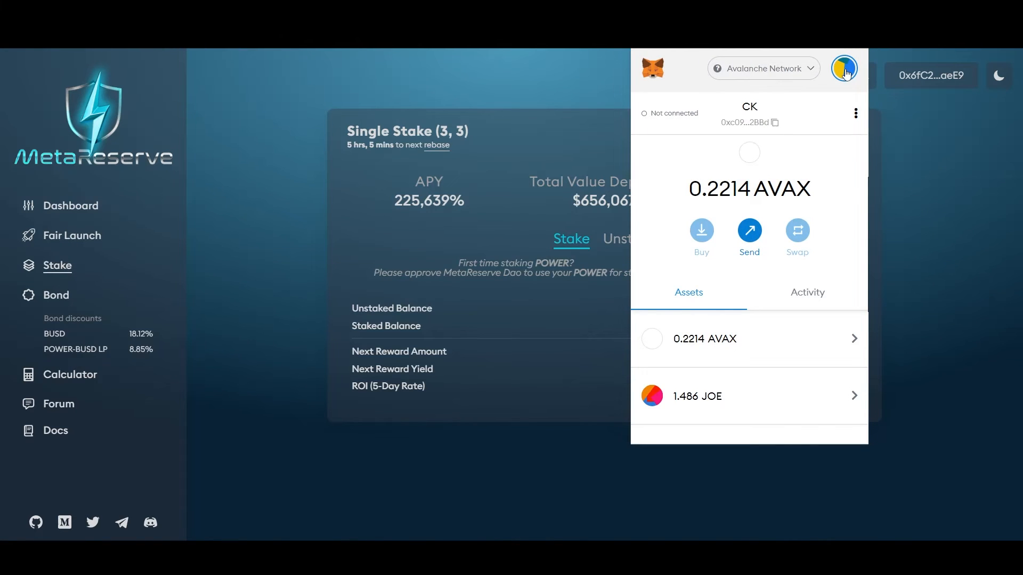
From the accounts menu, open Settings > Networks and start adding a network
{"action": "left_click", "coordinate": [843, 68]}
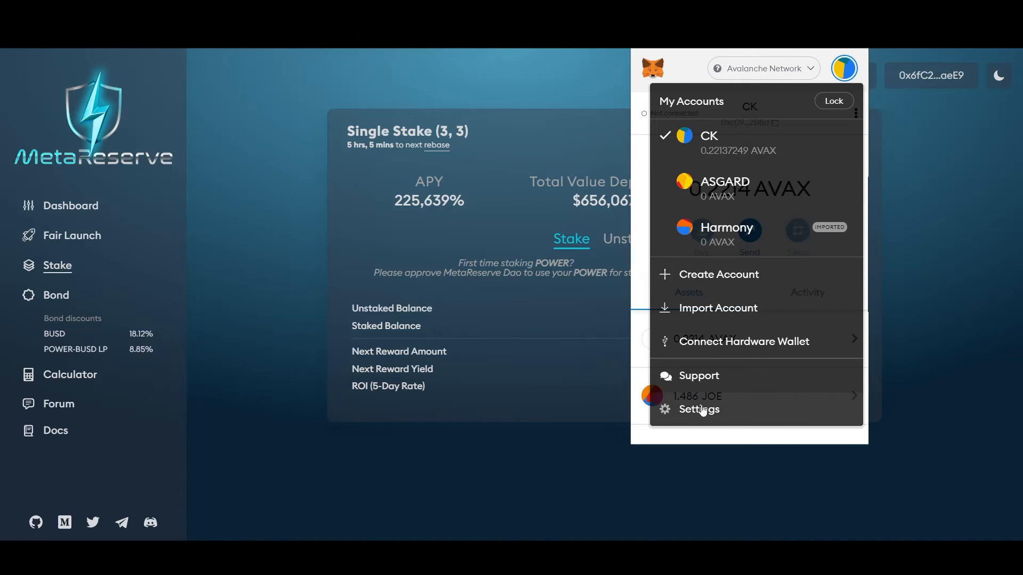
{"action": "left_click", "coordinate": [698, 409]}
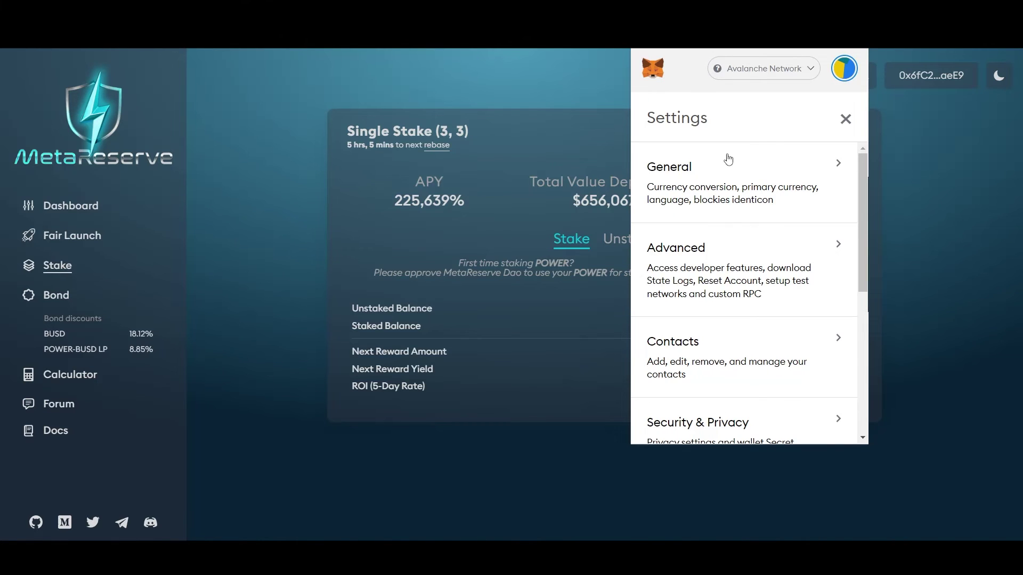
{"action": "scroll", "scroll_direction": "down", "scroll_amount": 3}
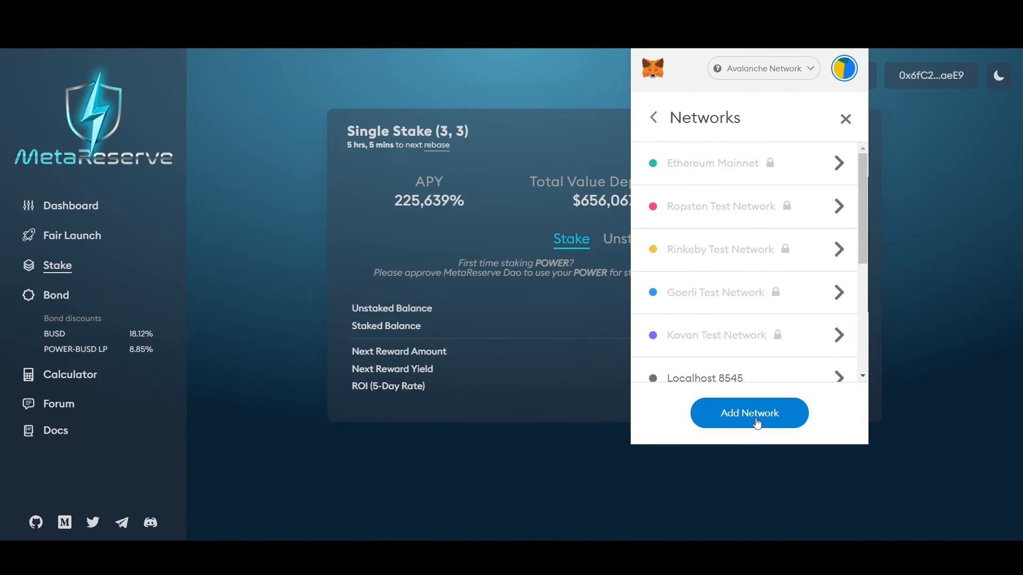
{"action": "left_click", "coordinate": [749, 413]}
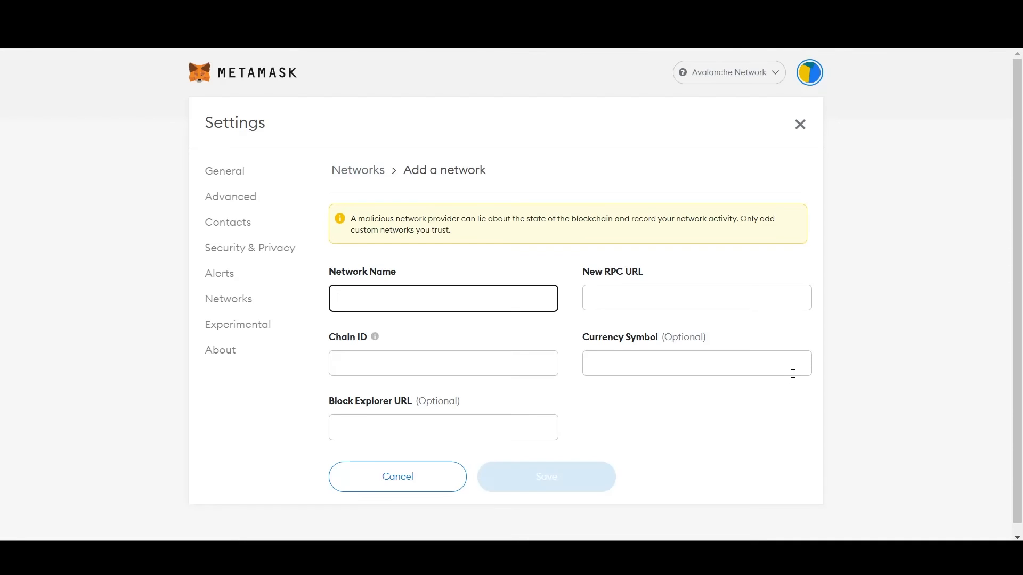
{"action": "mouse_move", "coordinate": [900, 320]}
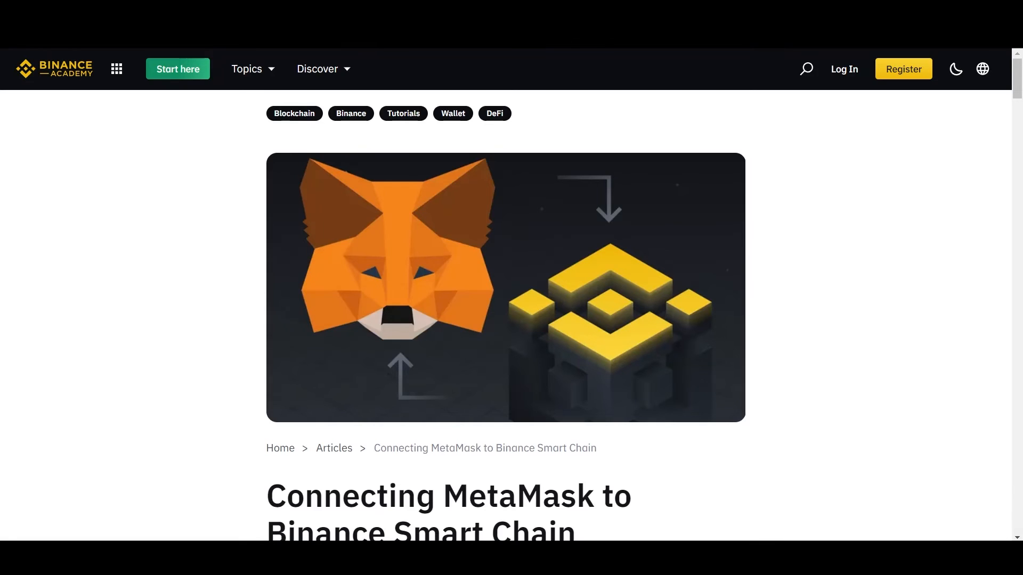
Scroll the Binance Academy guide to the mainnet Smart Chain settings
{"action": "scroll", "scroll_direction": "down", "scroll_amount": 3}
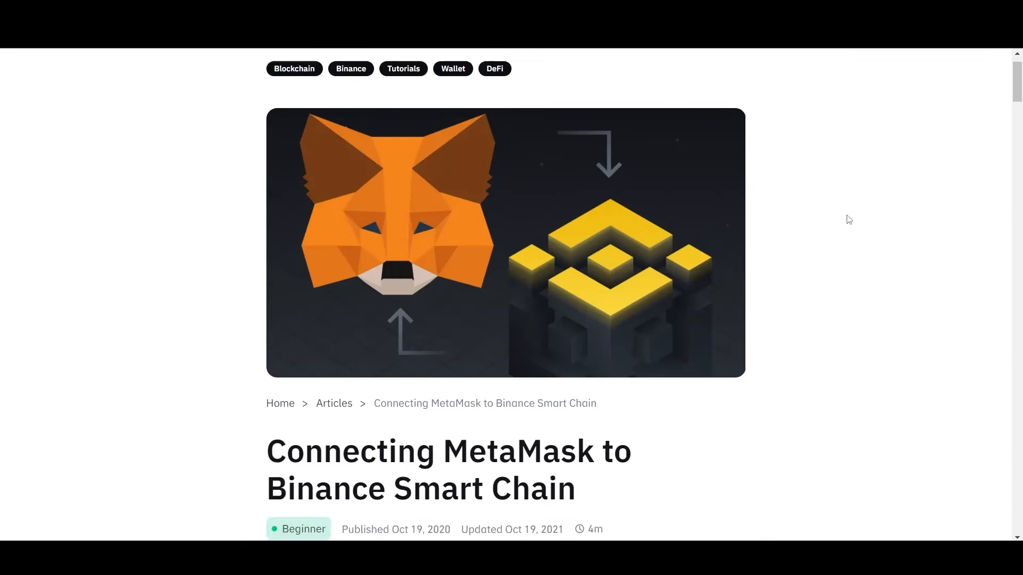
{"action": "scroll", "scroll_direction": "down", "scroll_amount": 3}
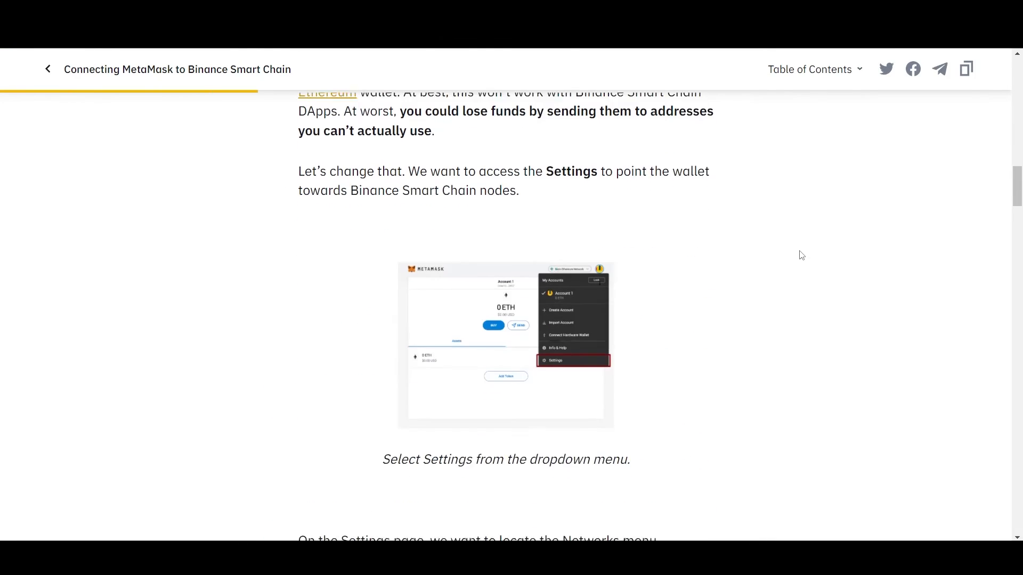
{"action": "scroll", "scroll_direction": "down", "scroll_amount": 3}
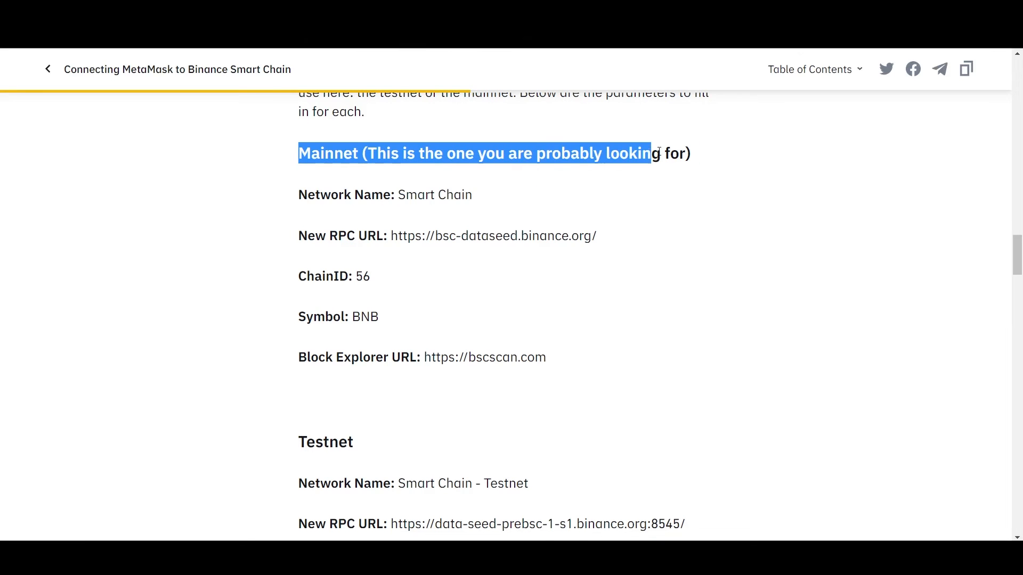
{"action": "scroll", "scroll_direction": "down", "scroll_amount": 3}
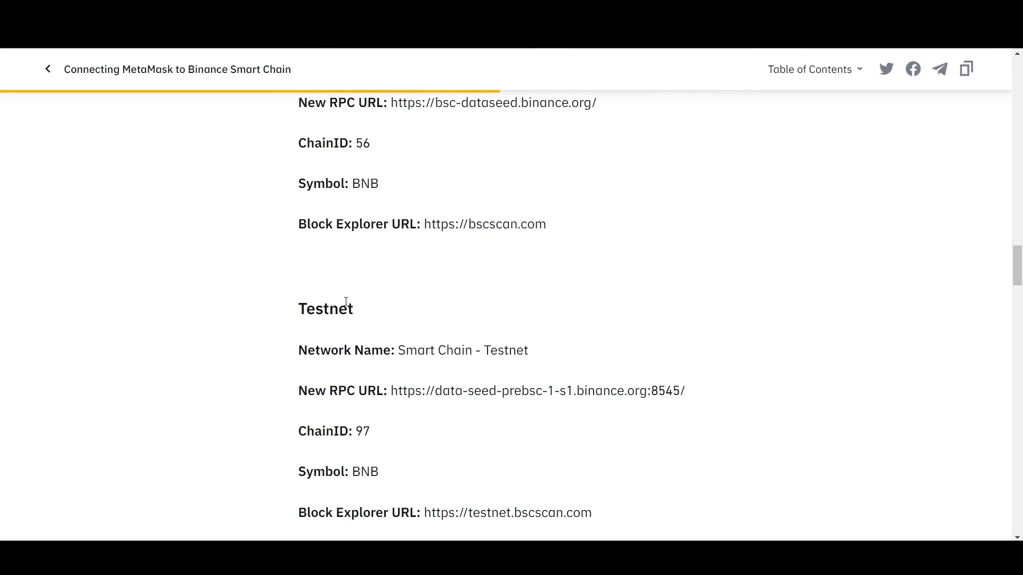
{"action": "scroll", "scroll_direction": "up", "scroll_amount": 3}
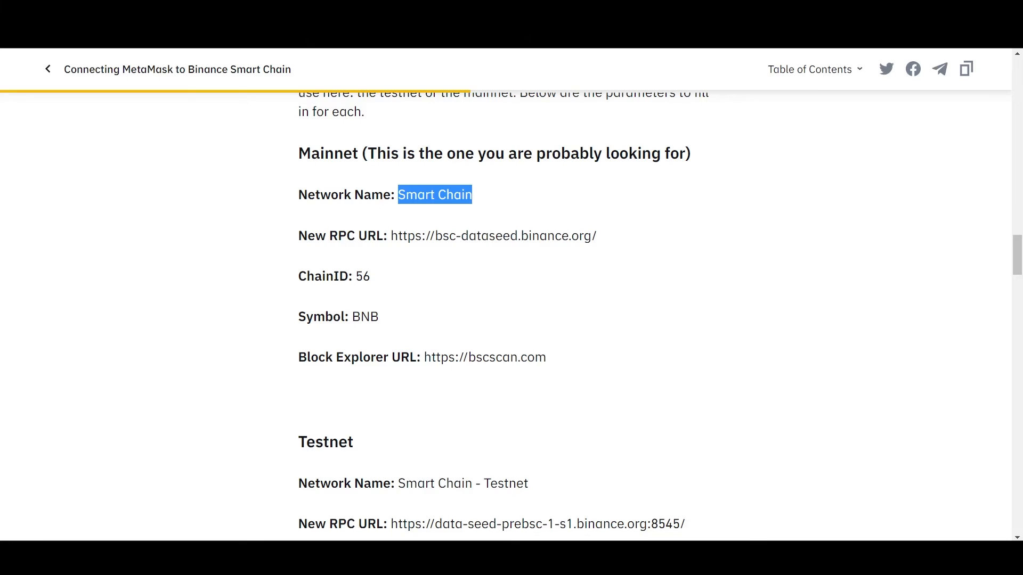
Copy the network name Smart Chain, the RPC URL and chain ID 56
{"action": "right_click", "coordinate": [442, 298]}
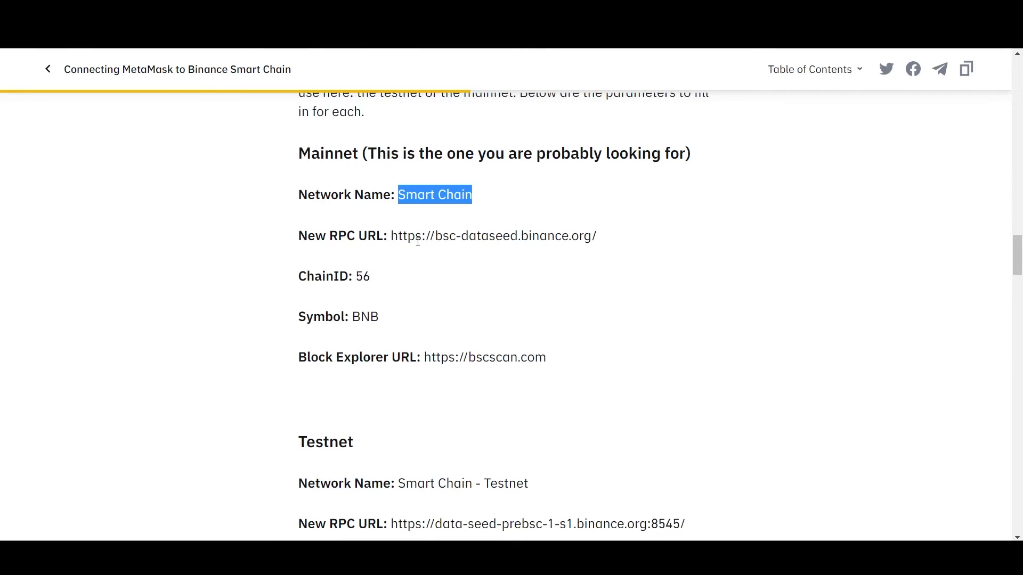
{"action": "double_click", "coordinate": [492, 235]}
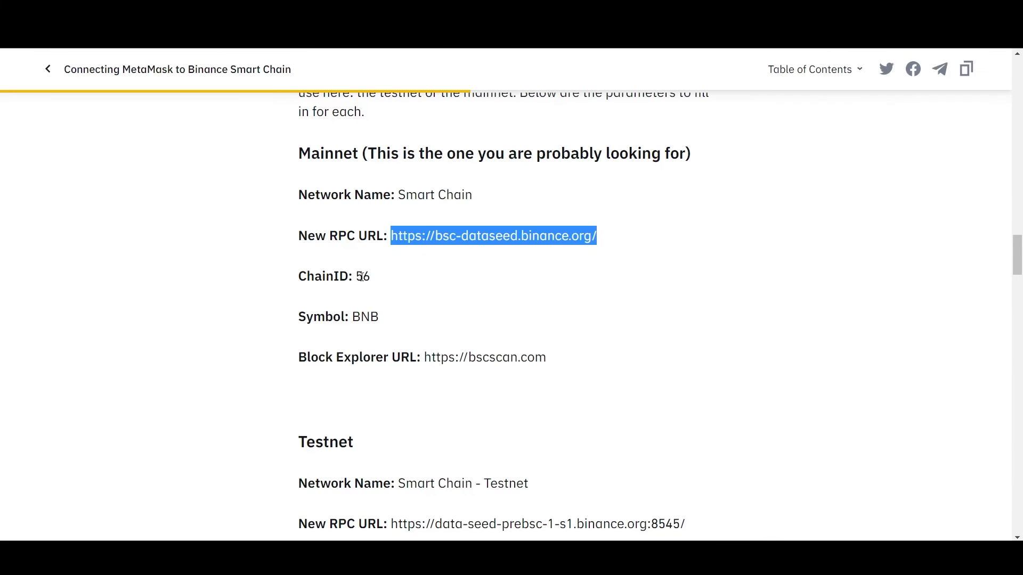
{"action": "double_click", "coordinate": [362, 276]}
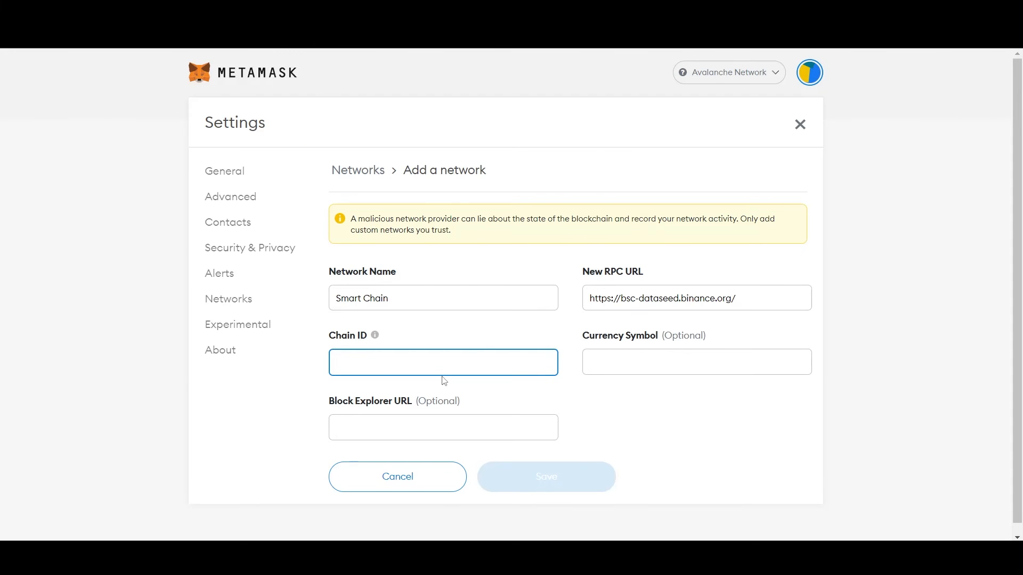
Paste chain ID 56 into the Chain ID field
{"action": "right_click", "coordinate": [442, 362]}
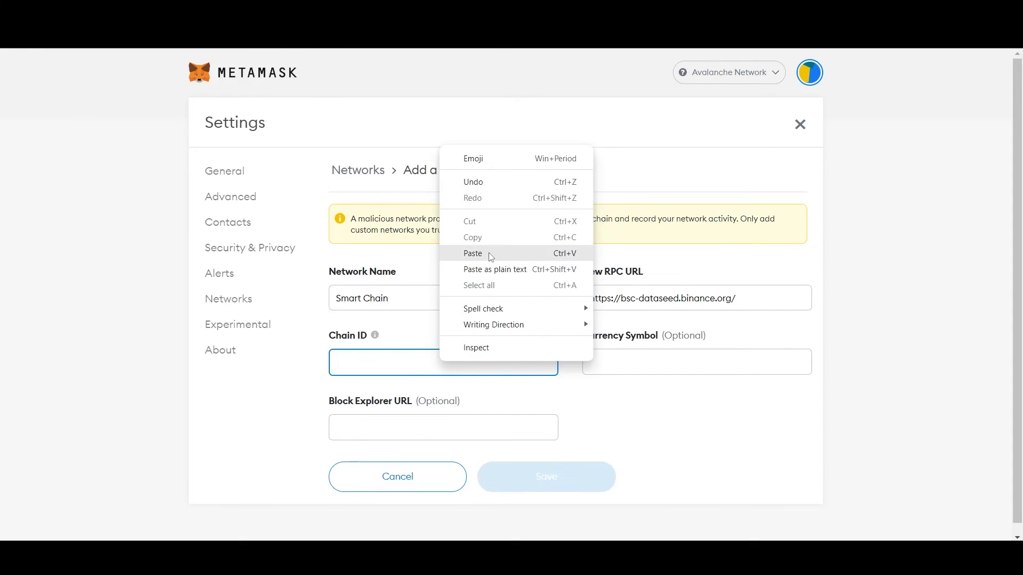
{"action": "left_click", "coordinate": [473, 253]}
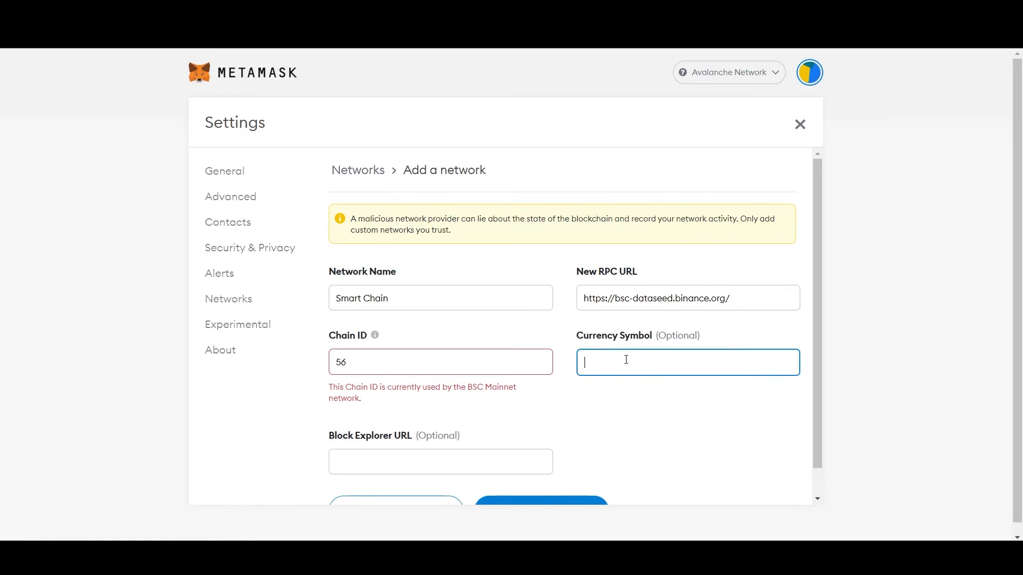
{"action": "mouse_move", "coordinate": [459, 396]}
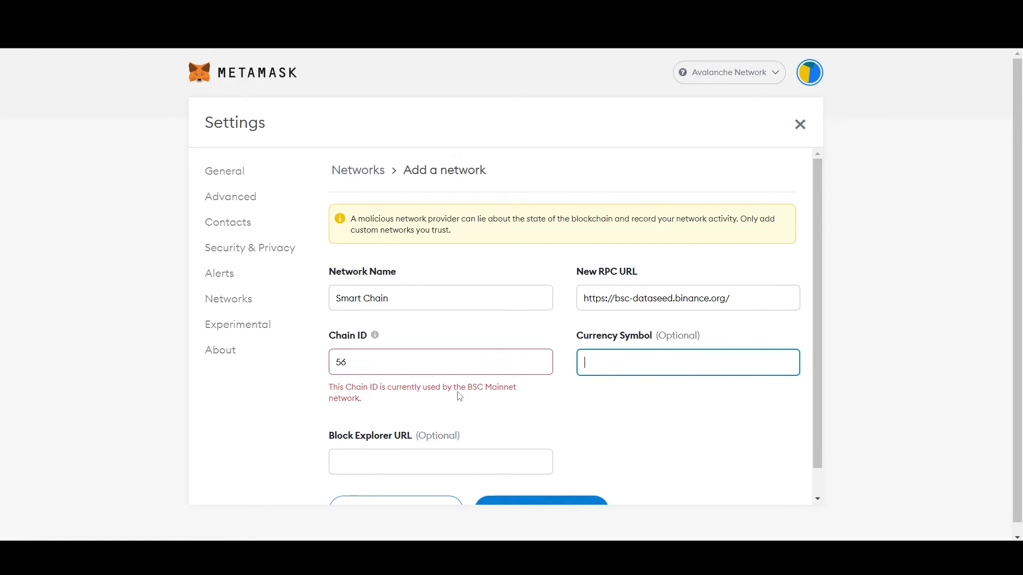
{"action": "mouse_move", "coordinate": [473, 360]}
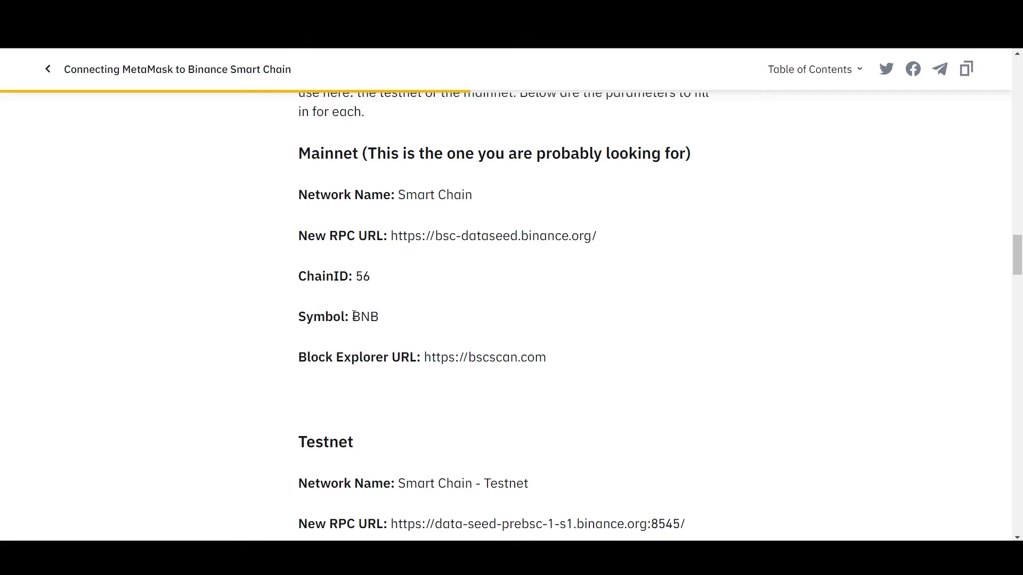
Copy BNB from the guide into MetaMask's currency symbol field
{"action": "double_click", "coordinate": [364, 317]}
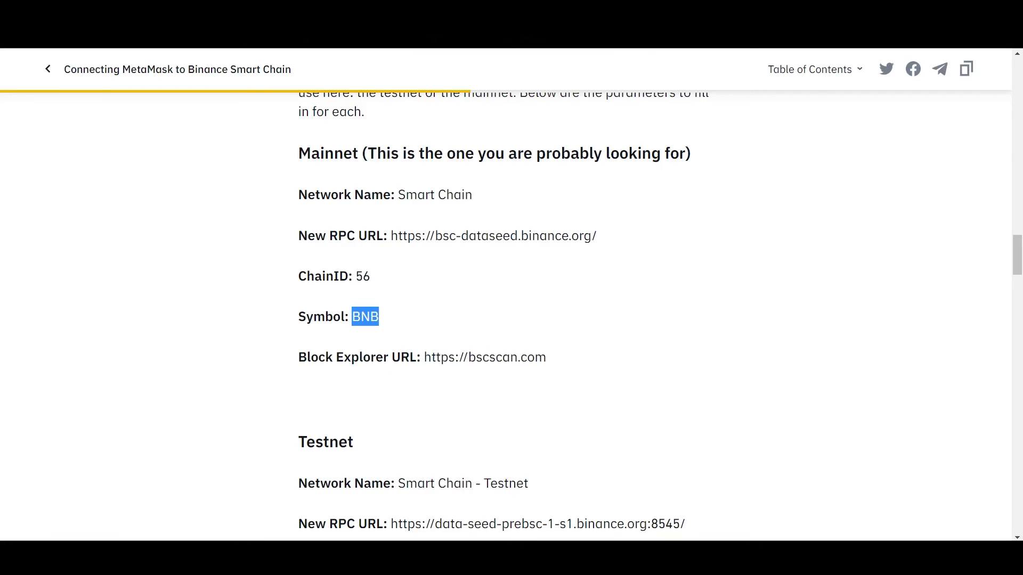
{"action": "right_click", "coordinate": [687, 362]}
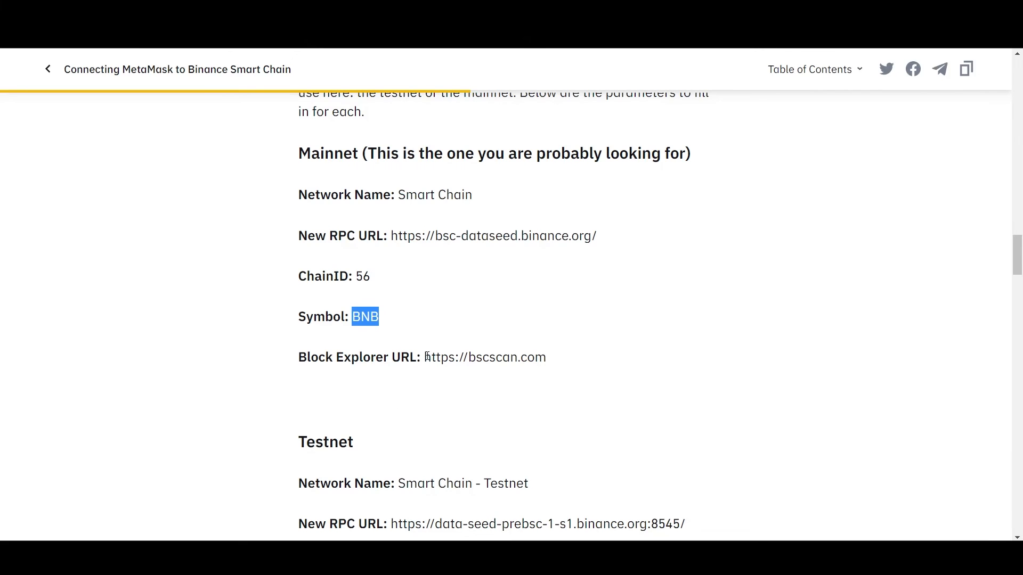
{"action": "right_click", "coordinate": [484, 357]}
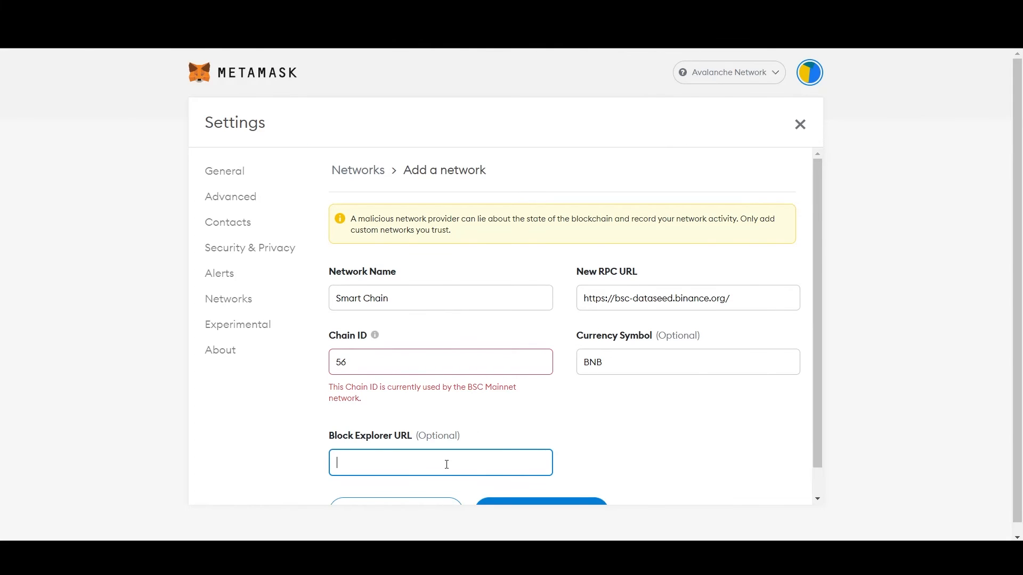
{"action": "type", "text": "https://bscscan.com"}
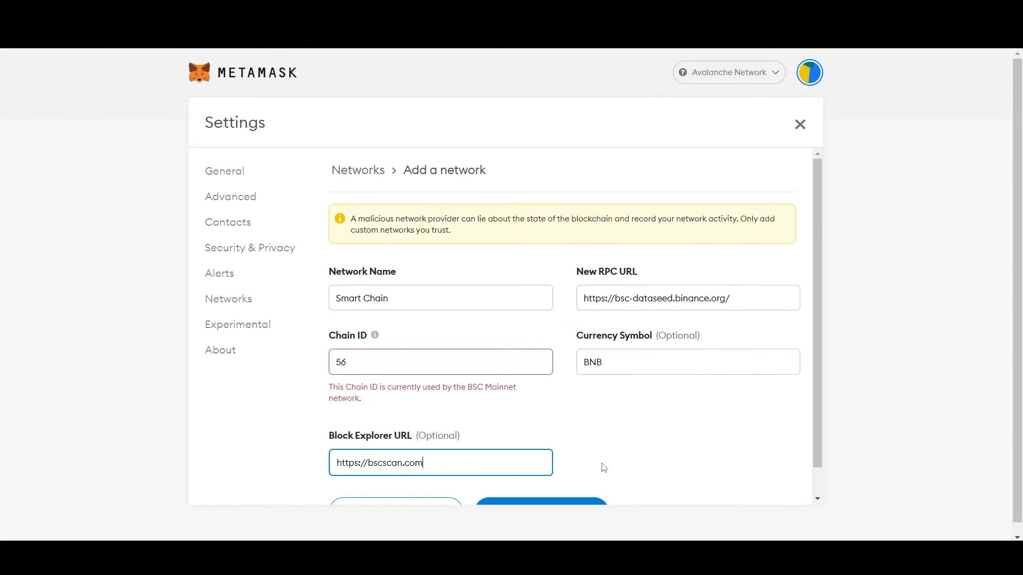
{"action": "scroll", "scroll_direction": "down", "scroll_amount": 3}
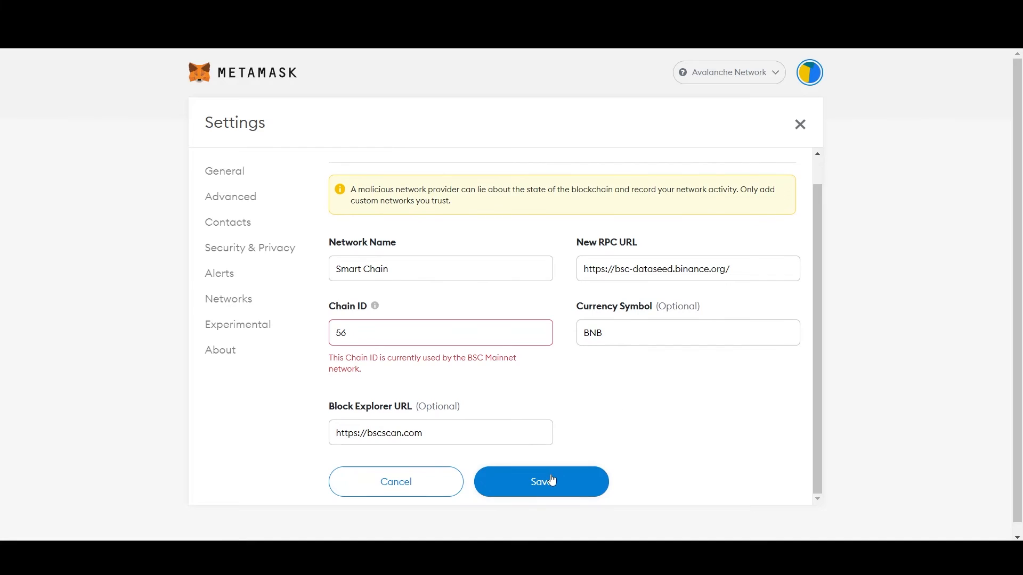
{"action": "mouse_move", "coordinate": [464, 294]}
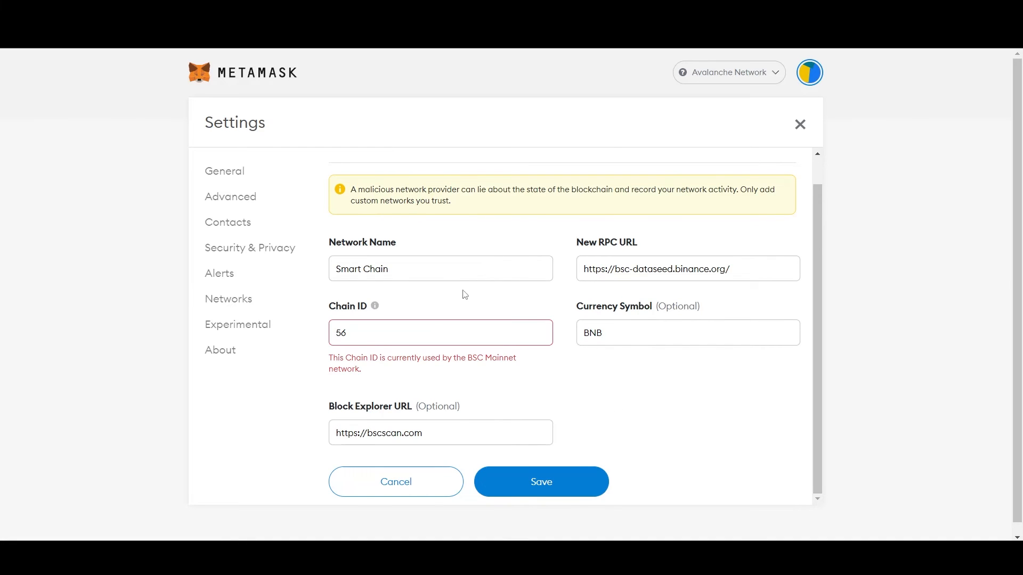
{"action": "mouse_move", "coordinate": [500, 256]}
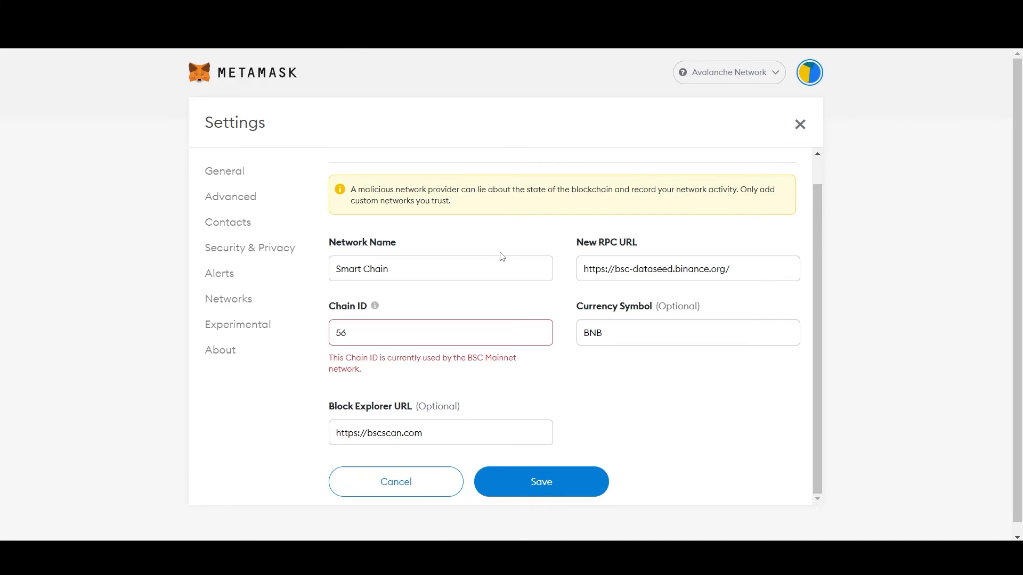
{"action": "left_click", "coordinate": [540, 482]}
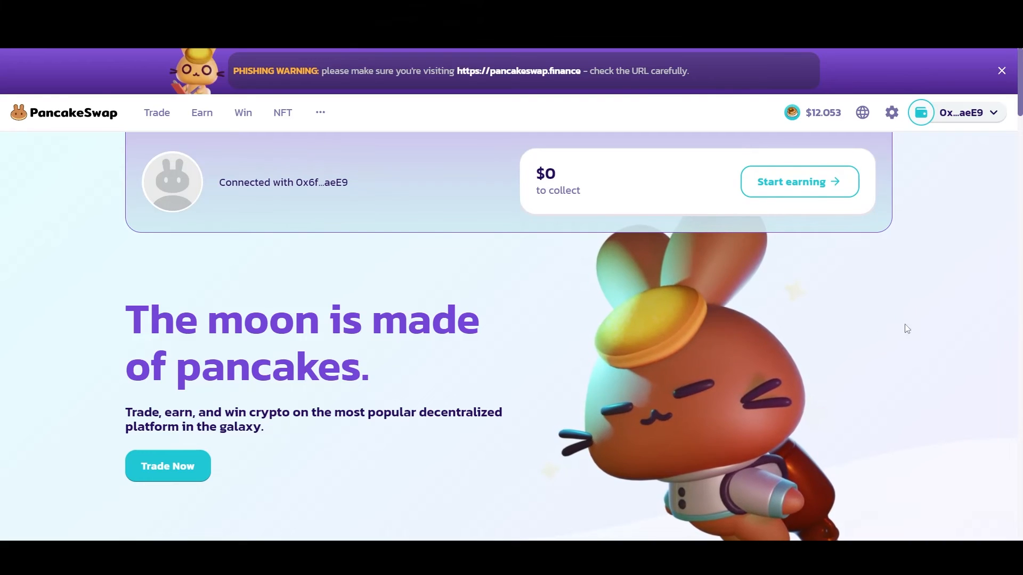
Open PancakeSwap's Trade > Exchange page and open the receive-token selector showing CAKE
{"action": "left_click", "coordinate": [157, 112]}
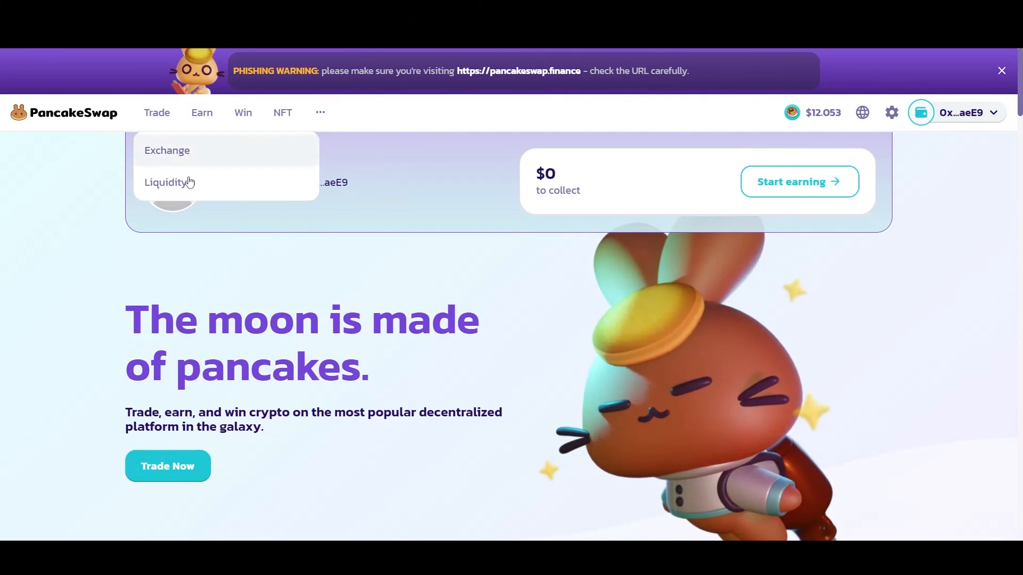
{"action": "left_click", "coordinate": [166, 150]}
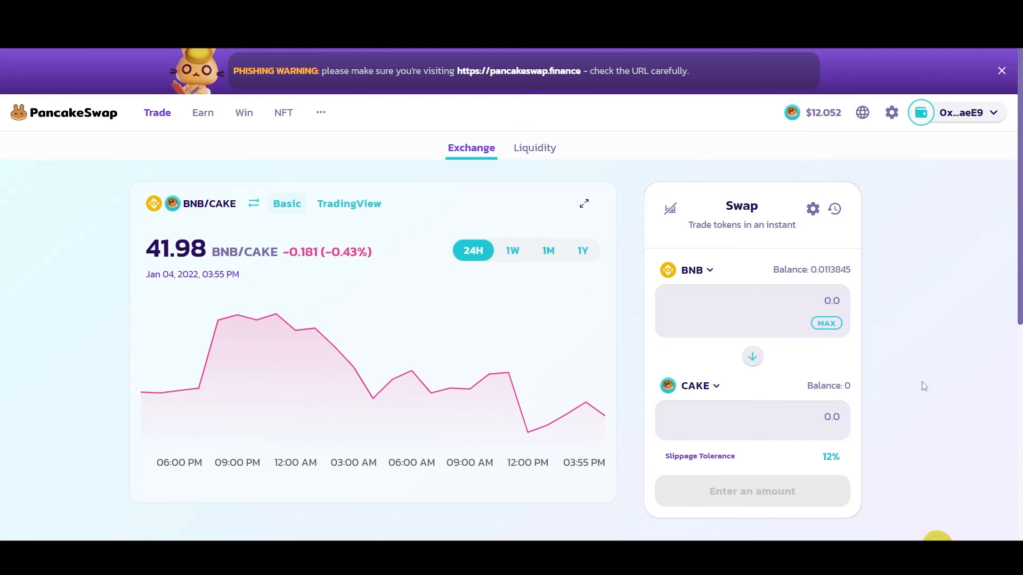
{"action": "mouse_move", "coordinate": [684, 242]}
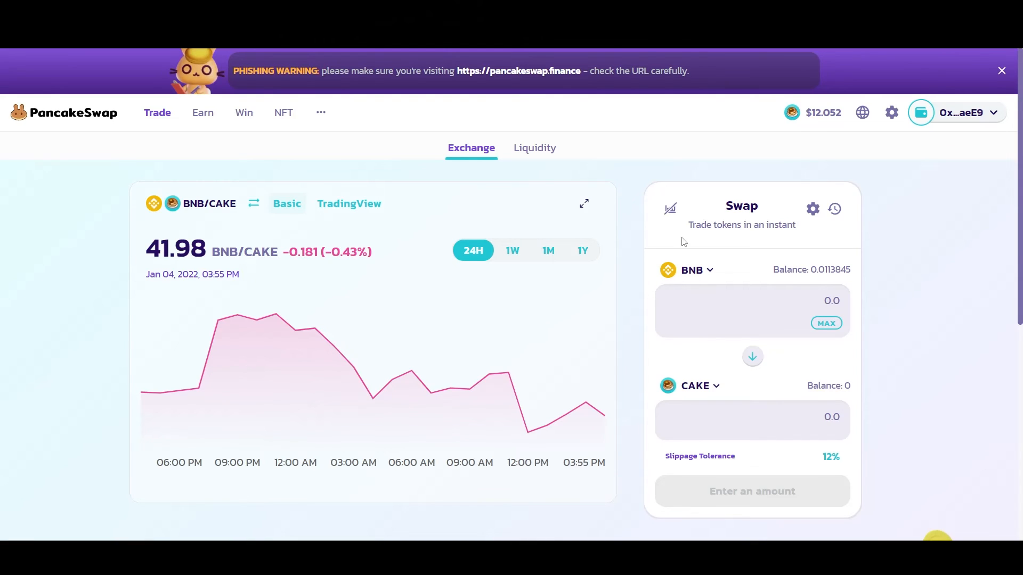
{"action": "mouse_move", "coordinate": [711, 271]}
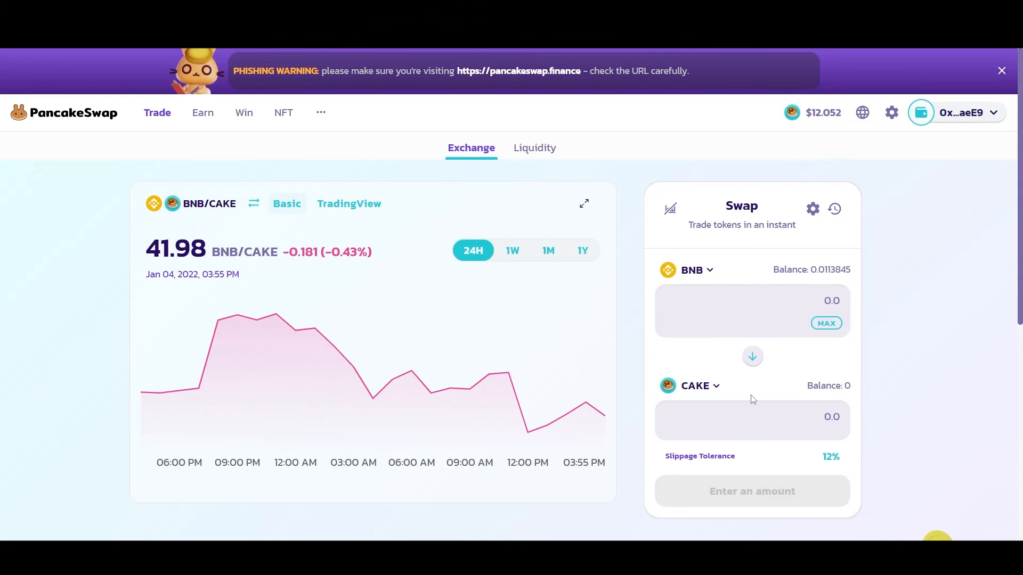
{"action": "scroll", "scroll_direction": "down", "scroll_amount": 3}
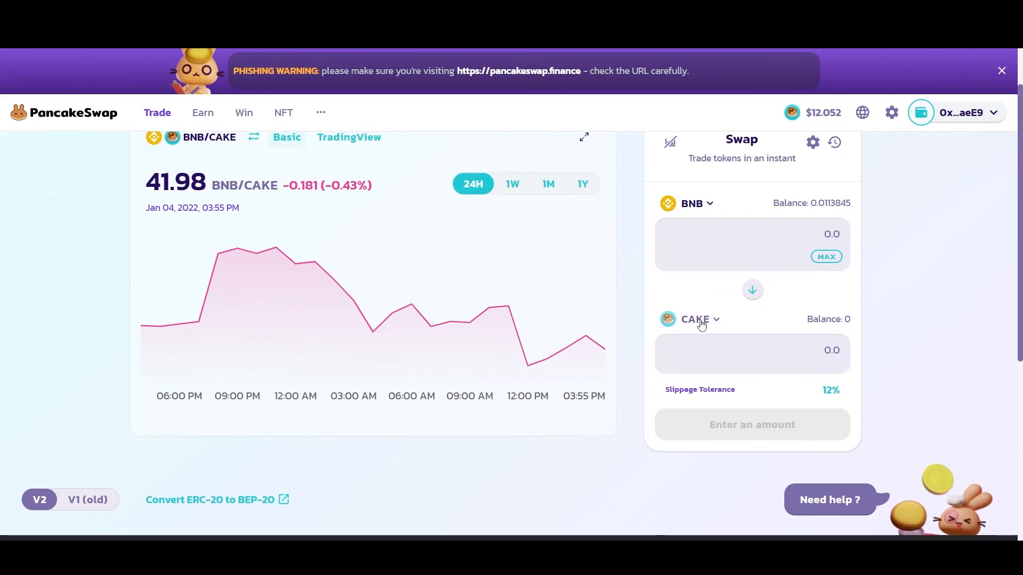
{"action": "left_click", "coordinate": [694, 319]}
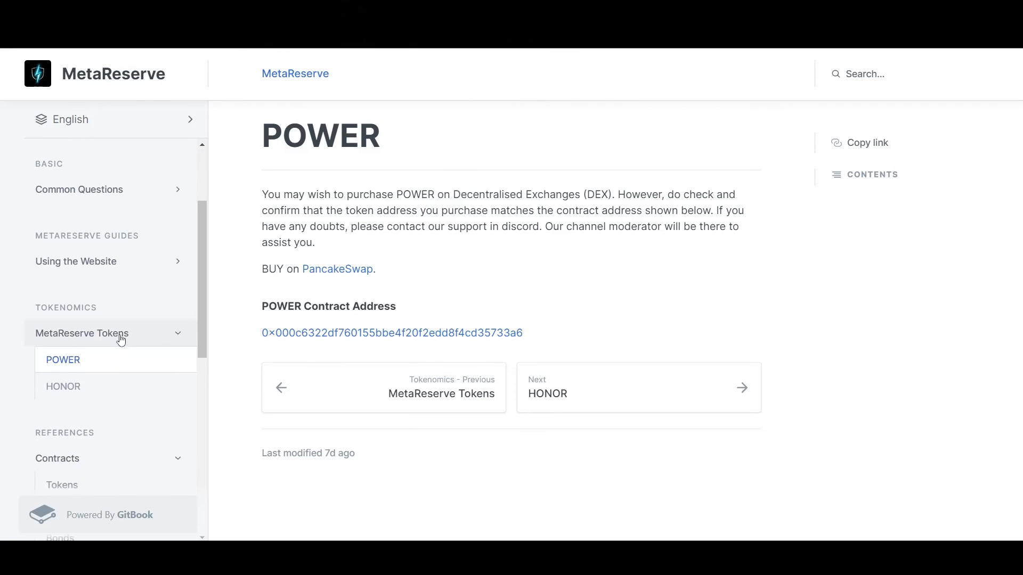
{"action": "mouse_move", "coordinate": [96, 342]}
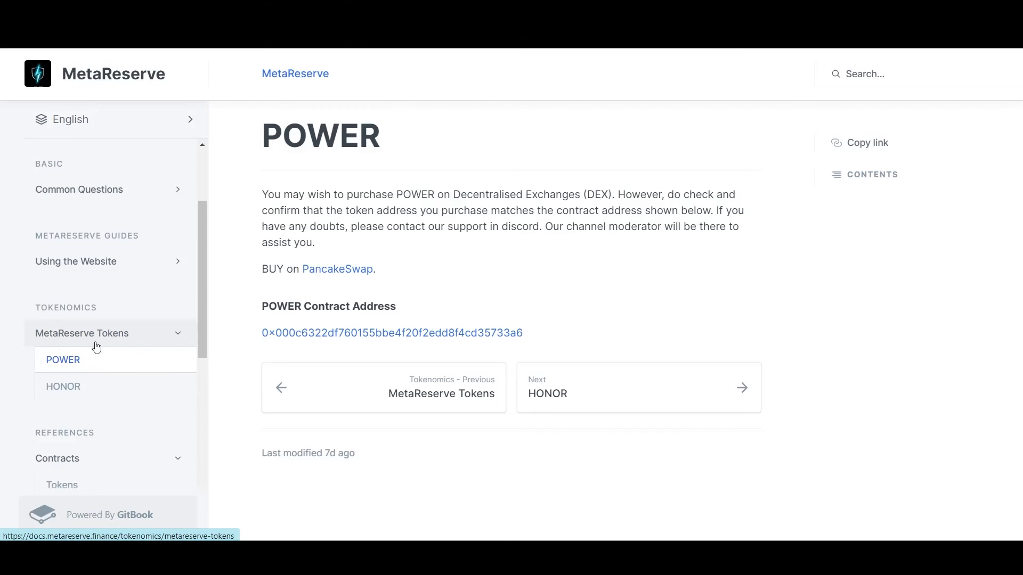
{"action": "mouse_move", "coordinate": [338, 269]}
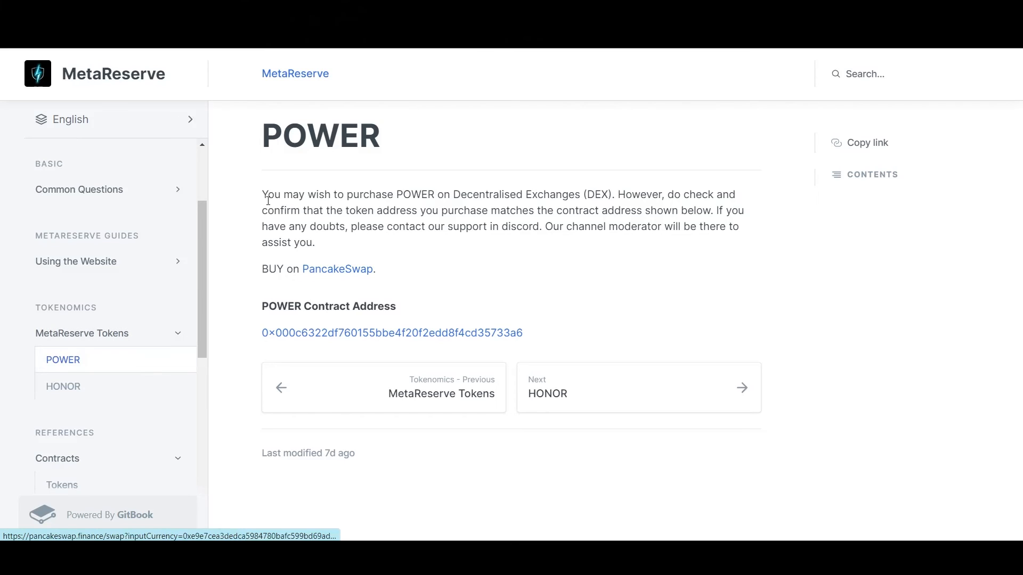
{"action": "mouse_move", "coordinate": [506, 334]}
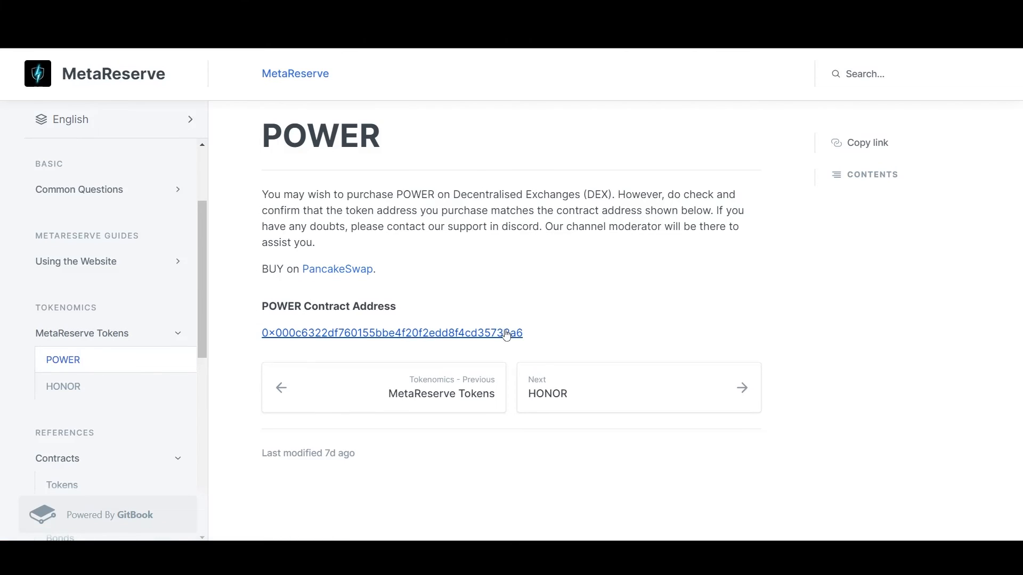
{"action": "mouse_move", "coordinate": [653, 298]}
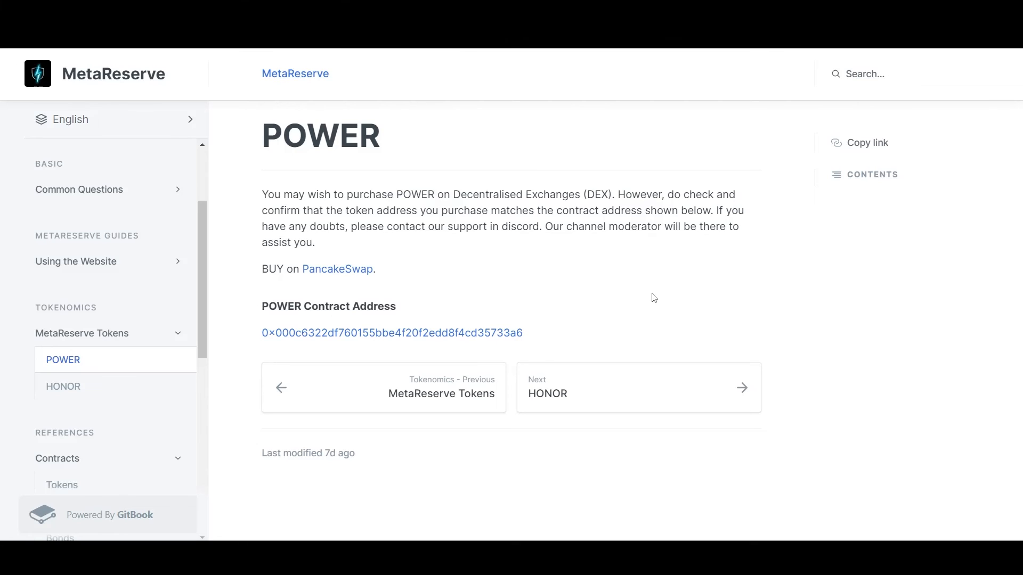
Copy the POWER contract address from the docs' POWER token page
{"action": "right_click", "coordinate": [391, 332]}
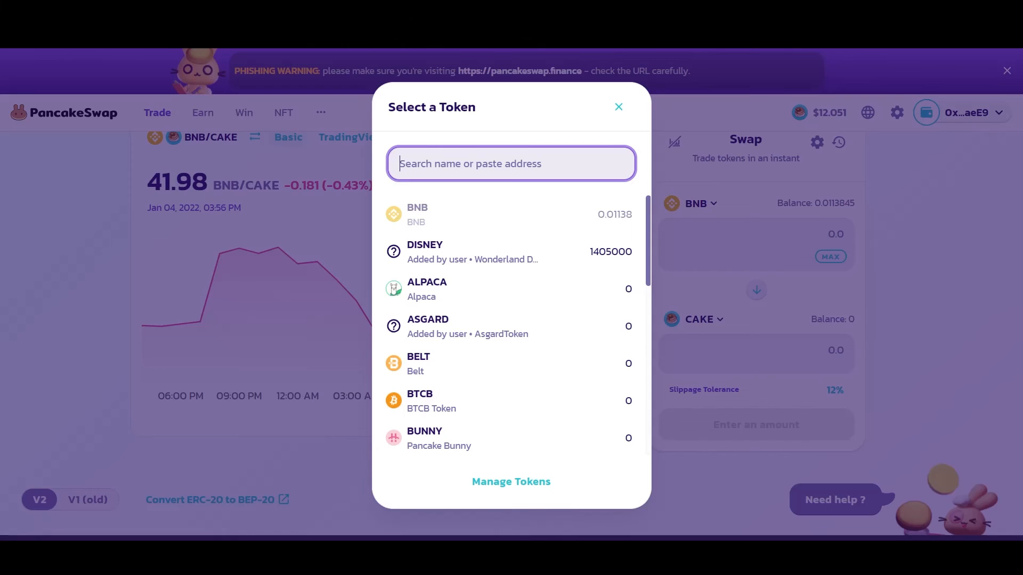
Paste the POWER contract address into the token search to receive POWER
{"action": "right_click", "coordinate": [511, 164]}
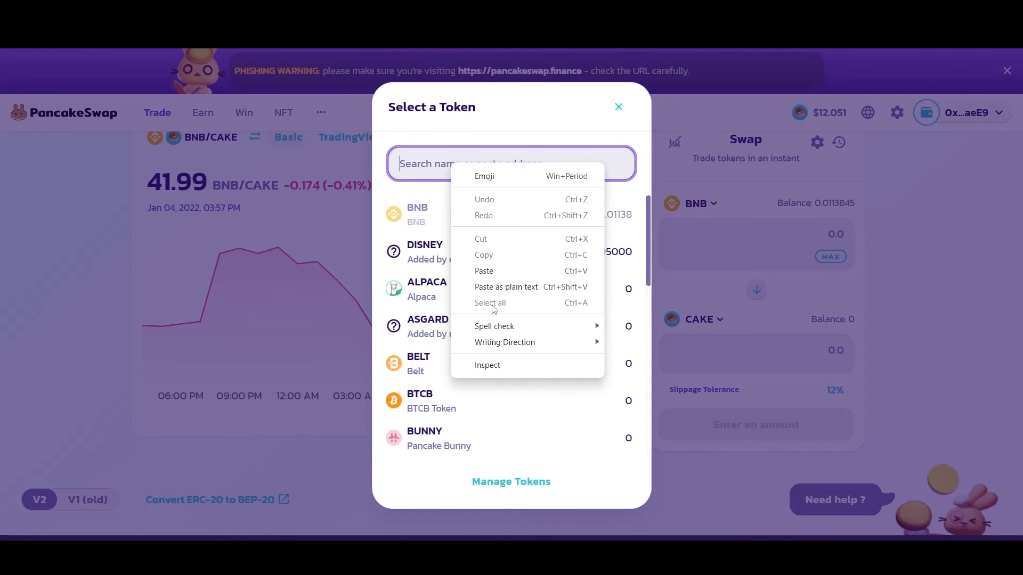
{"action": "left_click", "coordinate": [483, 271]}
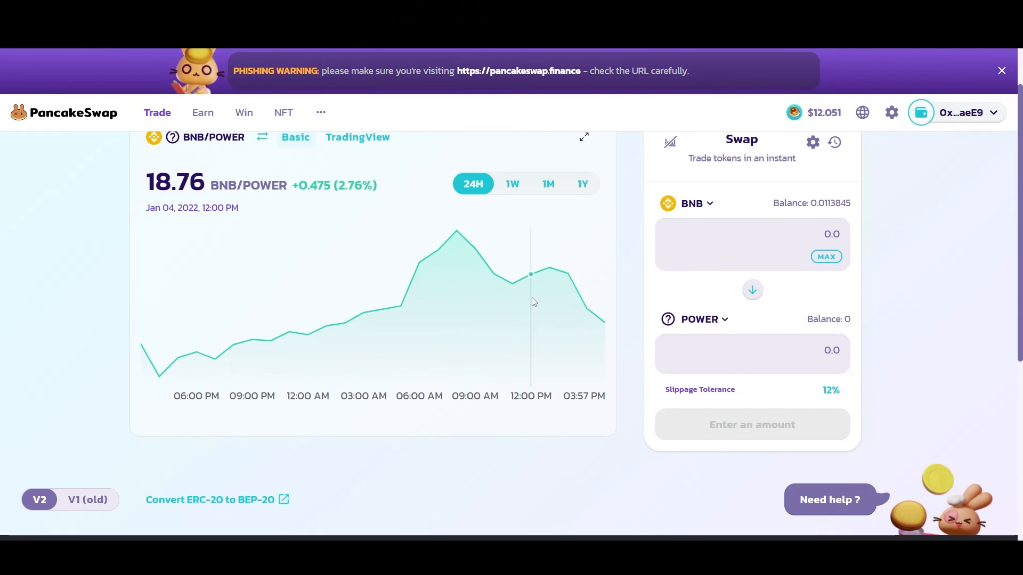
{"action": "mouse_move", "coordinate": [846, 255]}
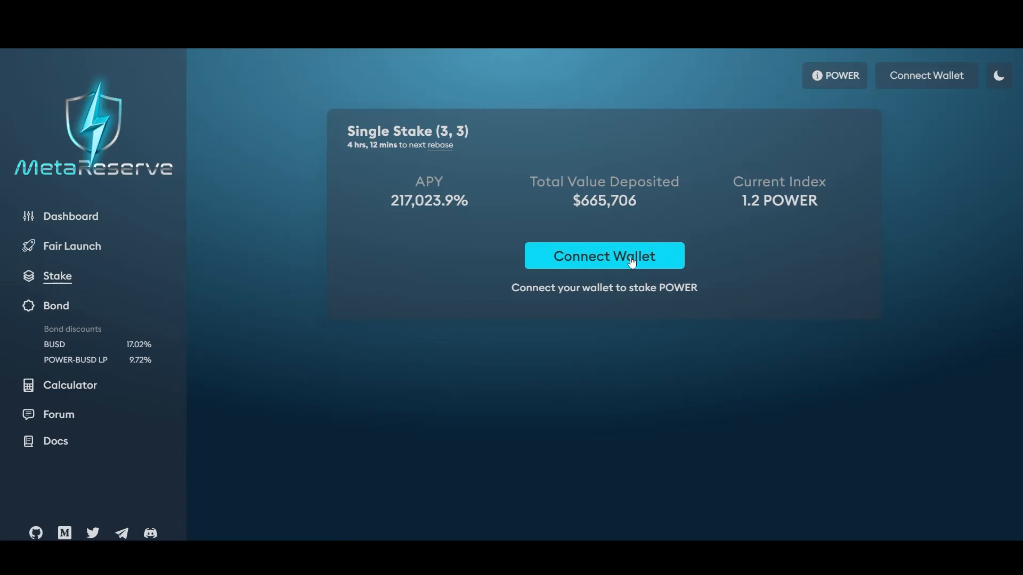
Connect the MetaMask account on BSC Mainnet, then disconnect it from the header
{"action": "left_click", "coordinate": [603, 255]}
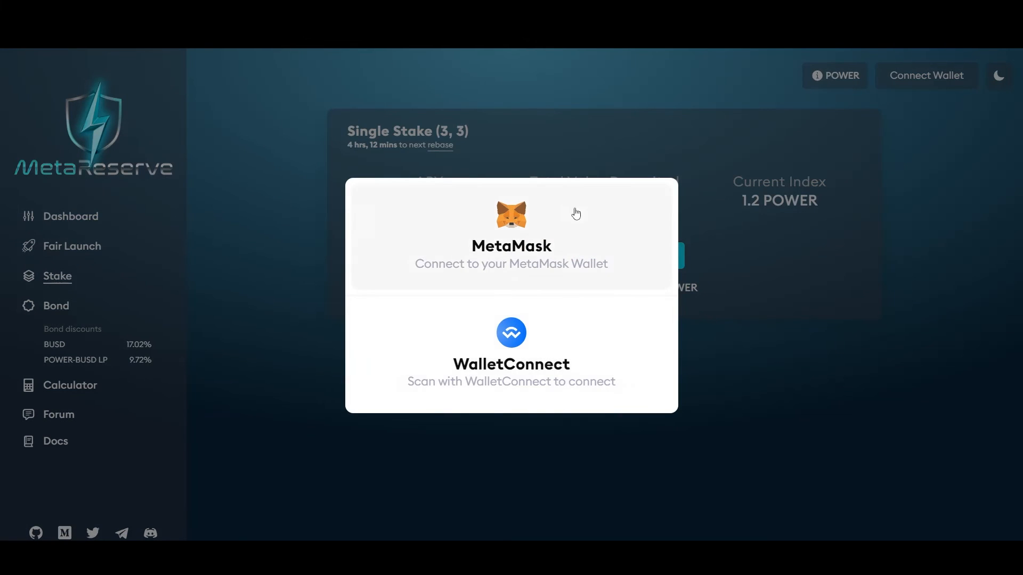
{"action": "mouse_move", "coordinate": [553, 372]}
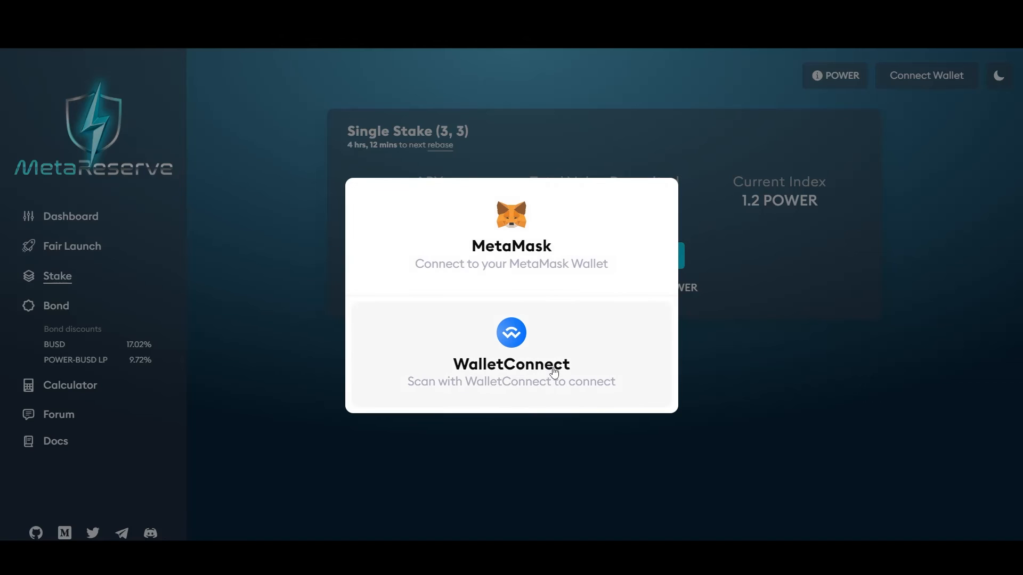
{"action": "mouse_move", "coordinate": [546, 259]}
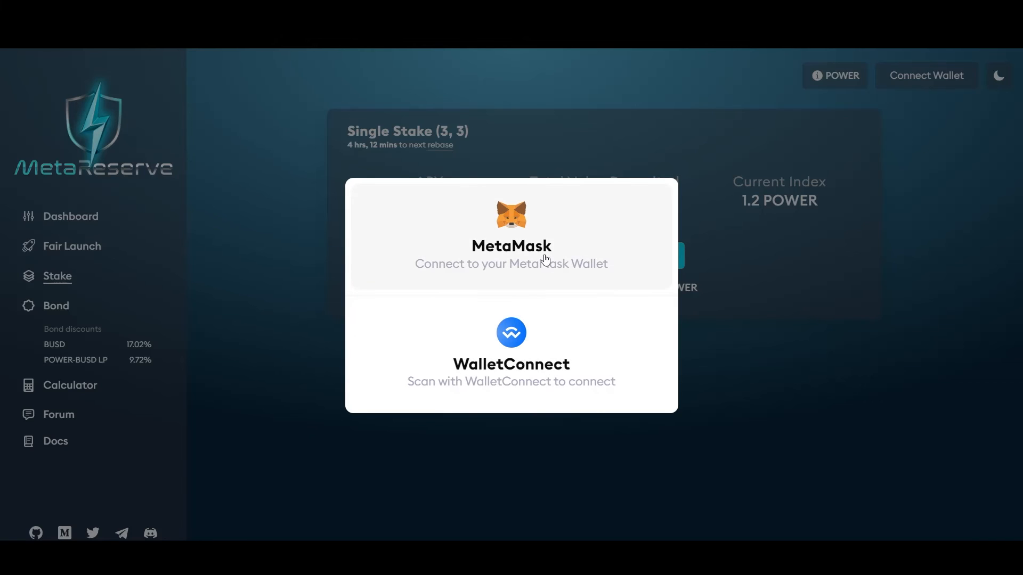
{"action": "left_click", "coordinate": [511, 235]}
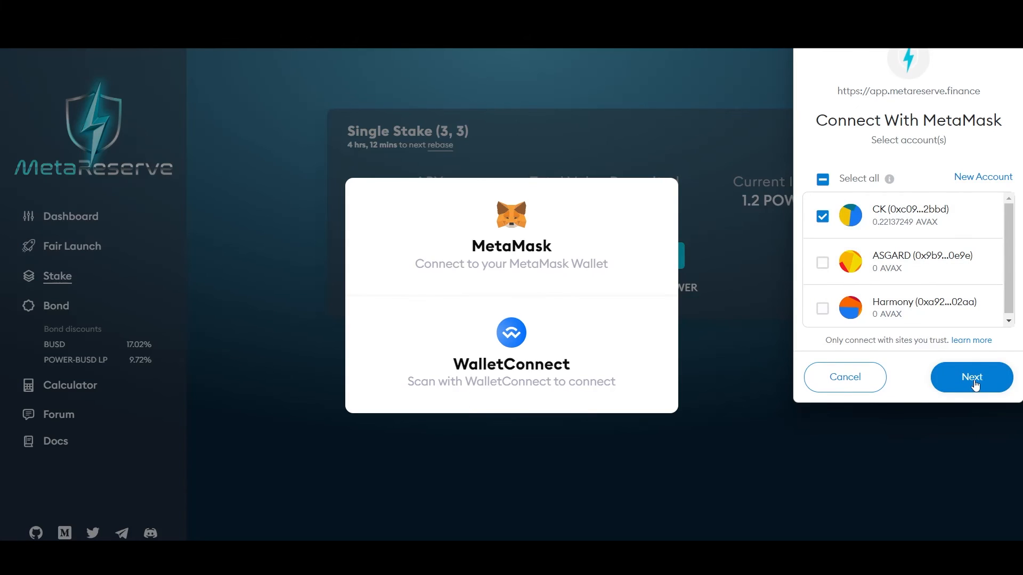
{"action": "left_click", "coordinate": [971, 377]}
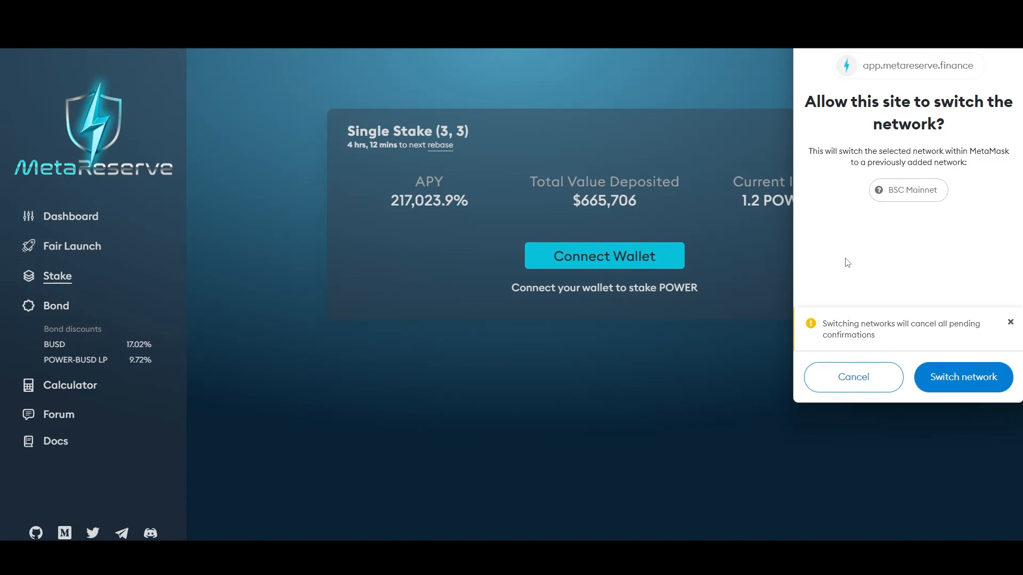
{"action": "mouse_move", "coordinate": [914, 97]}
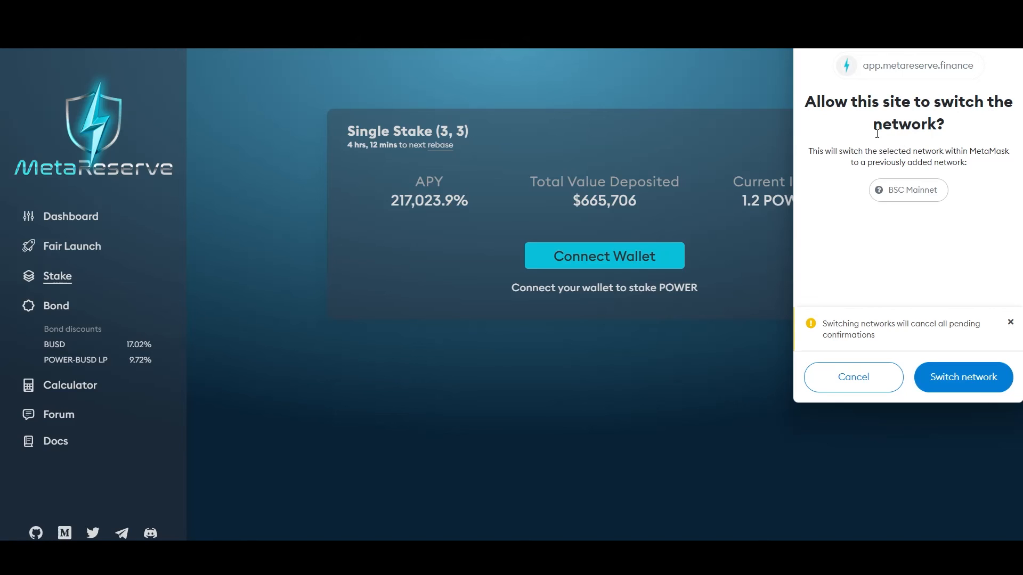
{"action": "mouse_move", "coordinate": [851, 144]}
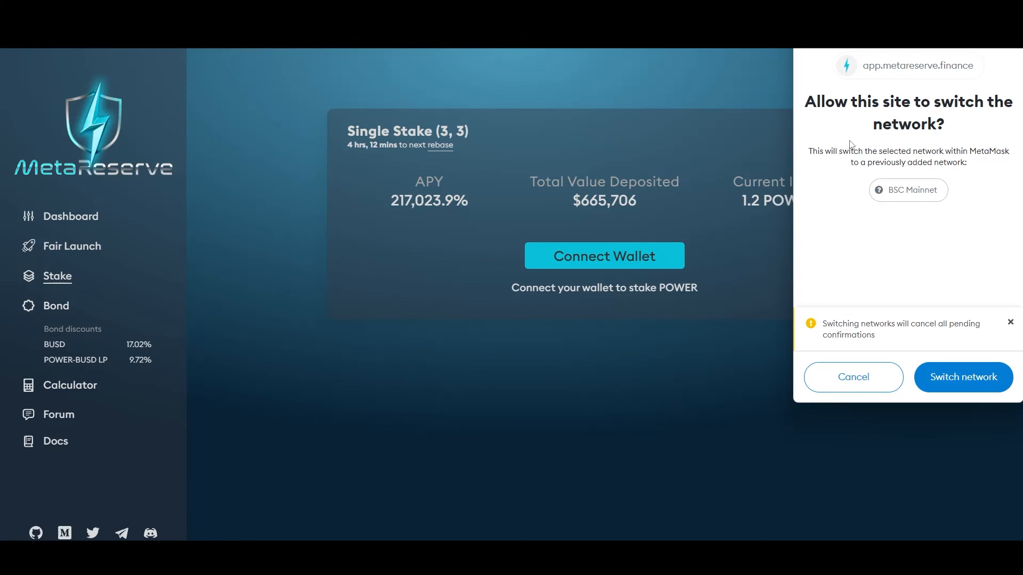
{"action": "mouse_move", "coordinate": [932, 405]}
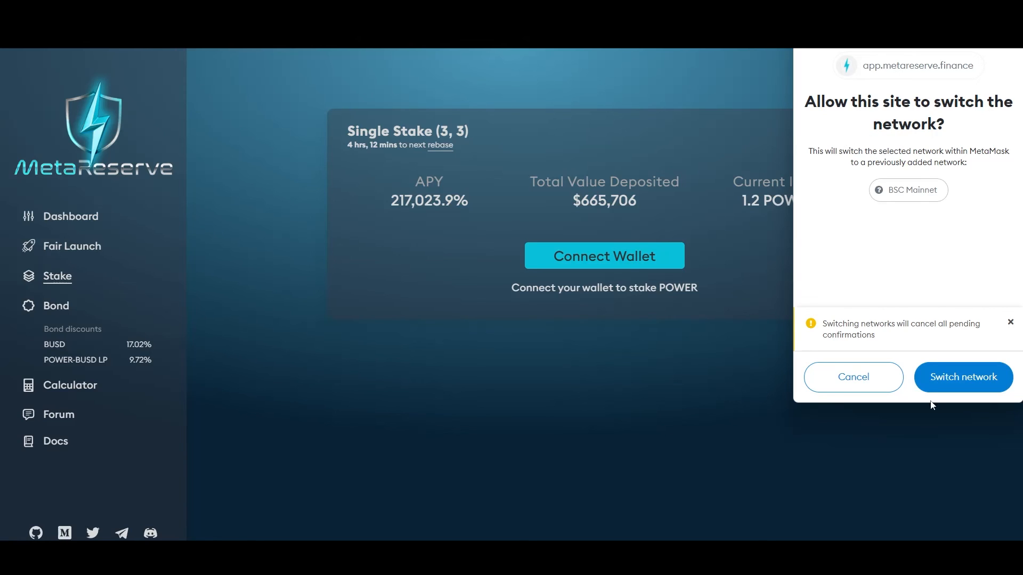
{"action": "mouse_move", "coordinate": [898, 275]}
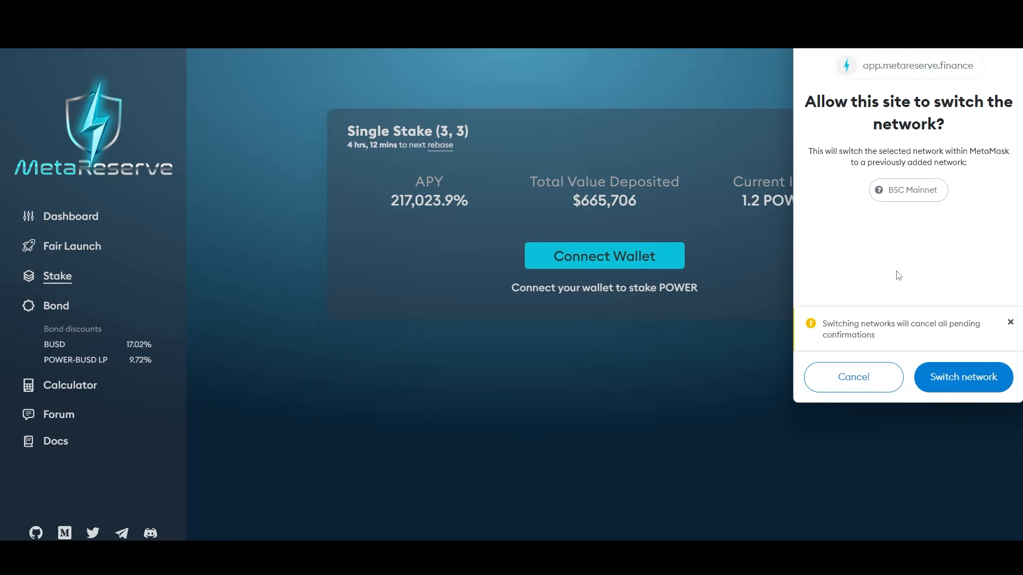
{"action": "left_click", "coordinate": [852, 378]}
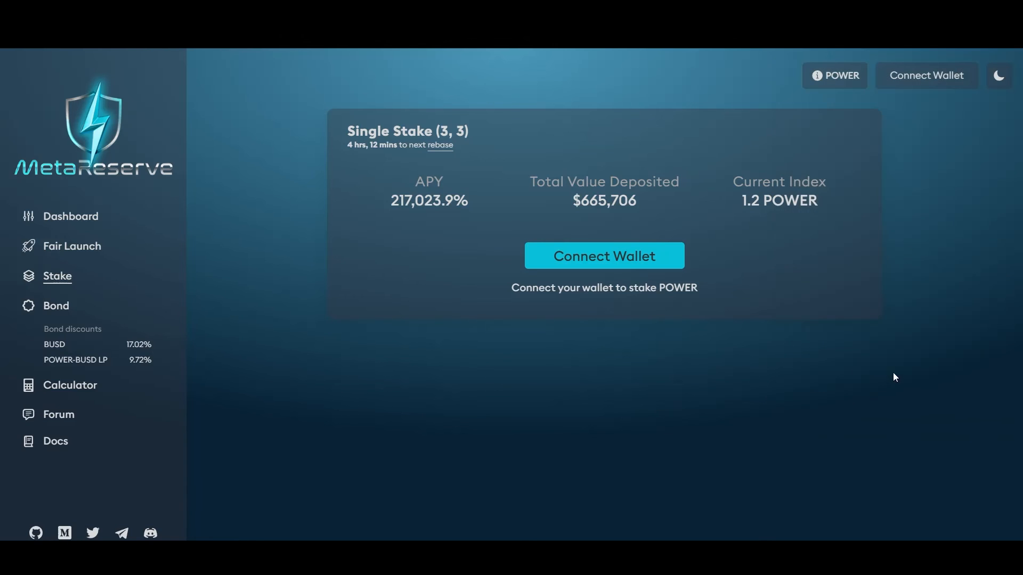
{"action": "left_click", "coordinate": [604, 255]}
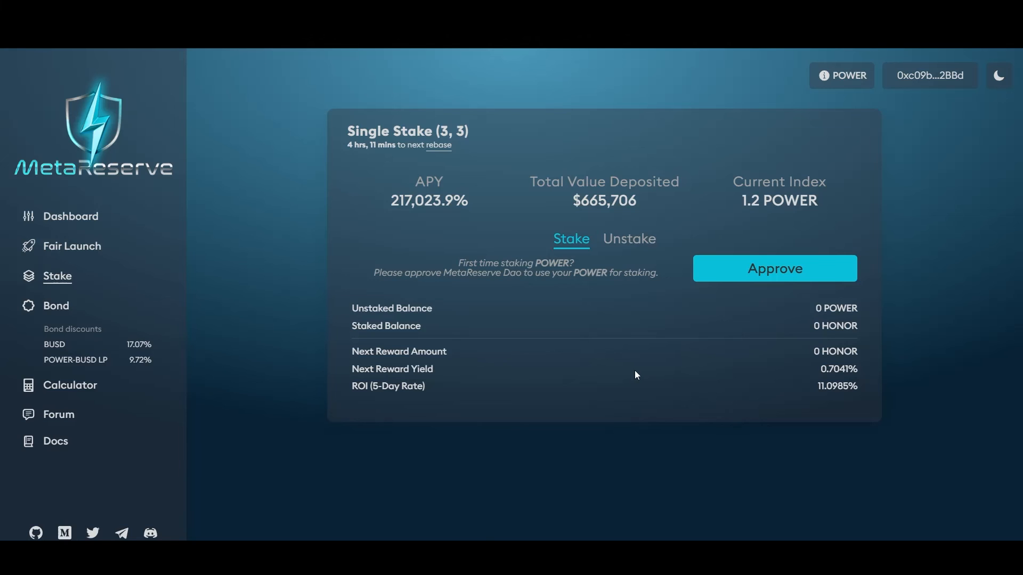
{"action": "left_click", "coordinate": [929, 75]}
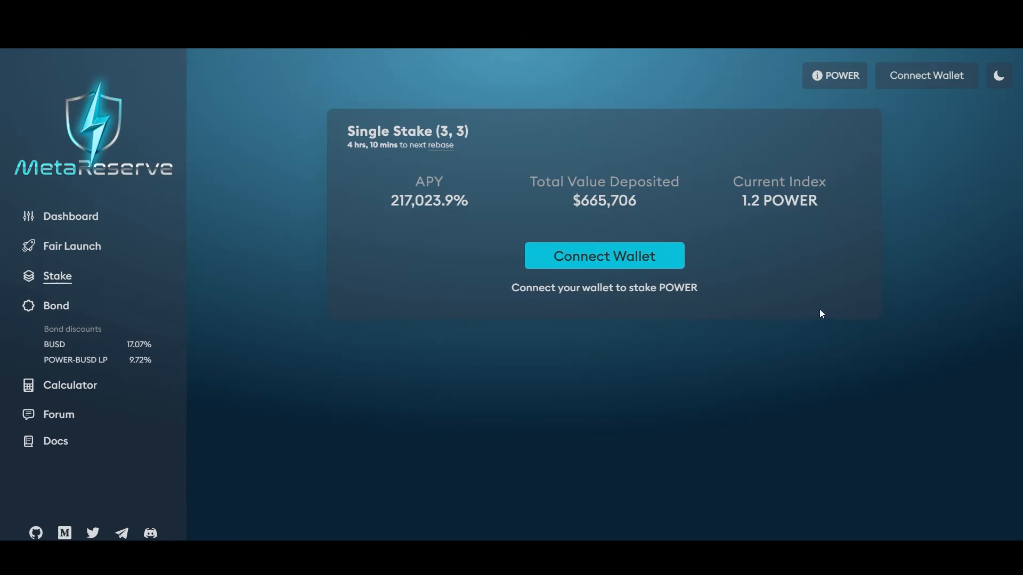
Connect Trust Wallet via a new WalletConnect session and approve MetaReserve DAO
{"action": "left_click", "coordinate": [603, 255]}
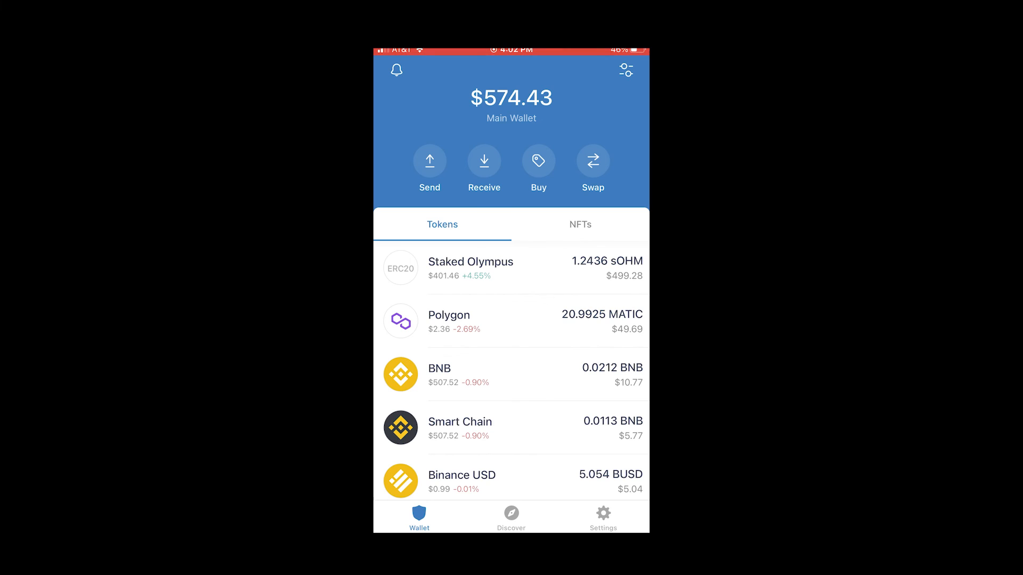
{"action": "left_click", "coordinate": [602, 515]}
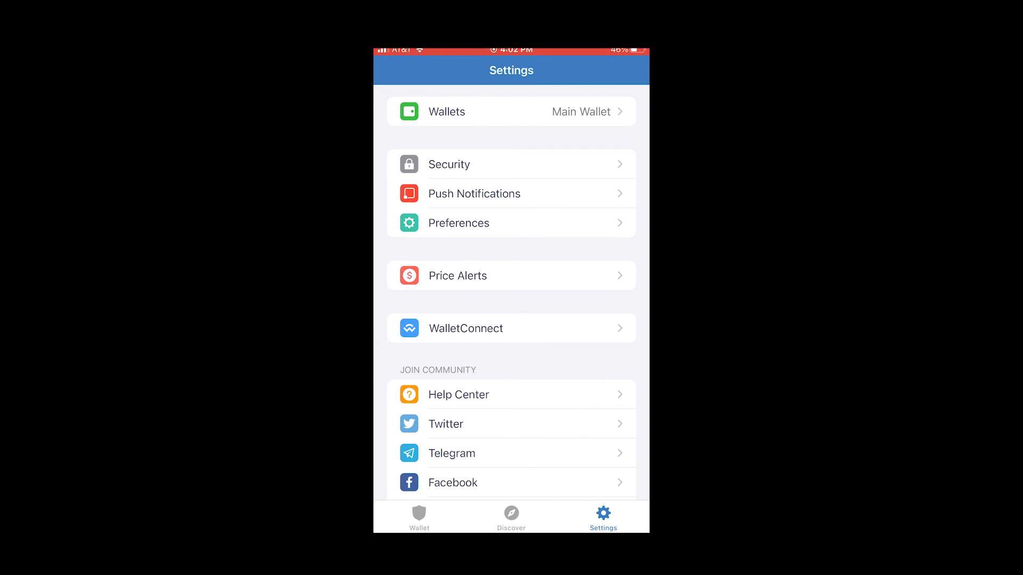
{"action": "left_click", "coordinate": [511, 328]}
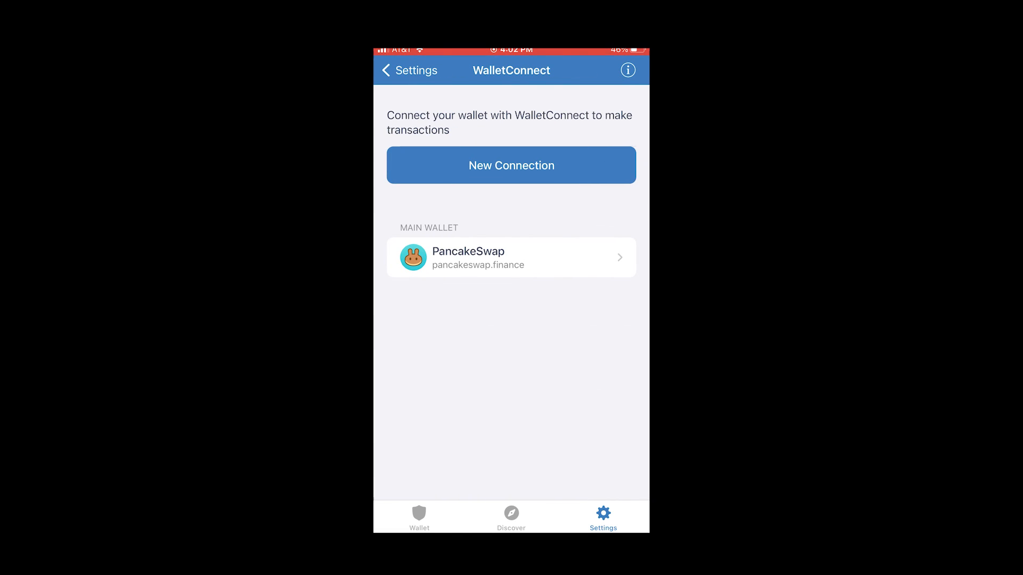
{"action": "left_click", "coordinate": [511, 165]}
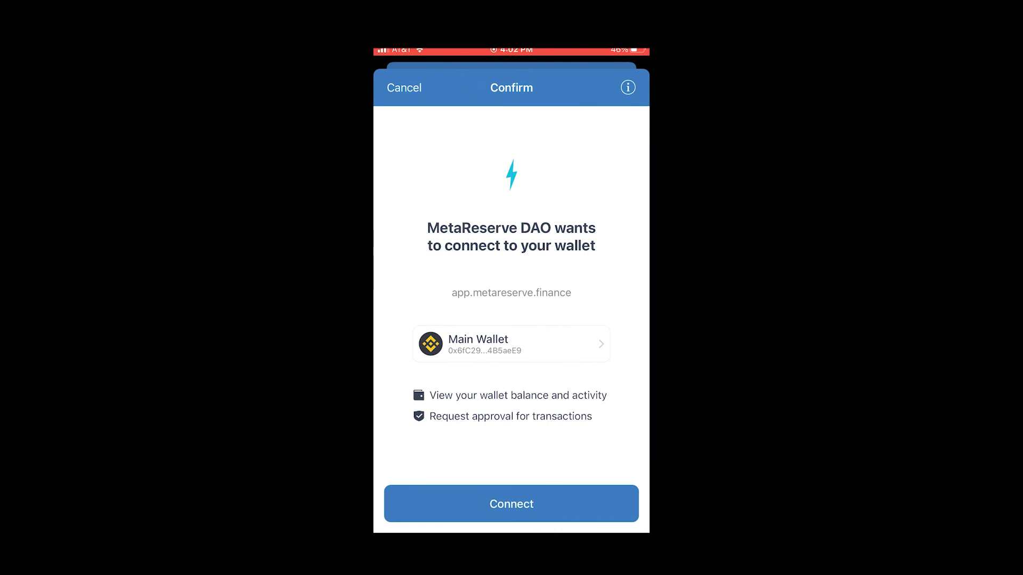
{"action": "left_click", "coordinate": [511, 503]}
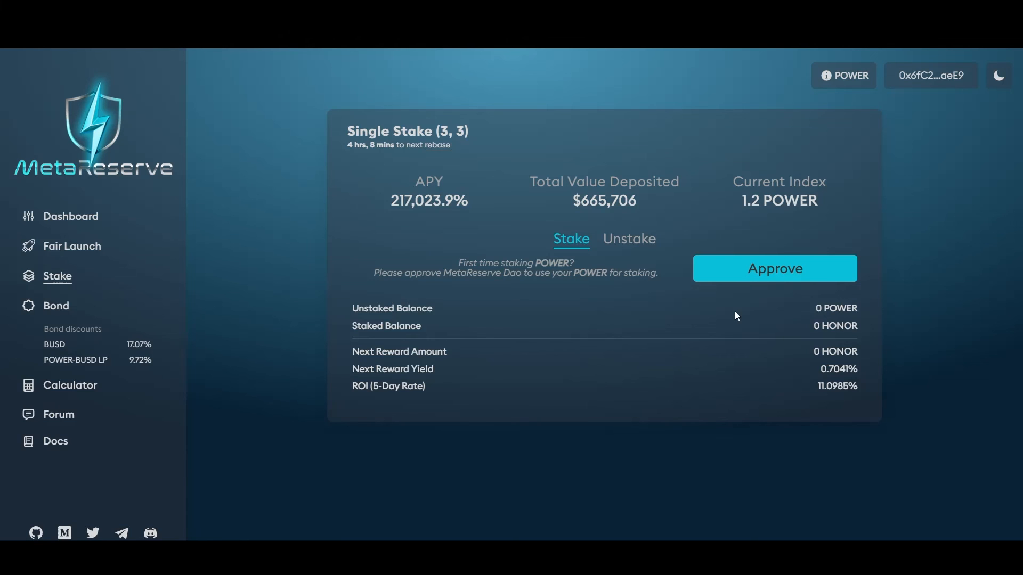
{"action": "mouse_move", "coordinate": [364, 372]}
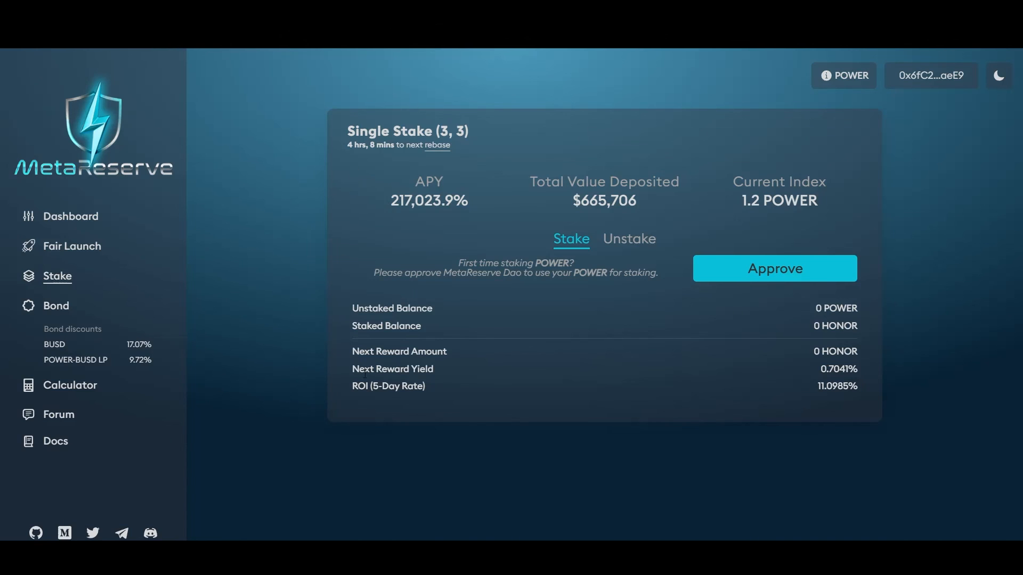
{"action": "mouse_move", "coordinate": [343, 389]}
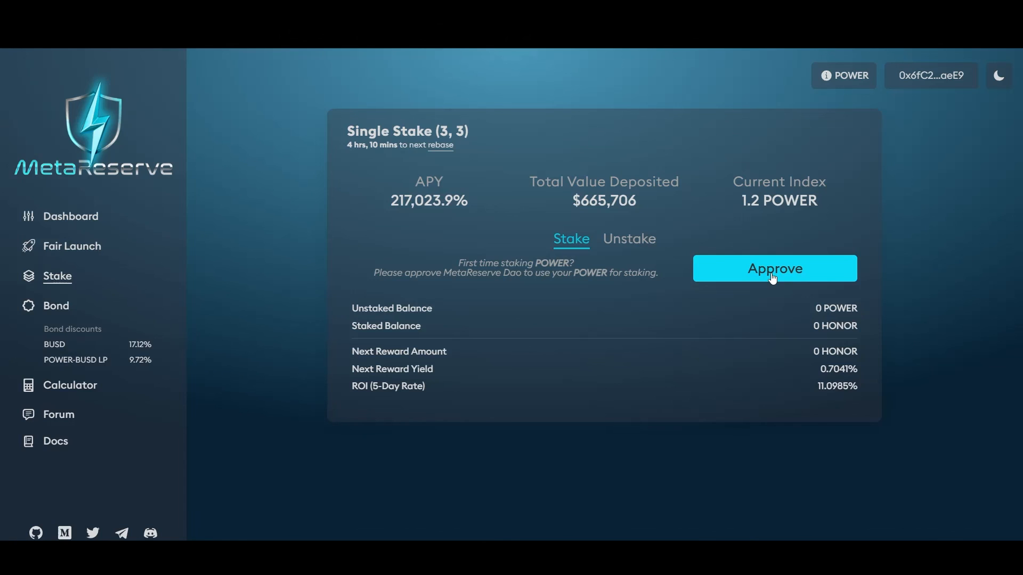
{"action": "mouse_move", "coordinate": [764, 286]}
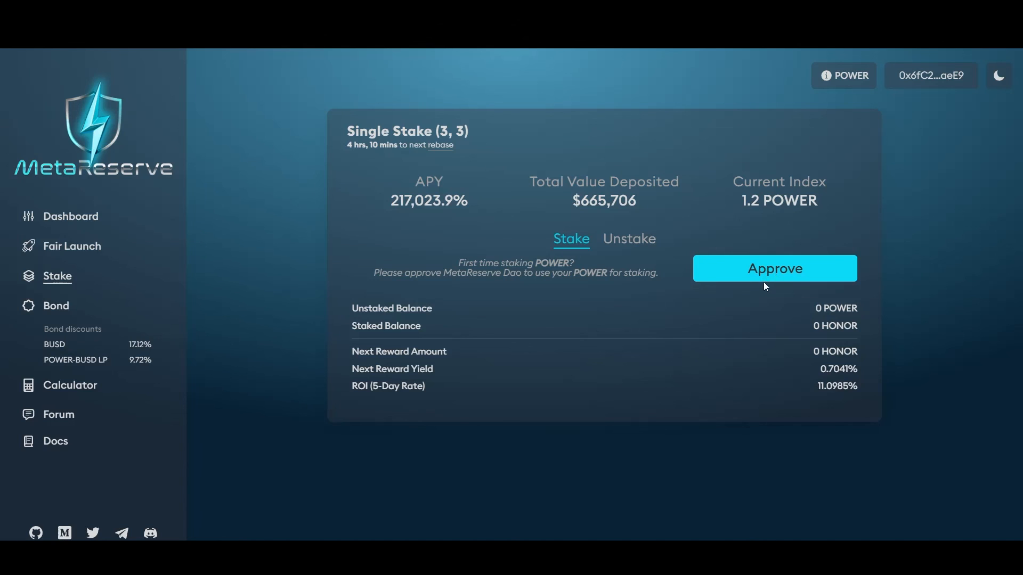
{"action": "mouse_move", "coordinate": [770, 271]}
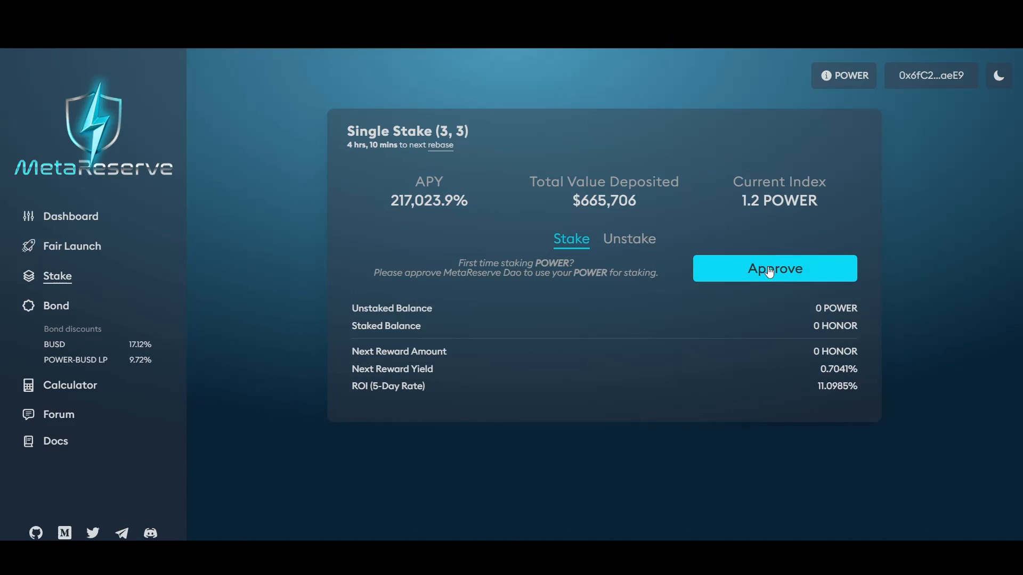
{"action": "mouse_move", "coordinate": [463, 365]}
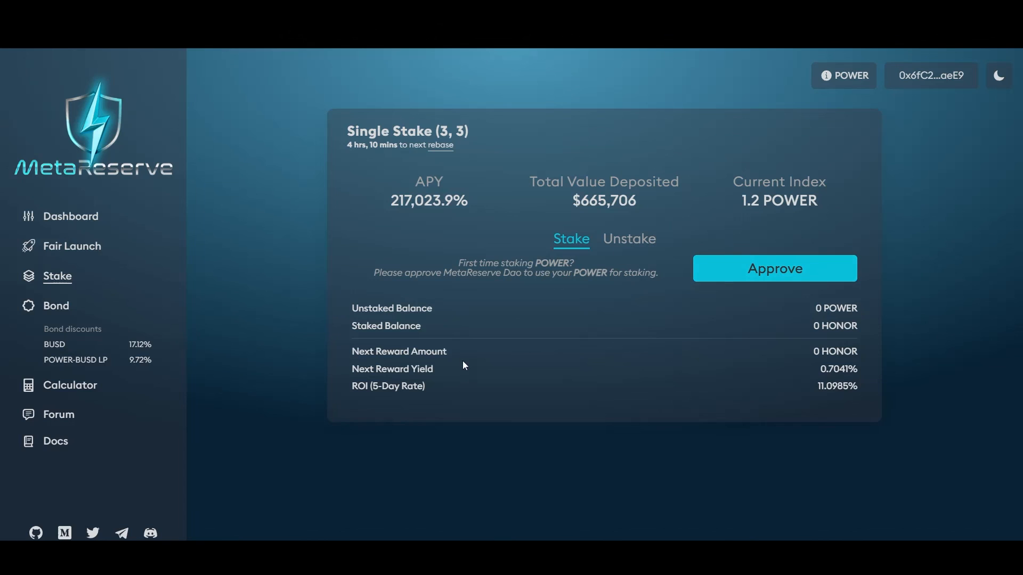
{"action": "mouse_move", "coordinate": [729, 286]}
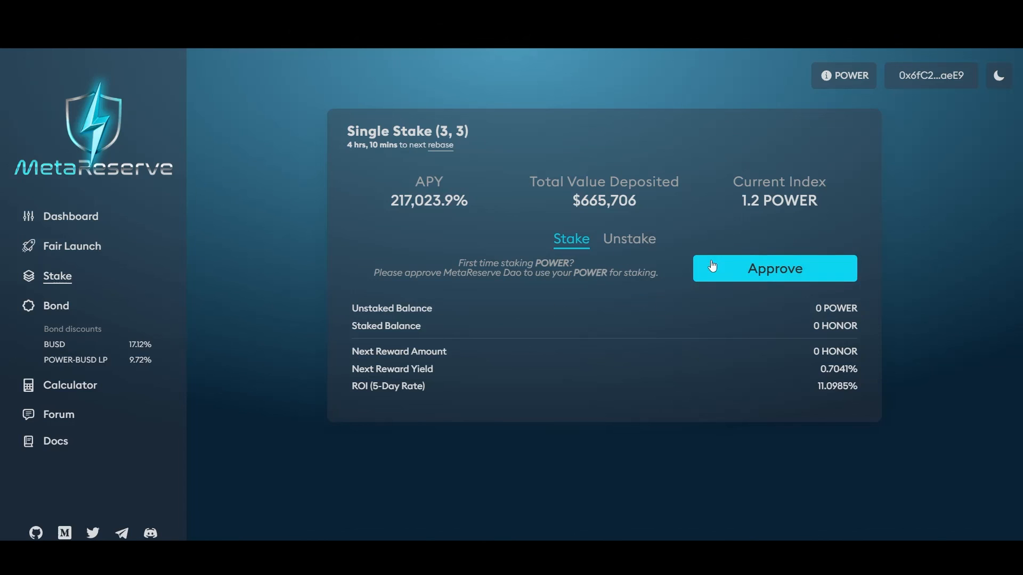
{"action": "mouse_move", "coordinate": [733, 277]}
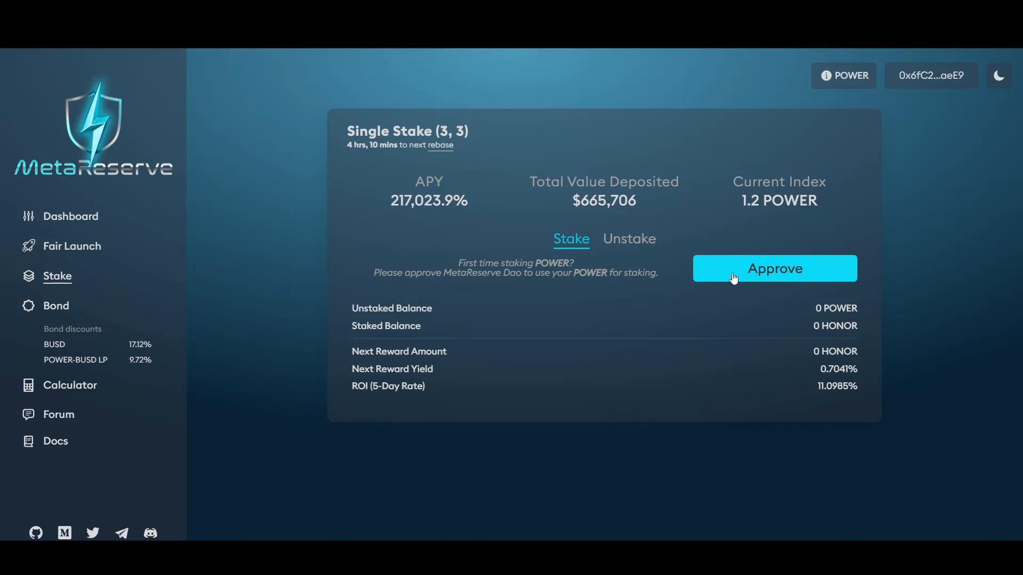
{"action": "mouse_move", "coordinate": [812, 177]}
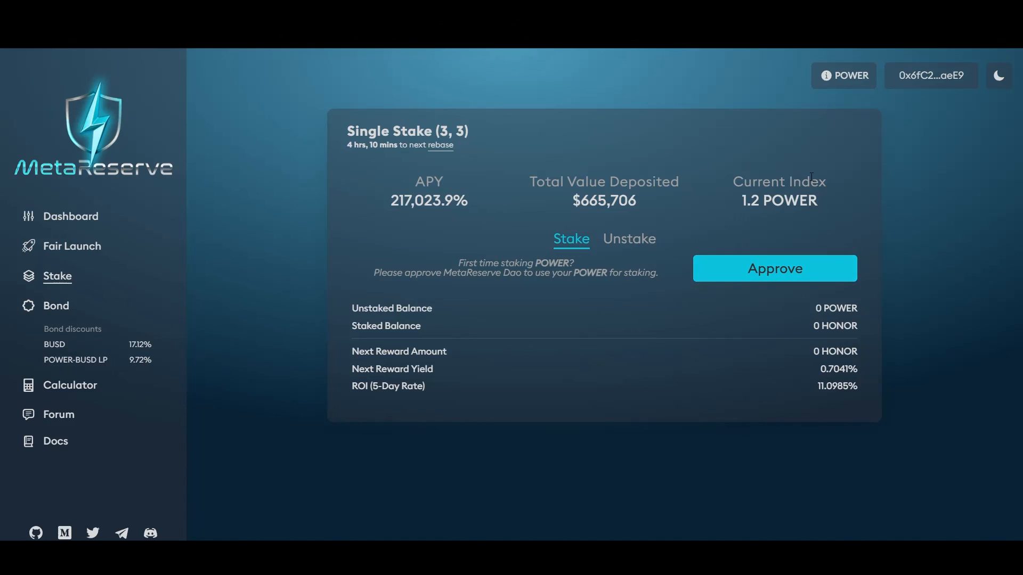
{"action": "mouse_move", "coordinate": [805, 261]}
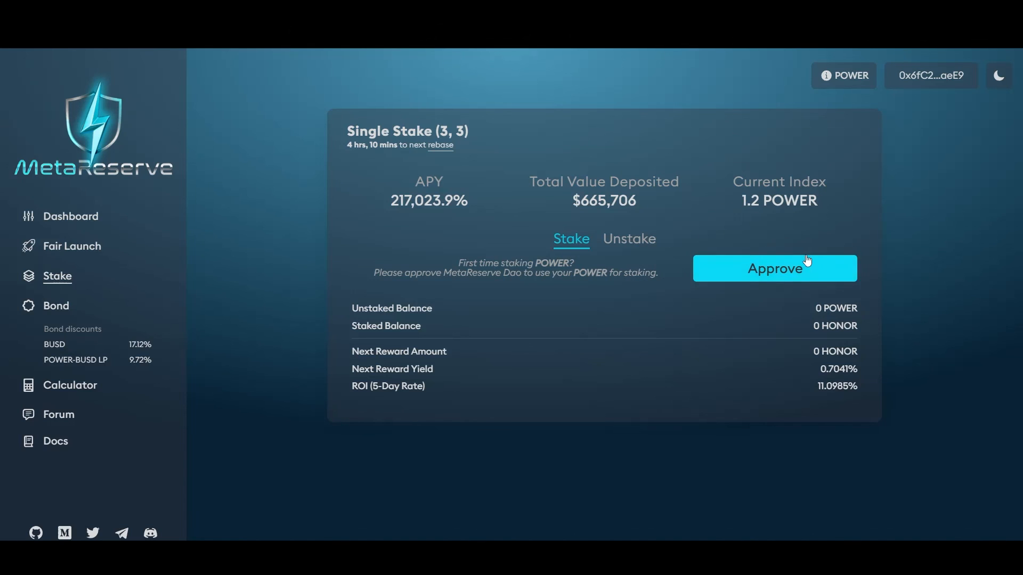
{"action": "mouse_move", "coordinate": [526, 261]}
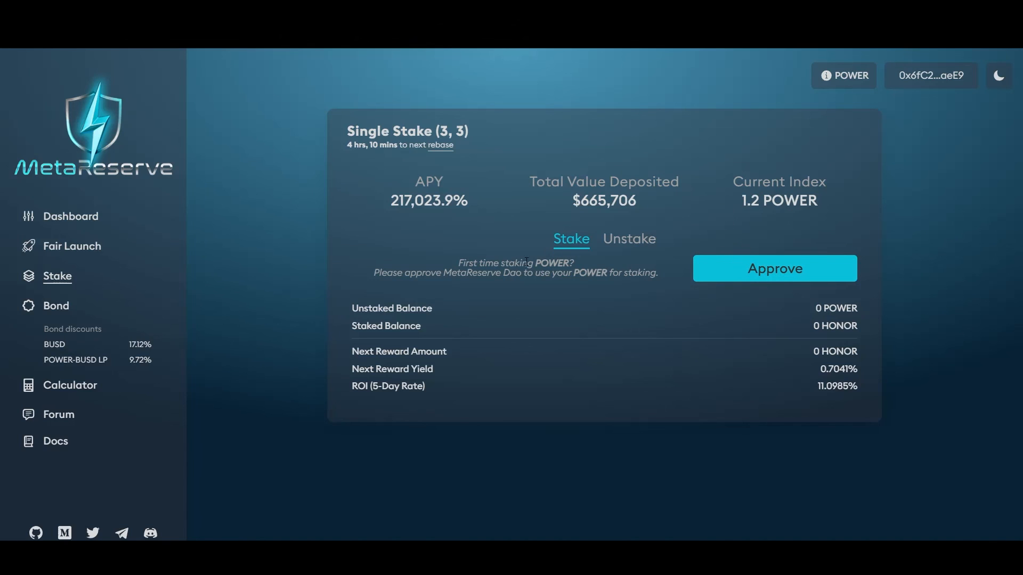
{"action": "mouse_move", "coordinate": [138, 304]}
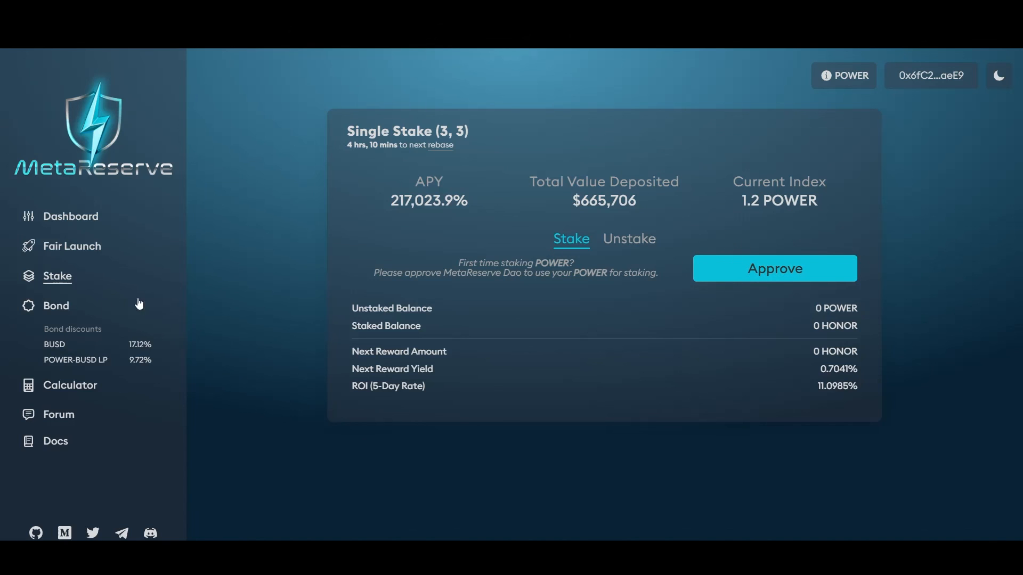
{"action": "mouse_move", "coordinate": [501, 428]}
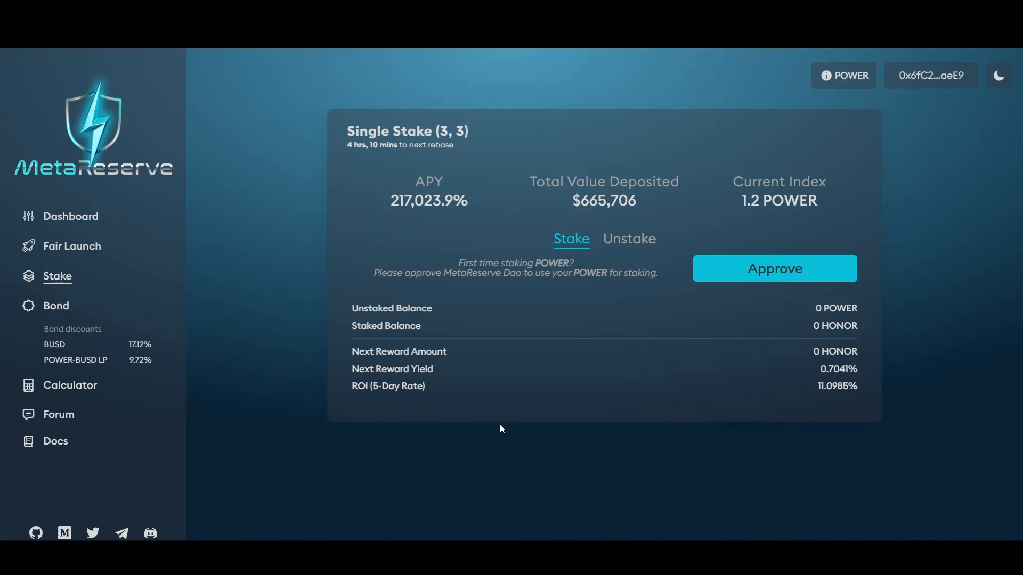